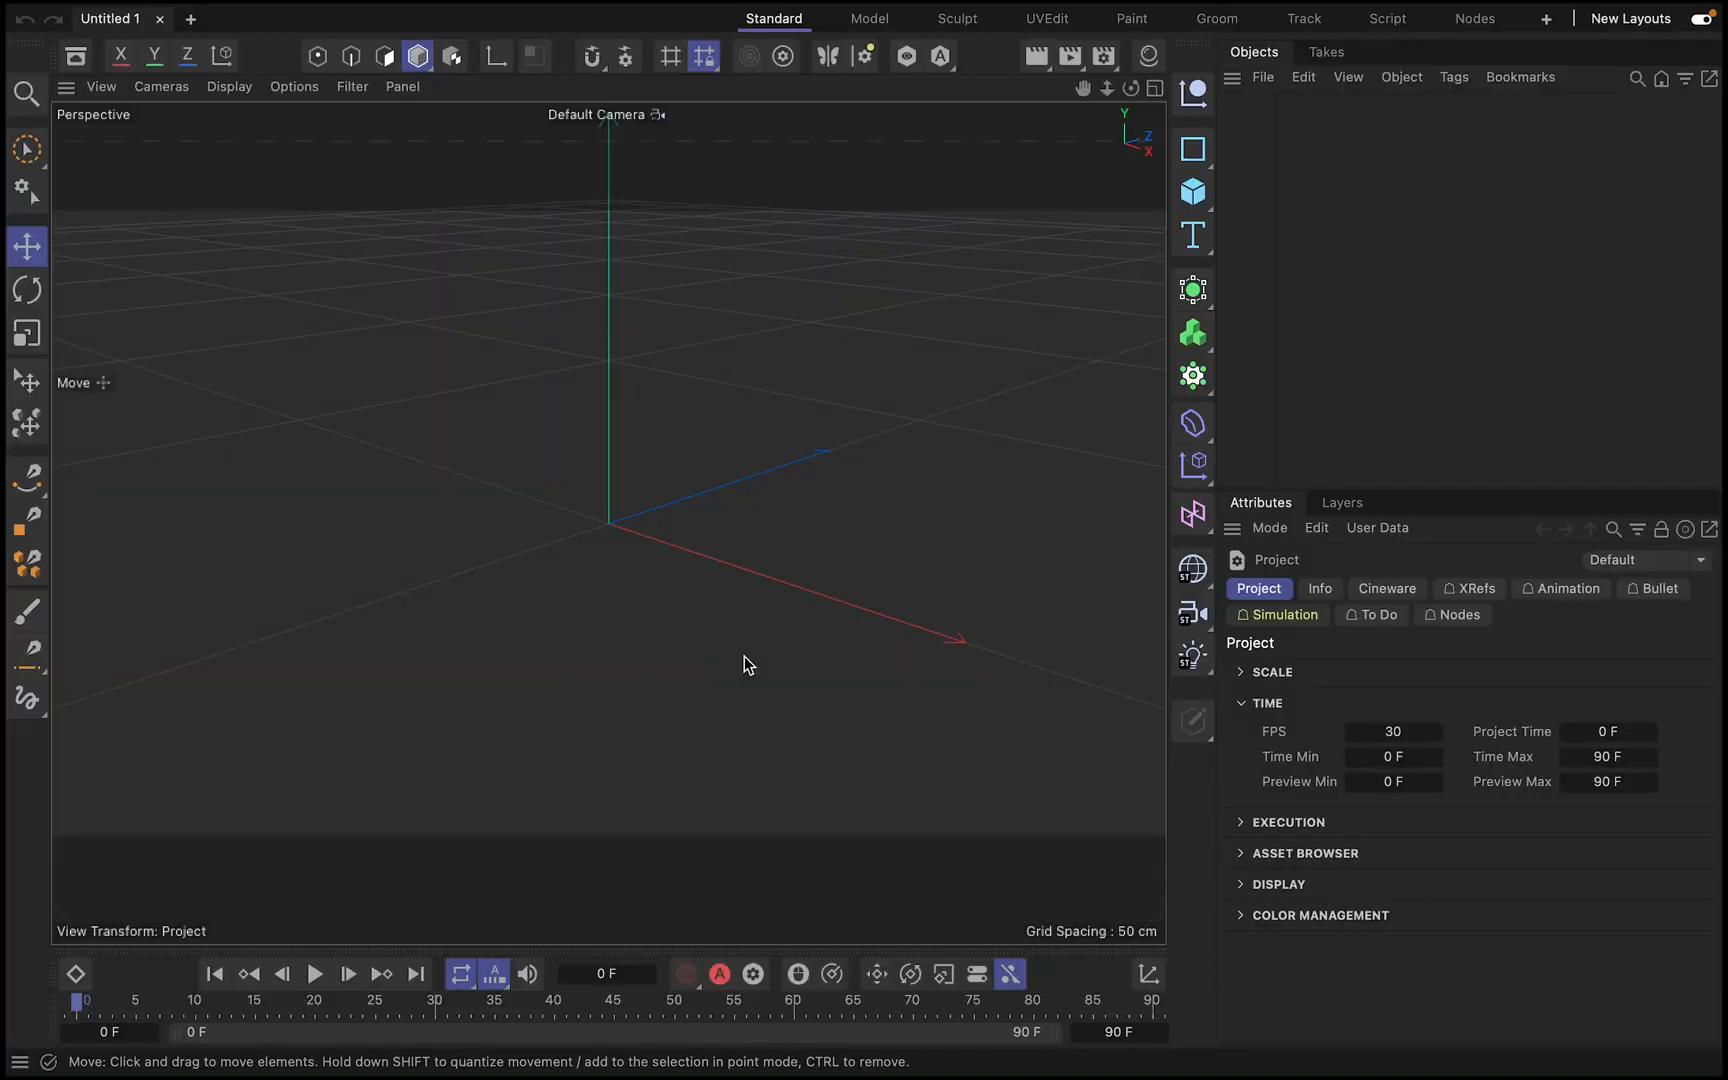
- Add a cube and a camera, then make the cube an editable polygon object
{"action": "left_click", "coordinate": [1192, 190]}
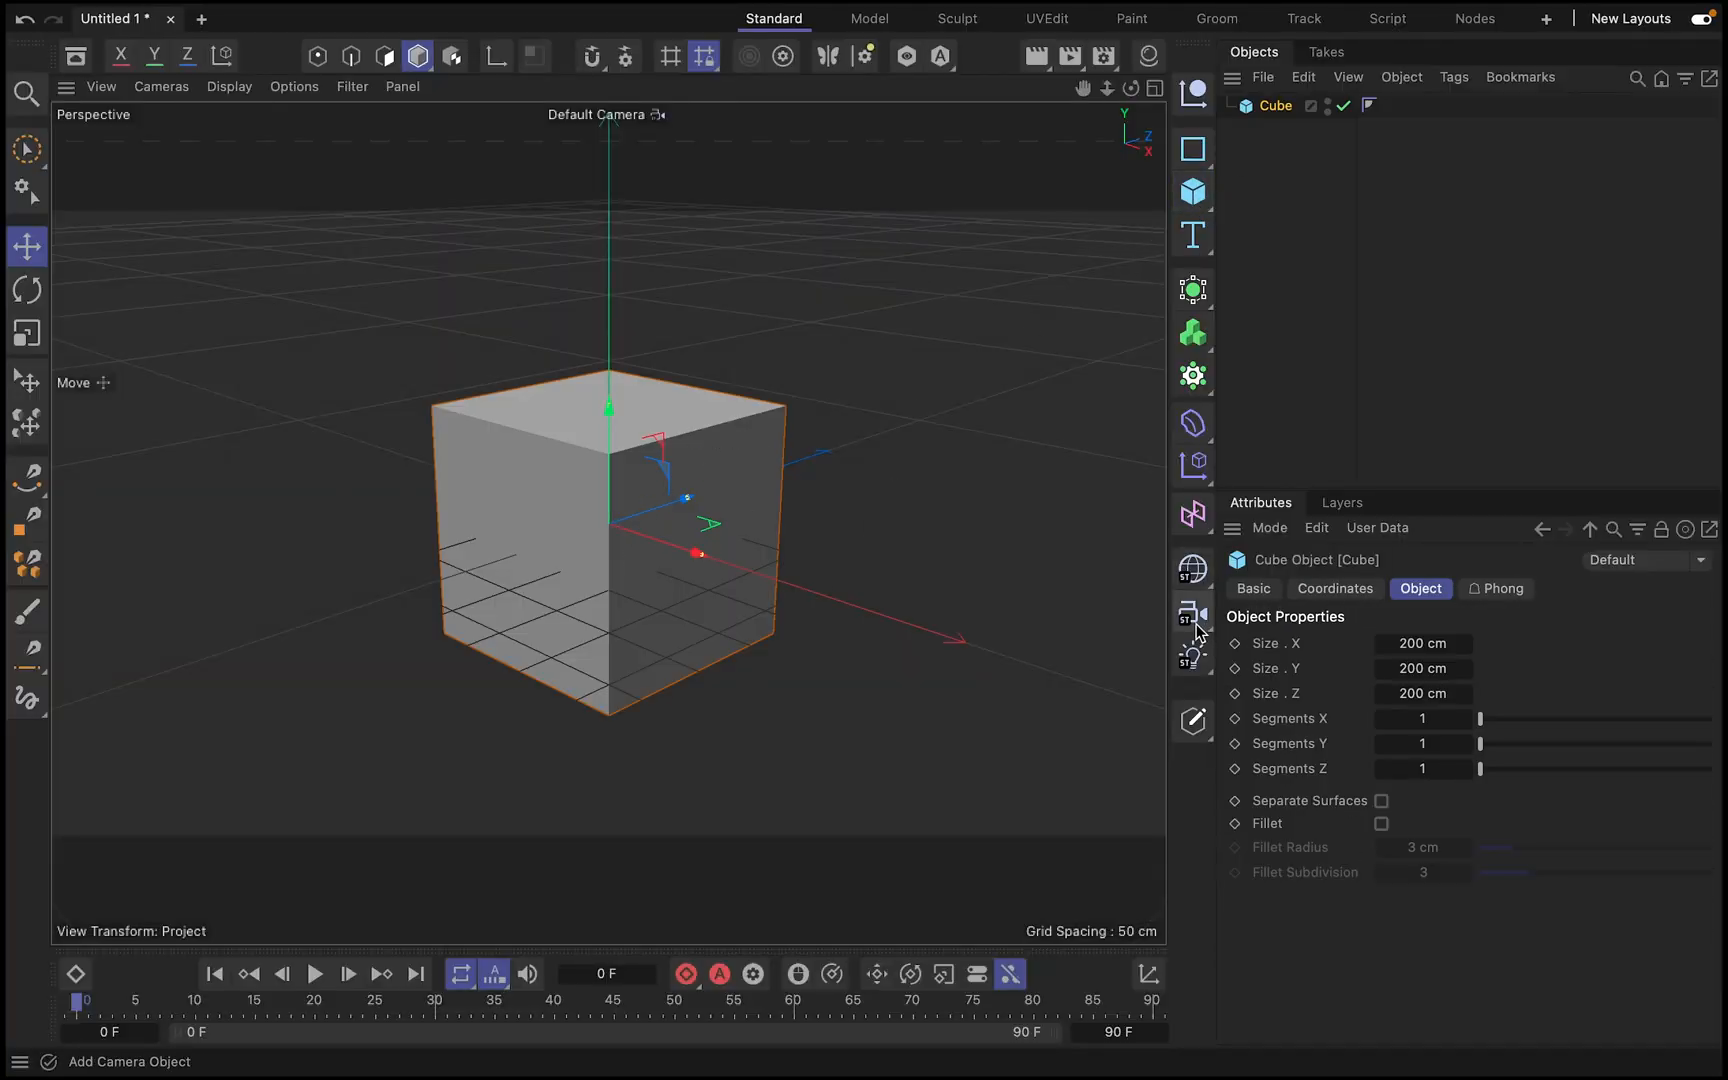
{"action": "left_click", "coordinate": [1190, 614]}
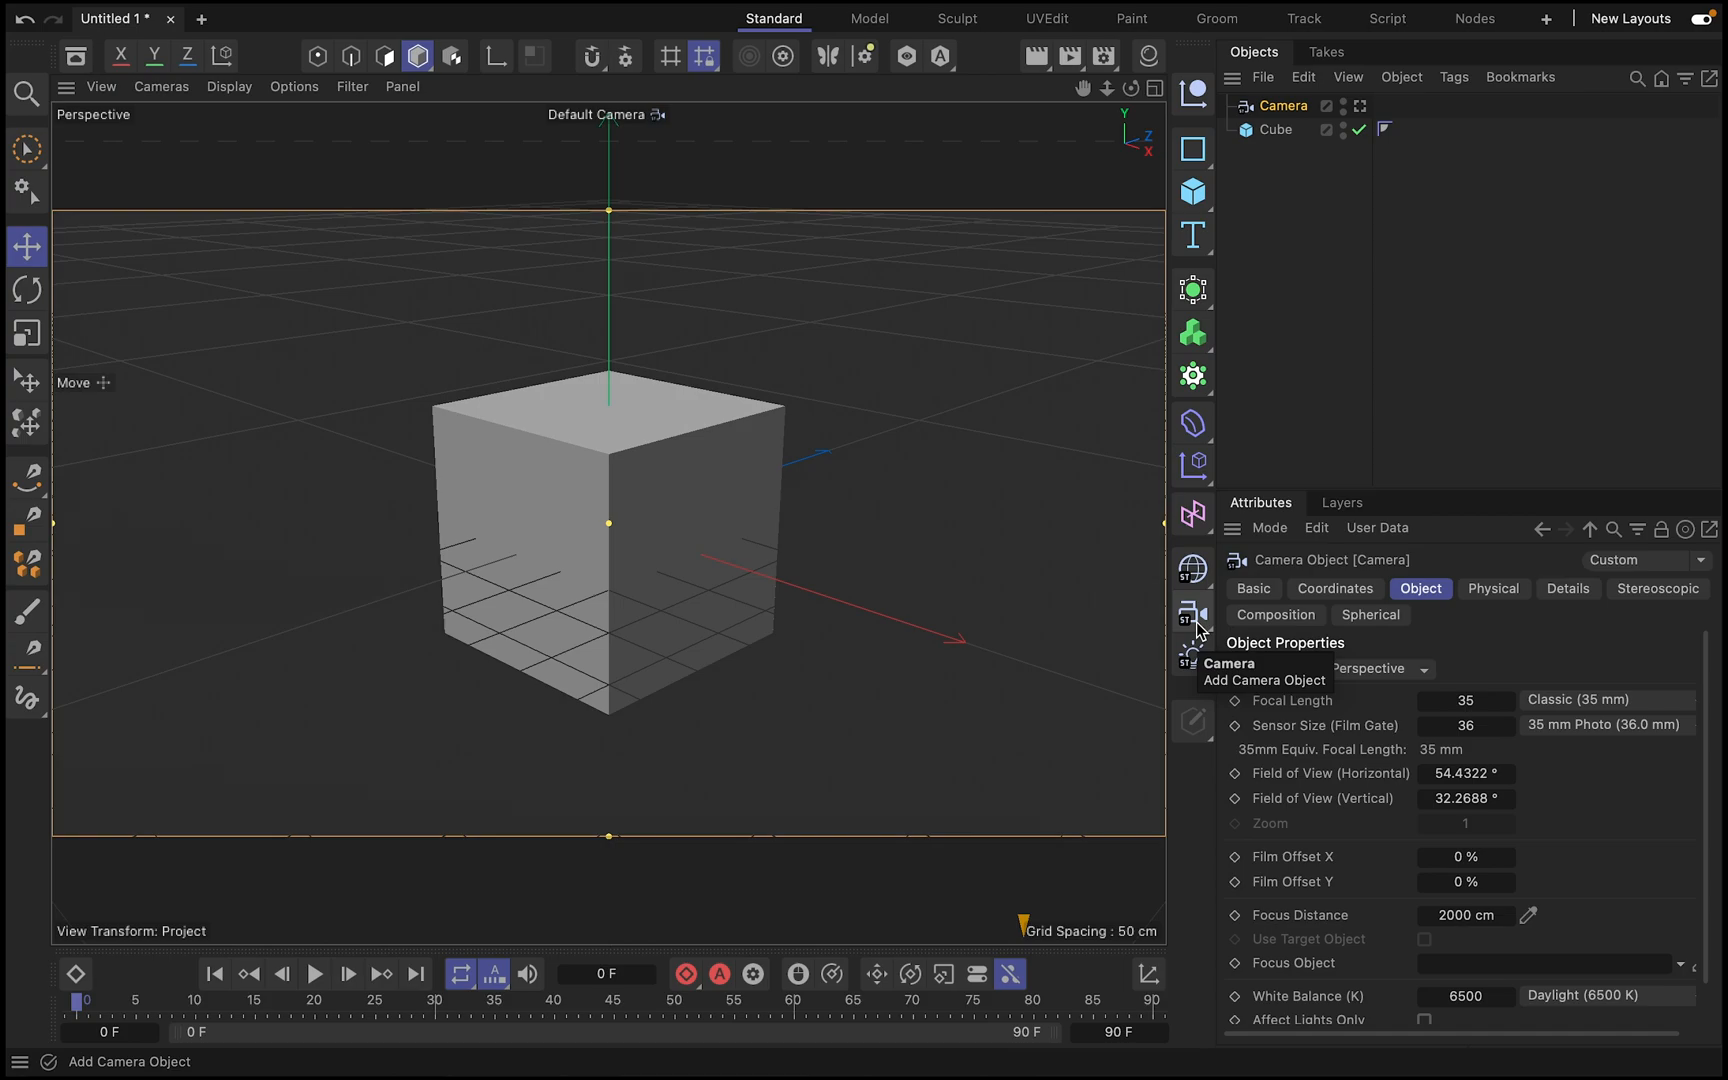
{"action": "mouse_move", "coordinate": [1328, 208]}
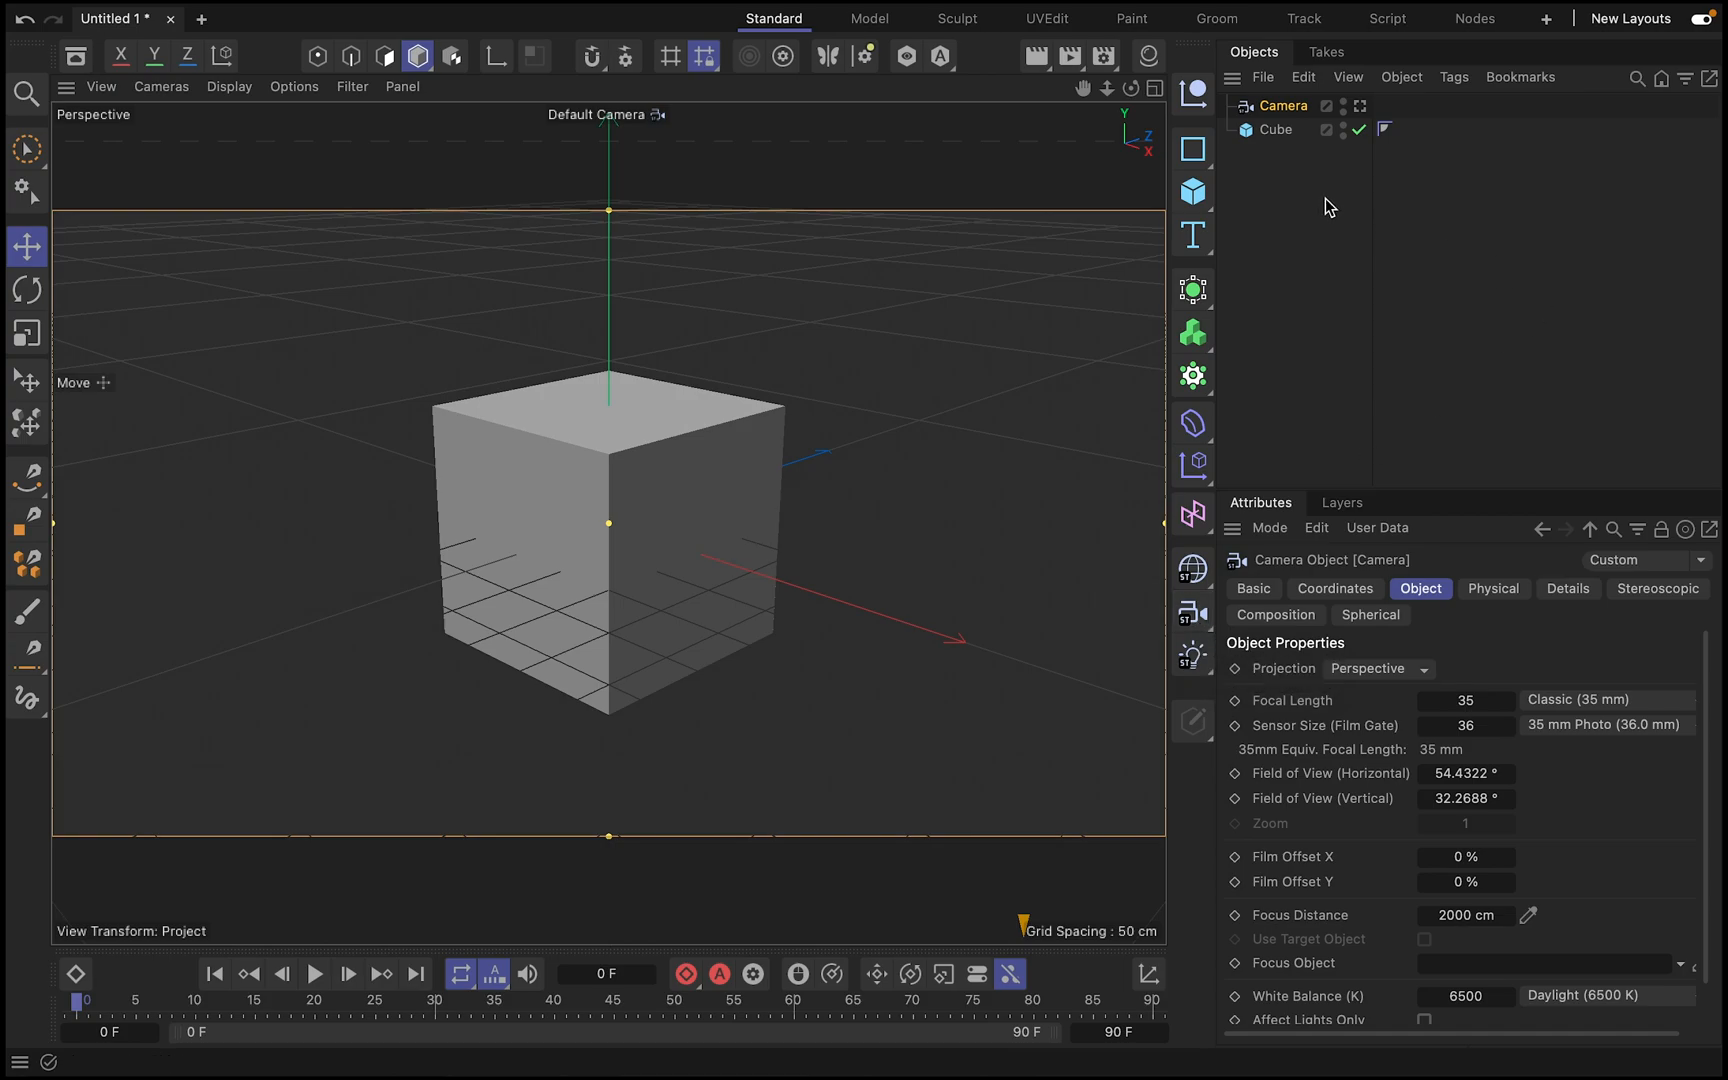
{"action": "left_click", "coordinate": [1276, 128]}
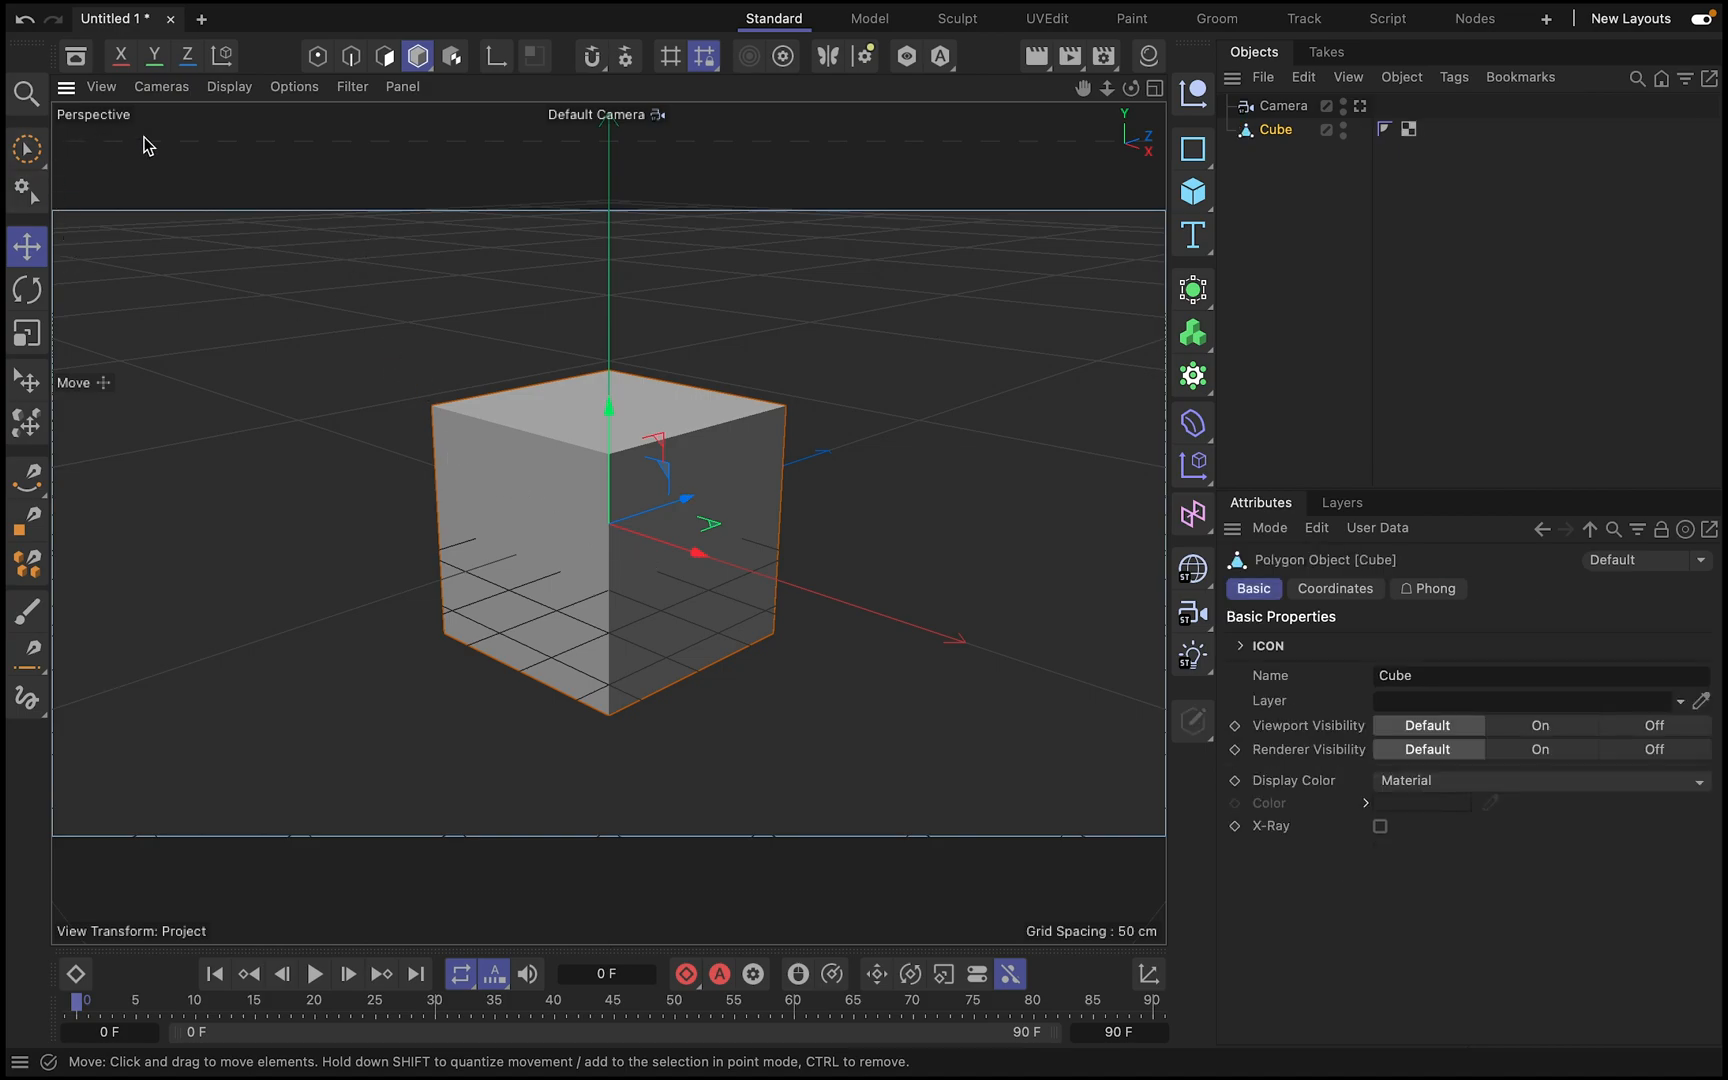
- Store the cube's two visible side polygons as a selection tag named FRONT
{"action": "left_click", "coordinate": [384, 56]}
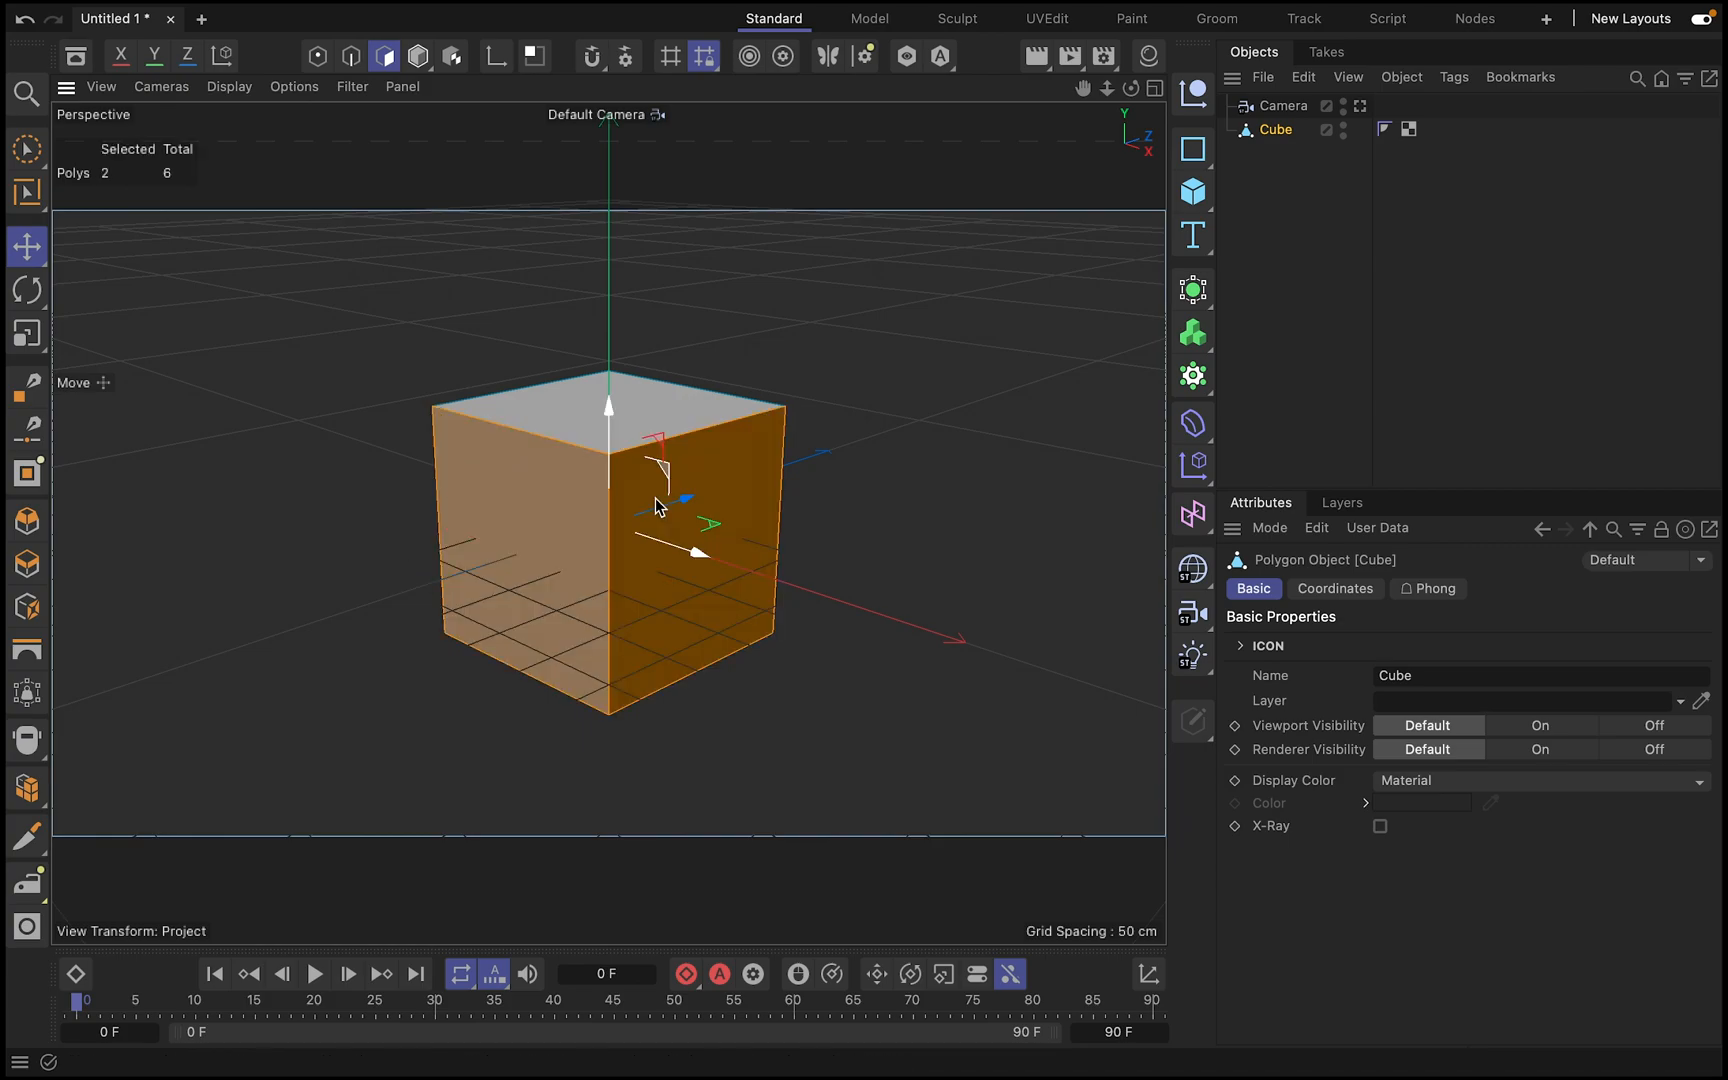
{"action": "left_click", "coordinate": [416, 56]}
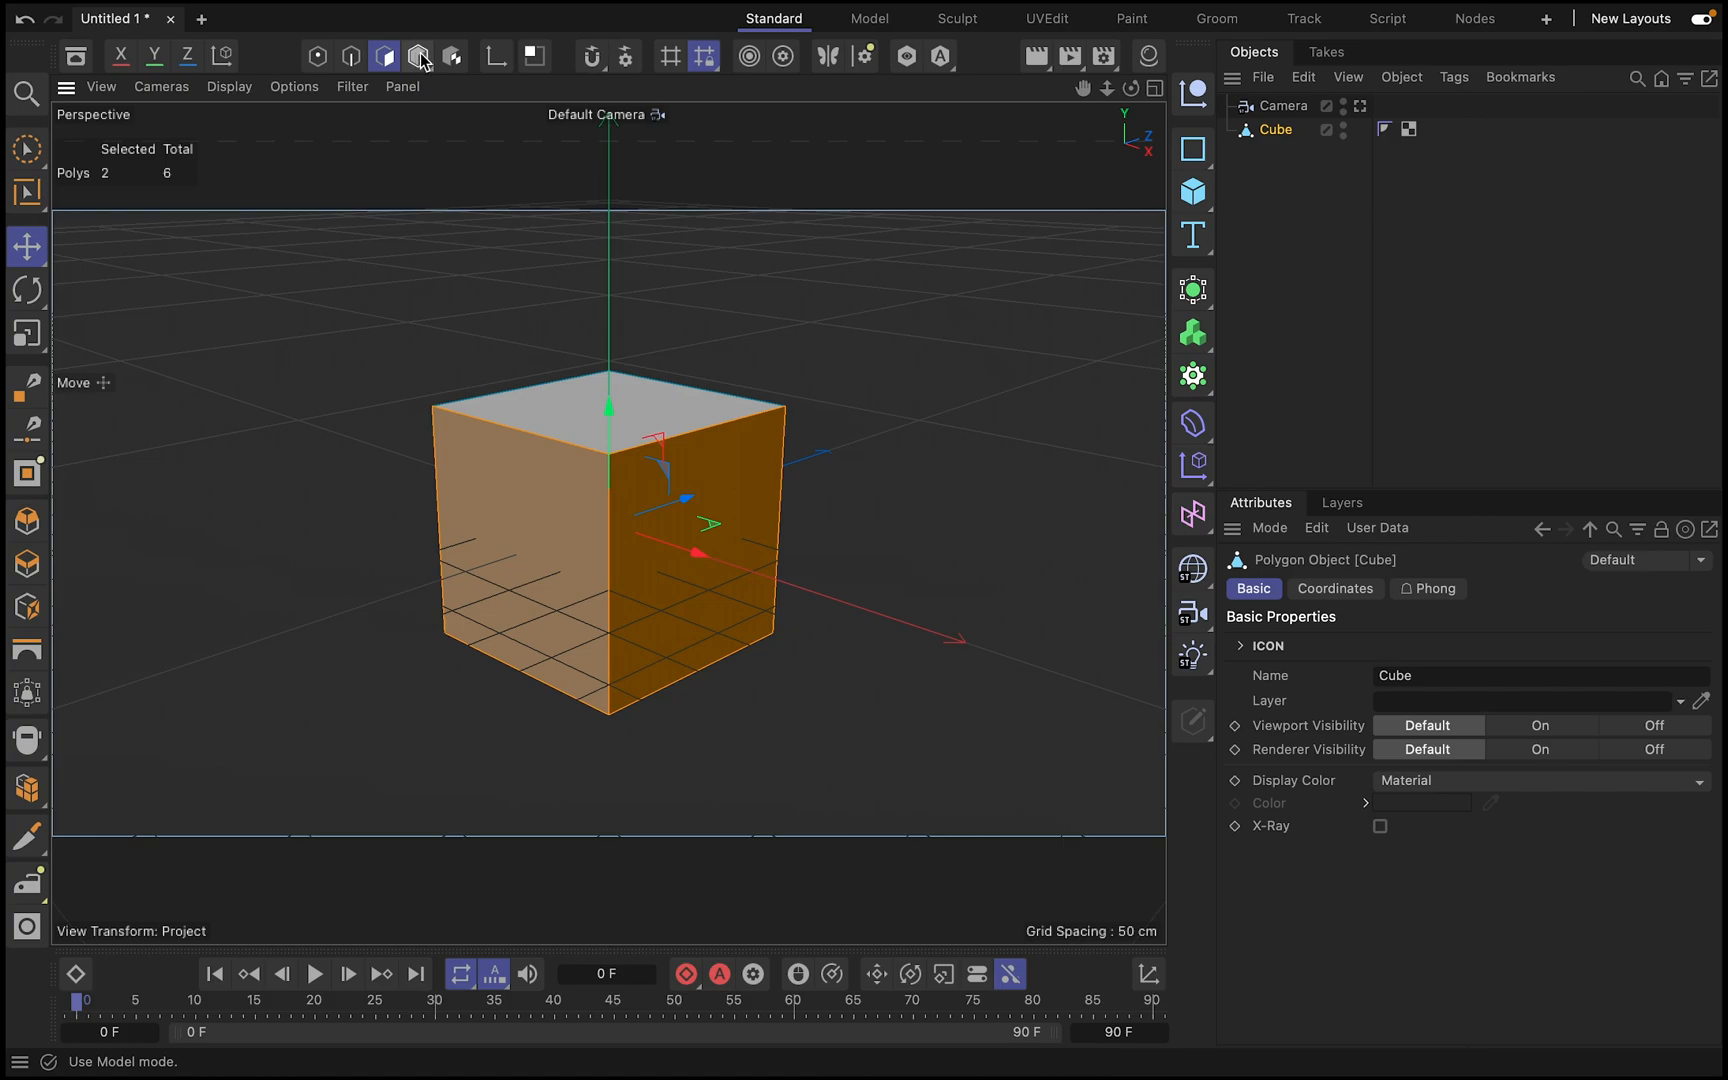
{"action": "left_click", "coordinate": [448, 16]}
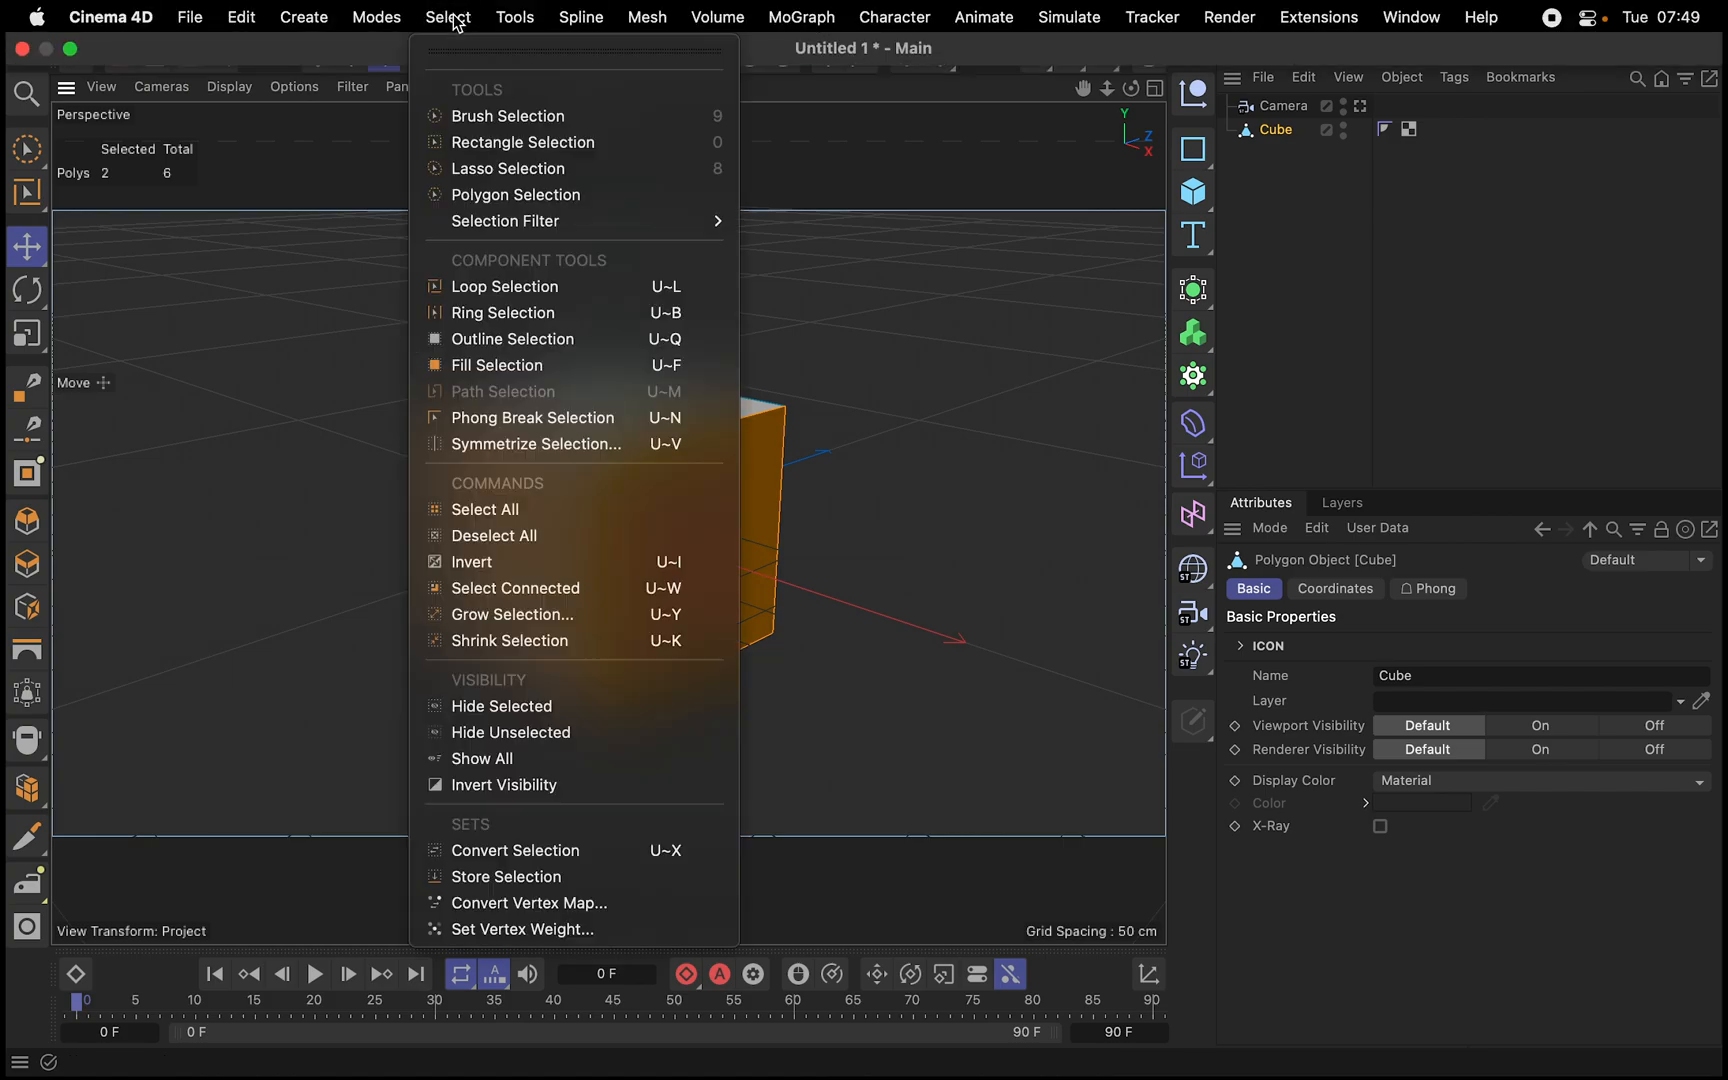
{"action": "mouse_move", "coordinate": [506, 876]}
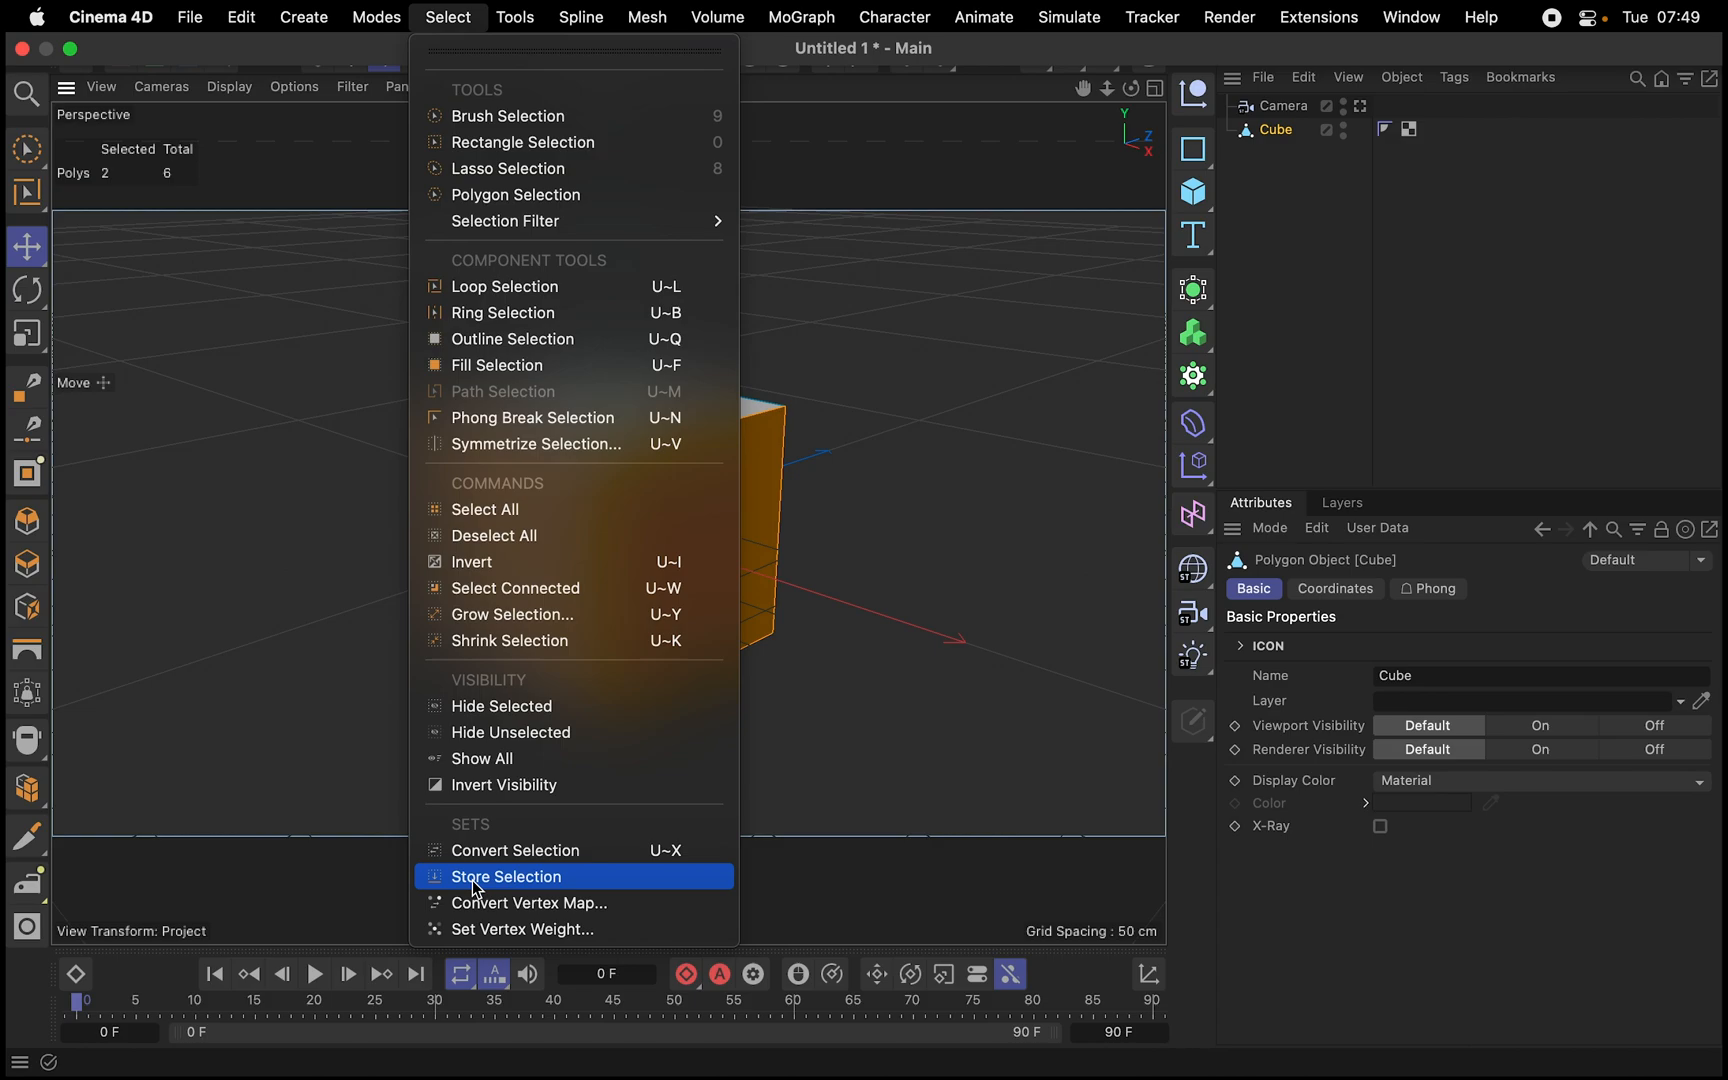
{"action": "left_click", "coordinate": [506, 876]}
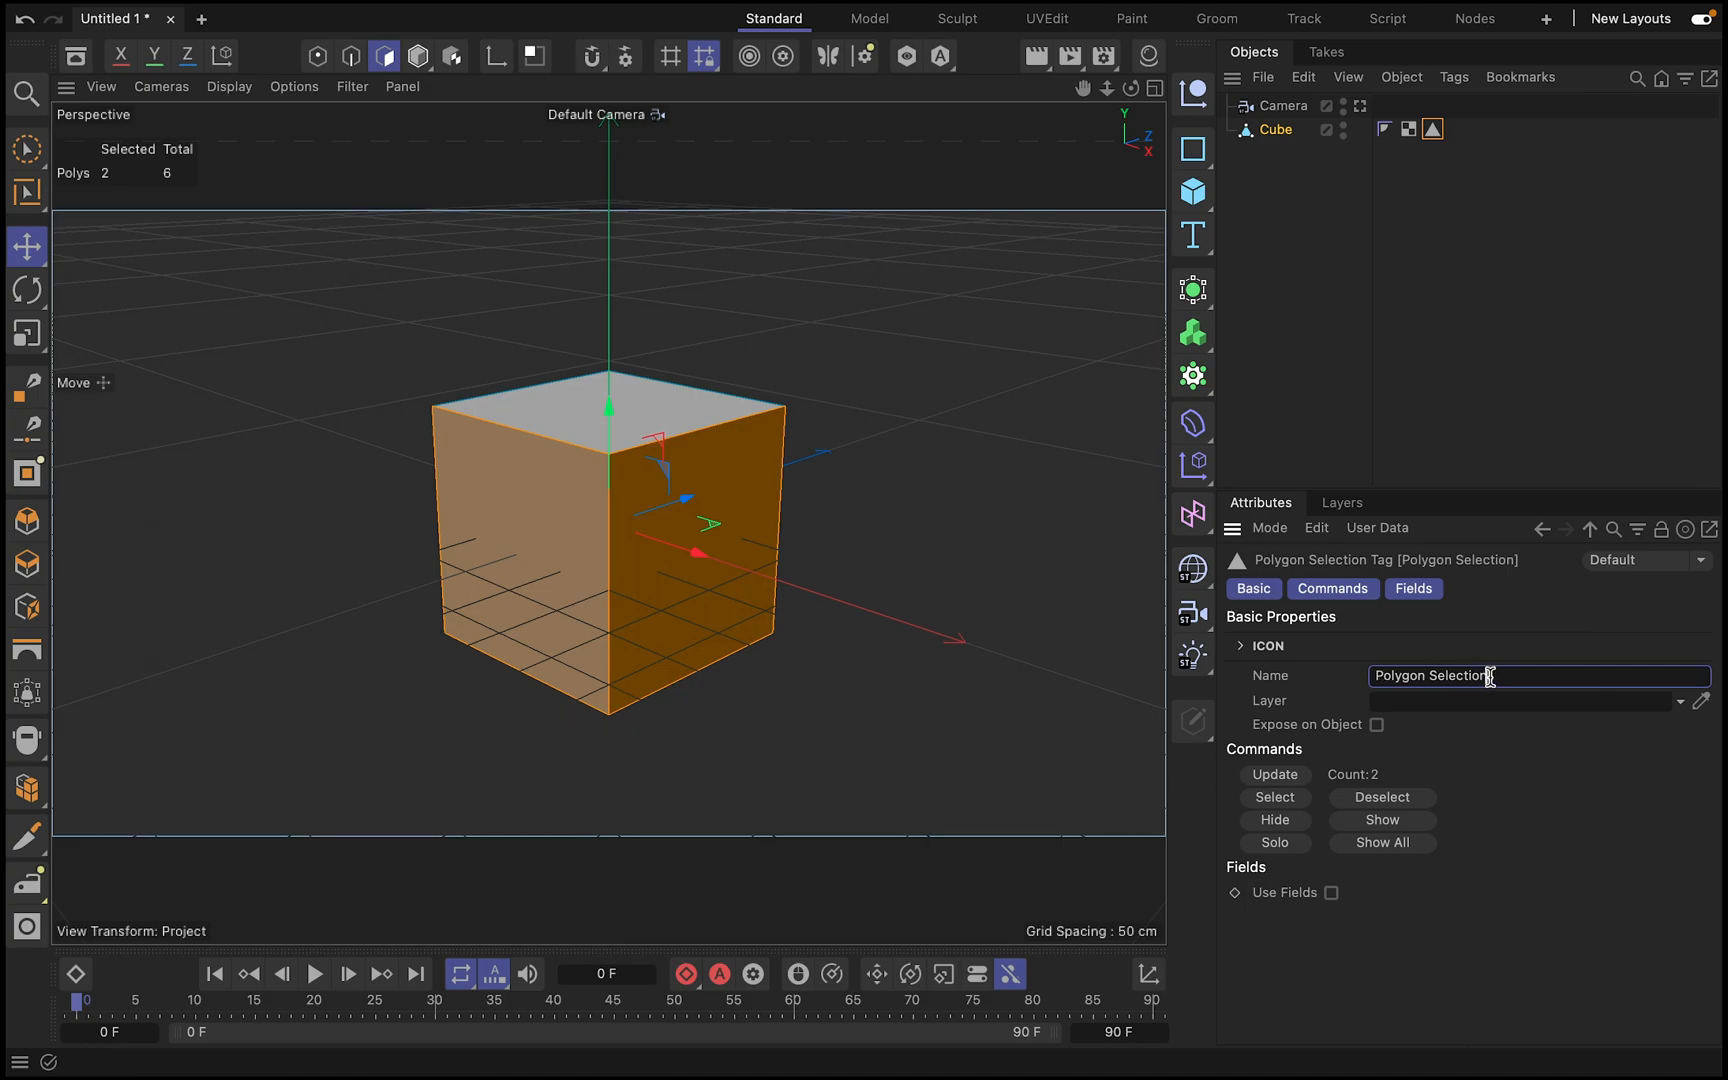
{"action": "type", "text": "FRO"}
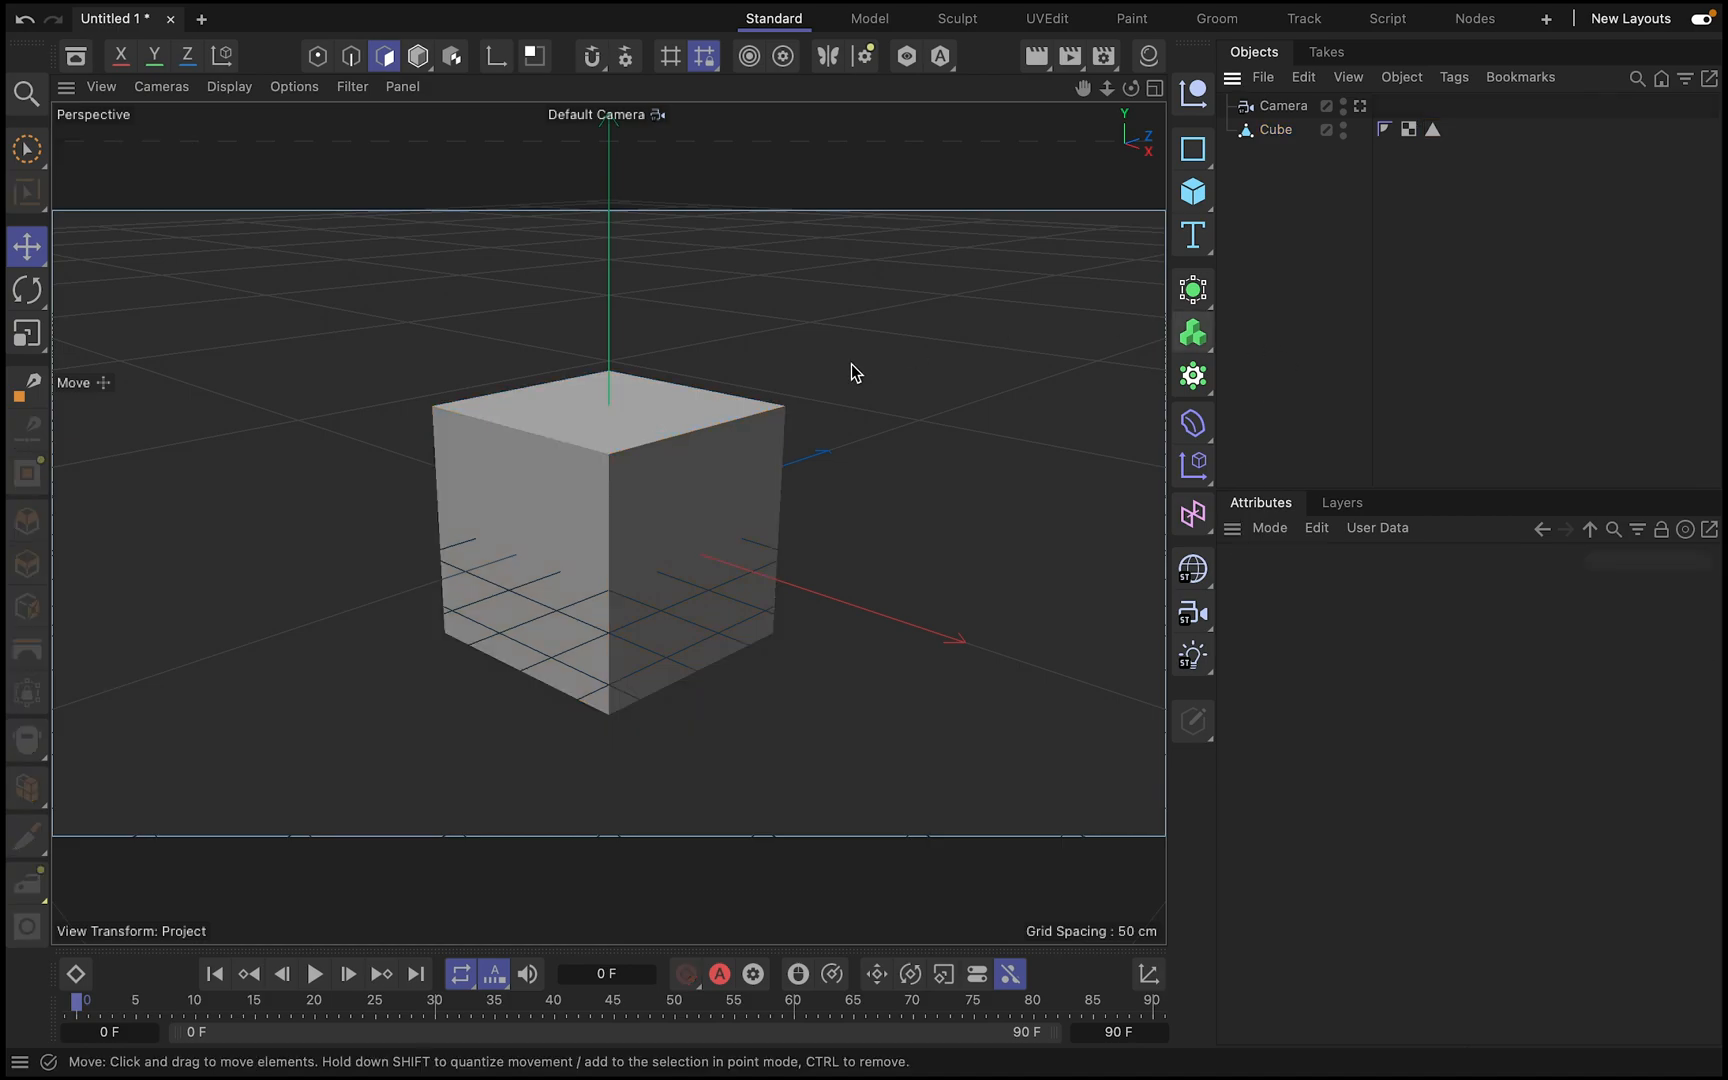
- Invert the polygon selection so the cube's other four faces are selected
{"action": "left_click", "coordinate": [1432, 130]}
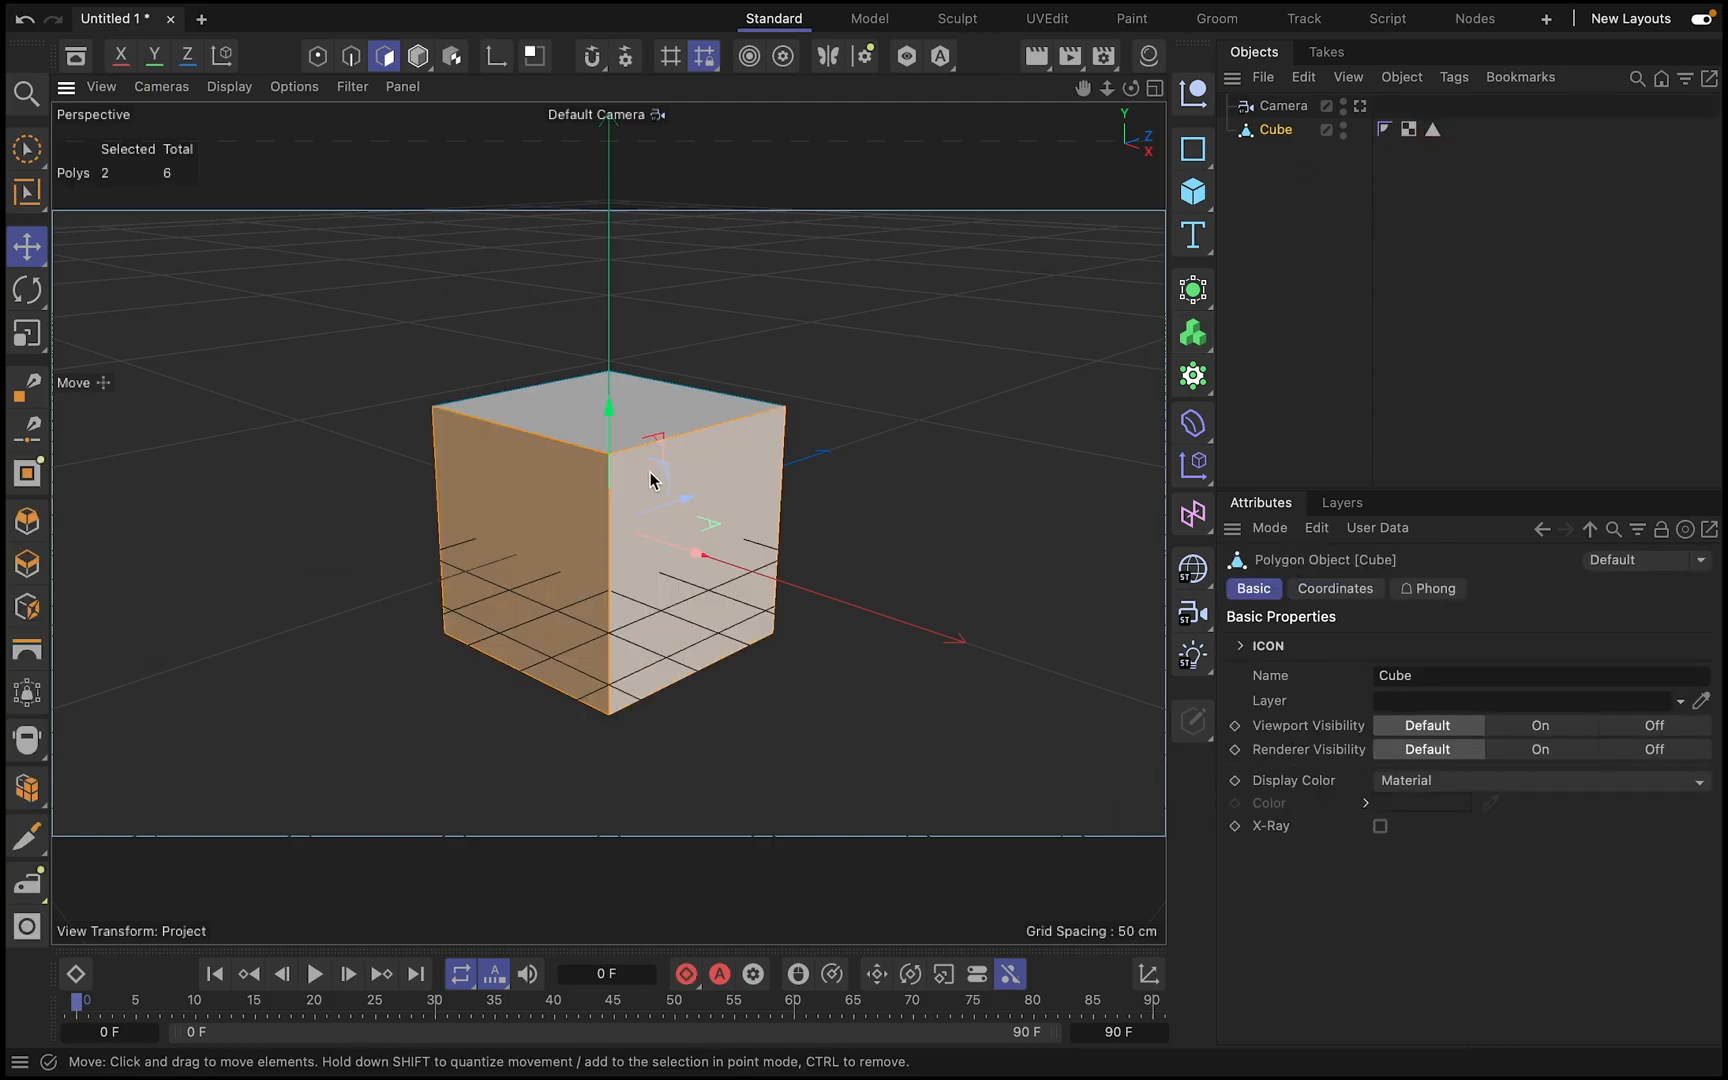
{"action": "left_click", "coordinate": [694, 528]}
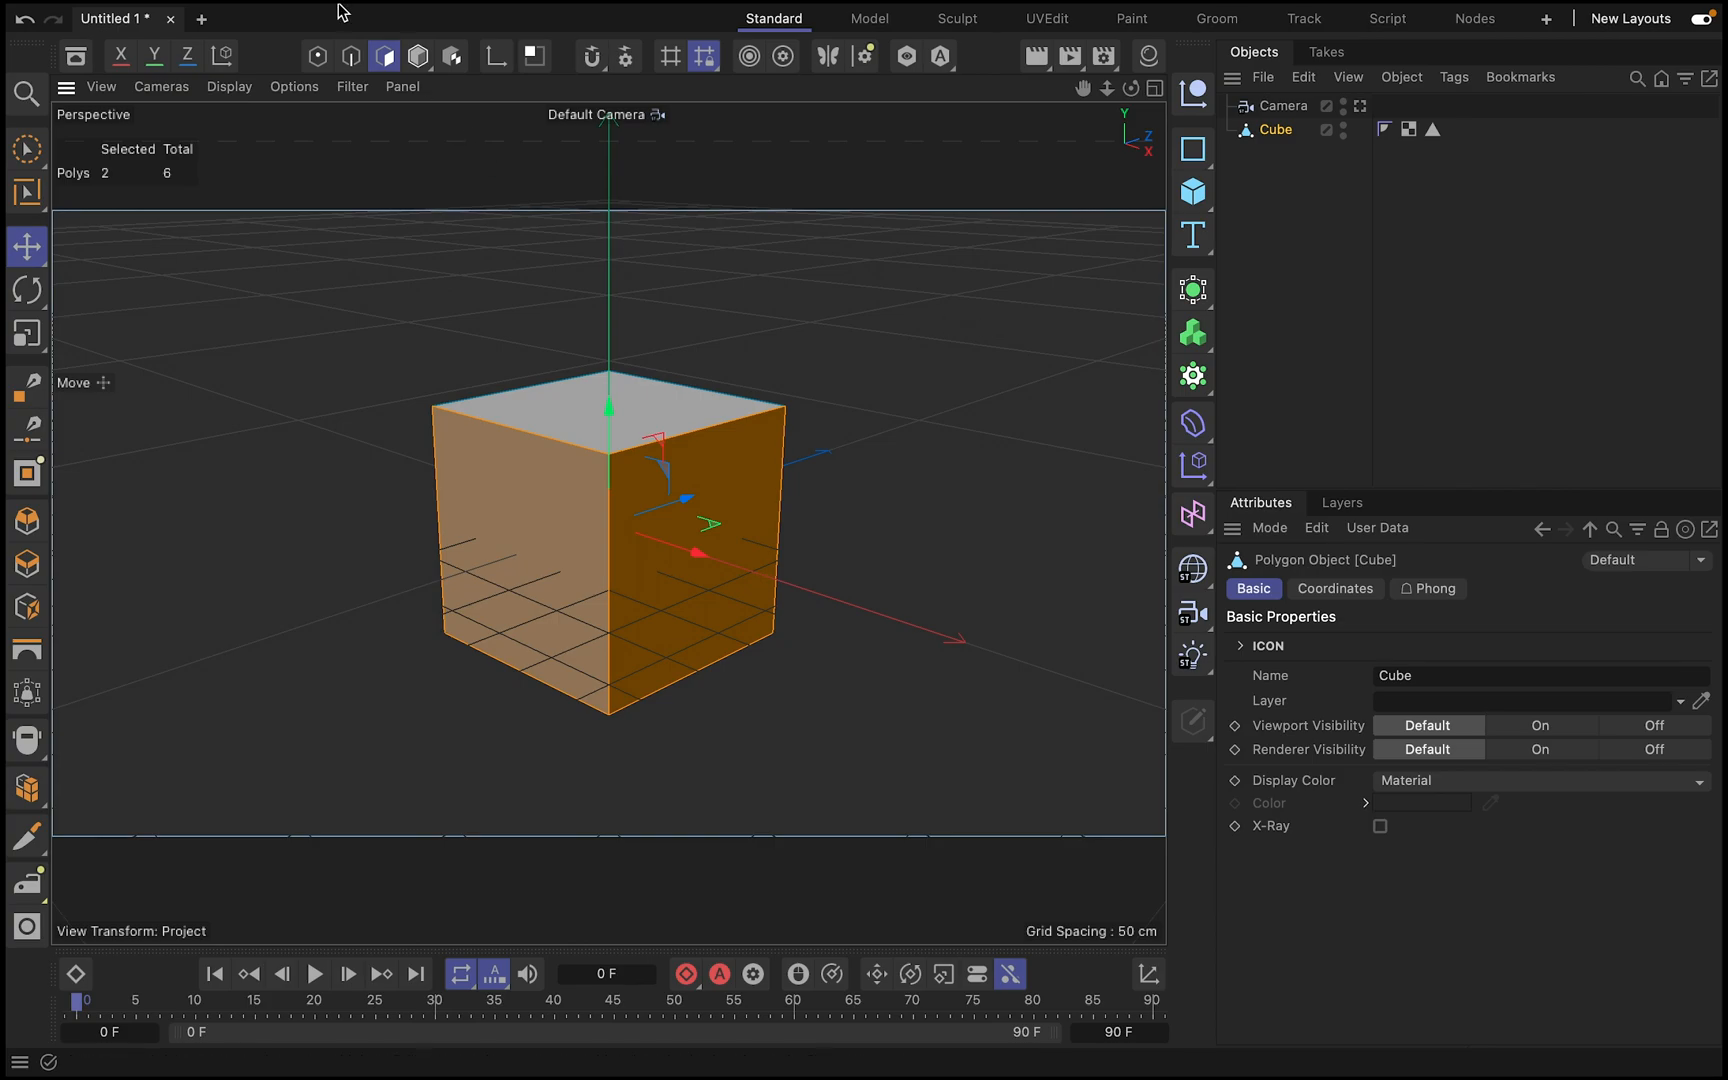
{"action": "left_click", "coordinate": [446, 16]}
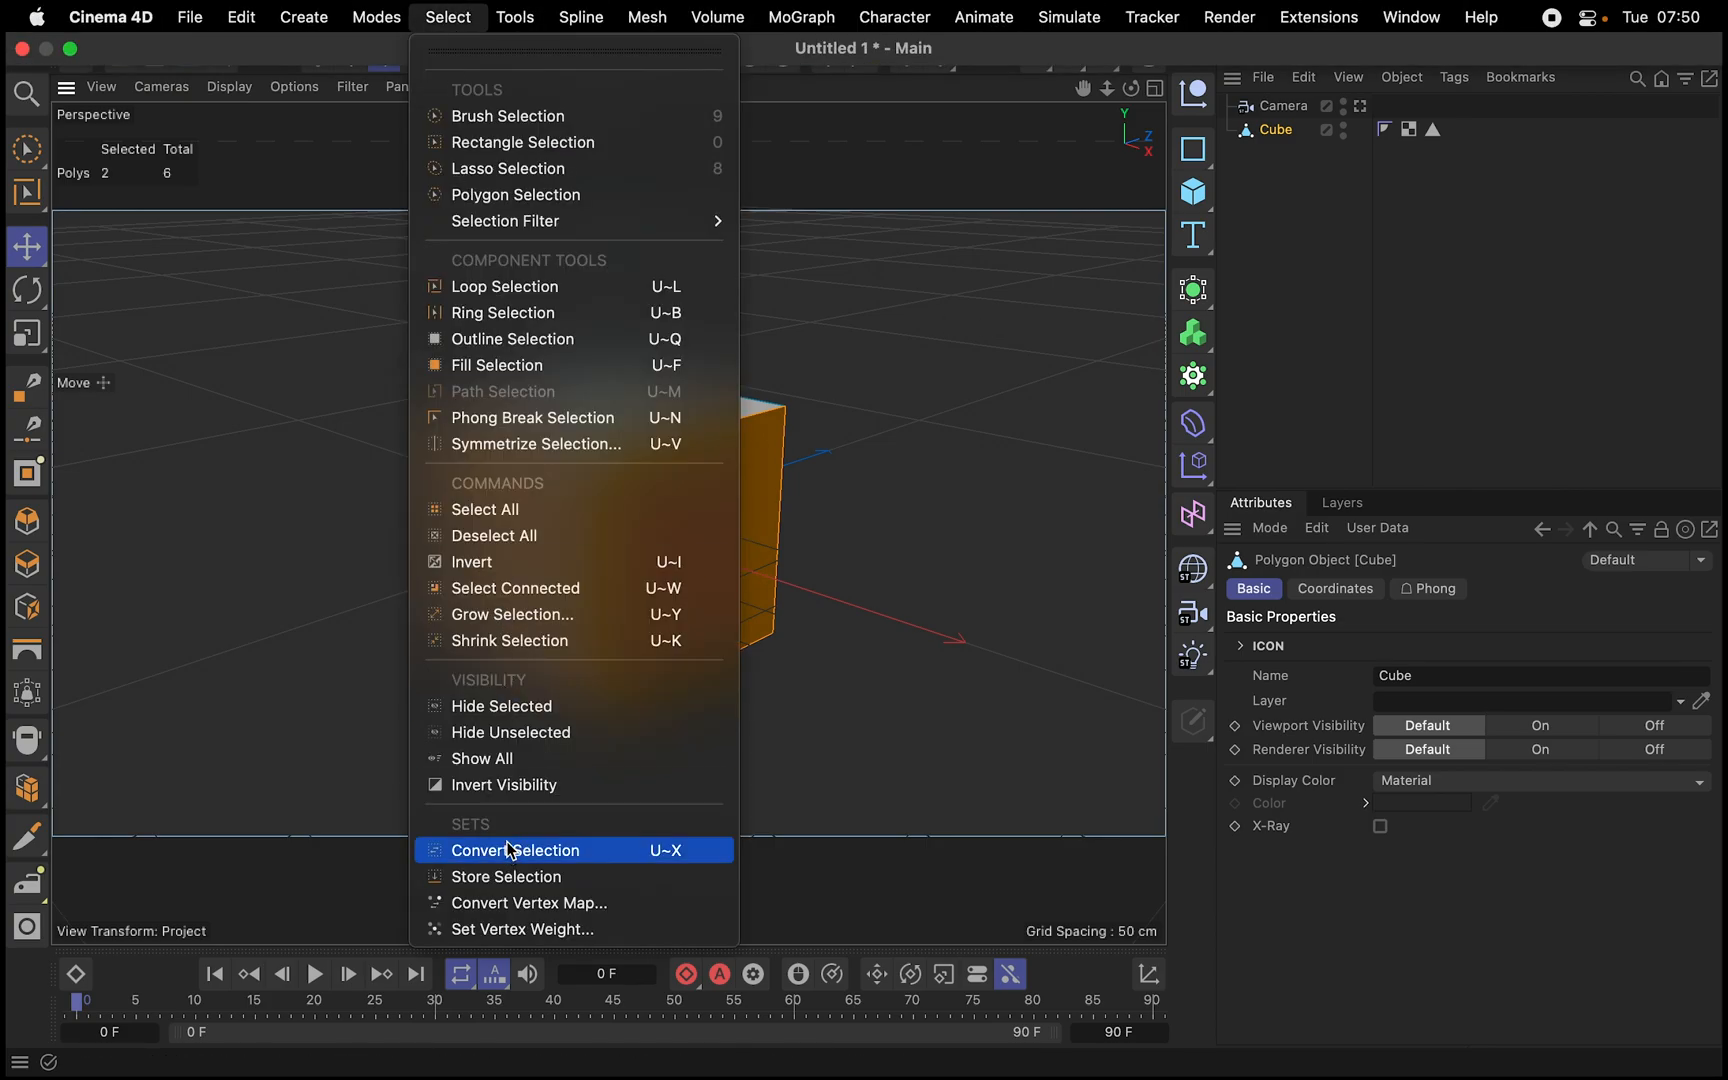
{"action": "left_click", "coordinate": [514, 850]}
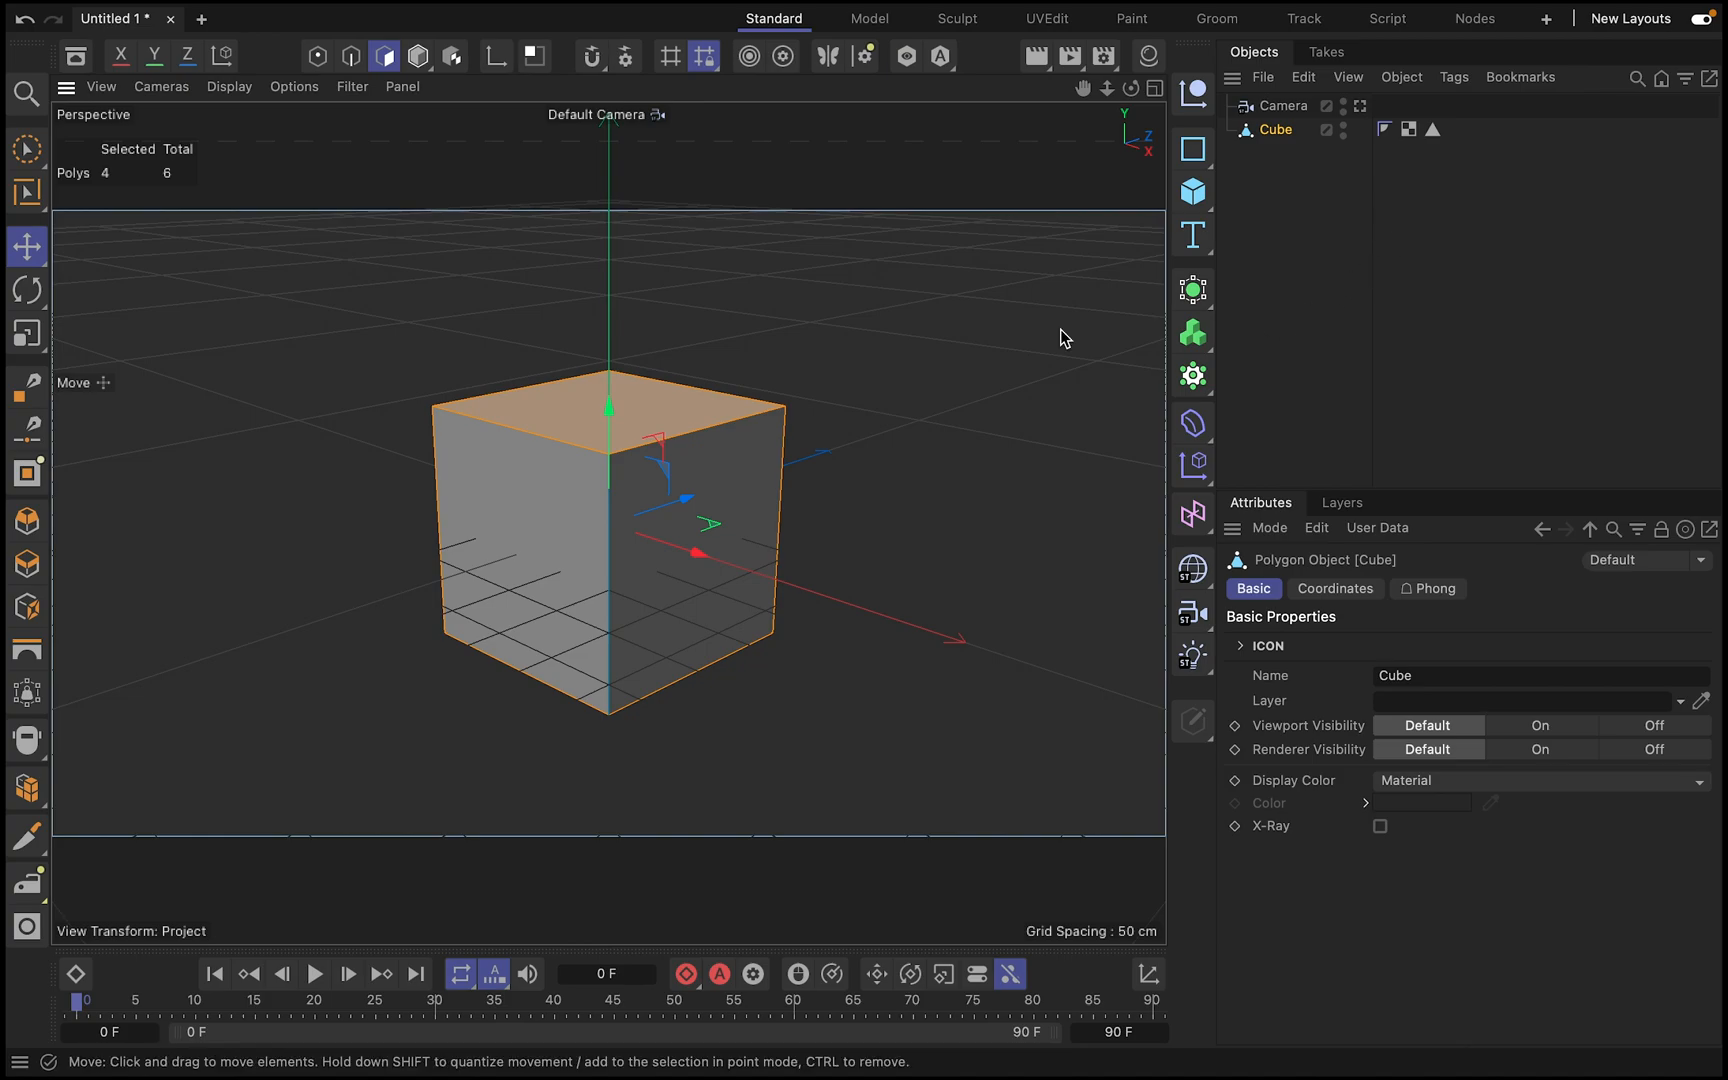
- Store the four faces as a second polygon selection tag named BACK
{"action": "left_click", "coordinate": [446, 16]}
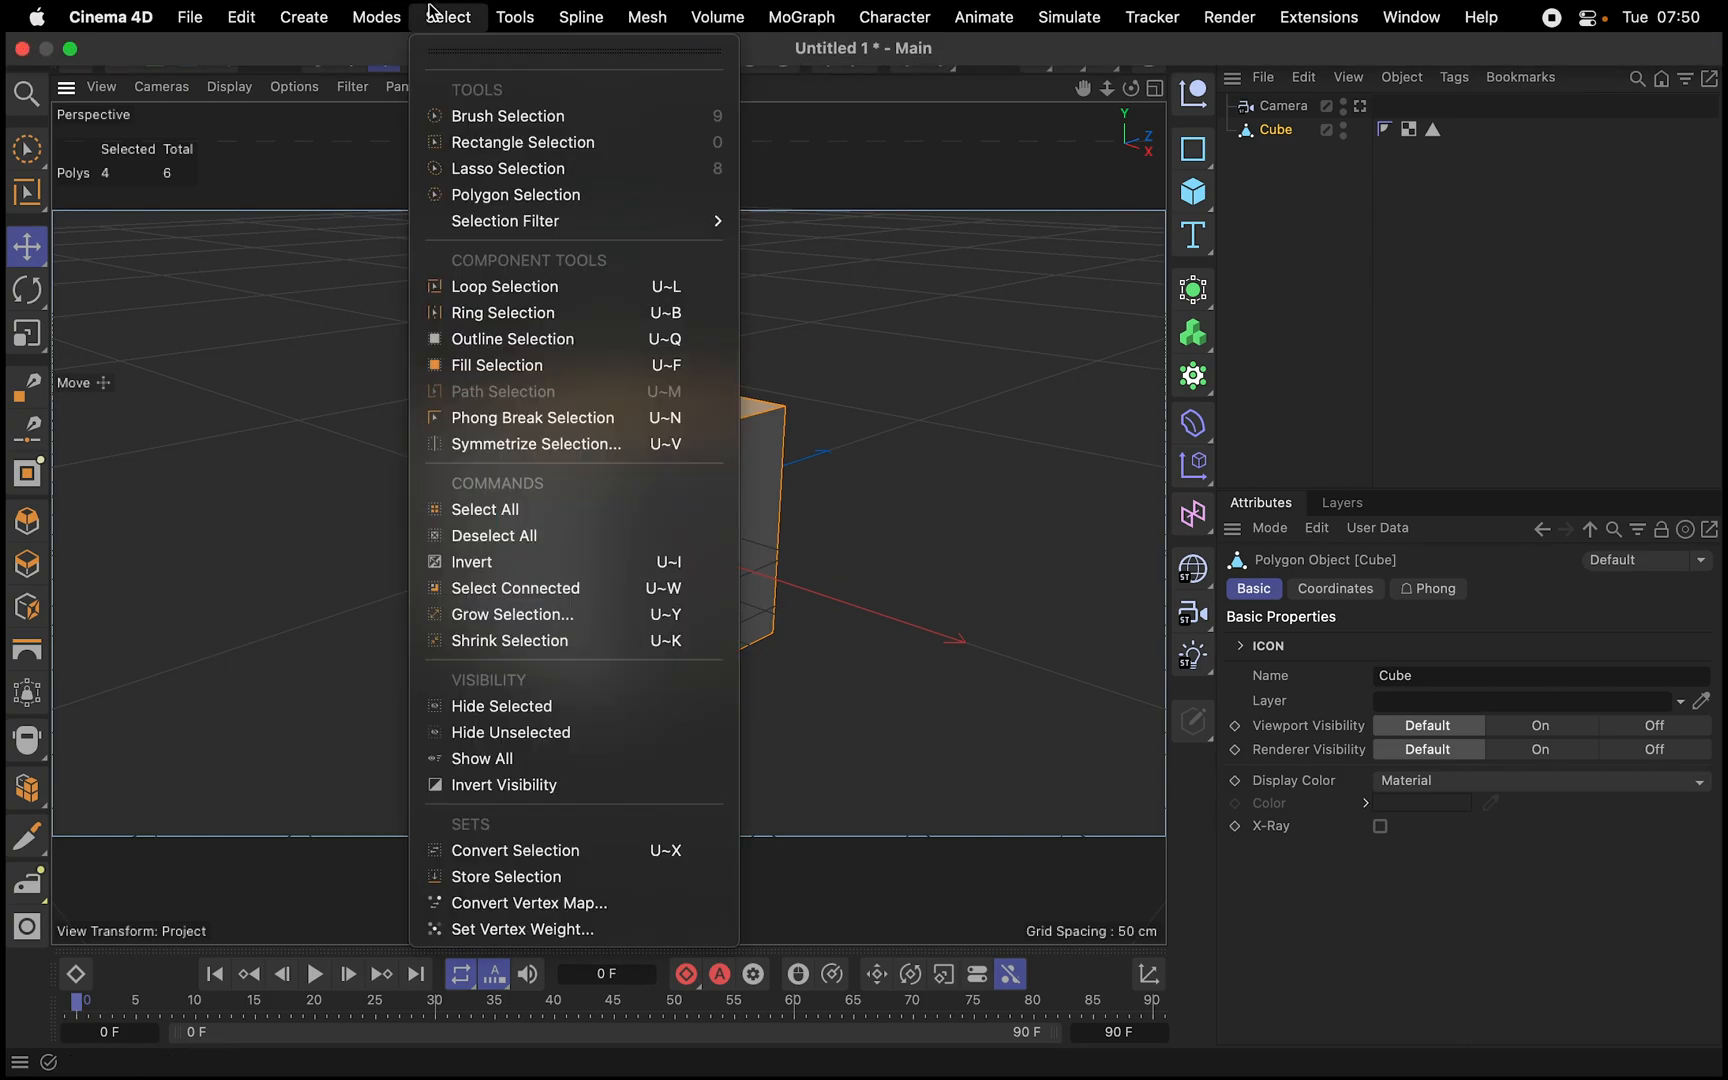
{"action": "left_click", "coordinate": [506, 876]}
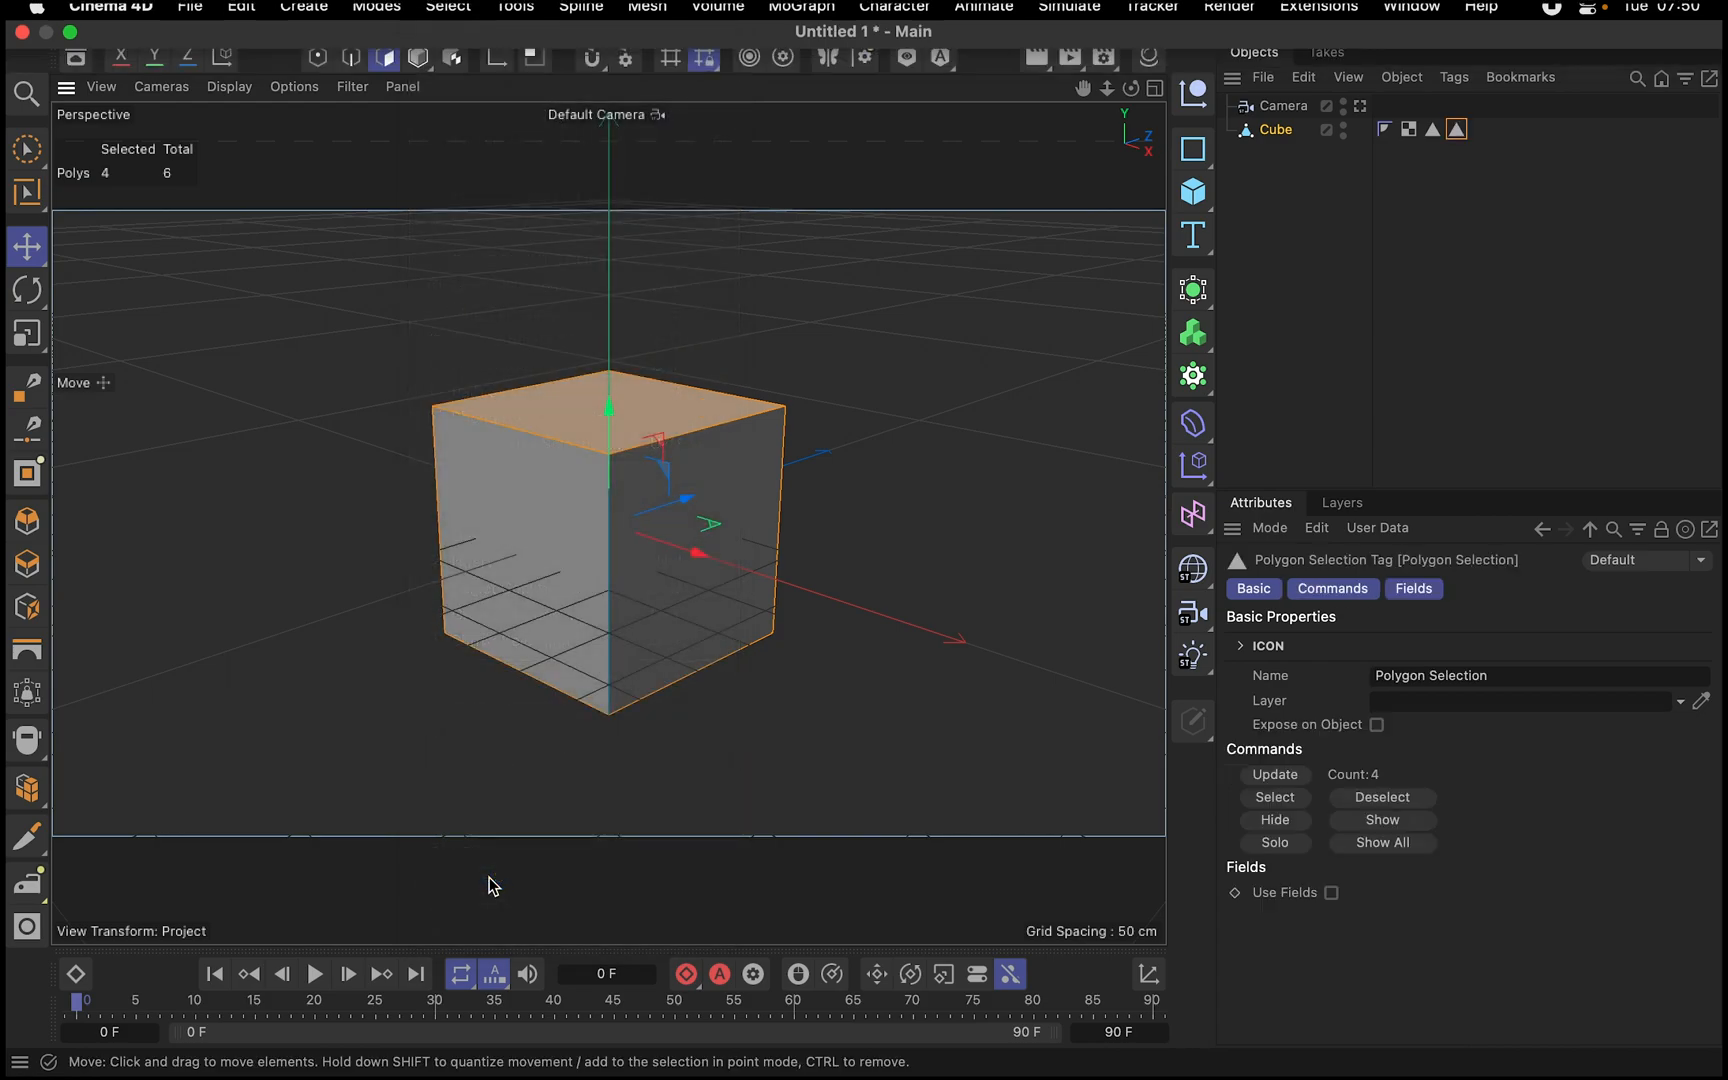
{"action": "left_click", "coordinate": [1488, 676]}
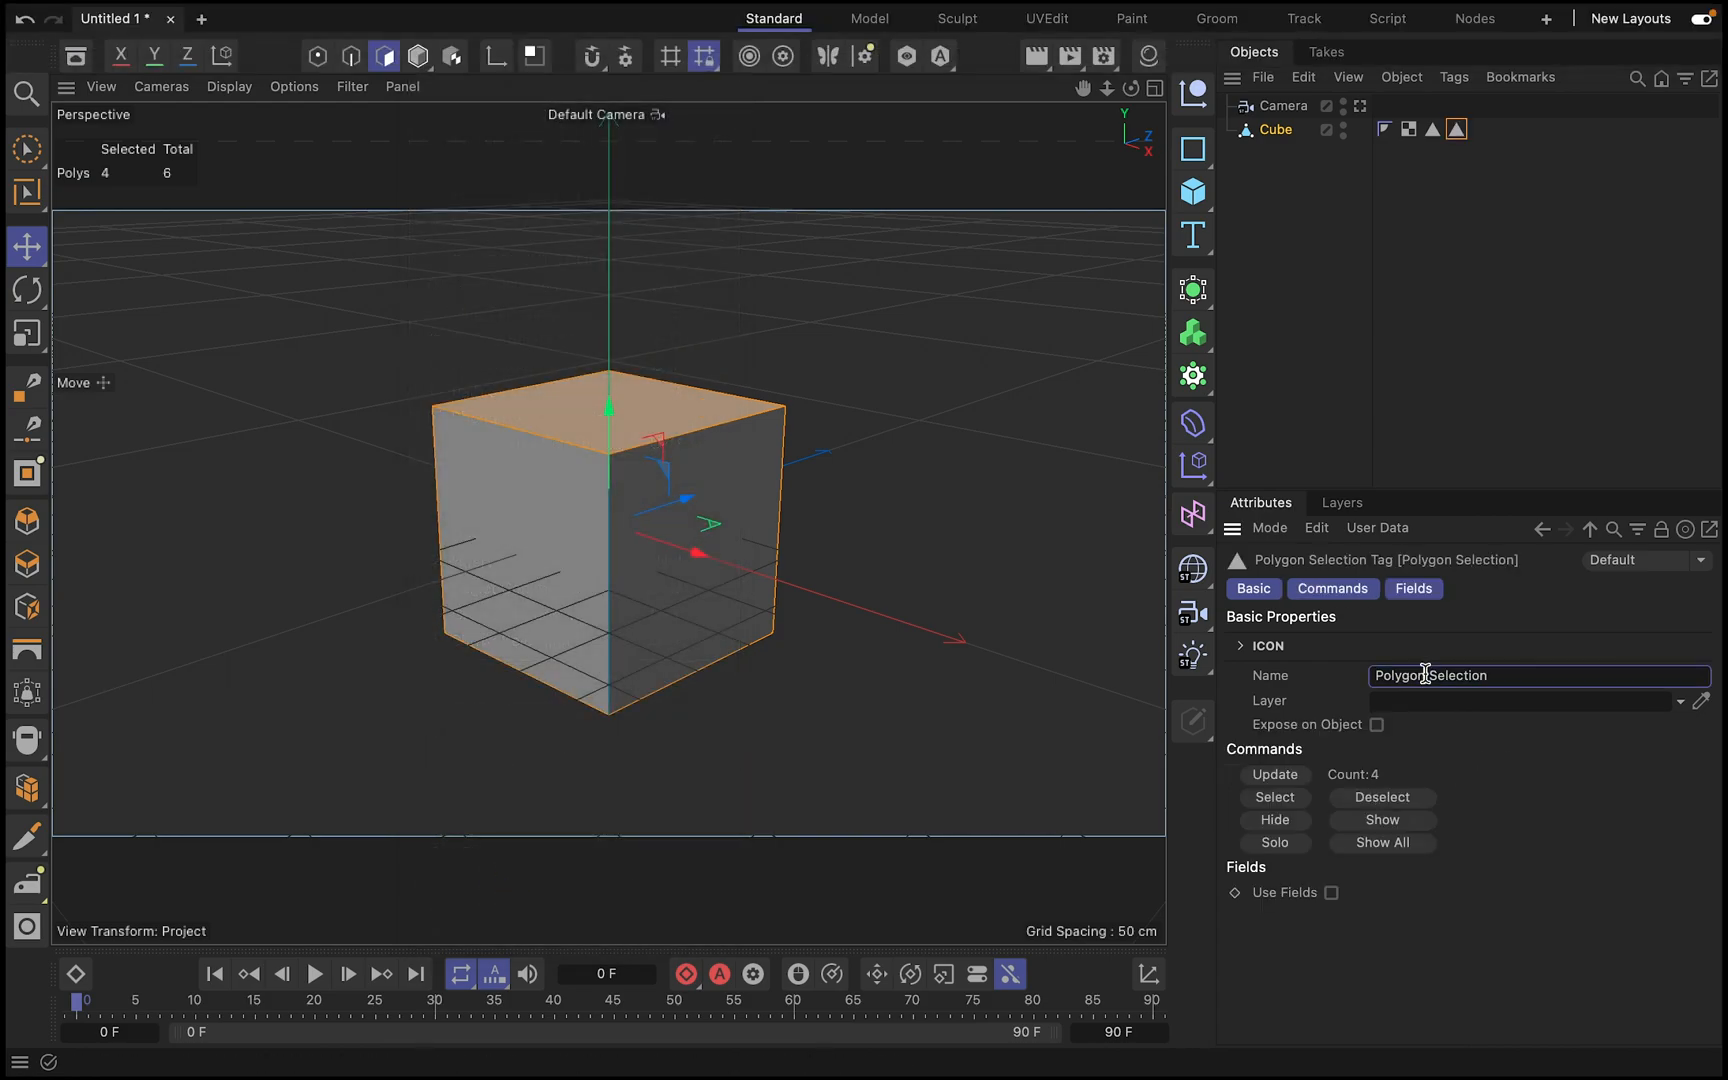
{"action": "type", "text": "BA"}
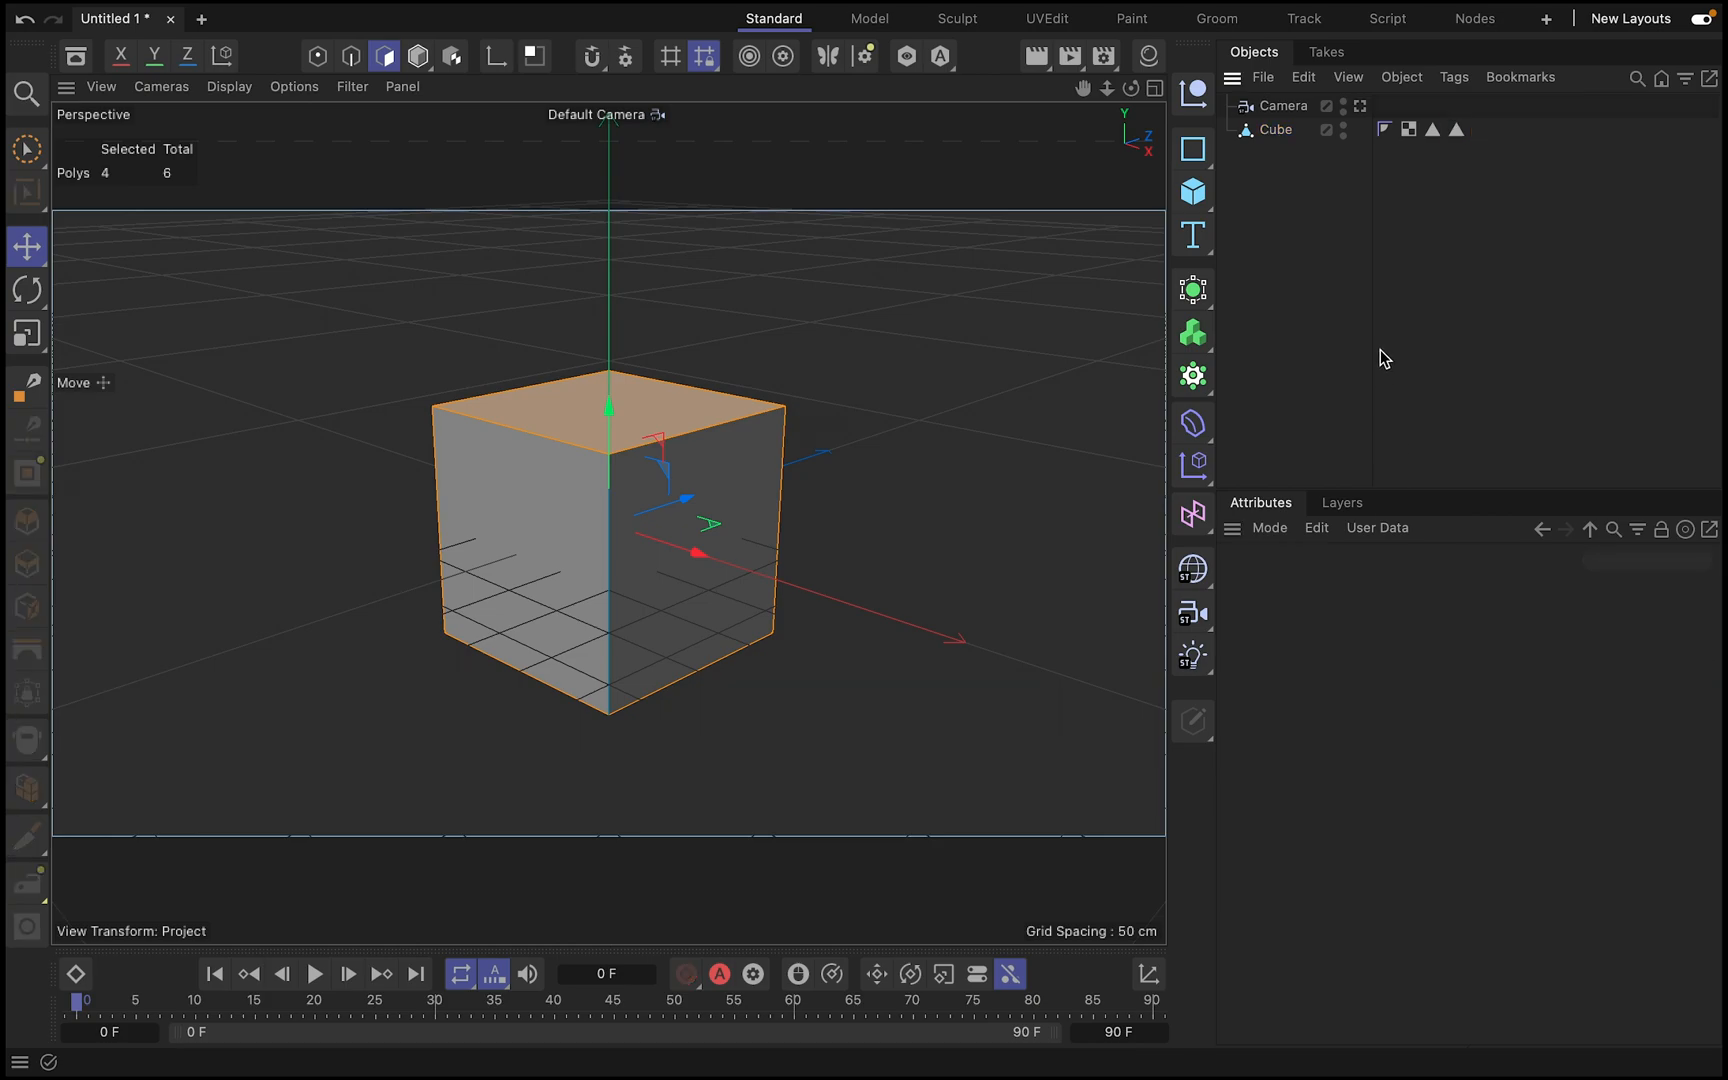
- Rename the original cube object to FRONT
{"action": "left_click", "coordinate": [1274, 128]}
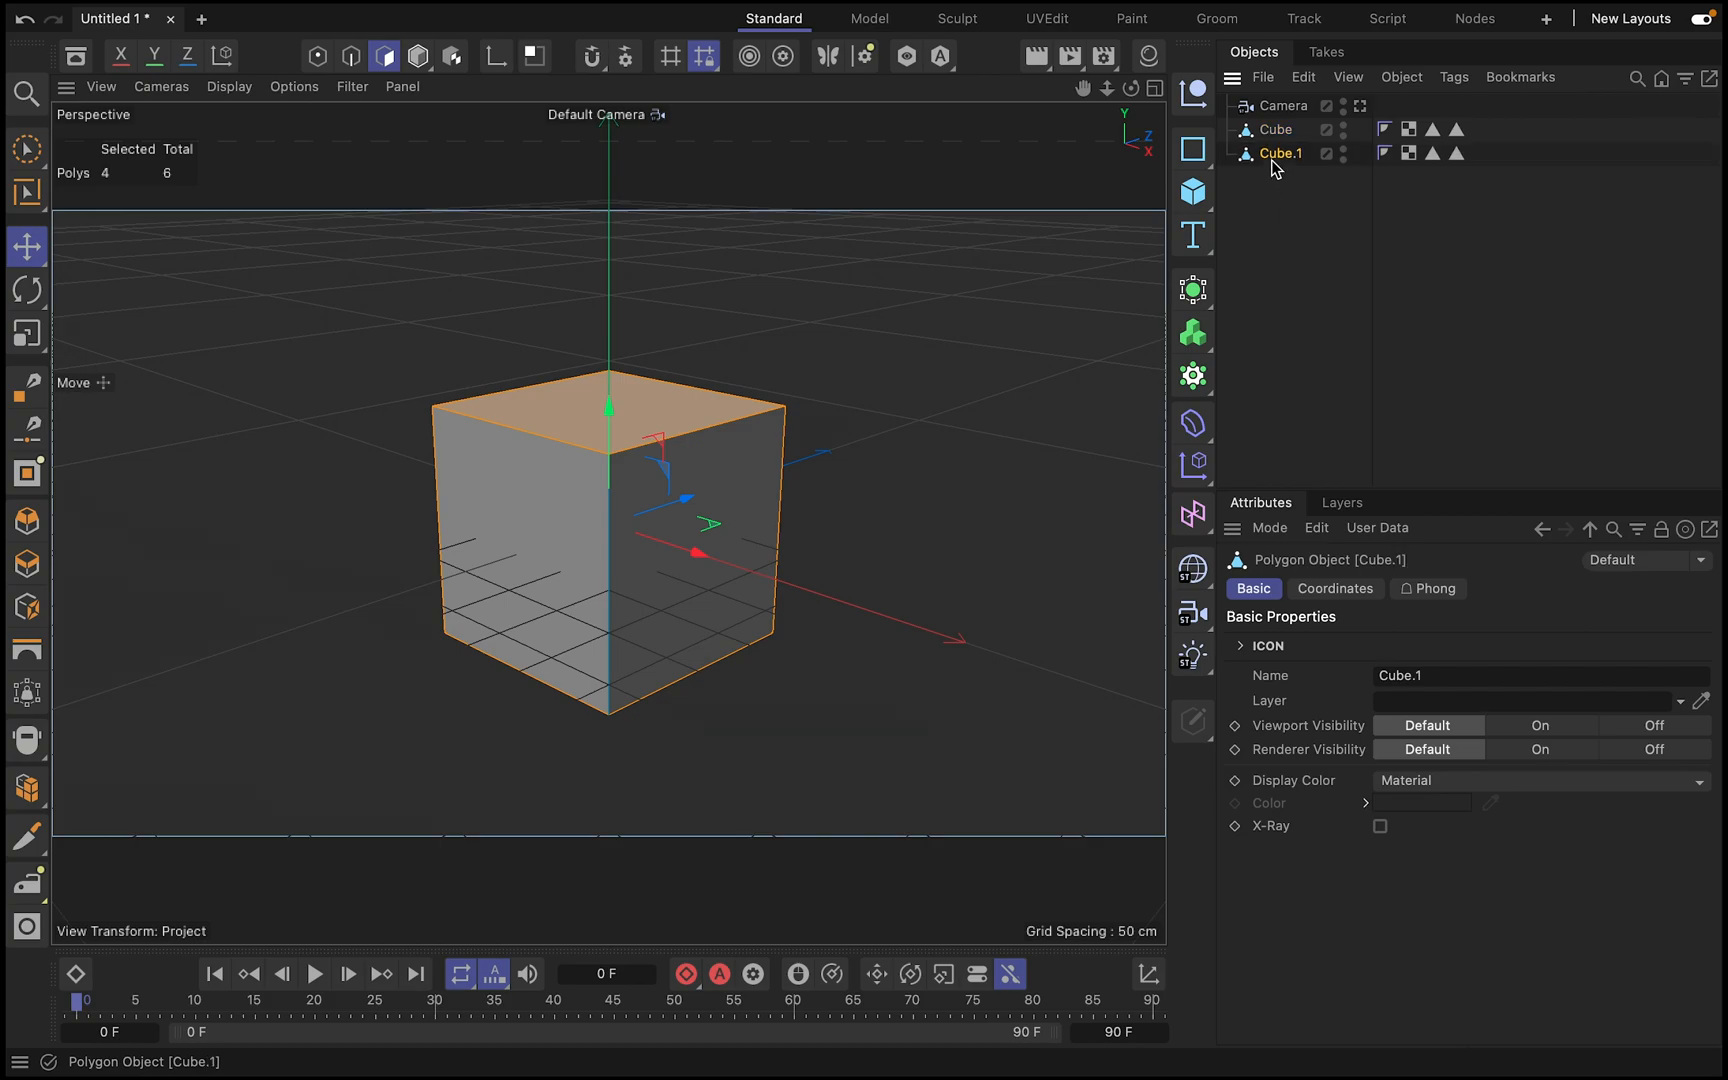
{"action": "double_click", "coordinate": [1280, 128]}
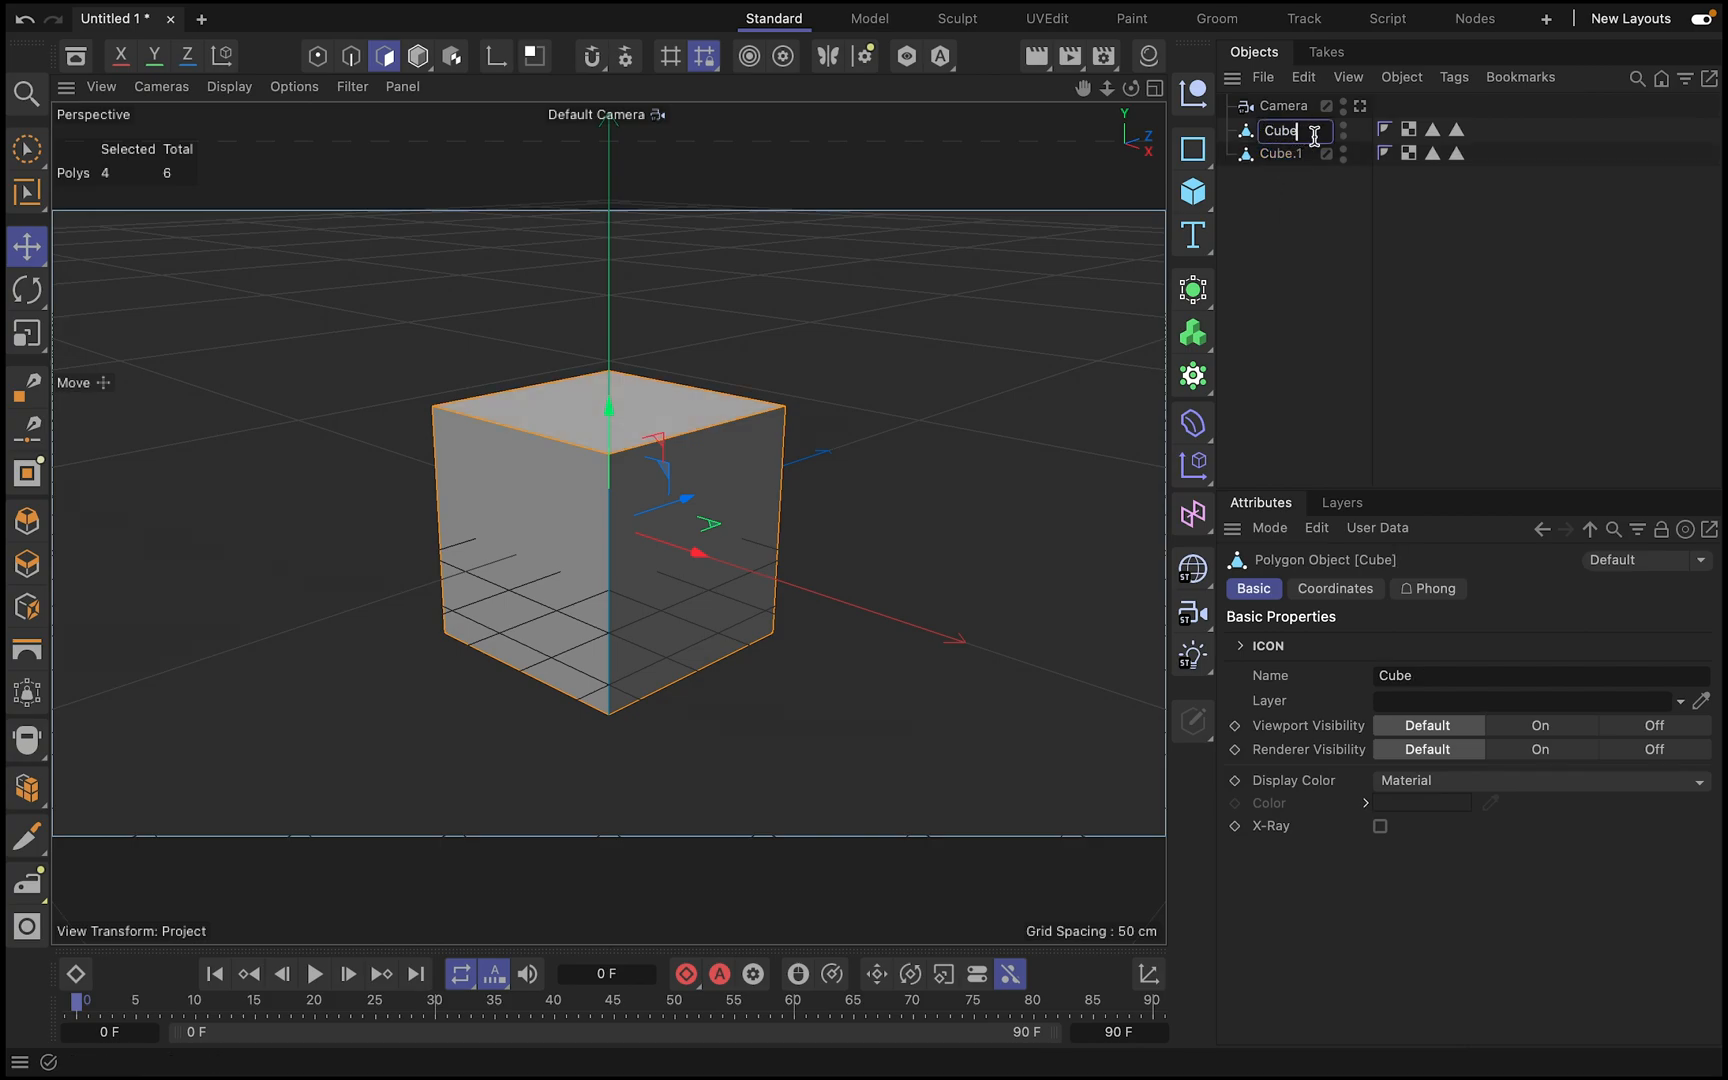
{"action": "type", "text": "FER"}
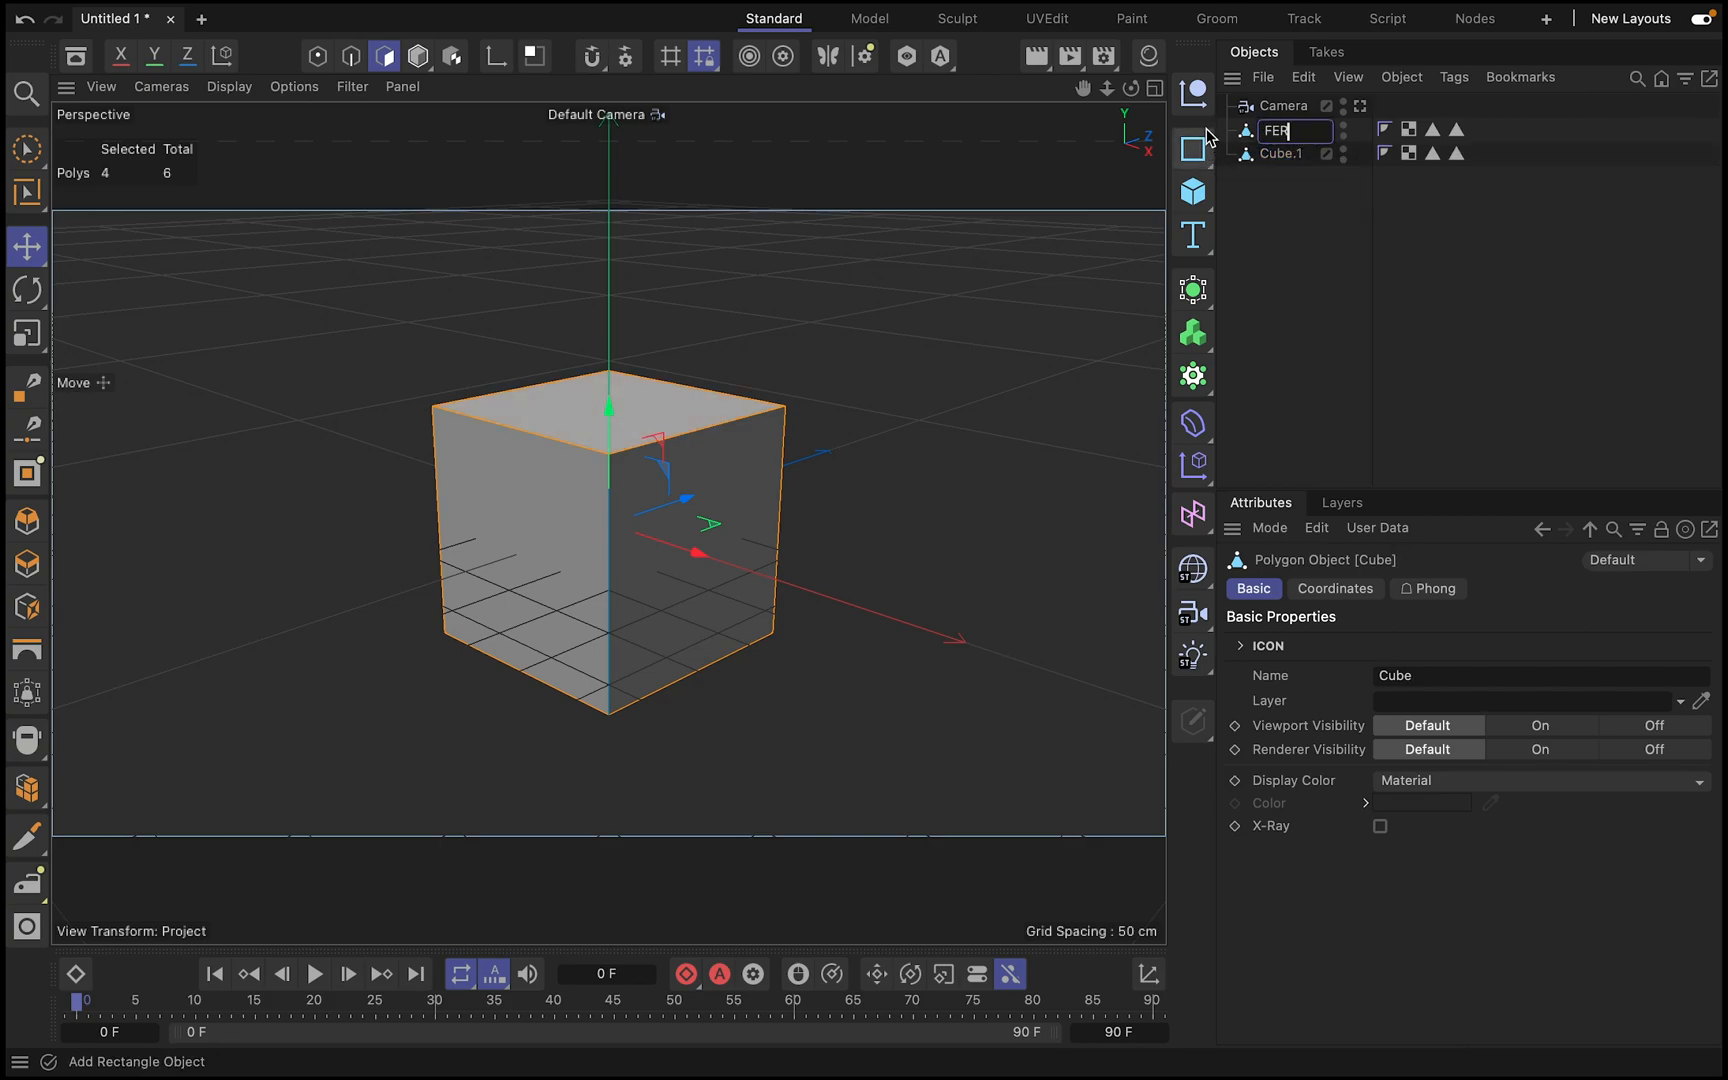
{"action": "type", "text": "FRO"}
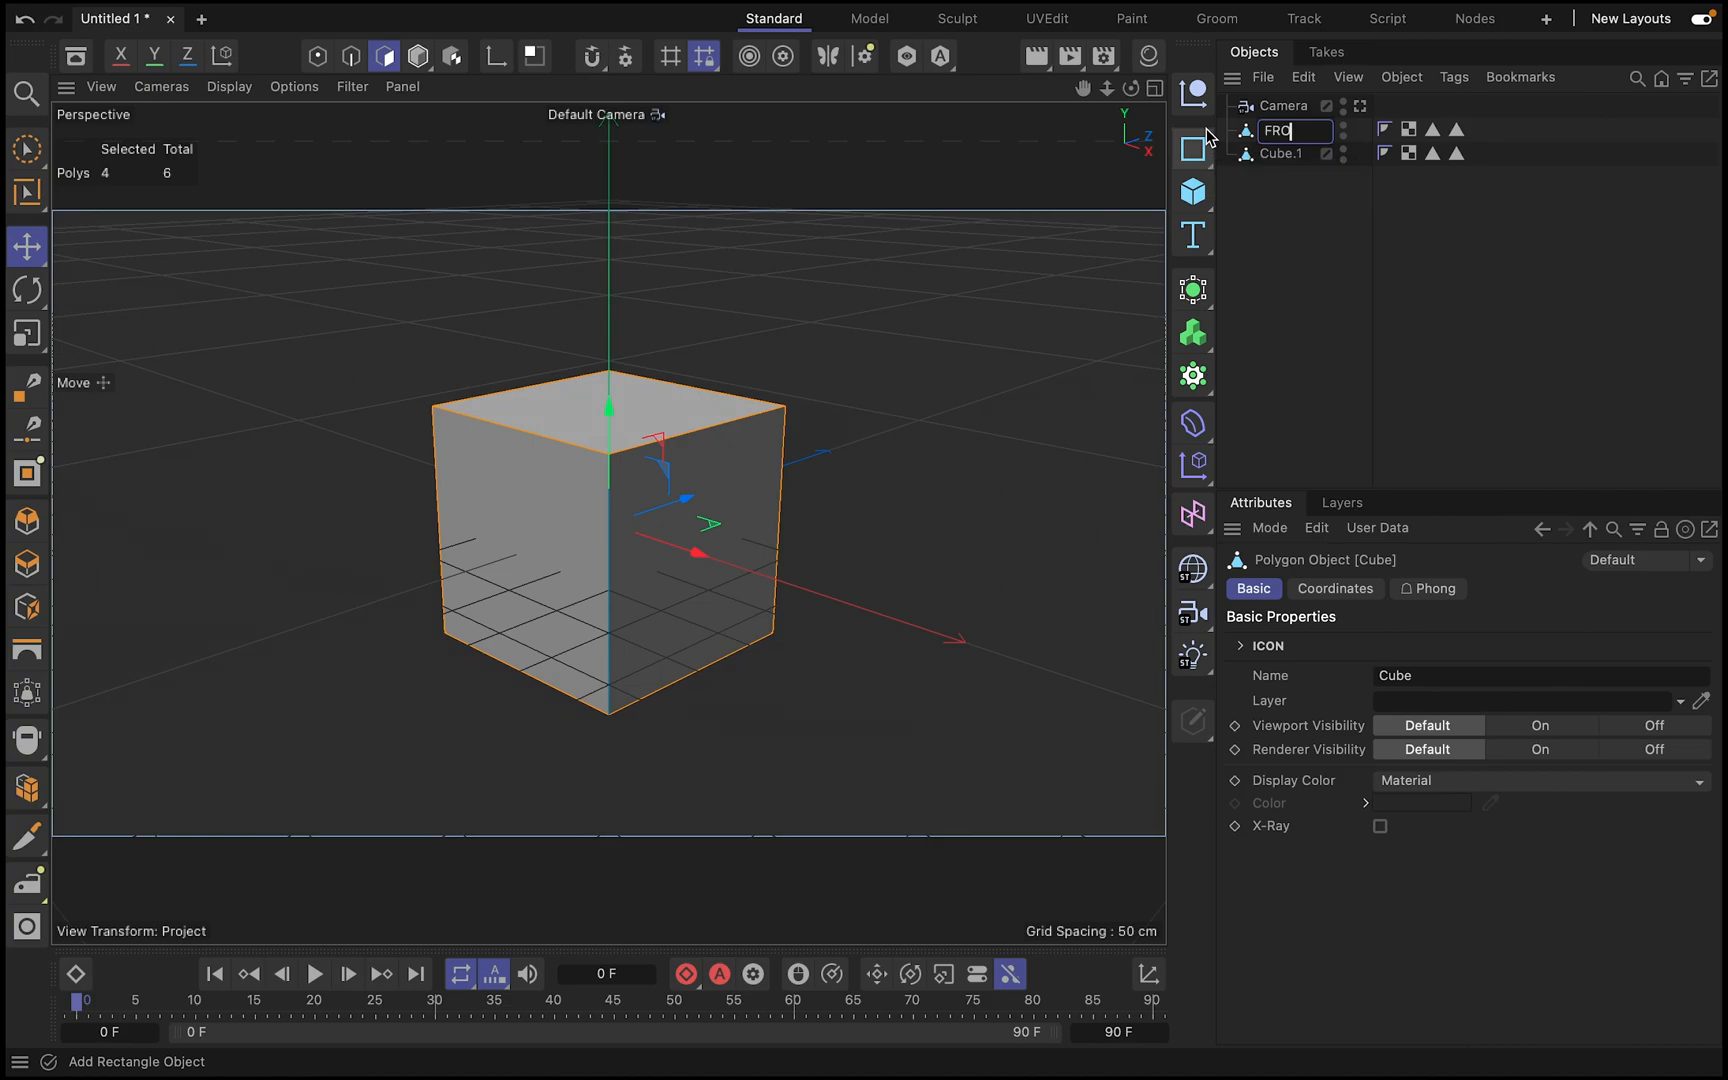
- Rename the duplicate cube to BACK and hide it from viewport and render
{"action": "left_click", "coordinate": [1282, 154]}
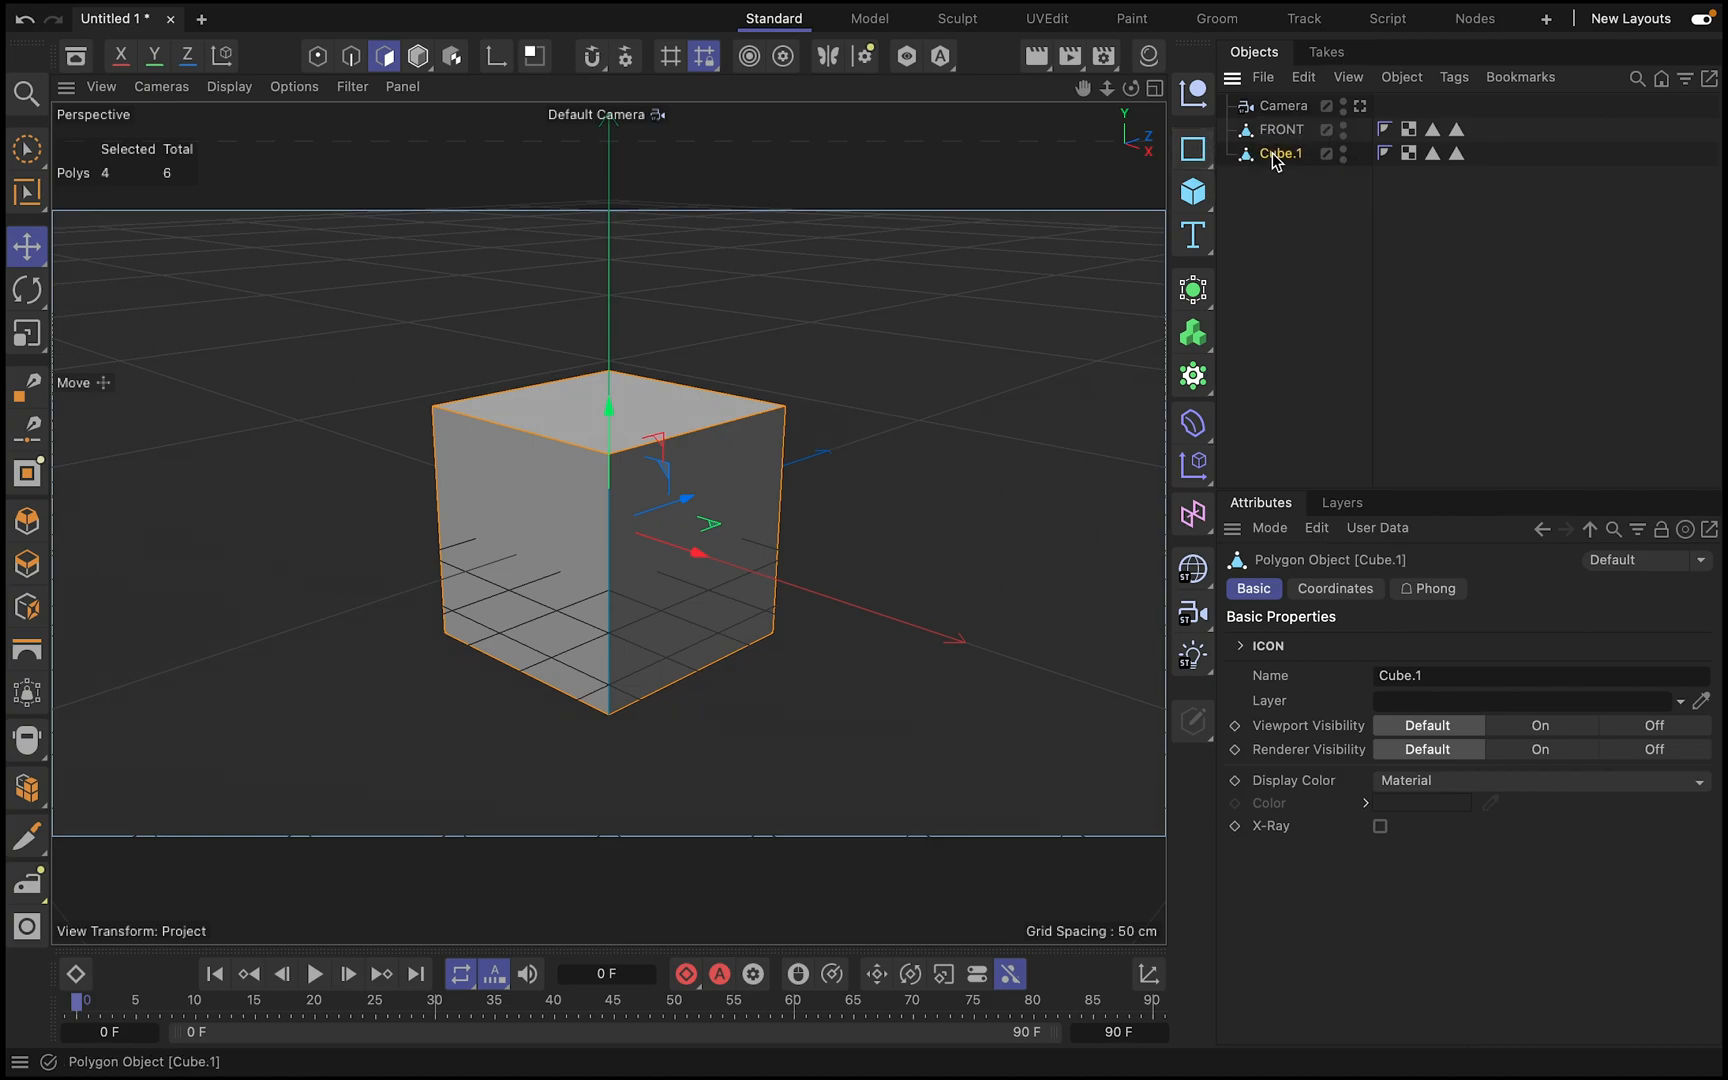
{"action": "double_click", "coordinate": [1280, 154]}
{"action": "type", "text": "BACL"}
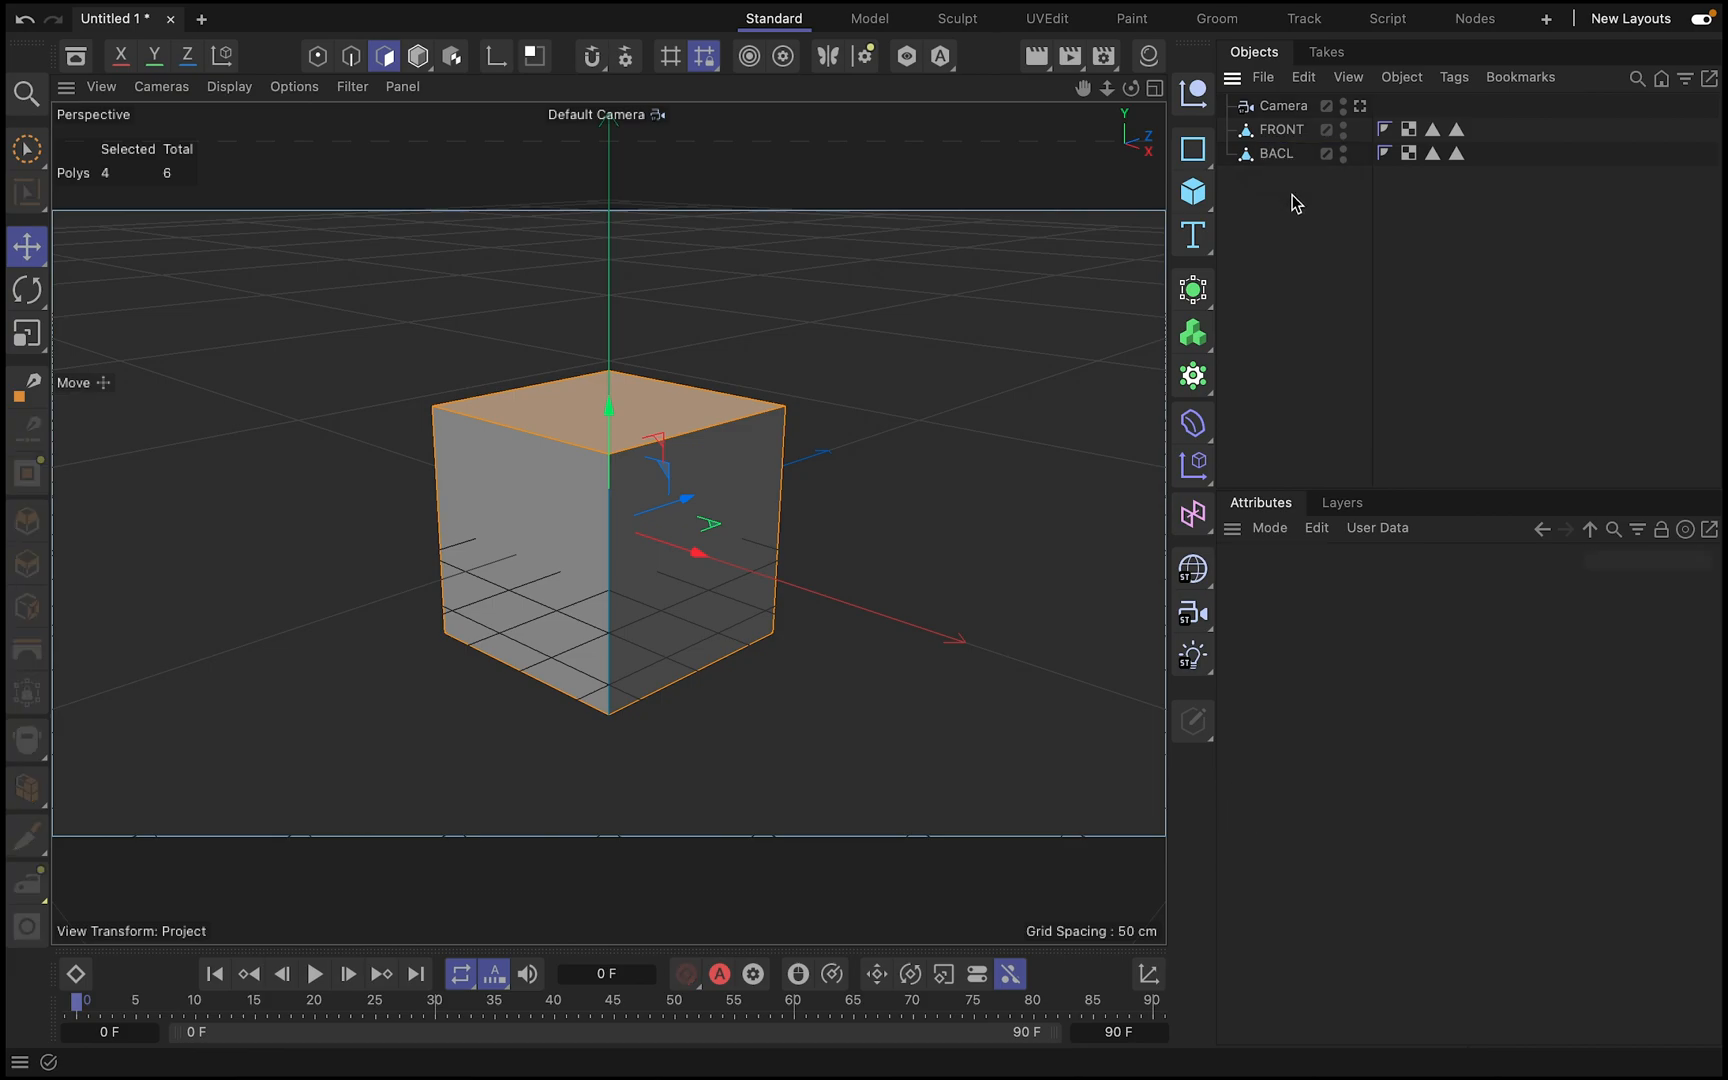
{"action": "double_click", "coordinate": [1278, 154]}
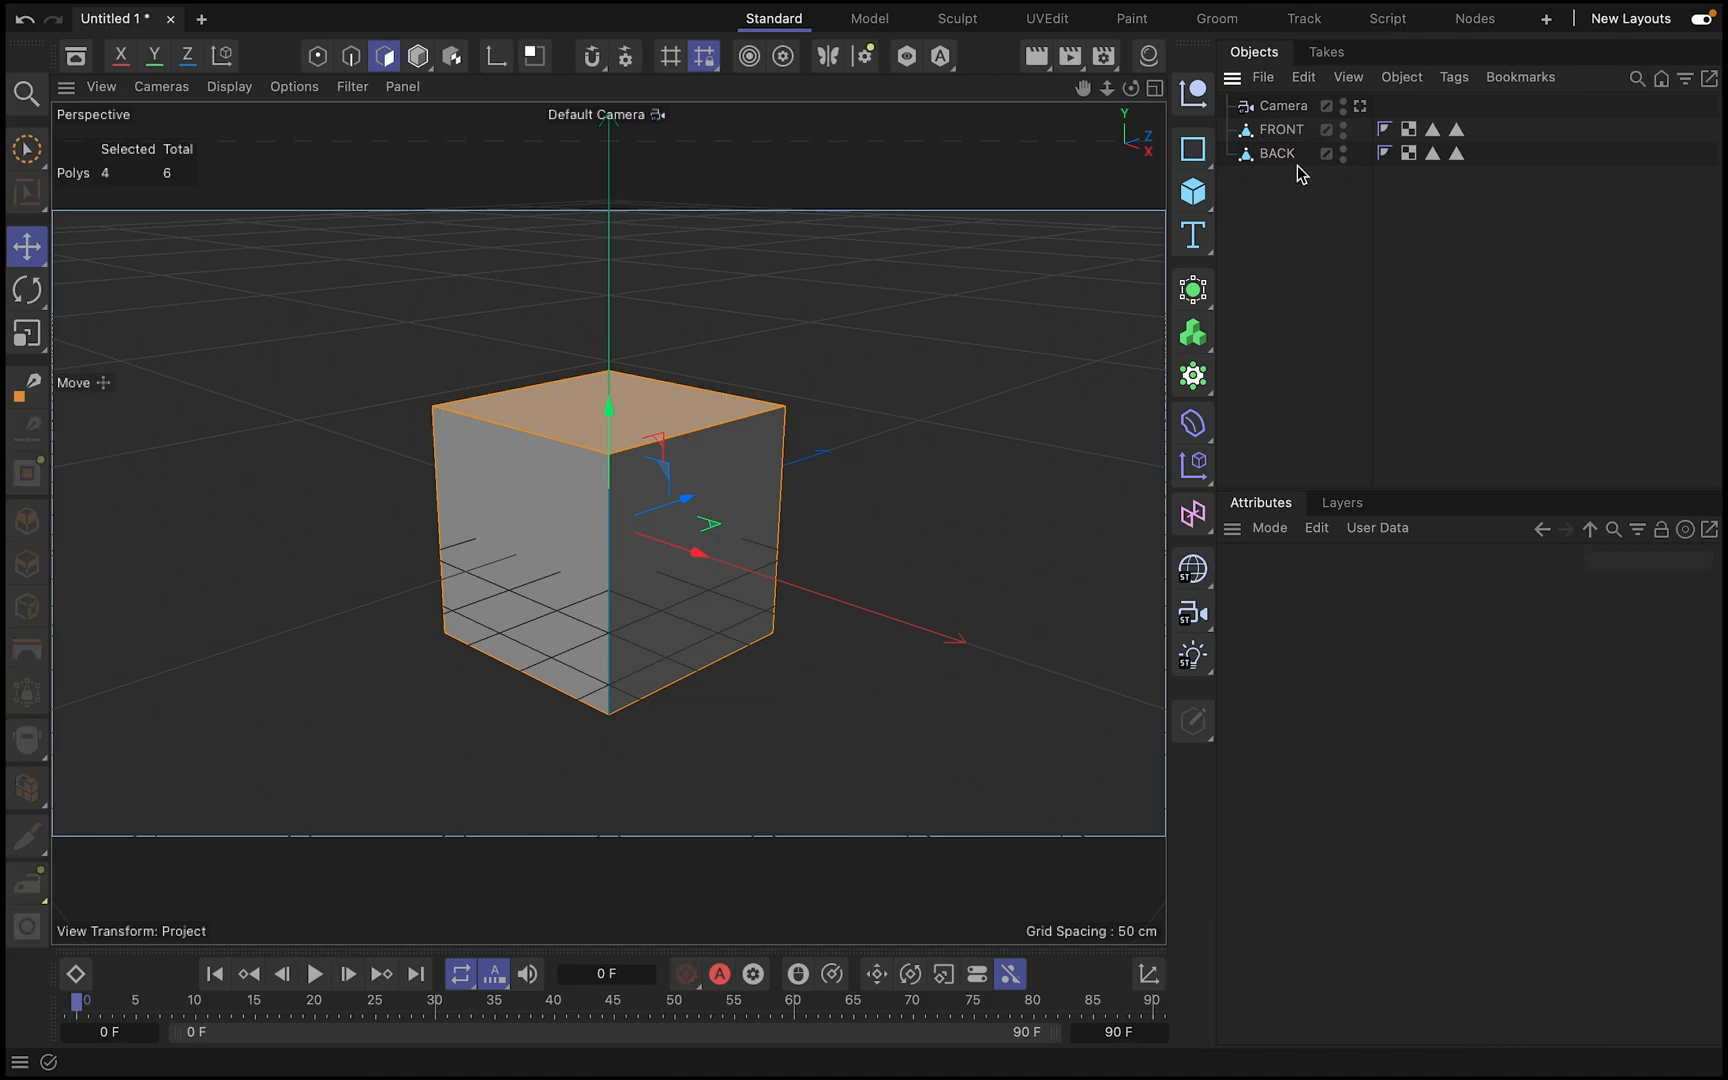
{"action": "left_click", "coordinate": [1276, 154]}
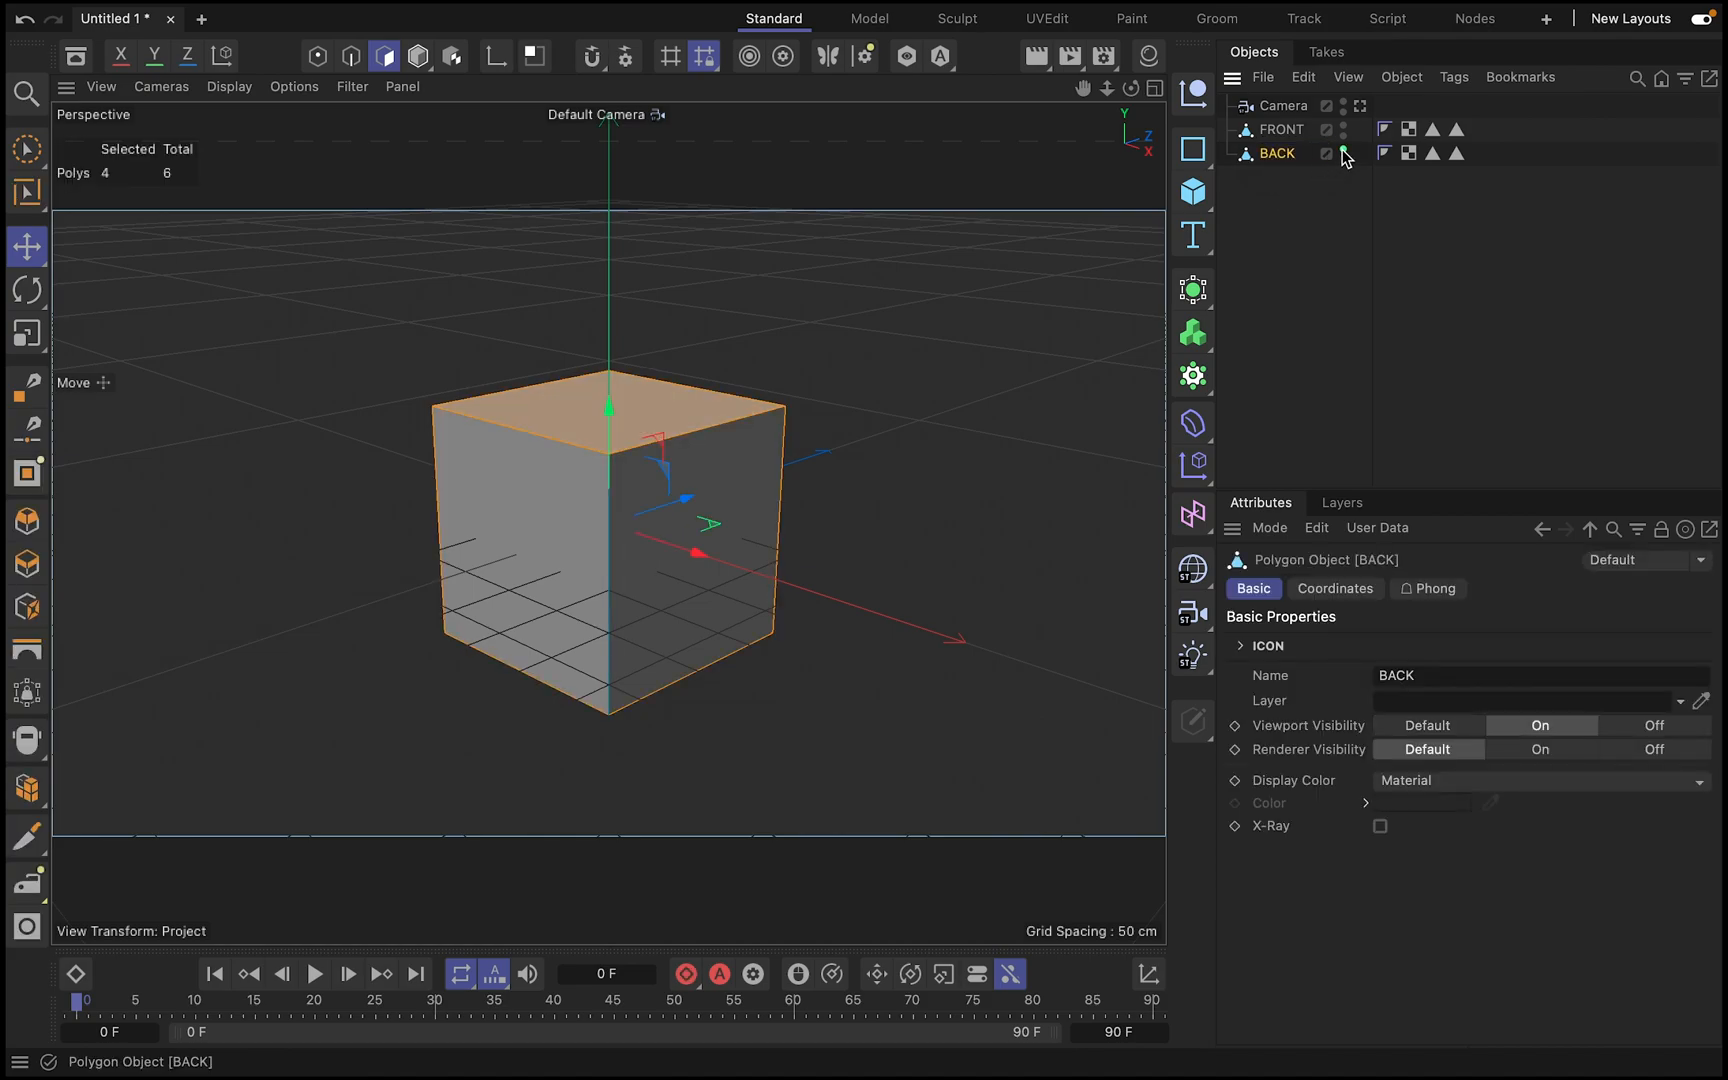
{"action": "left_click", "coordinate": [1342, 154]}
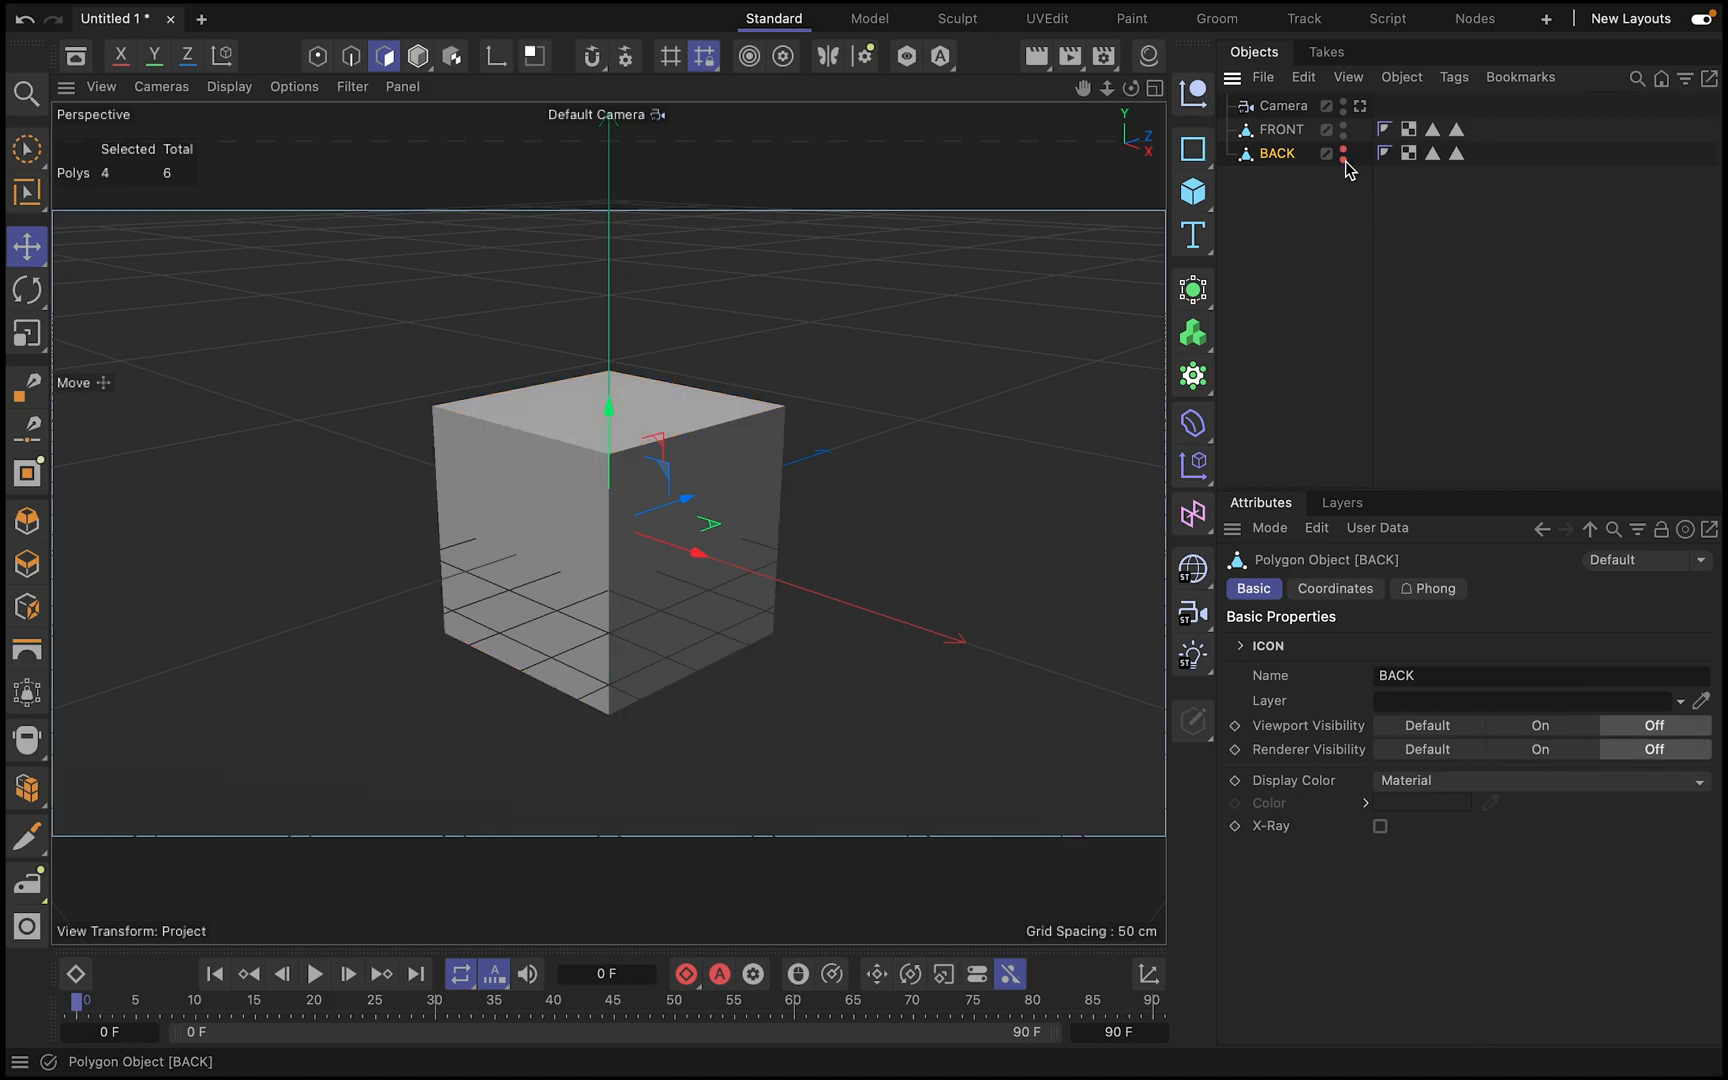
{"action": "left_click", "coordinate": [1280, 128]}
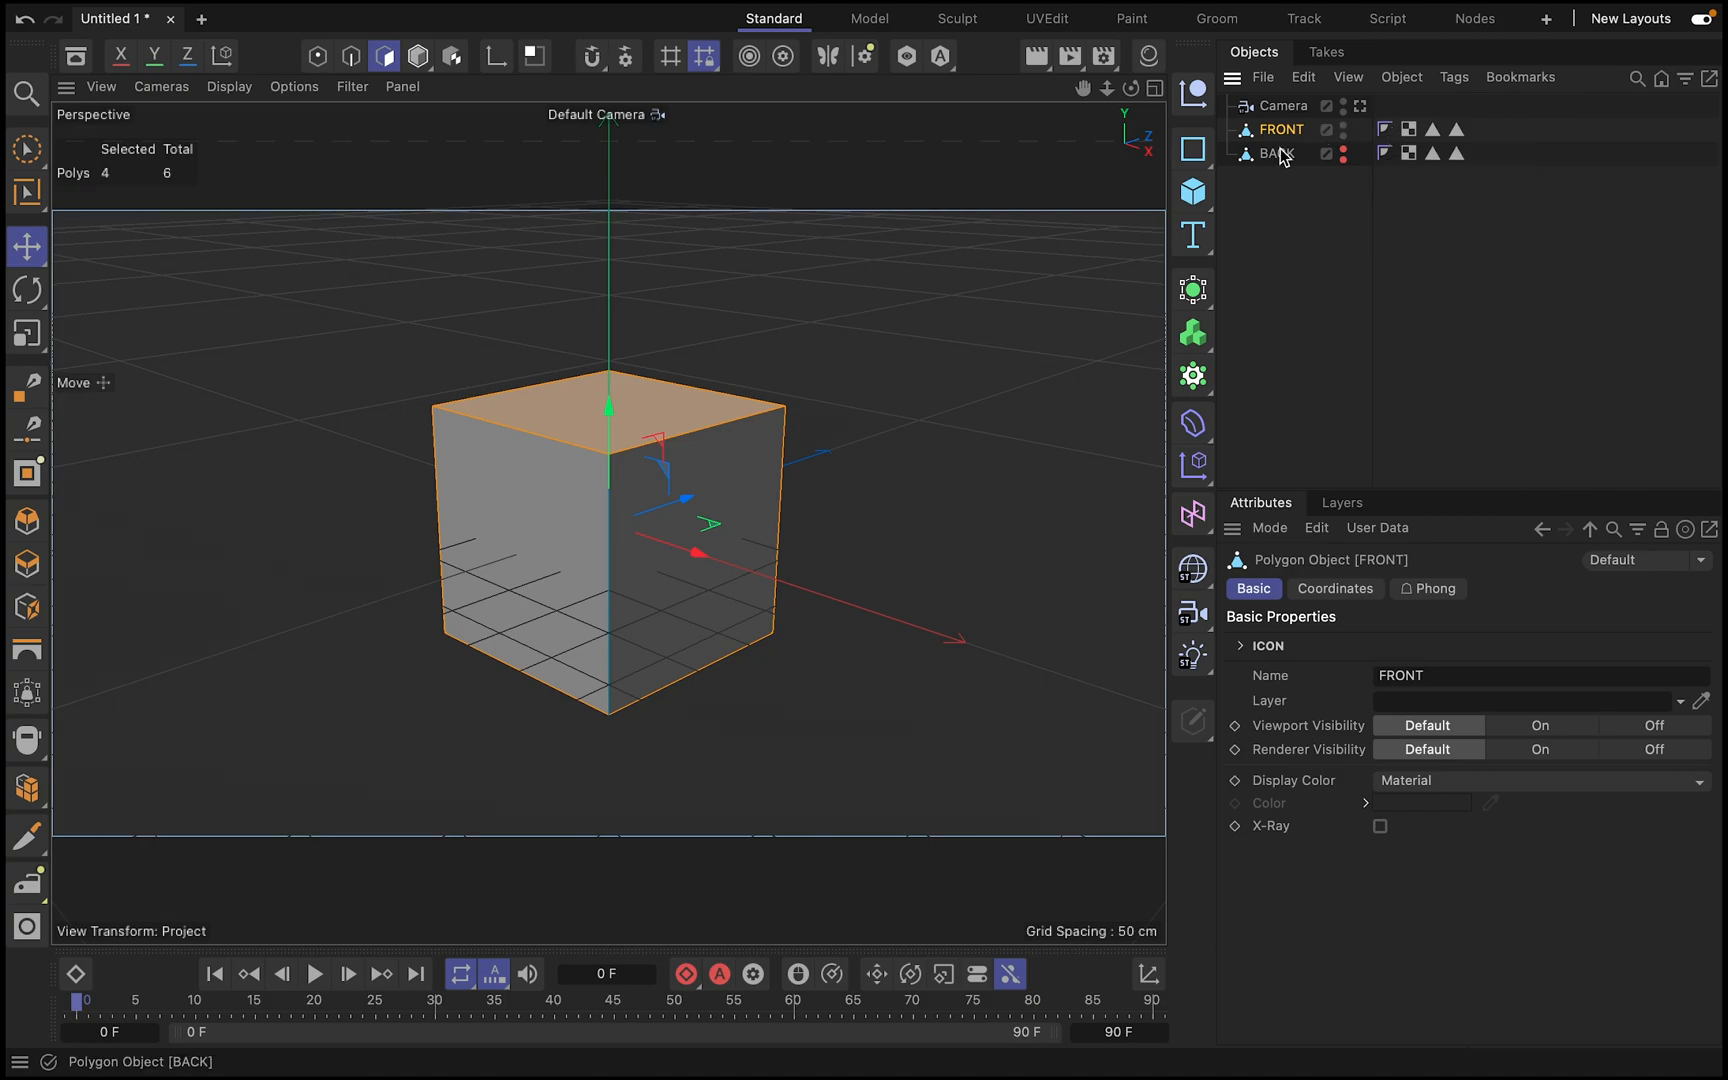
{"action": "mouse_move", "coordinate": [1342, 132]}
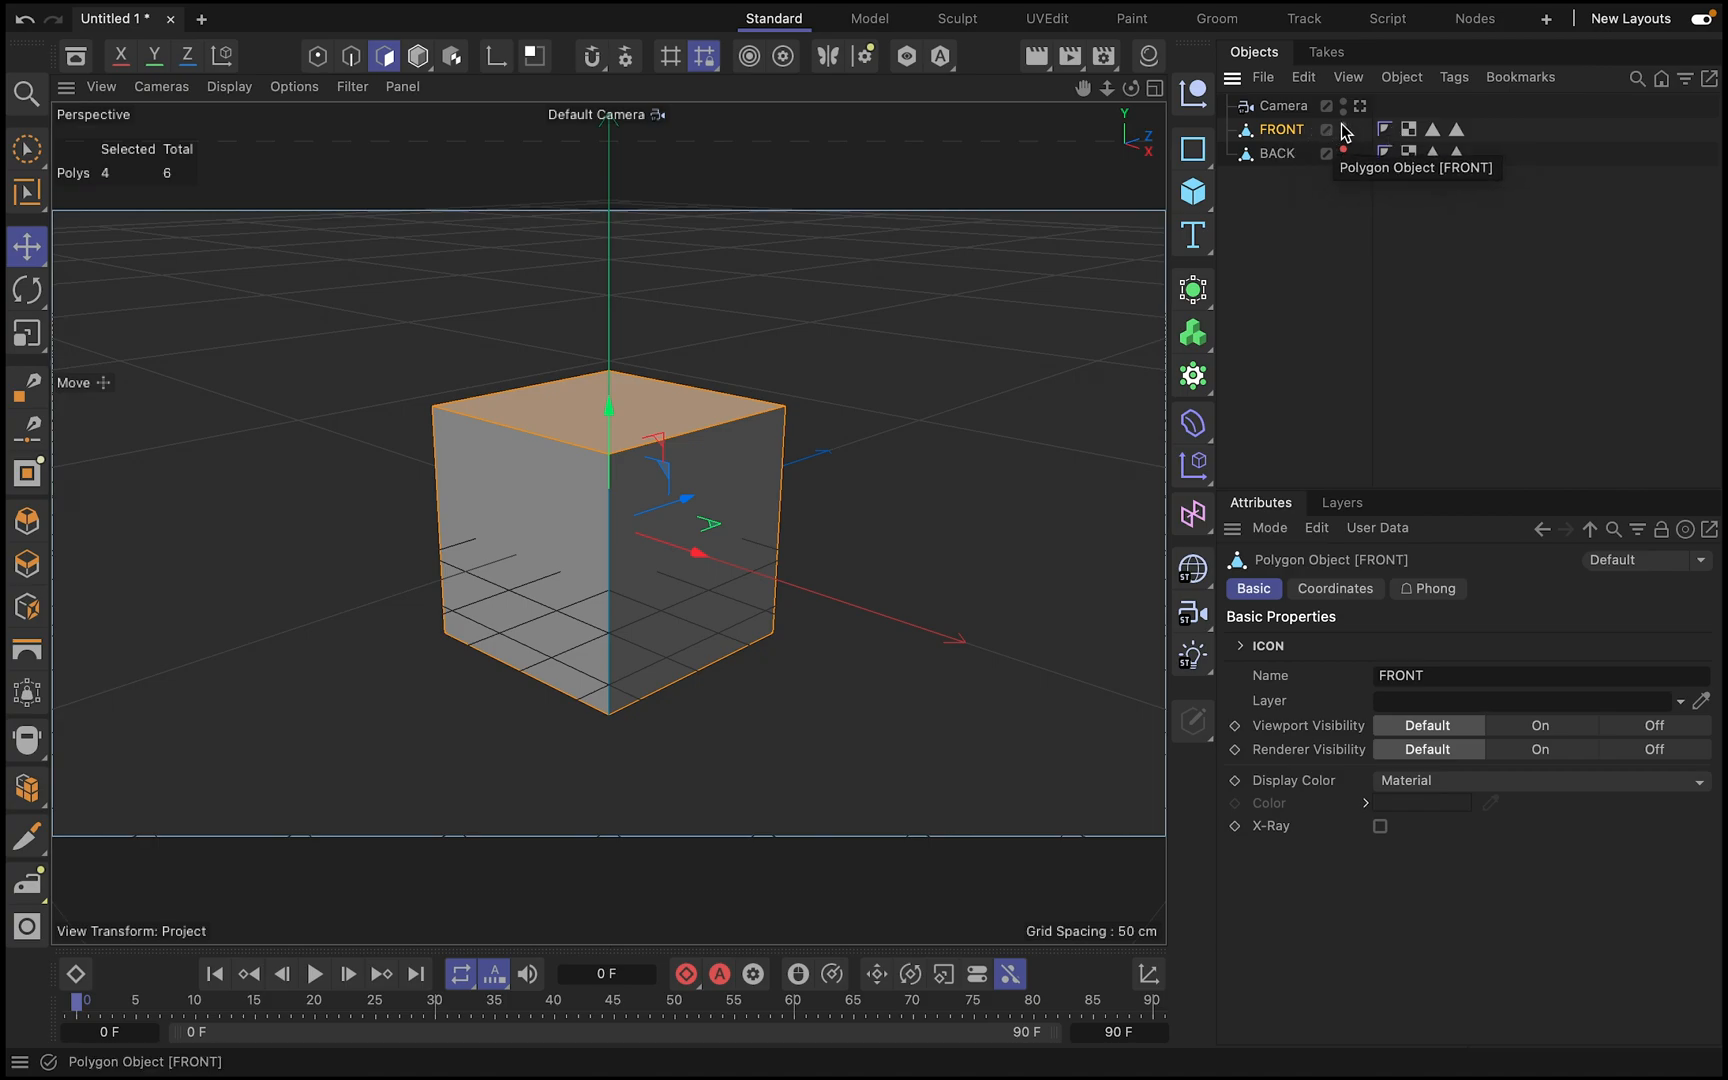
- Select the polygons stored in FRONT's selection tag and bring up the primitives palette
{"action": "left_click", "coordinate": [1432, 128]}
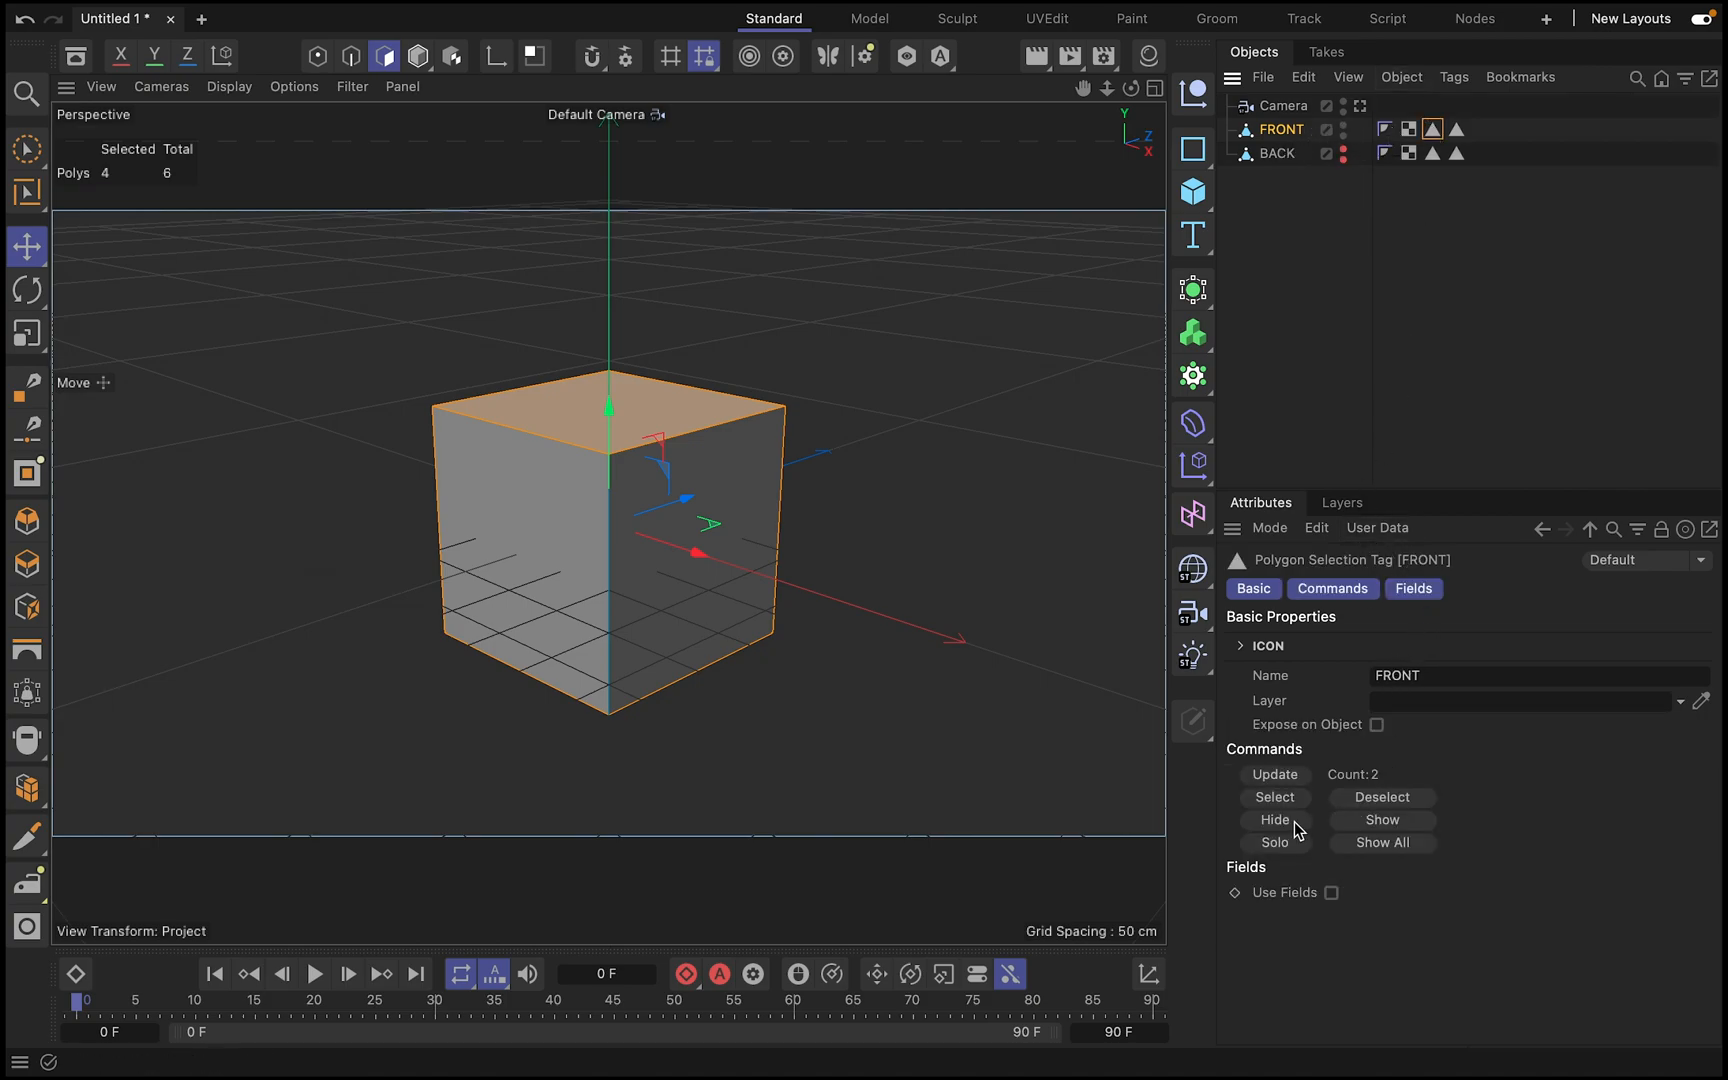
{"action": "left_click", "coordinate": [1274, 820]}
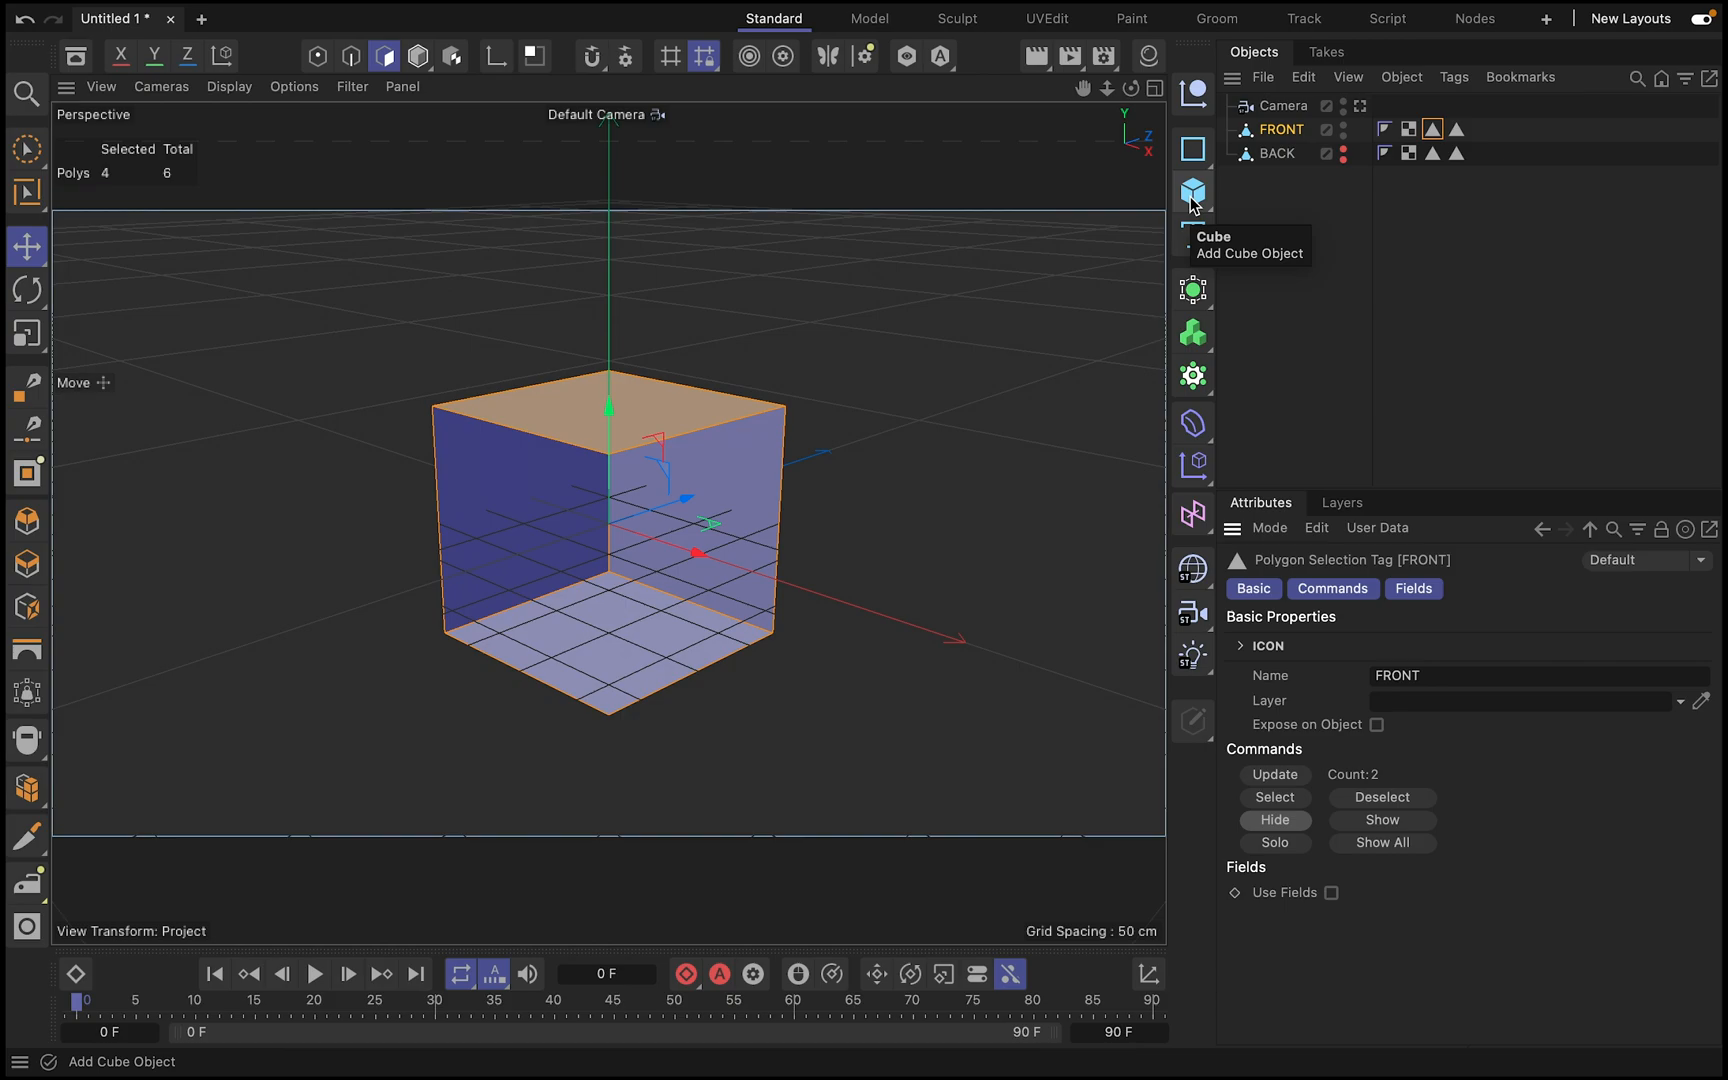
{"action": "left_click", "coordinate": [1192, 192]}
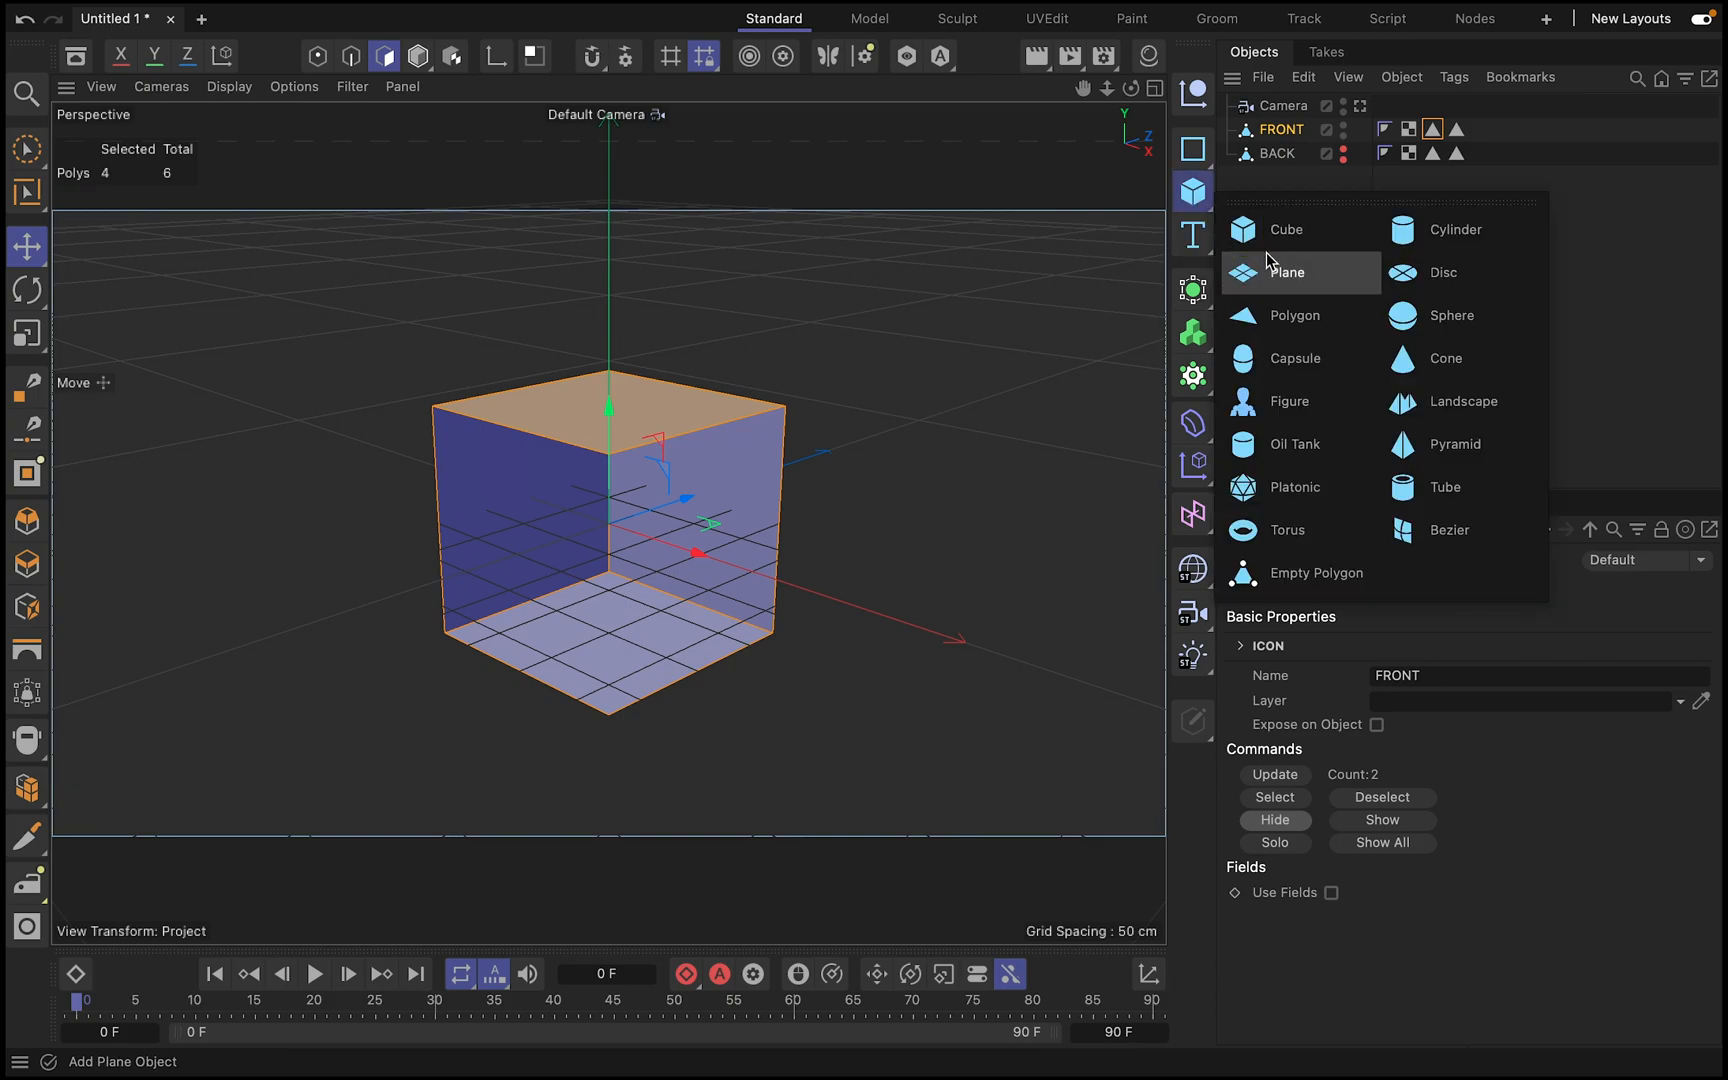
- Add an icosahedron and keyframe its R.H from 0° to 360° over frames 0-90, then play it back
{"action": "left_click", "coordinate": [1292, 488]}
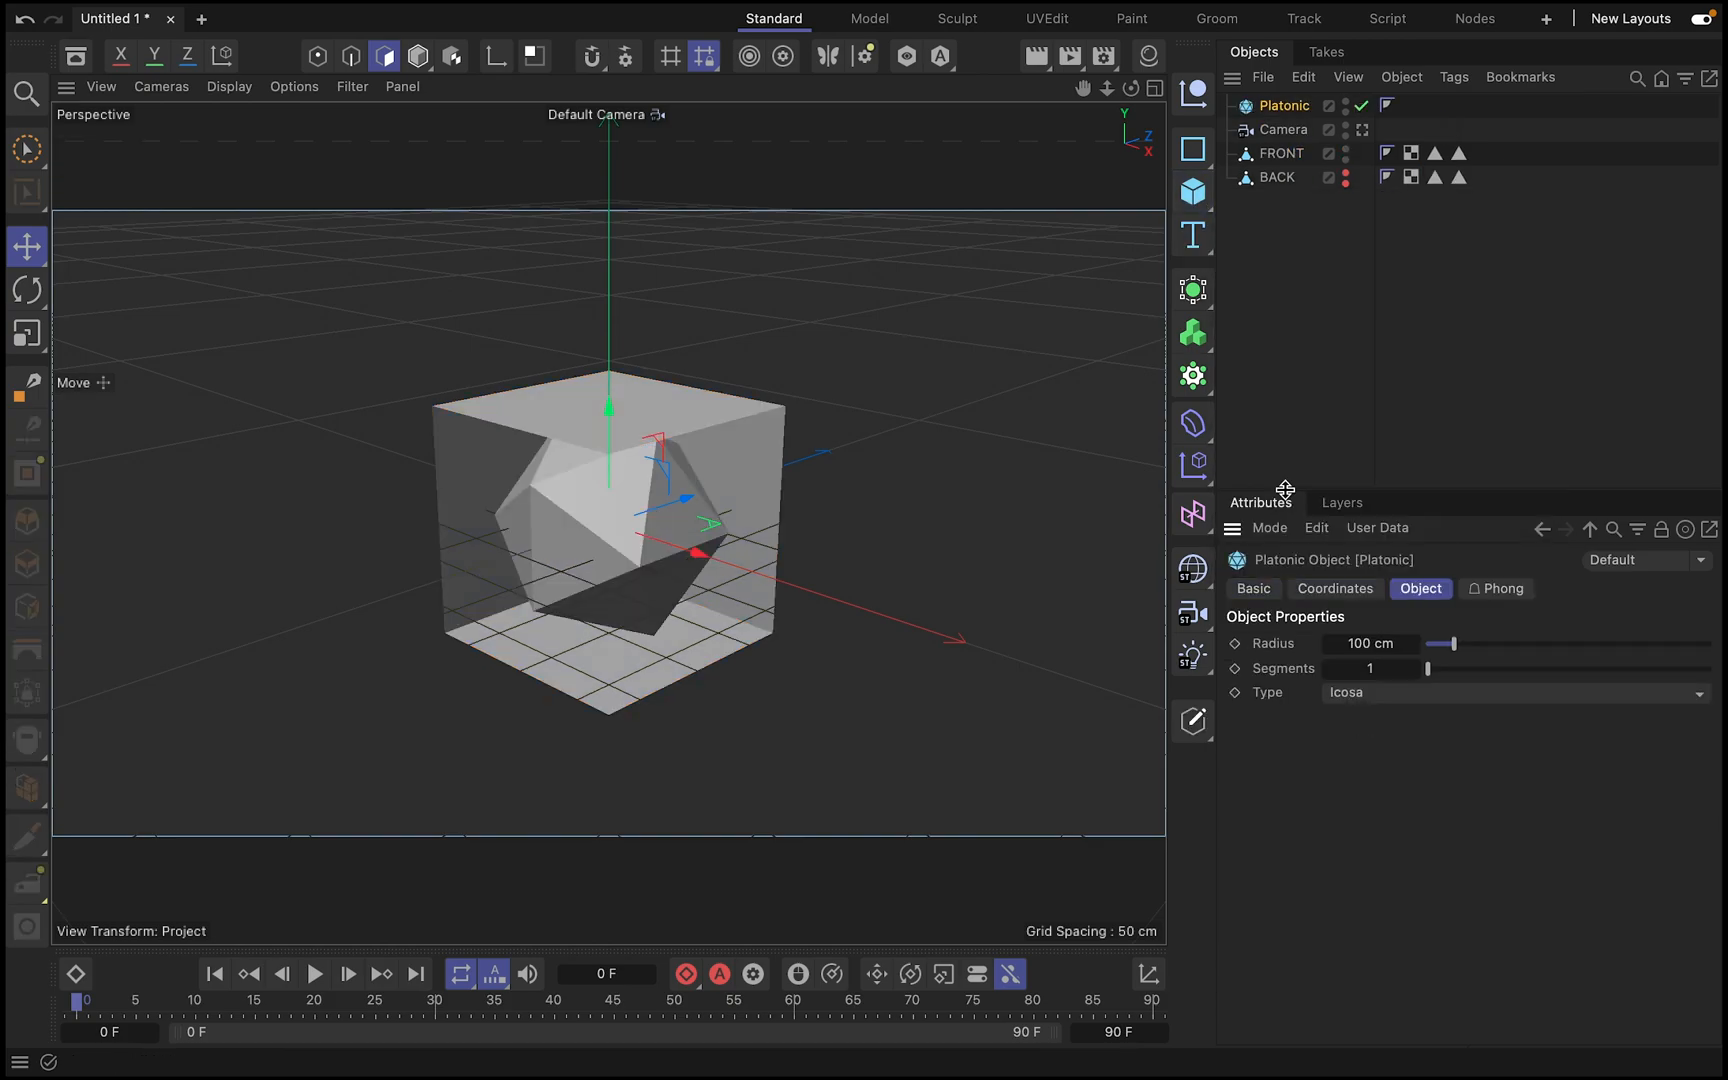
{"action": "mouse_move", "coordinate": [214, 974]}
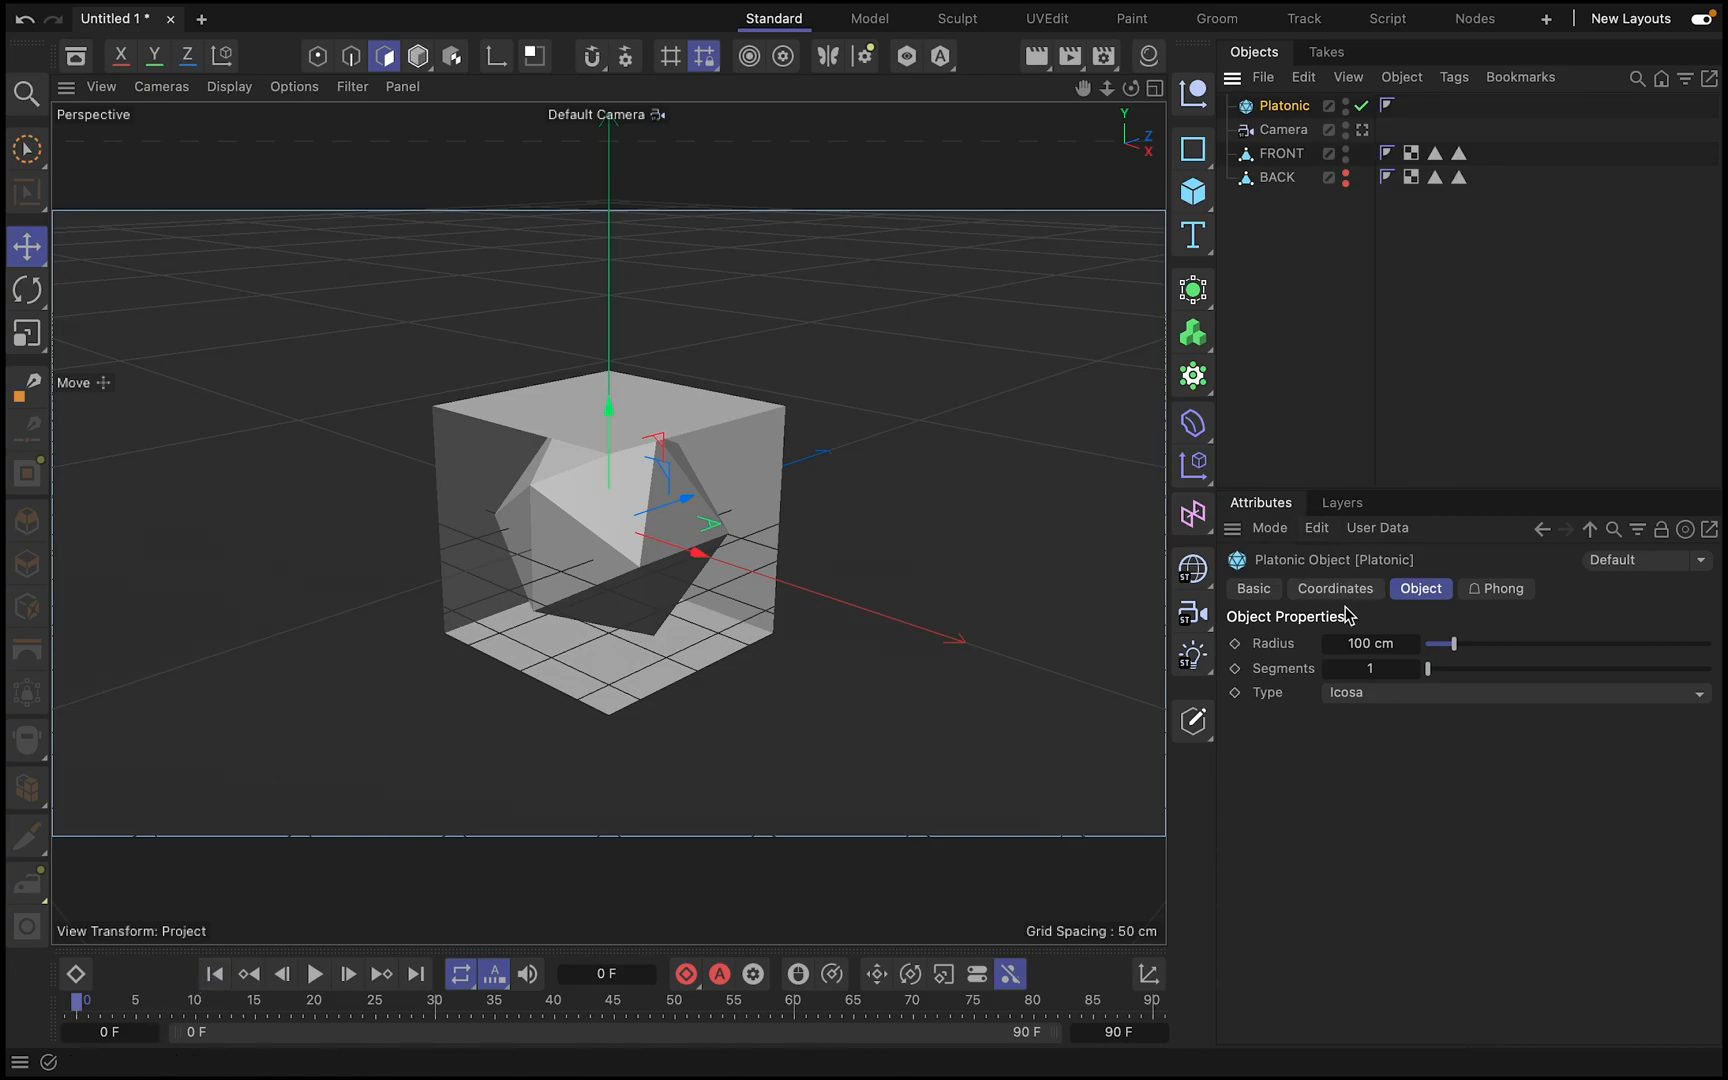
{"action": "left_click", "coordinate": [1334, 588]}
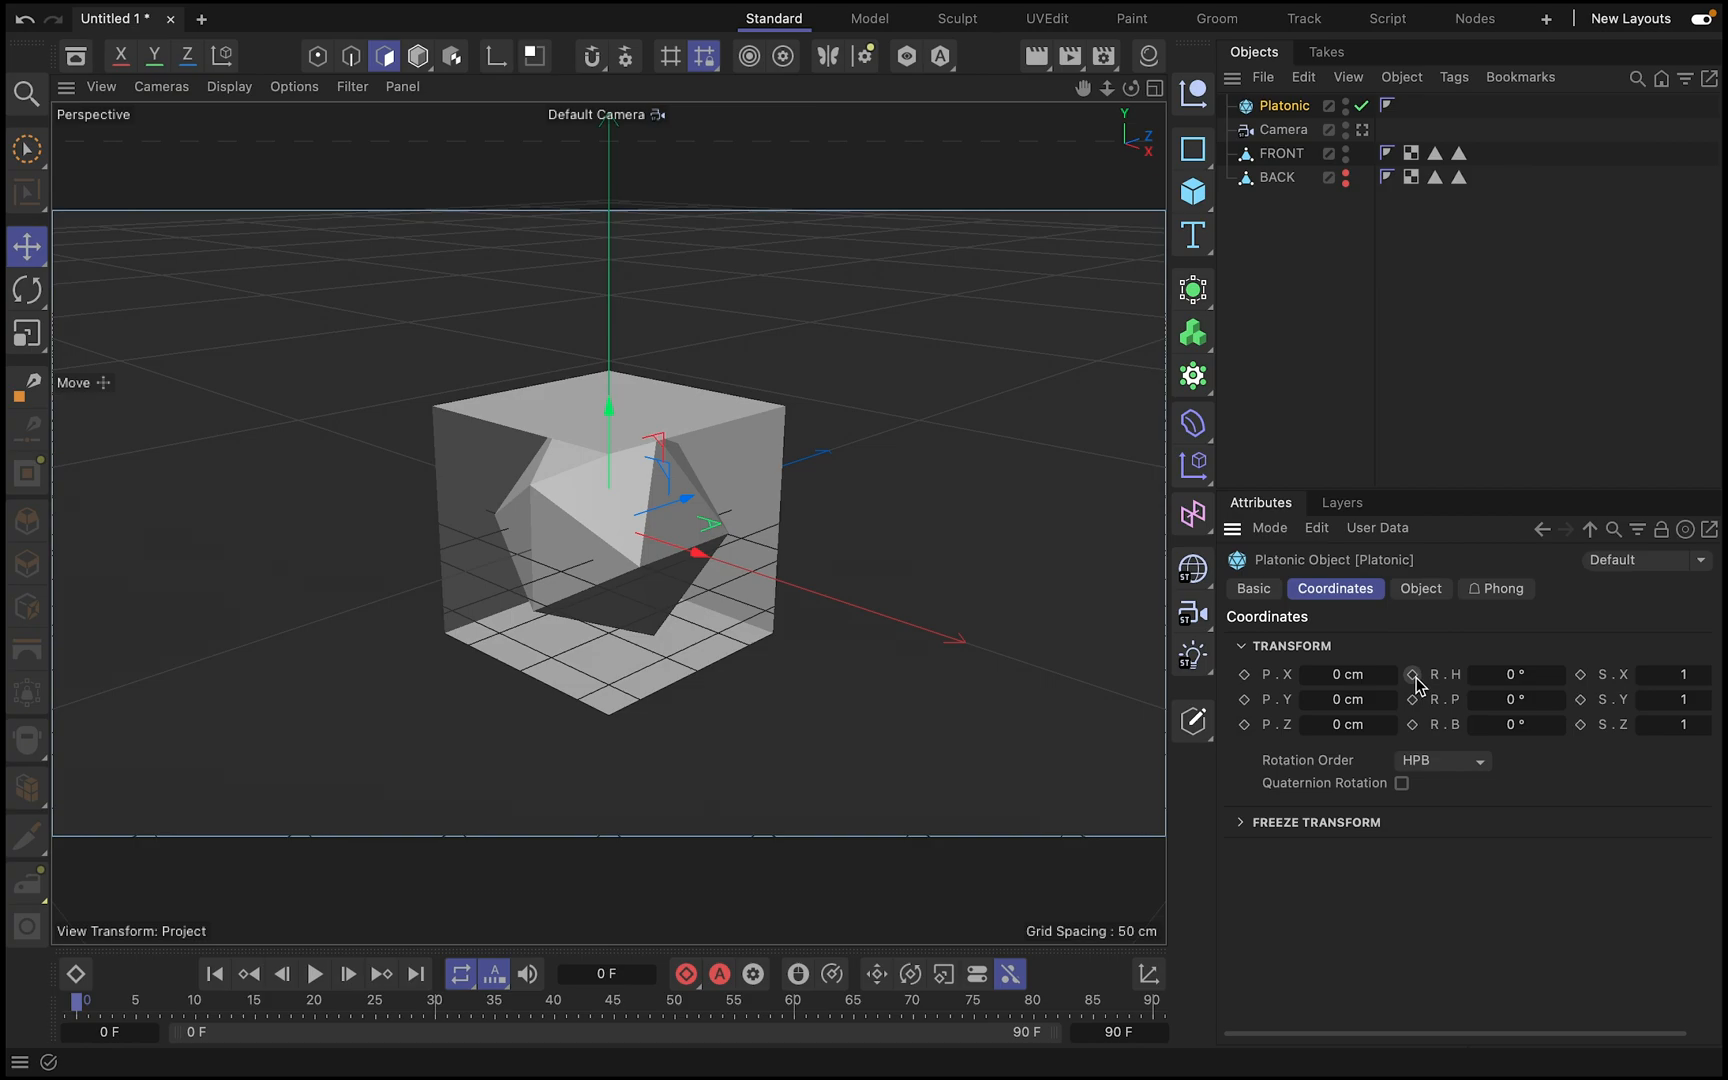
{"action": "left_click", "coordinate": [1412, 674]}
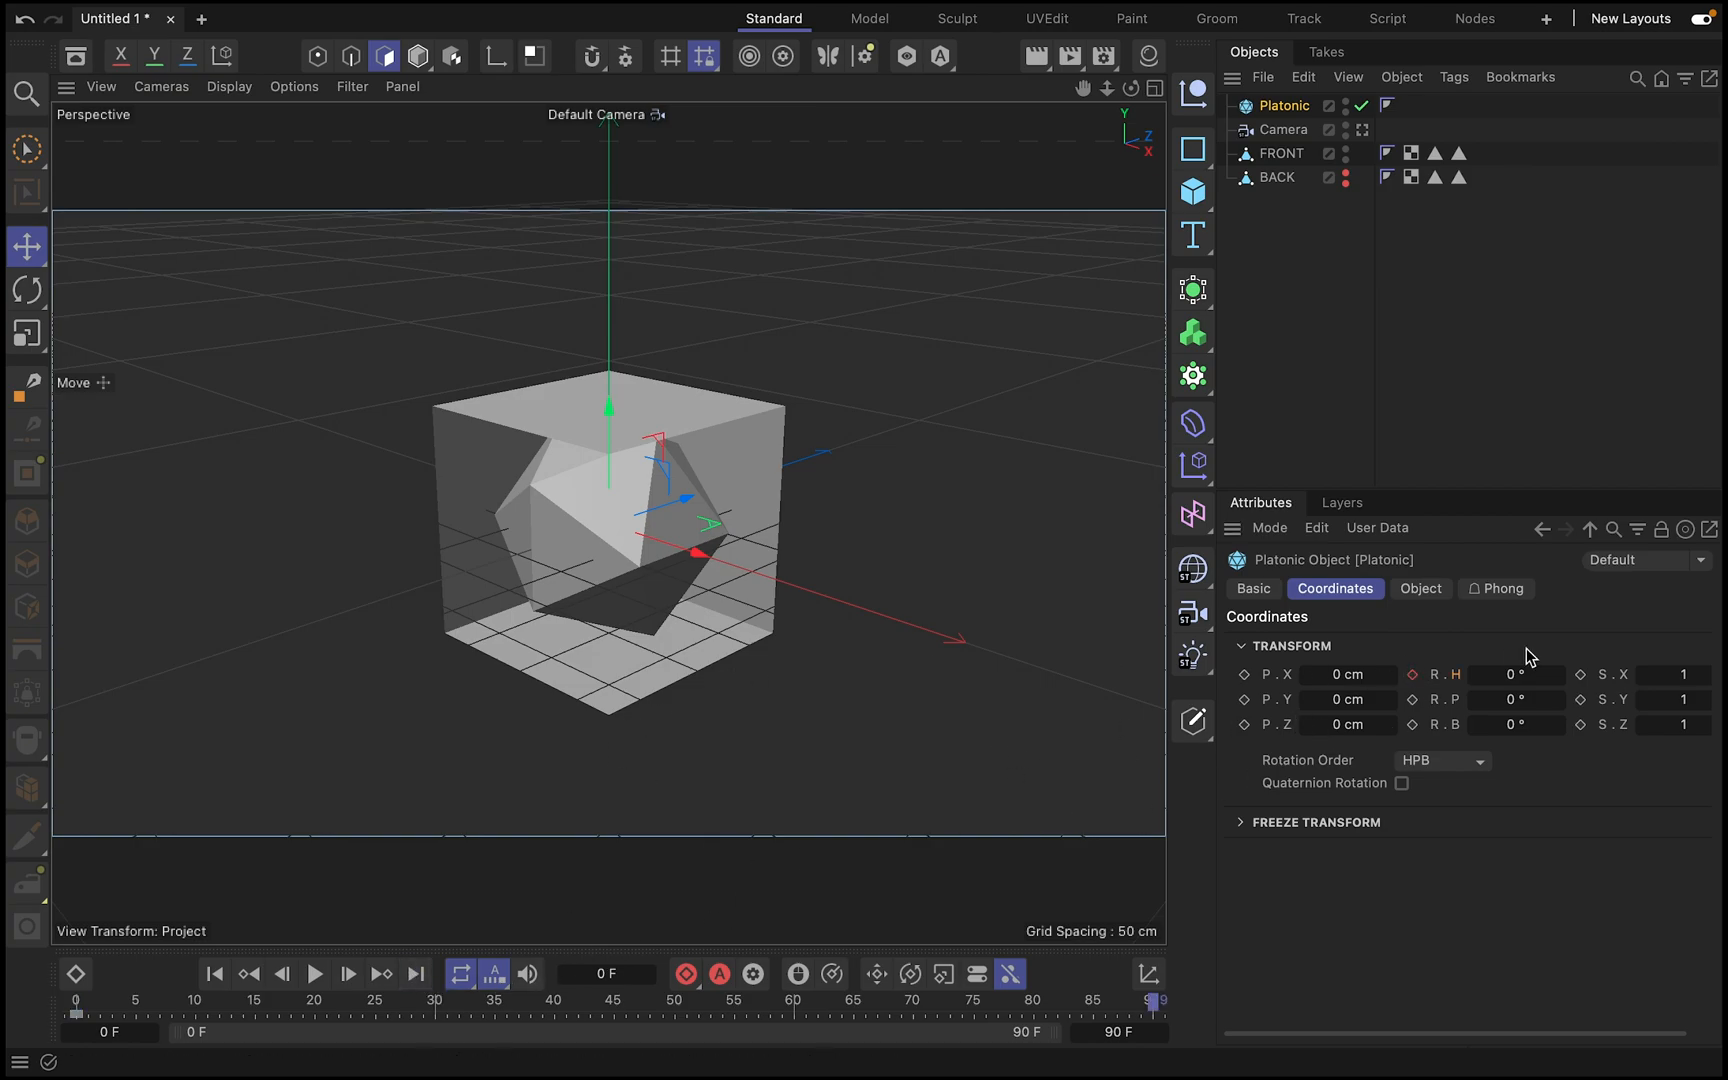
{"action": "left_click", "coordinate": [1518, 674]}
{"action": "type", "text": "360"}
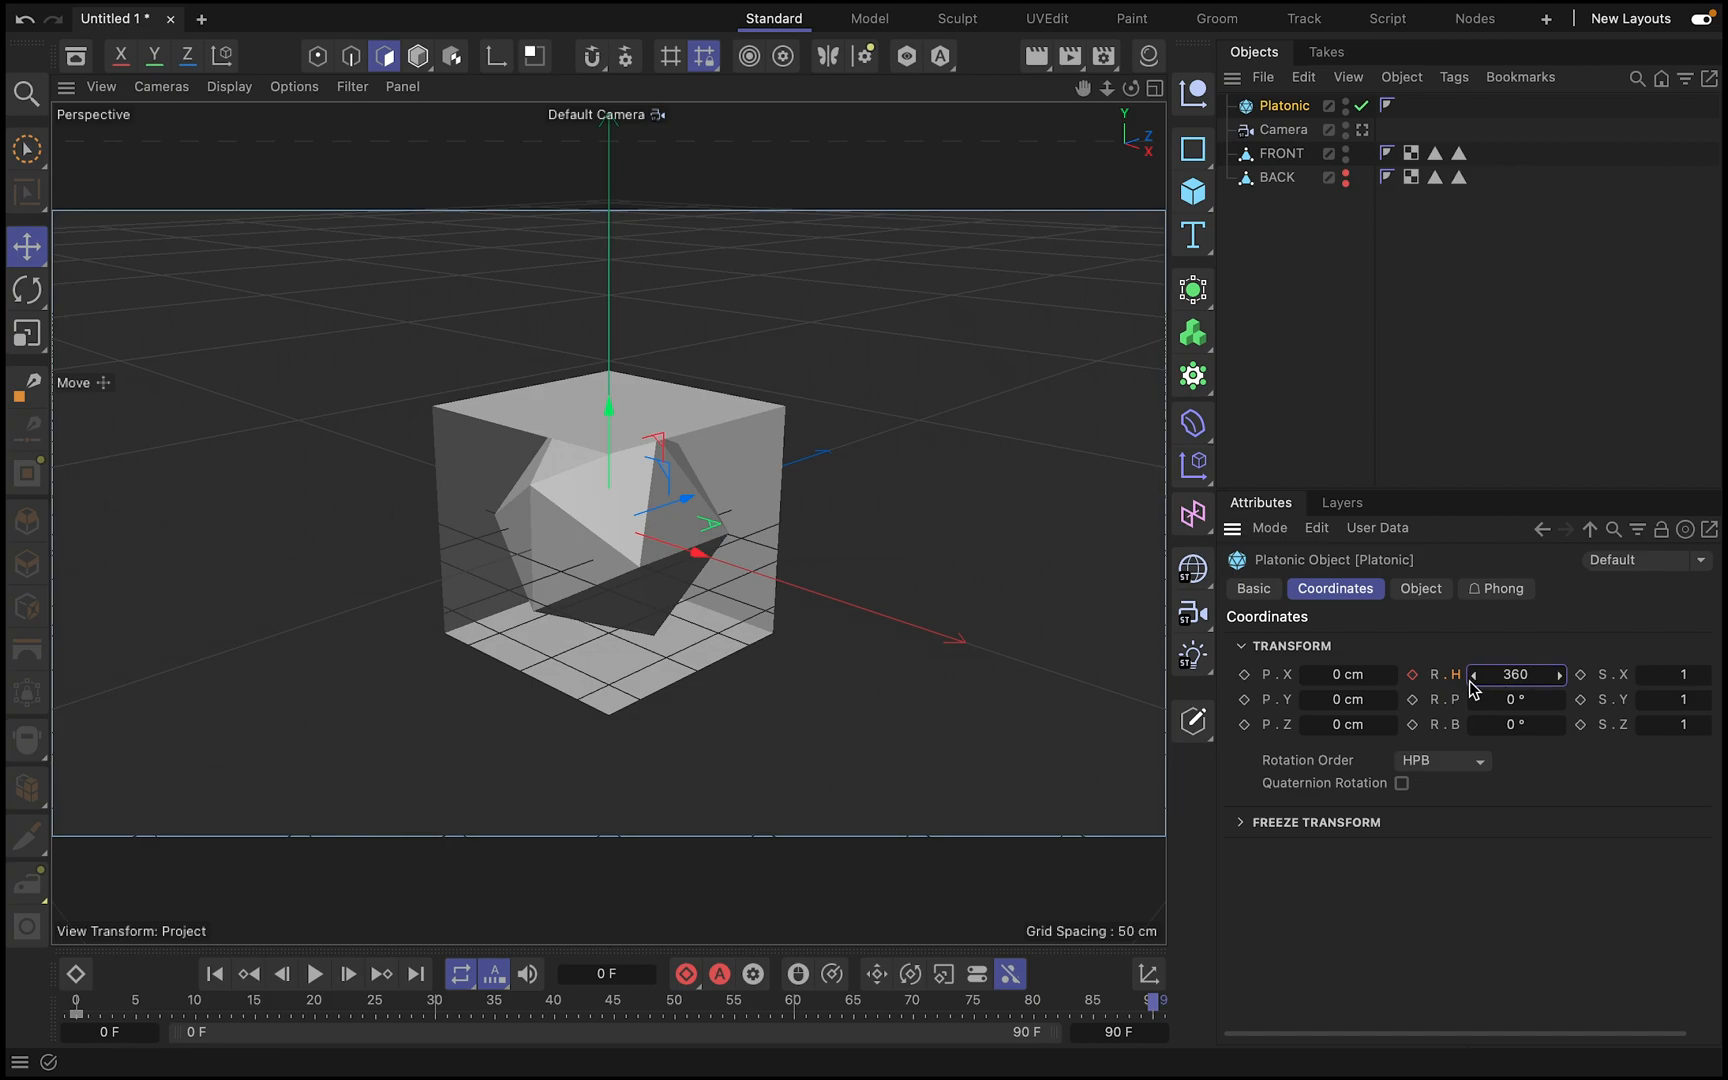
{"action": "left_click", "coordinate": [314, 974]}
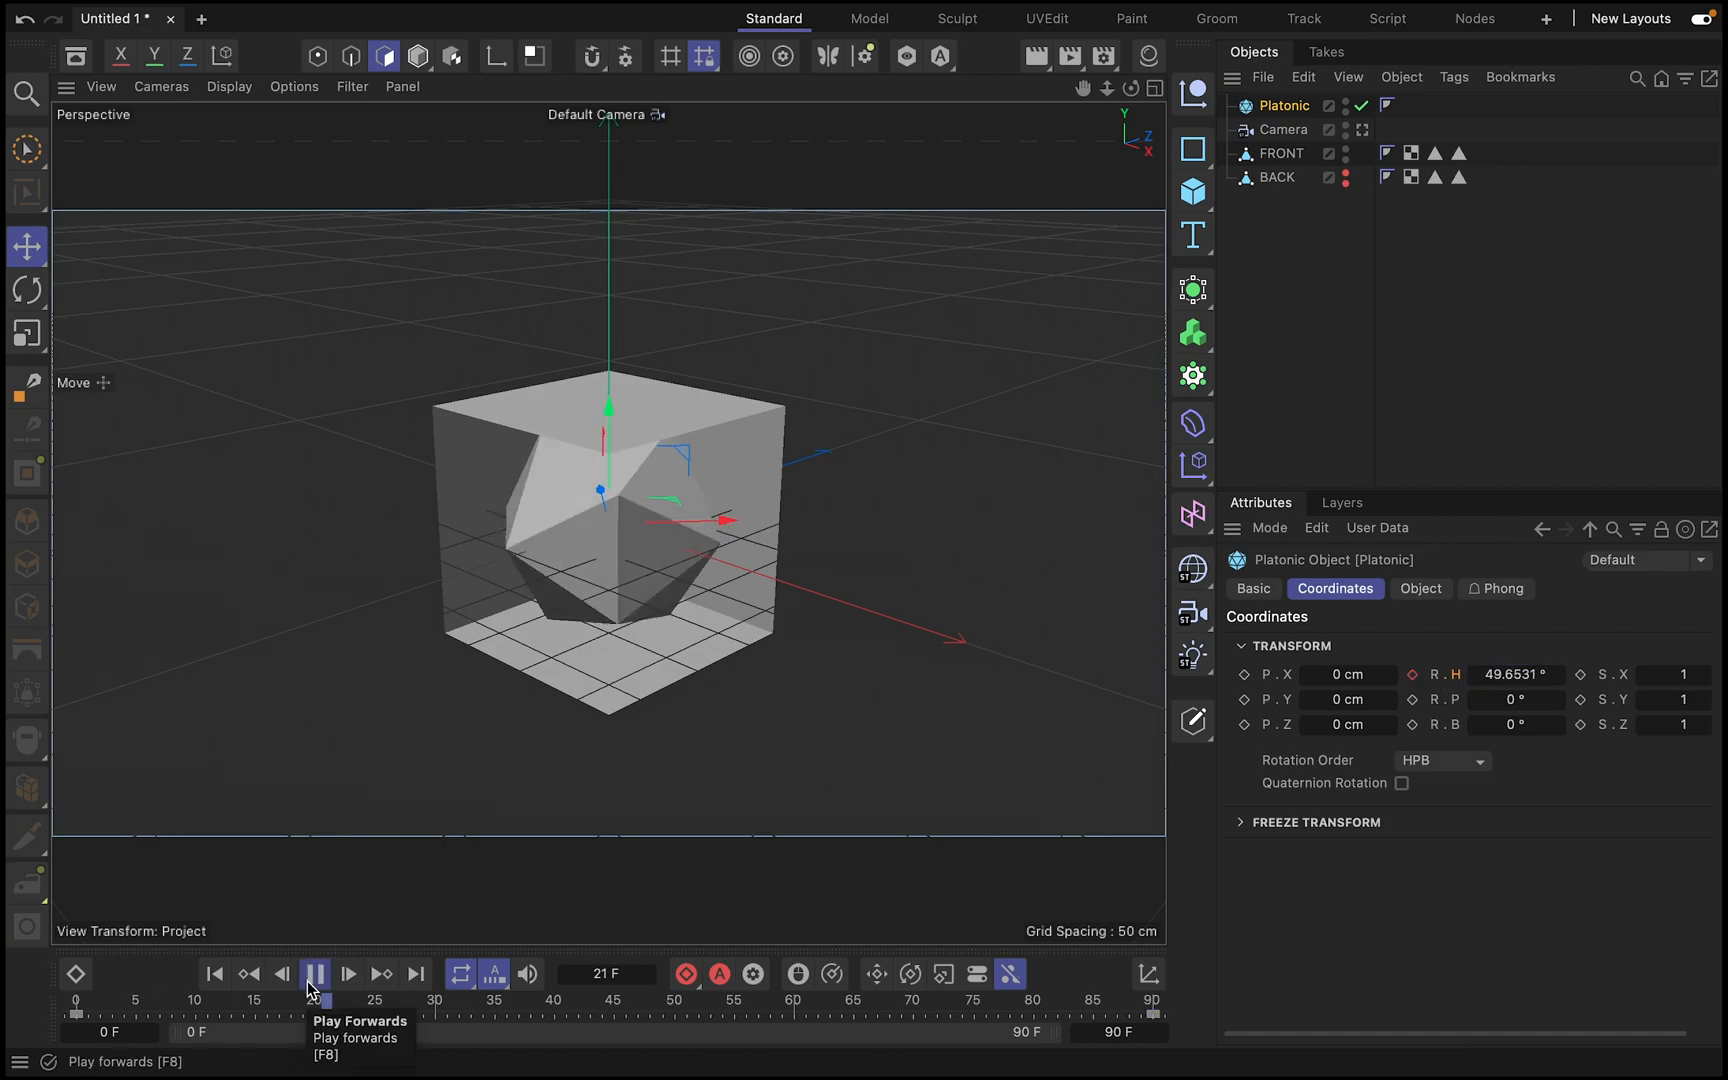
{"action": "left_click", "coordinate": [314, 974]}
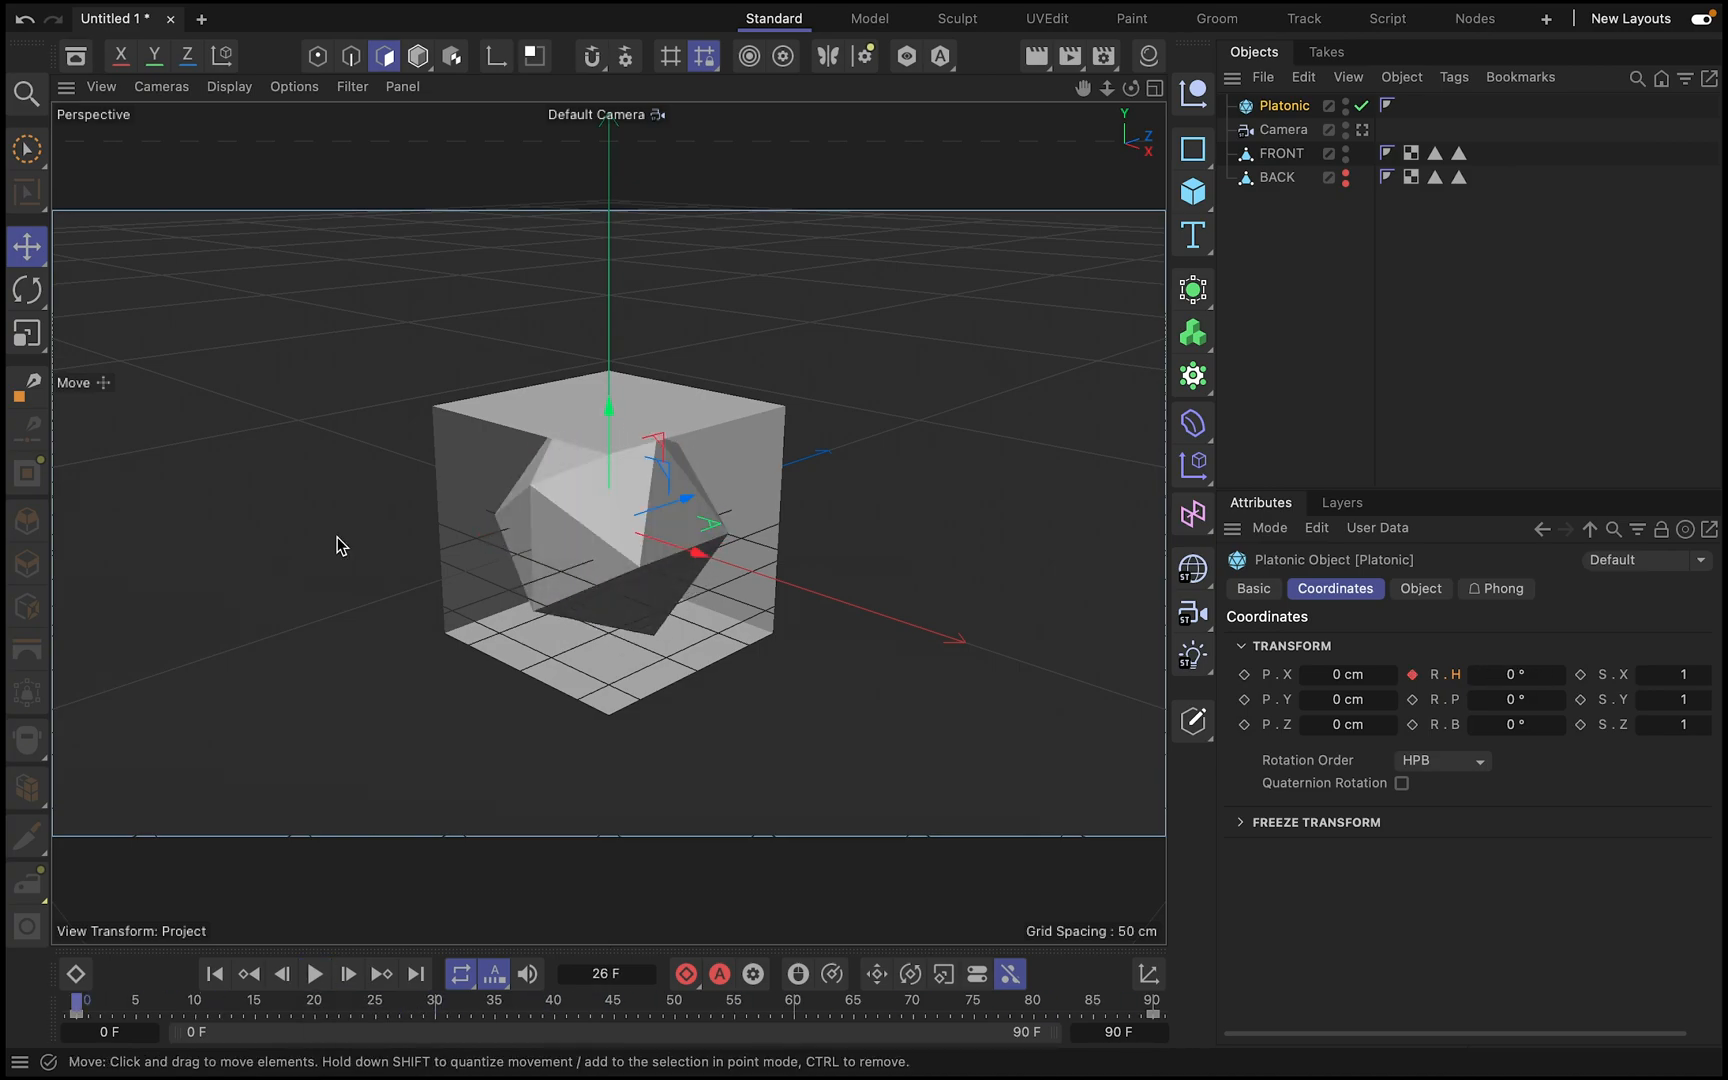
{"action": "mouse_move", "coordinate": [716, 600]}
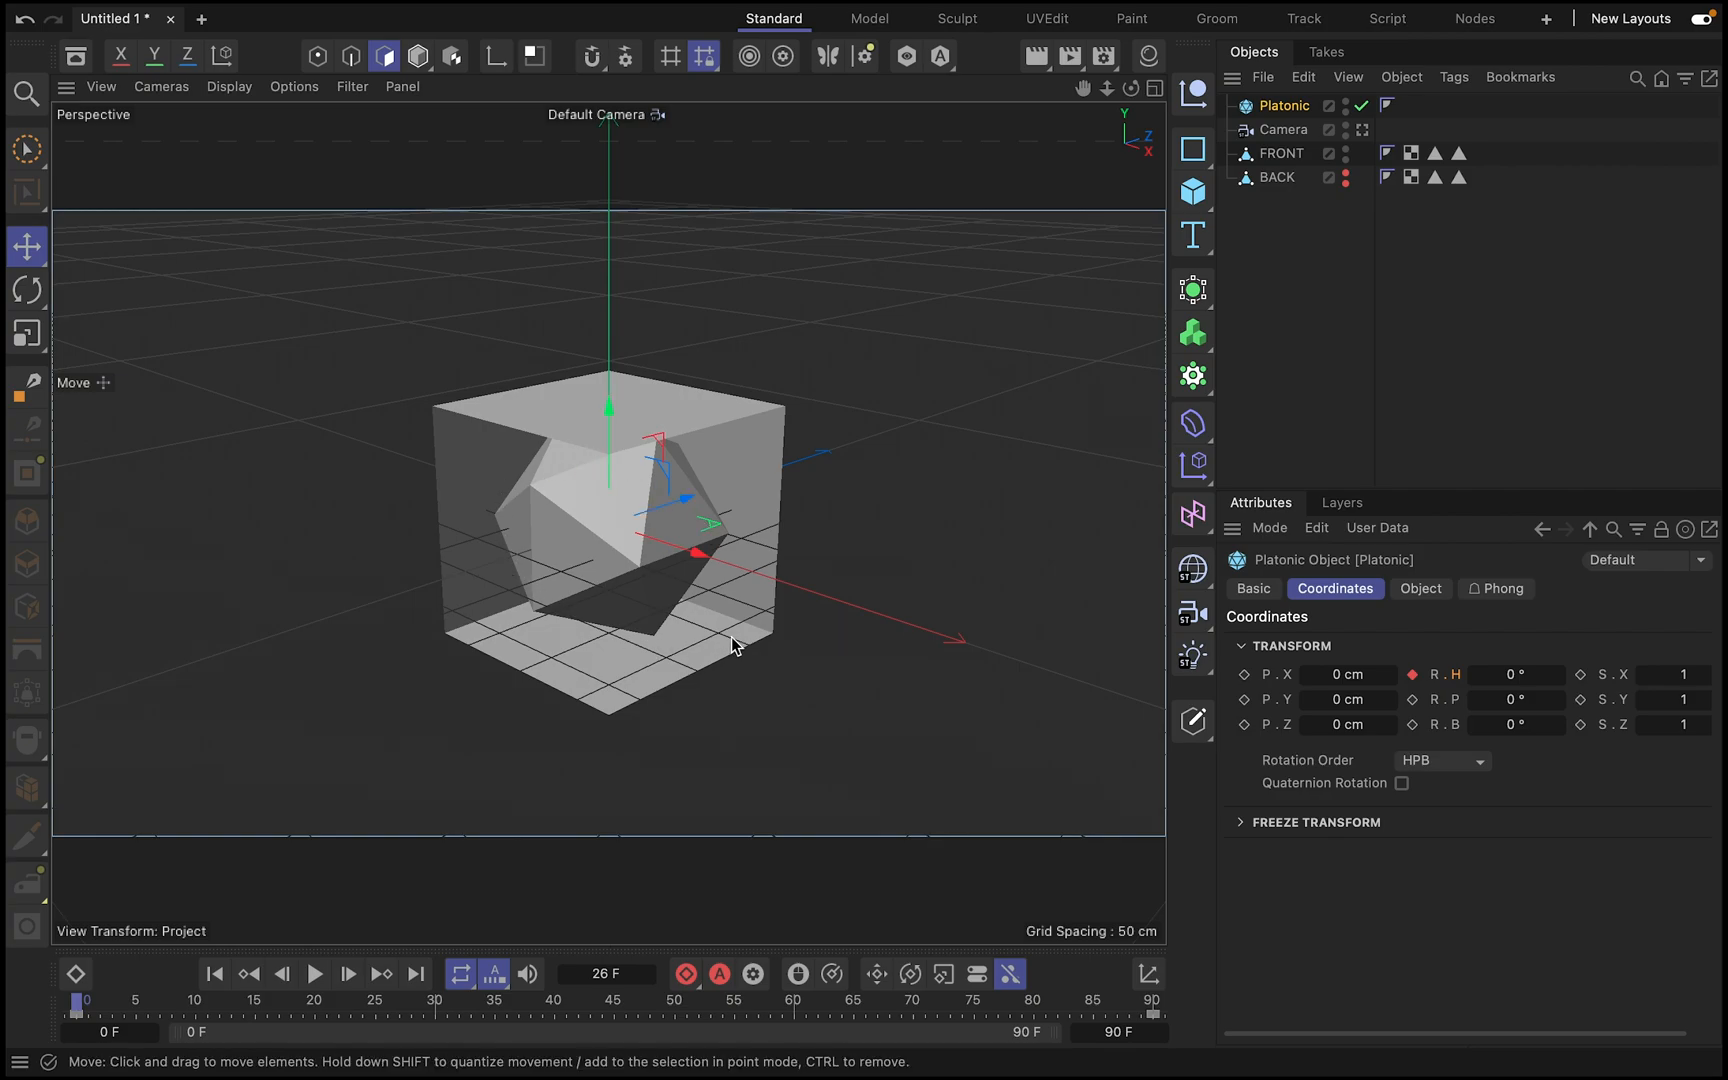
{"action": "mouse_move", "coordinate": [672, 554]}
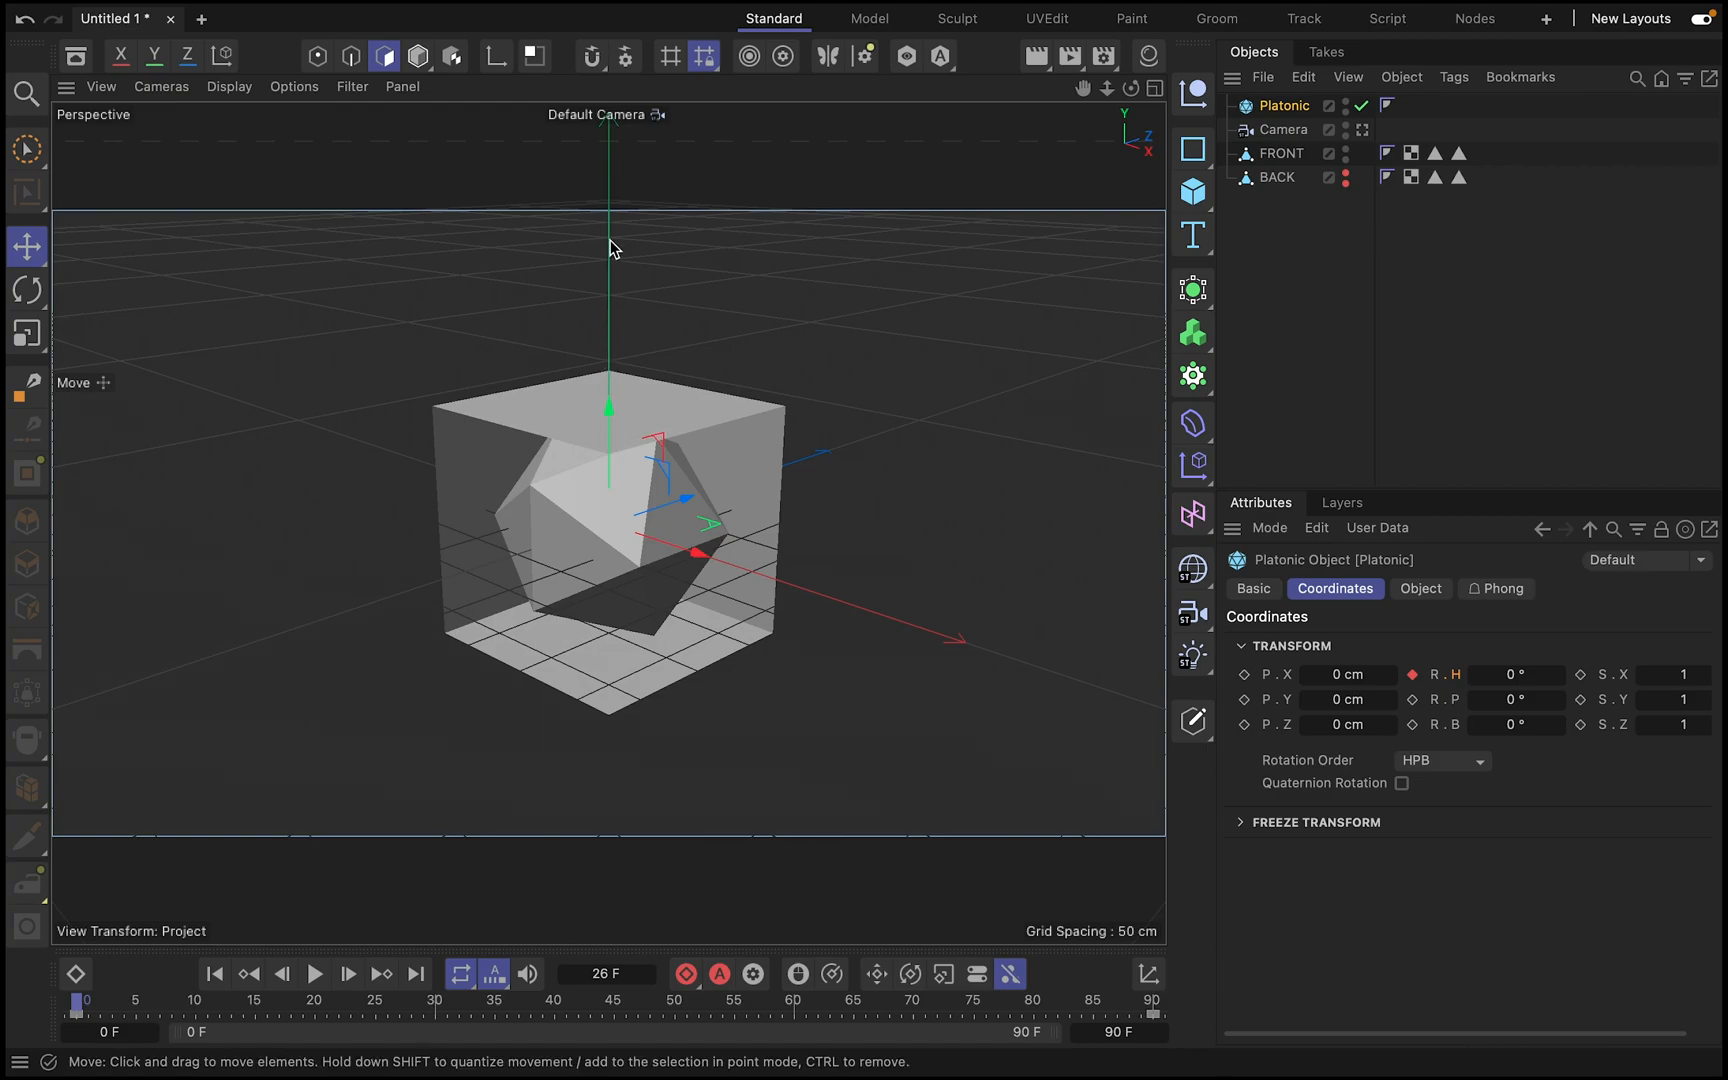
{"action": "mouse_move", "coordinate": [608, 538]}
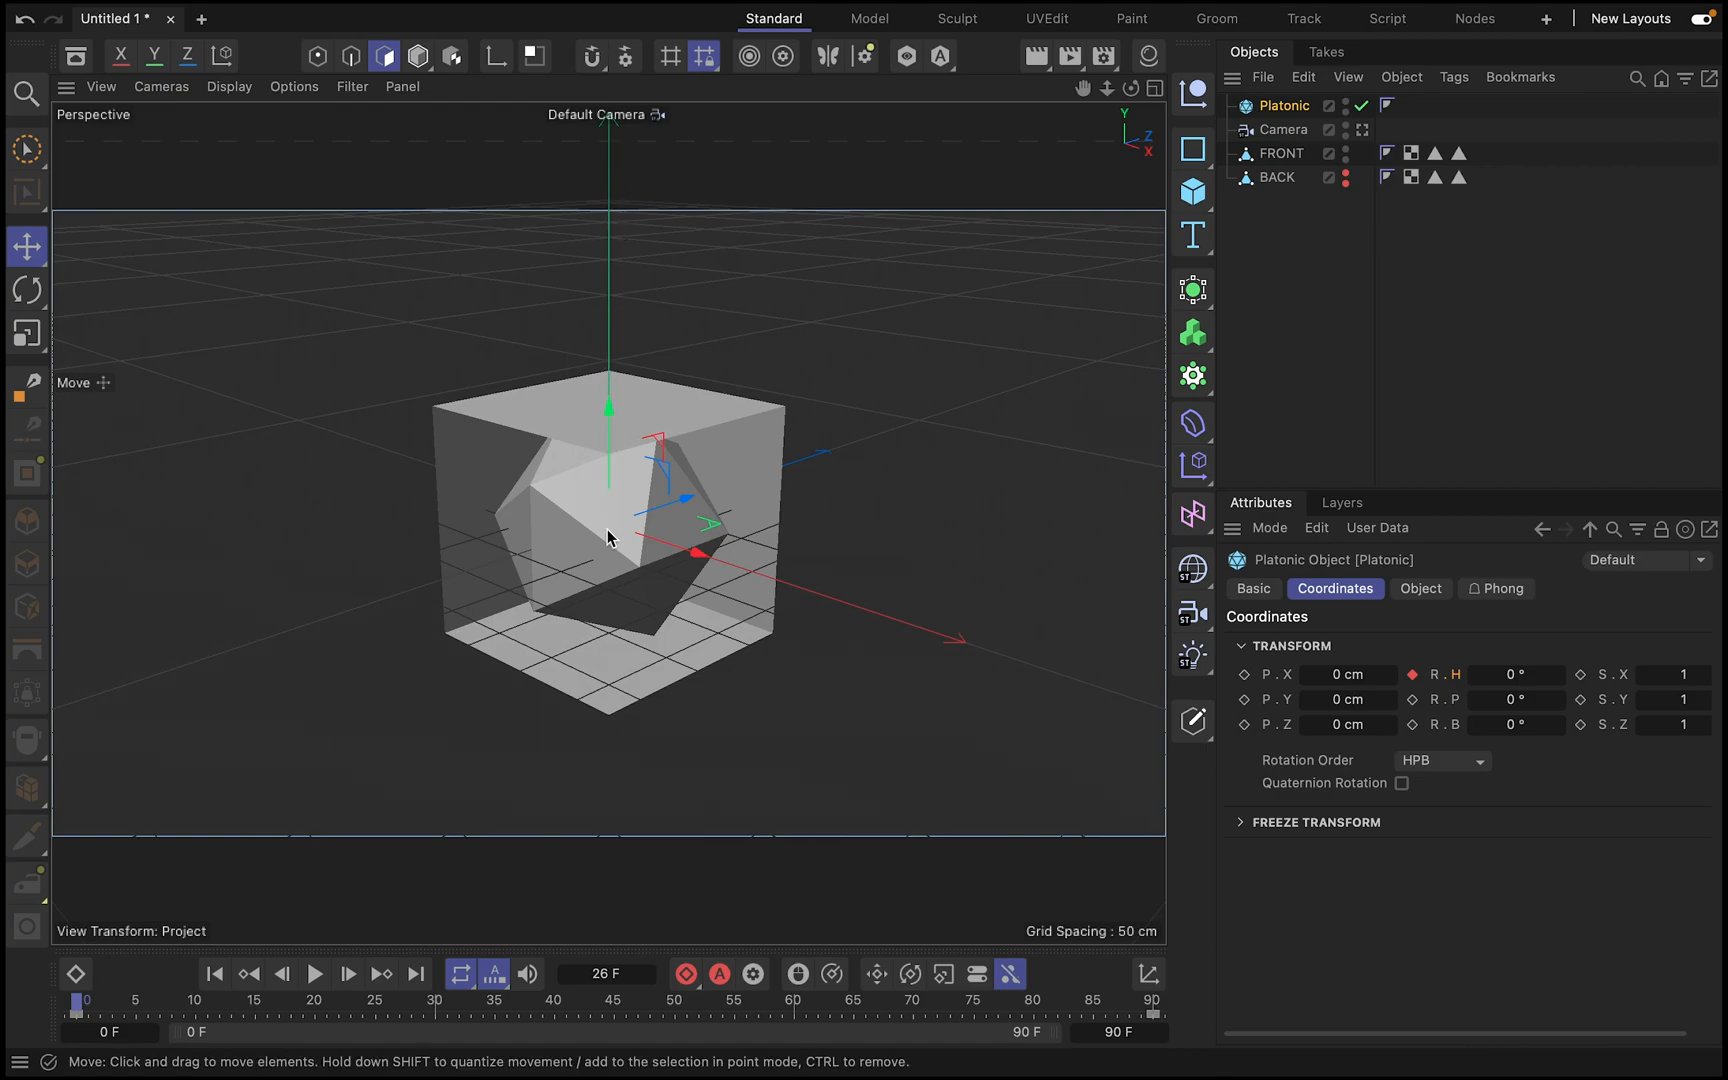
{"action": "mouse_move", "coordinate": [624, 204]}
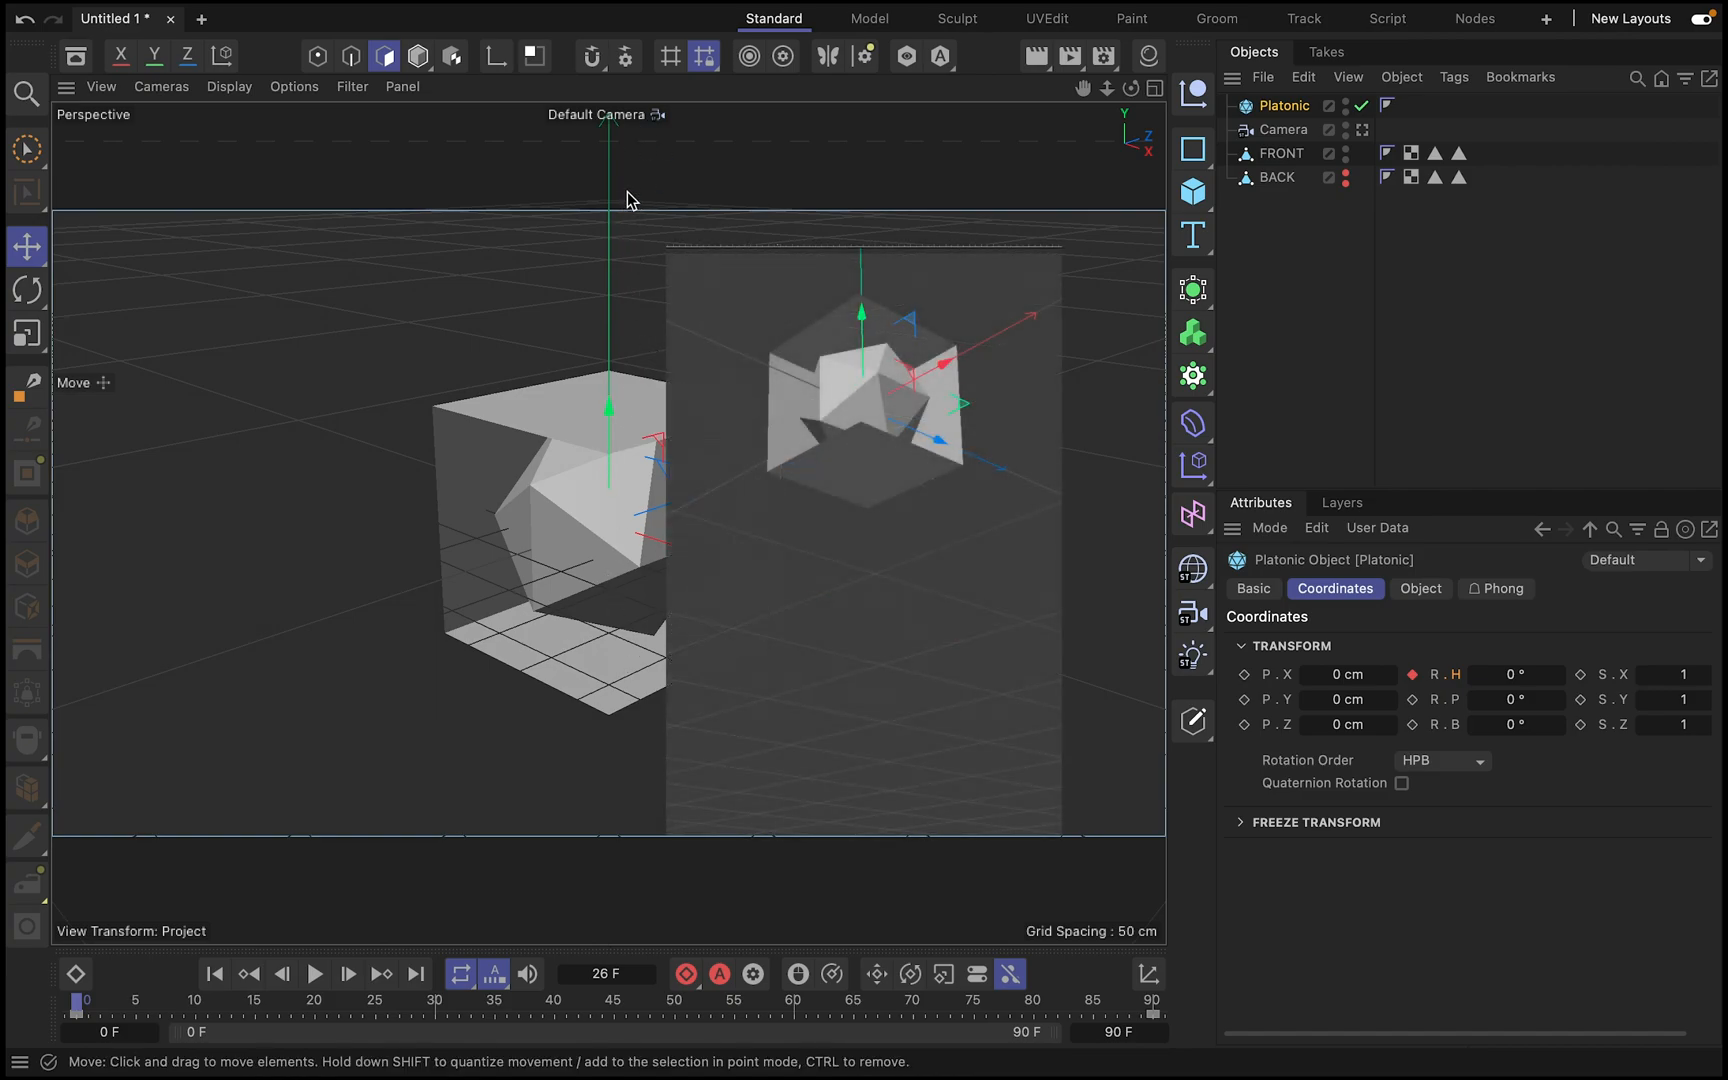
{"action": "left_click", "coordinate": [862, 396]}
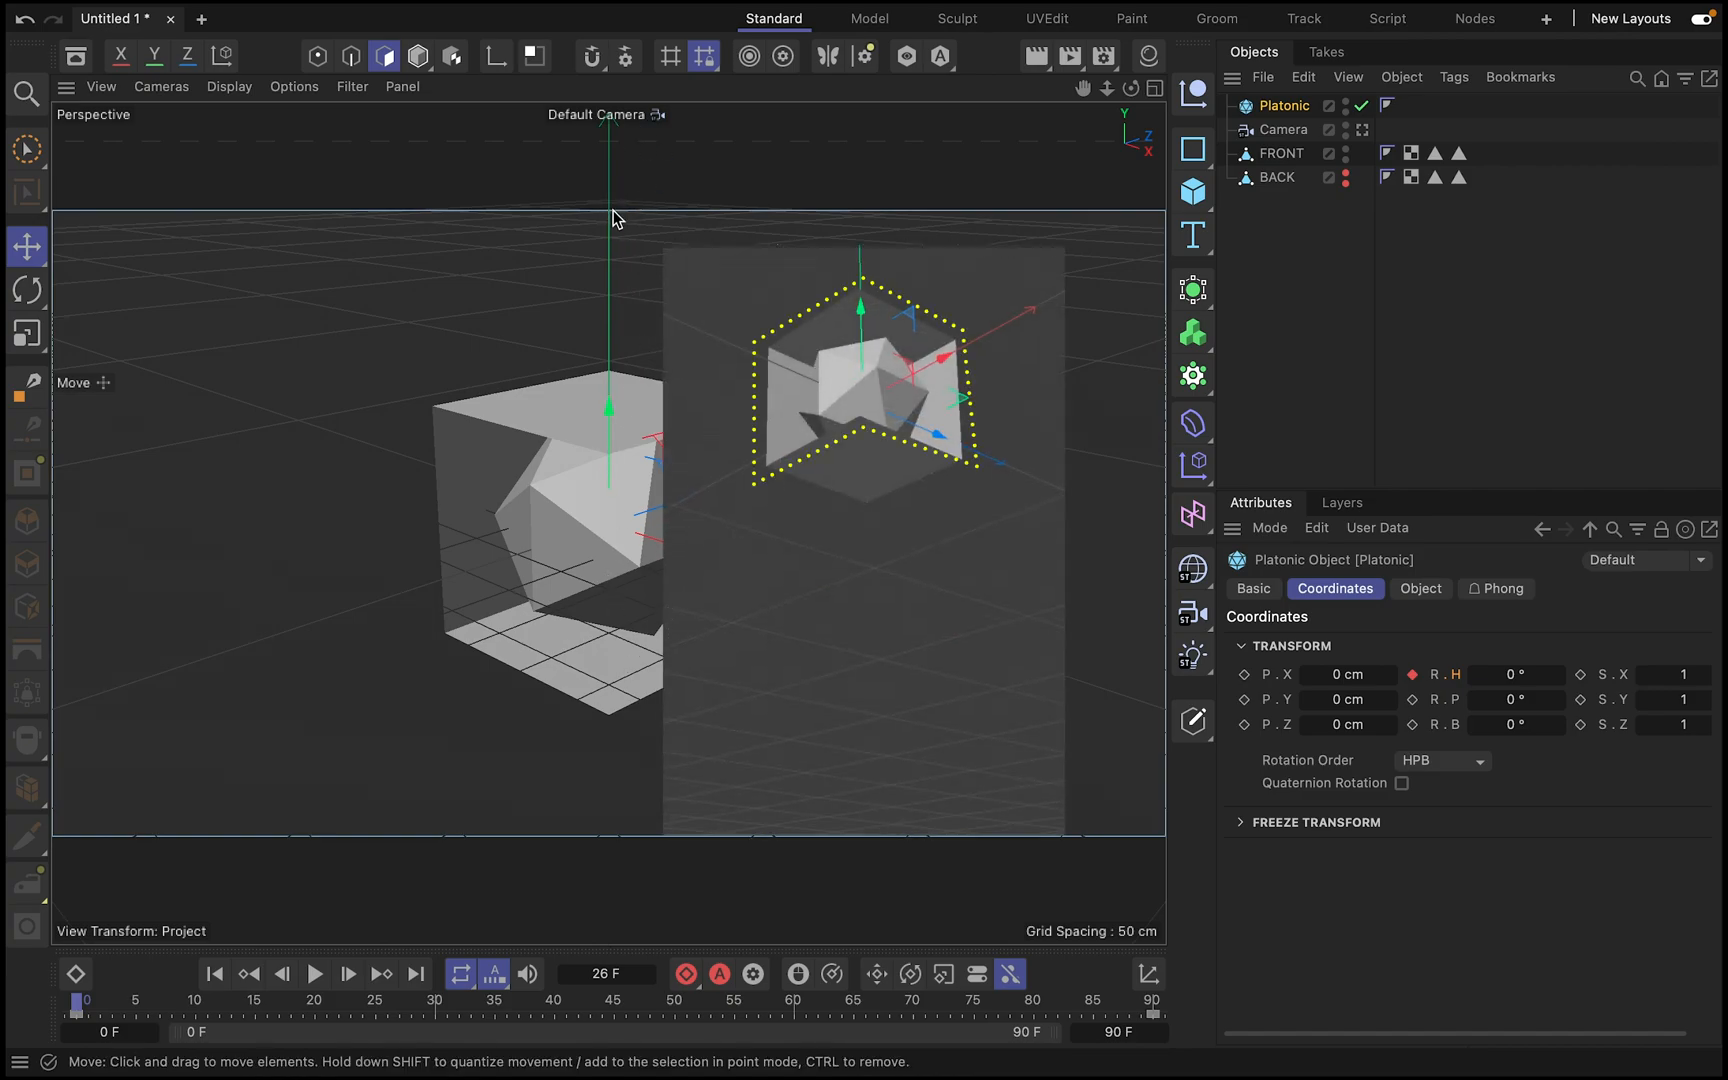
{"action": "mouse_move", "coordinate": [580, 504]}
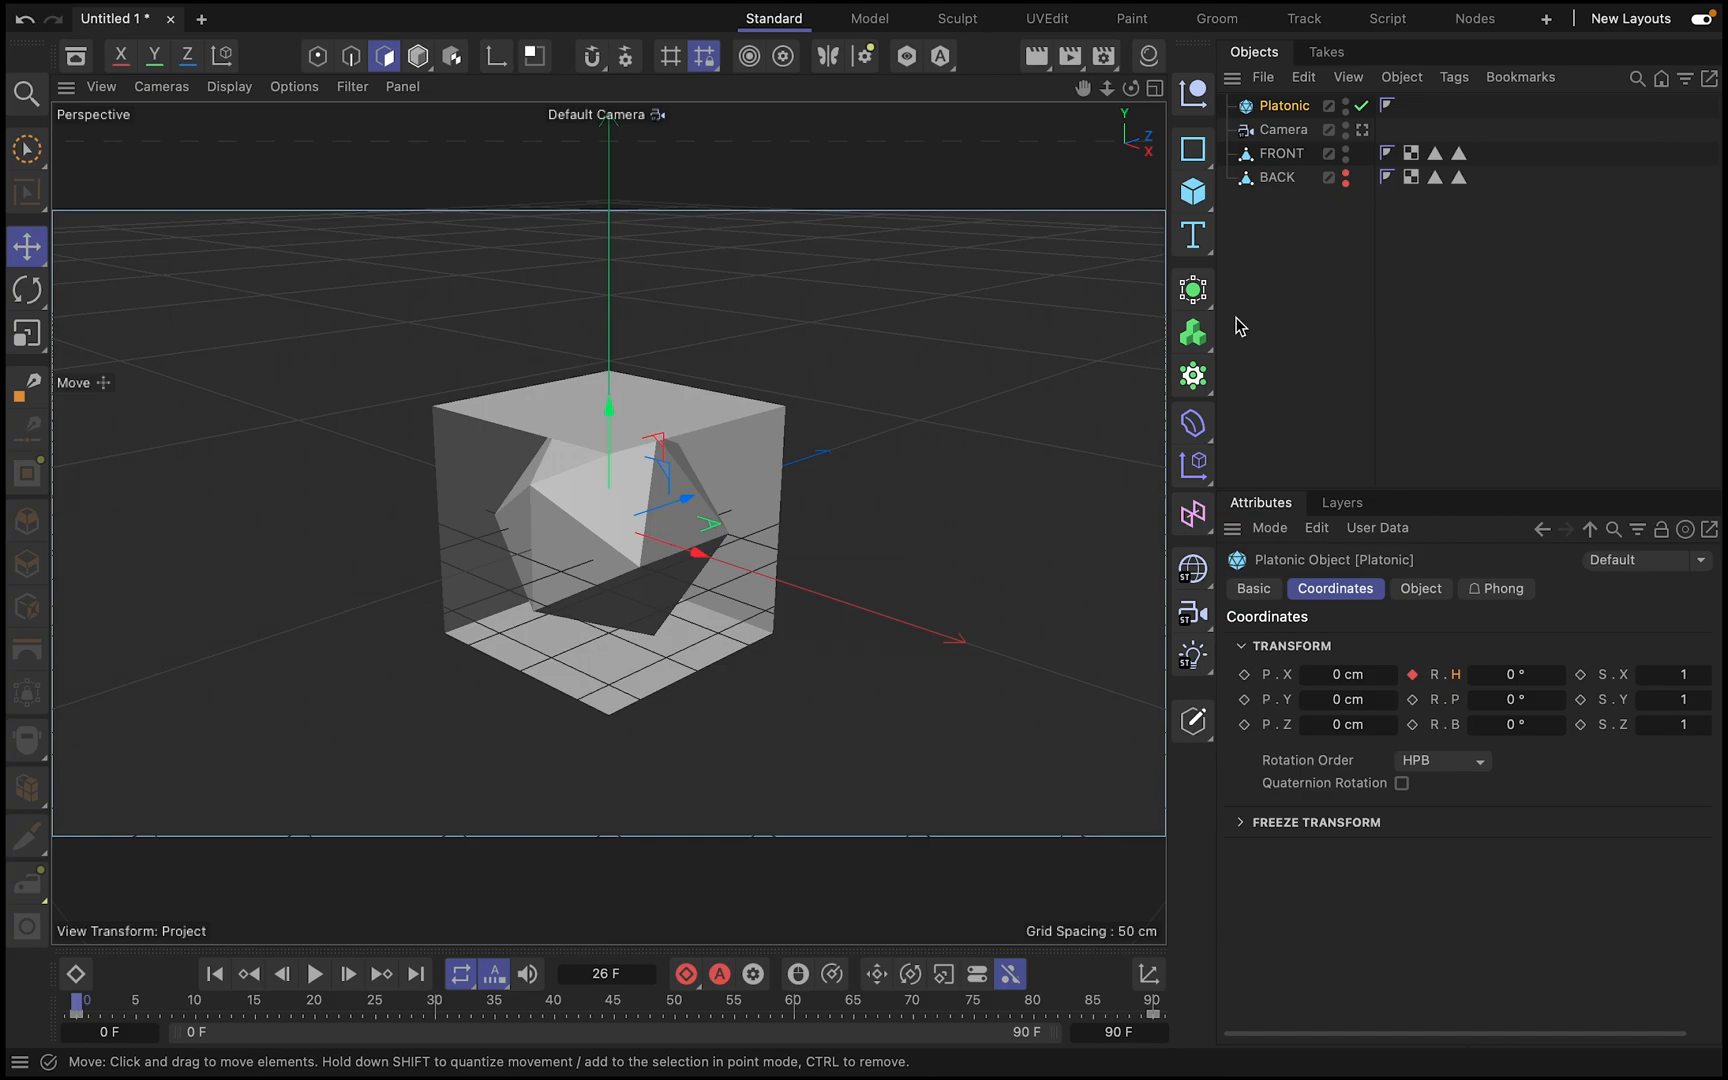
{"action": "mouse_move", "coordinate": [1168, 108]}
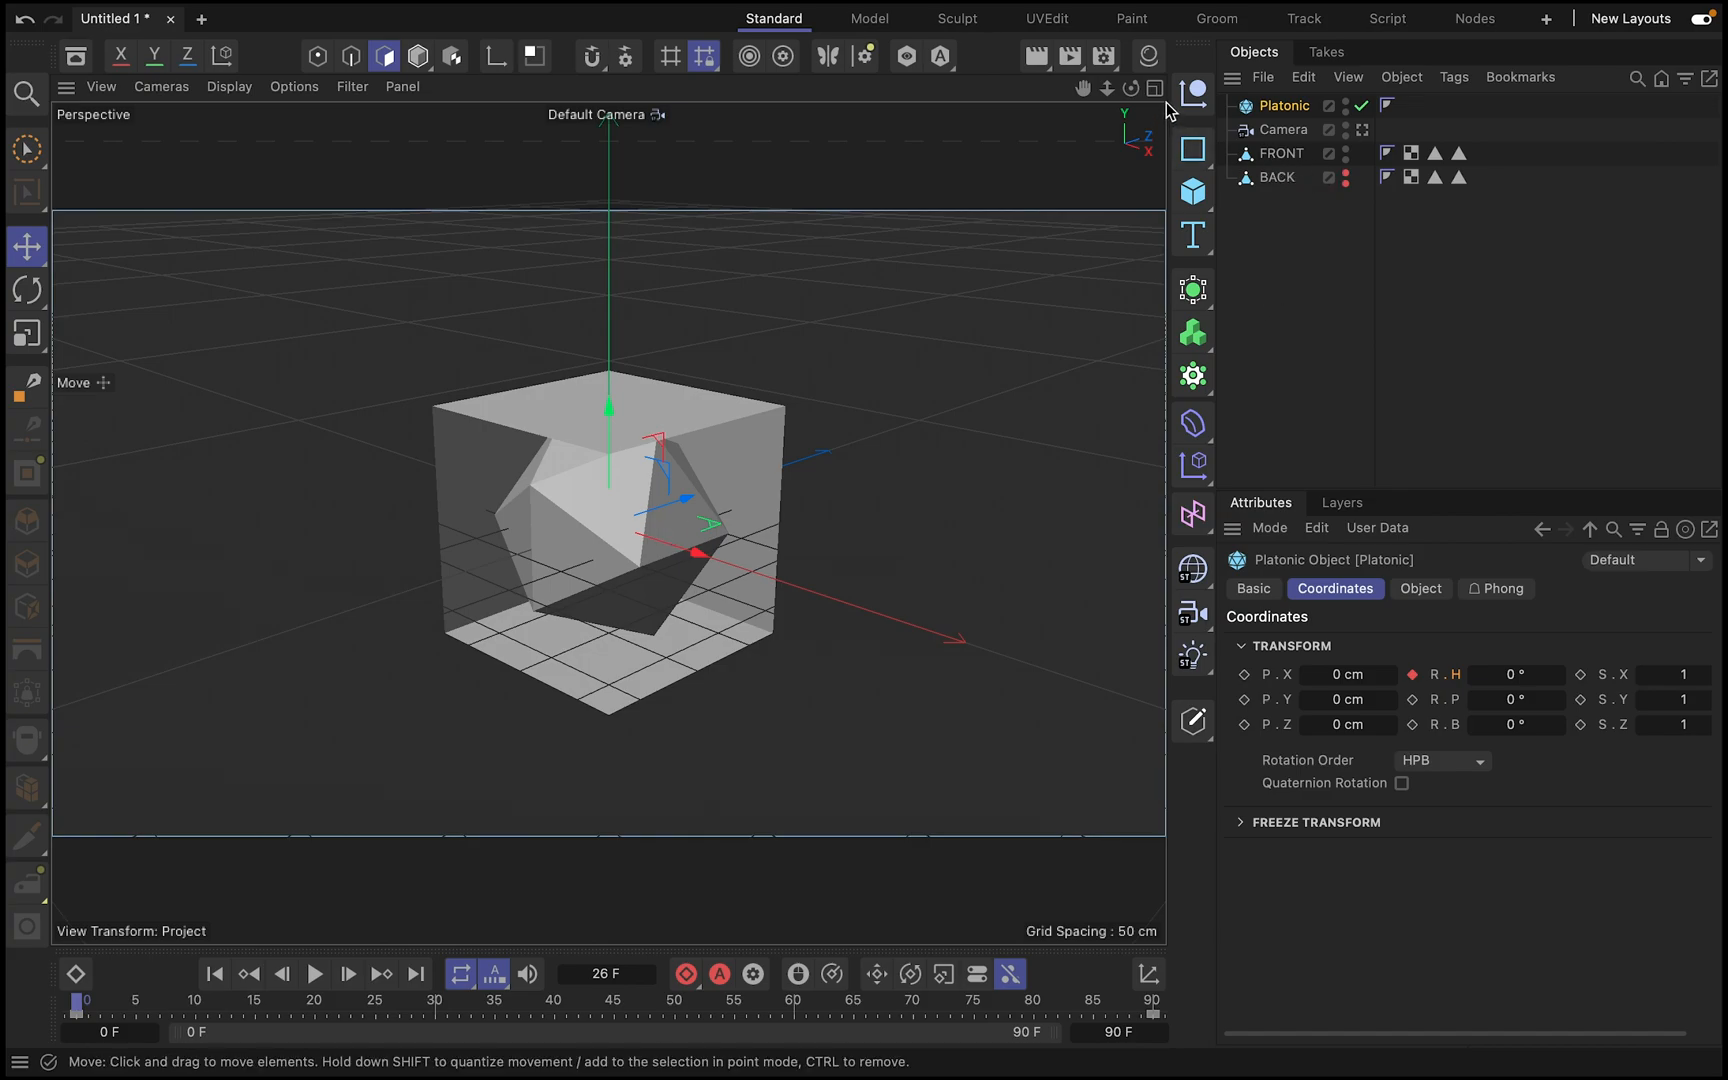
{"action": "mouse_move", "coordinate": [1148, 56]}
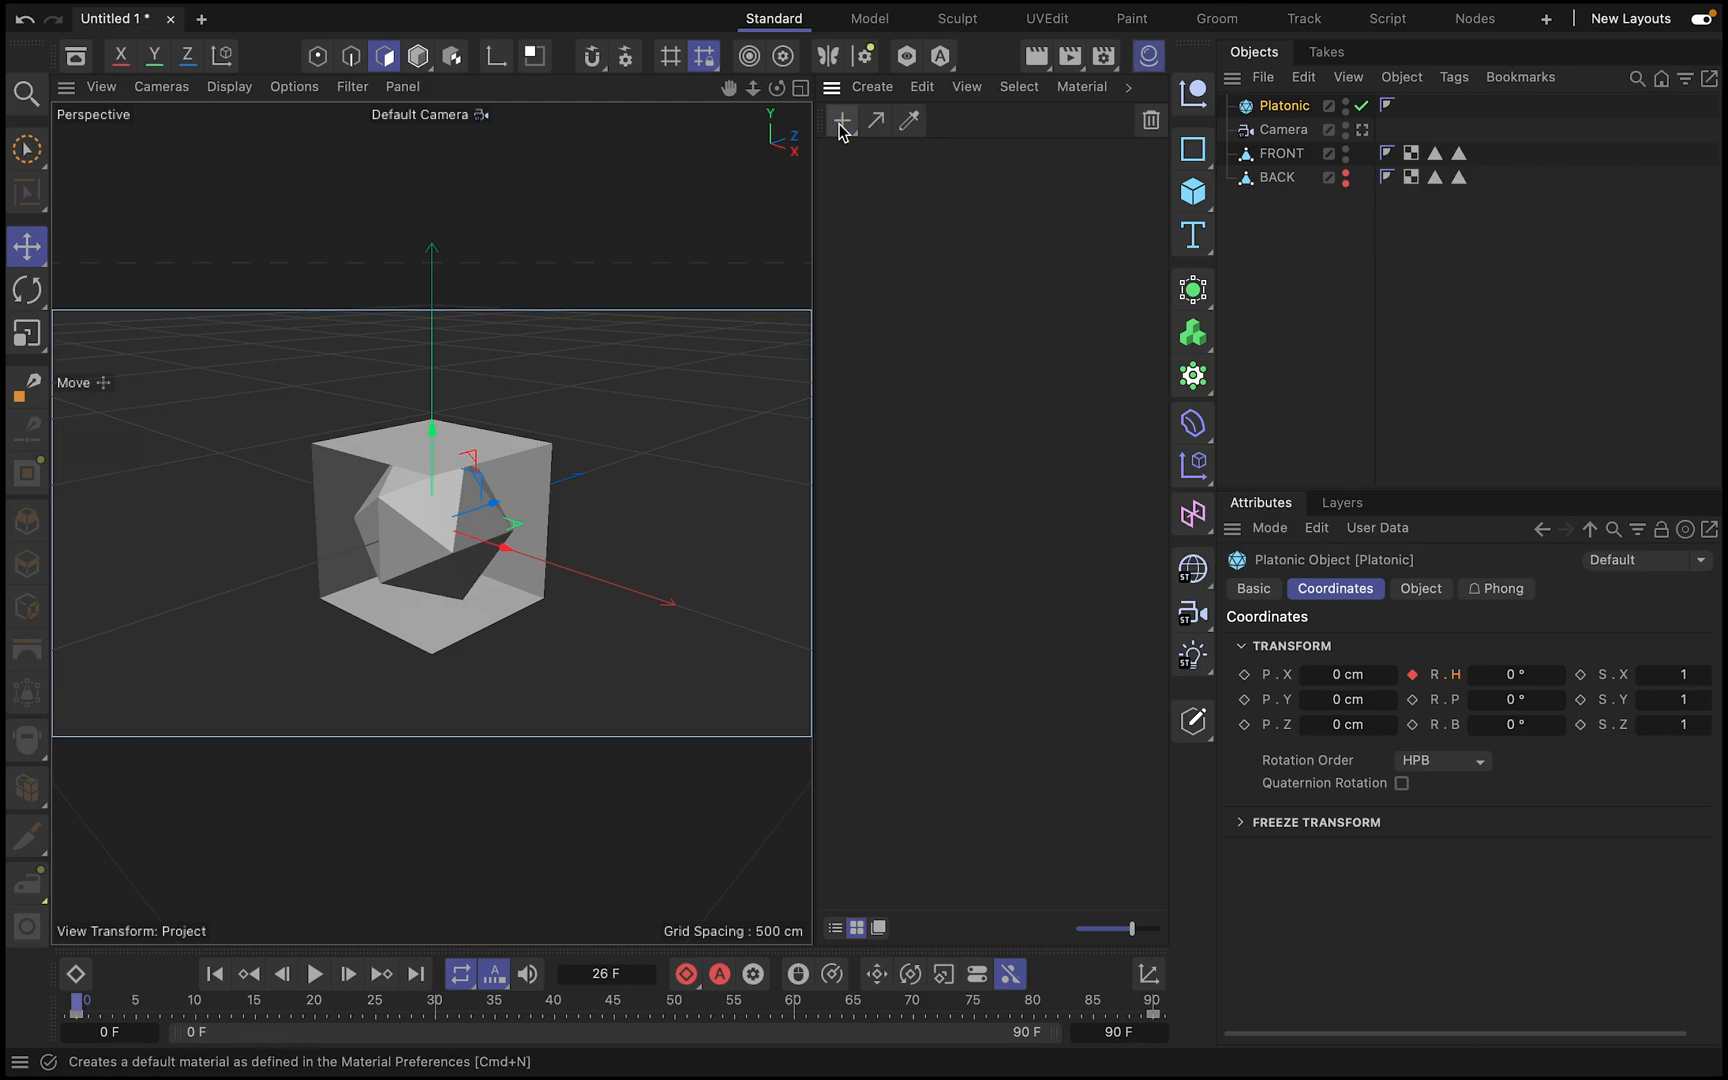
- Apply a new default material to FRONT with its tag projection set to Camera Mapping
{"action": "left_click", "coordinate": [840, 120]}
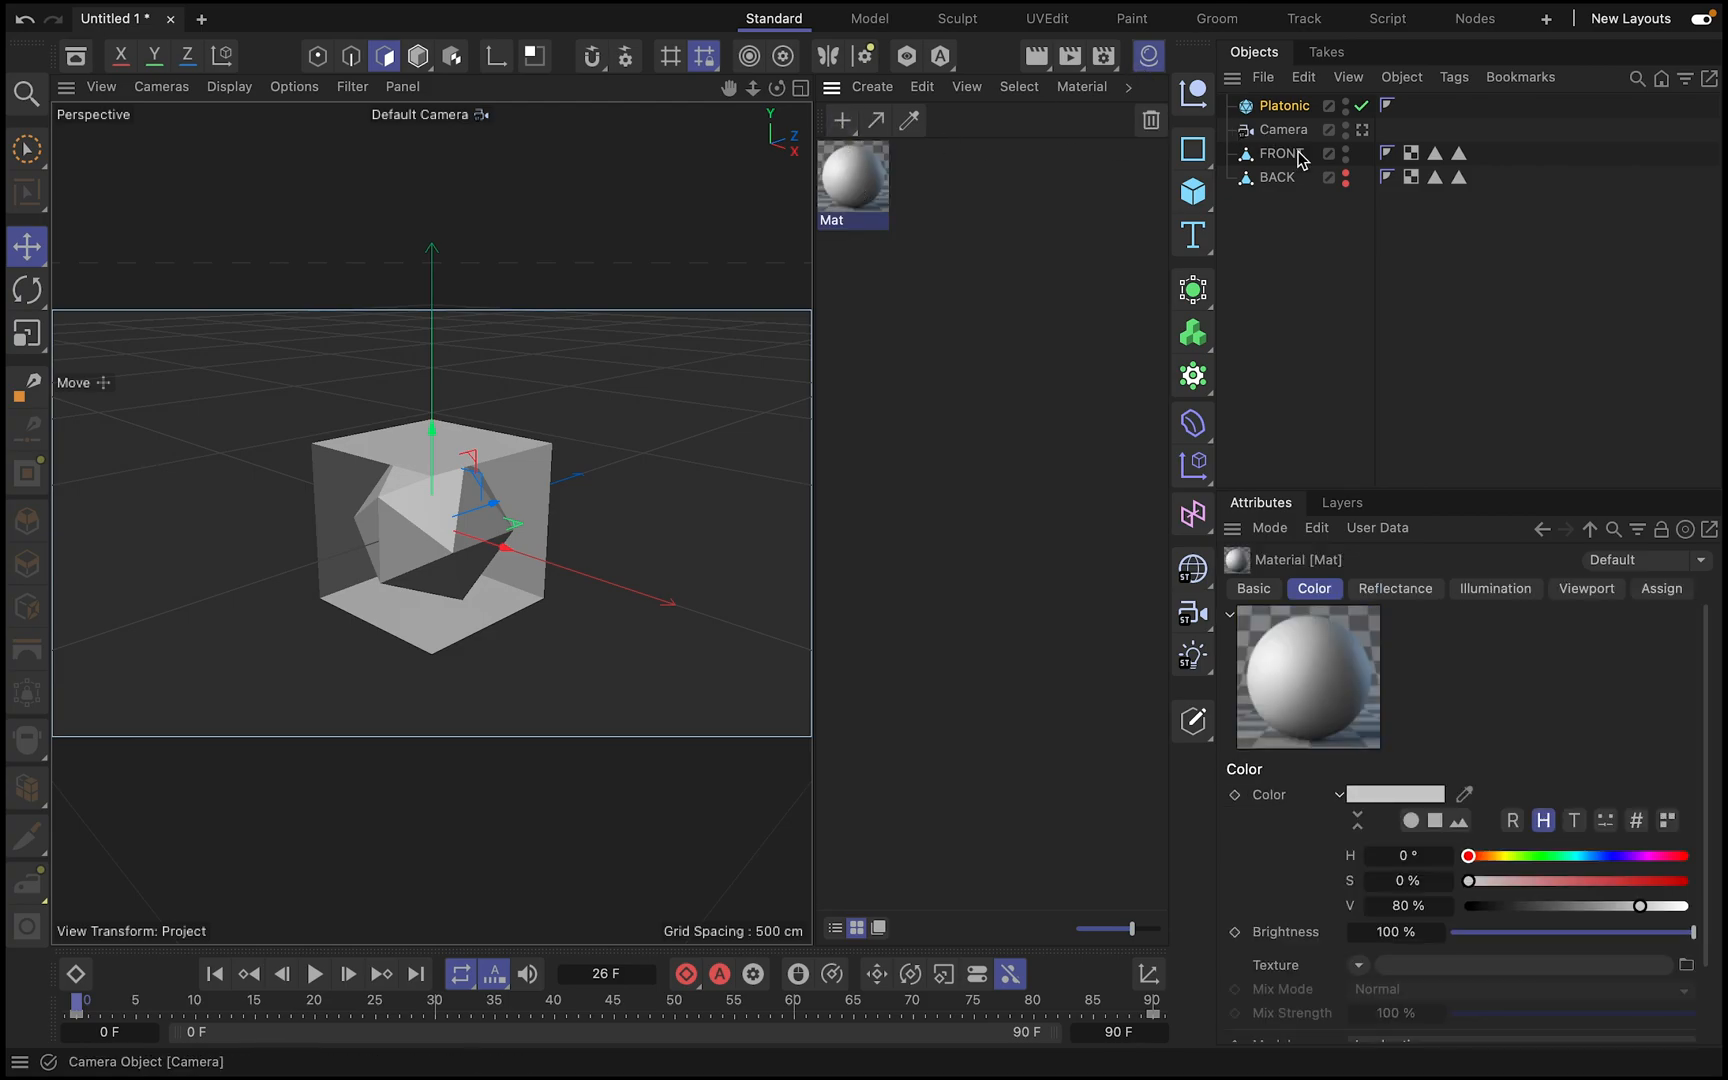
{"action": "left_click", "coordinate": [1280, 154]}
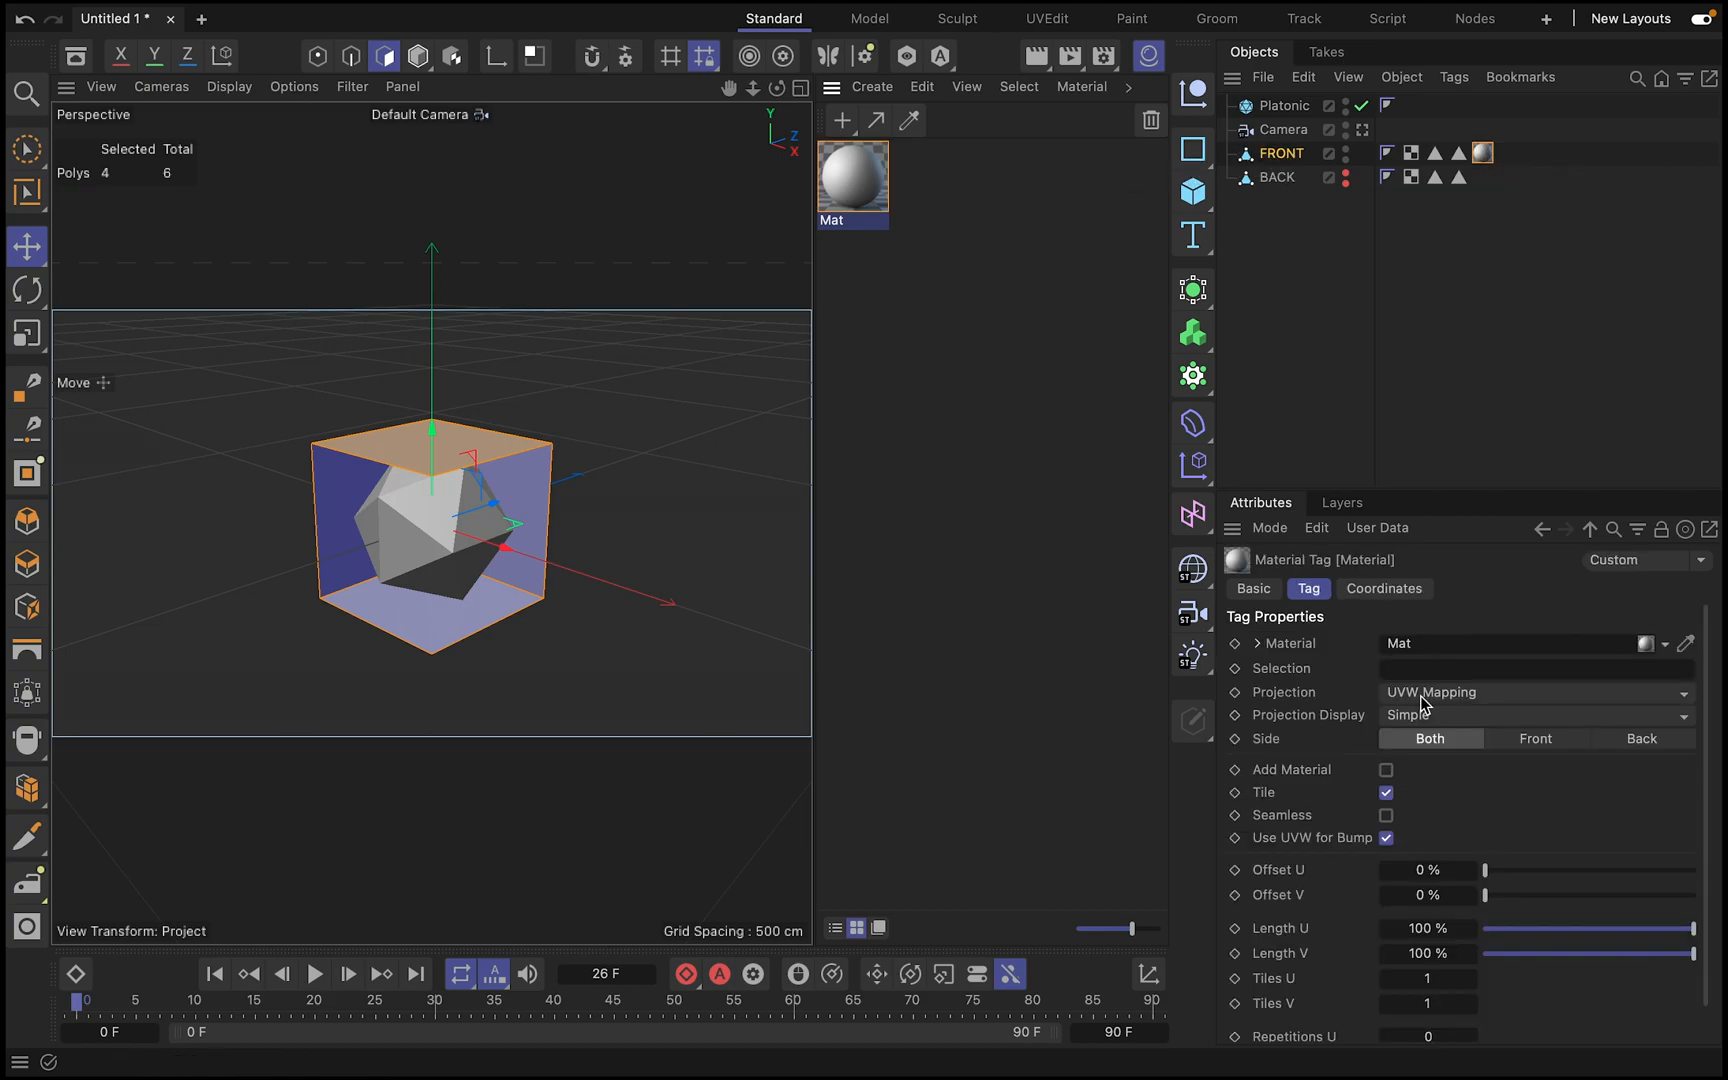
{"action": "left_click", "coordinate": [1532, 690]}
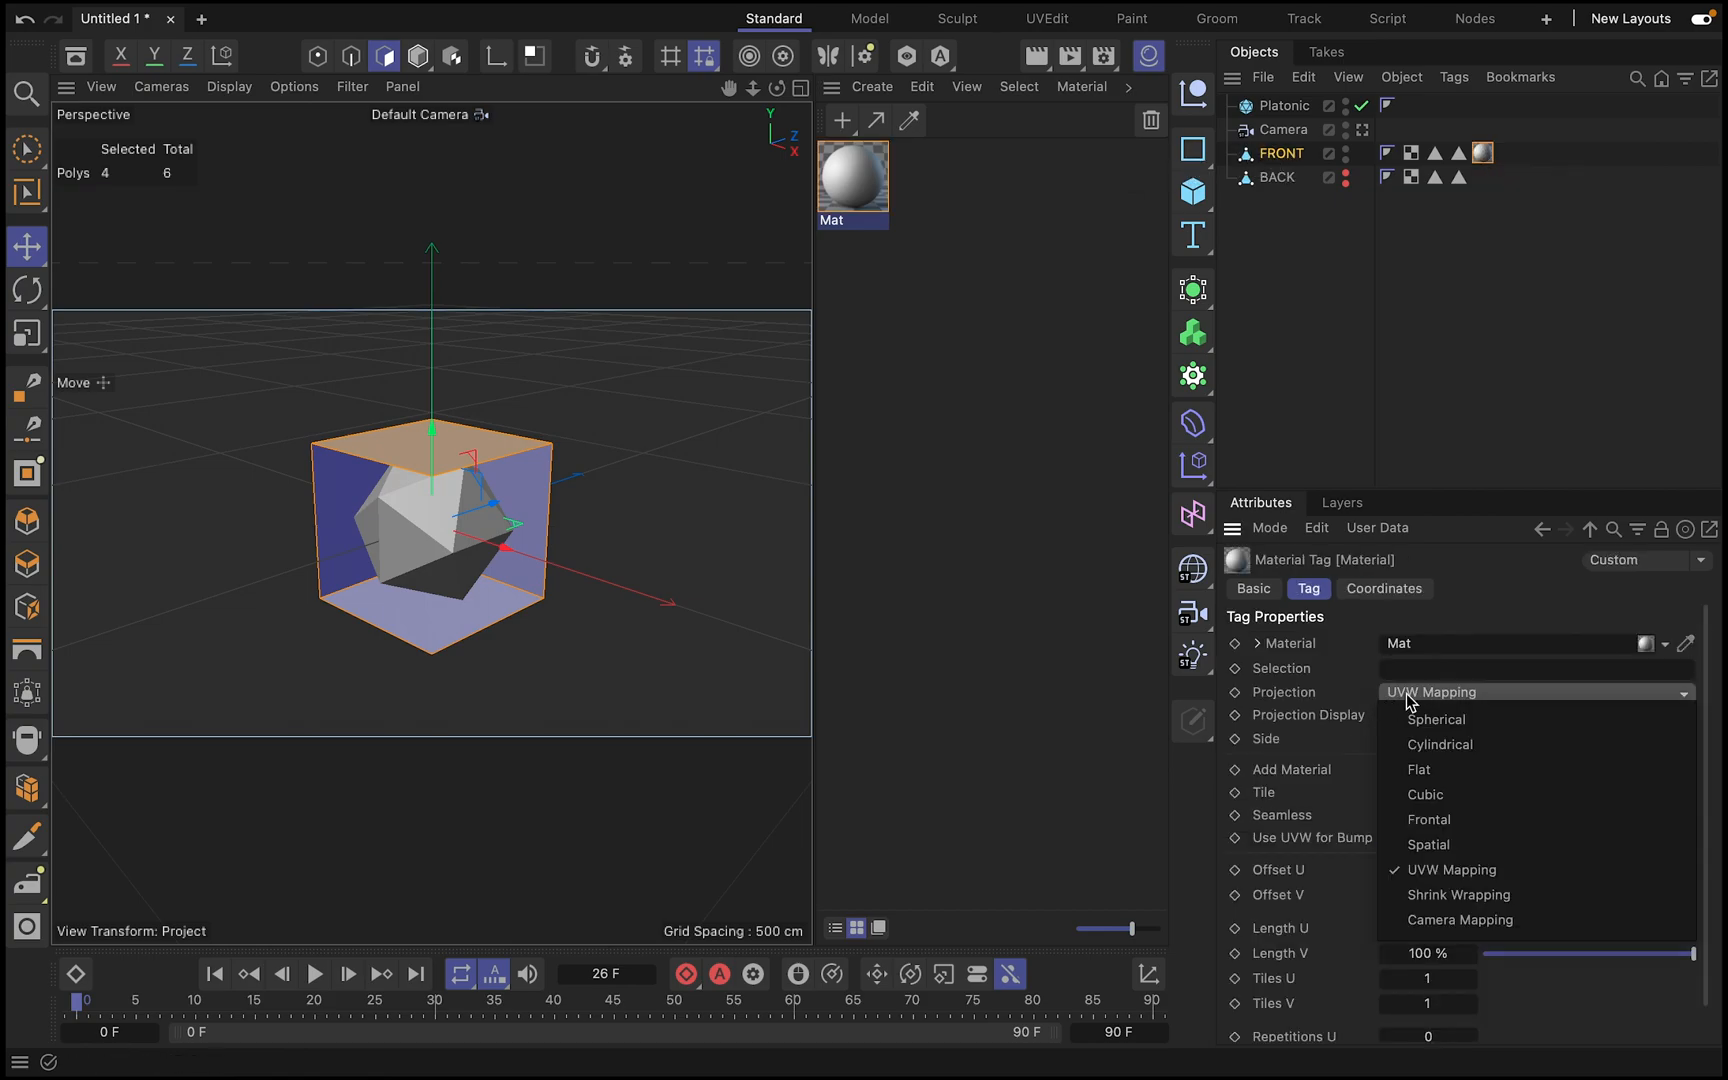
{"action": "left_click", "coordinate": [1460, 920]}
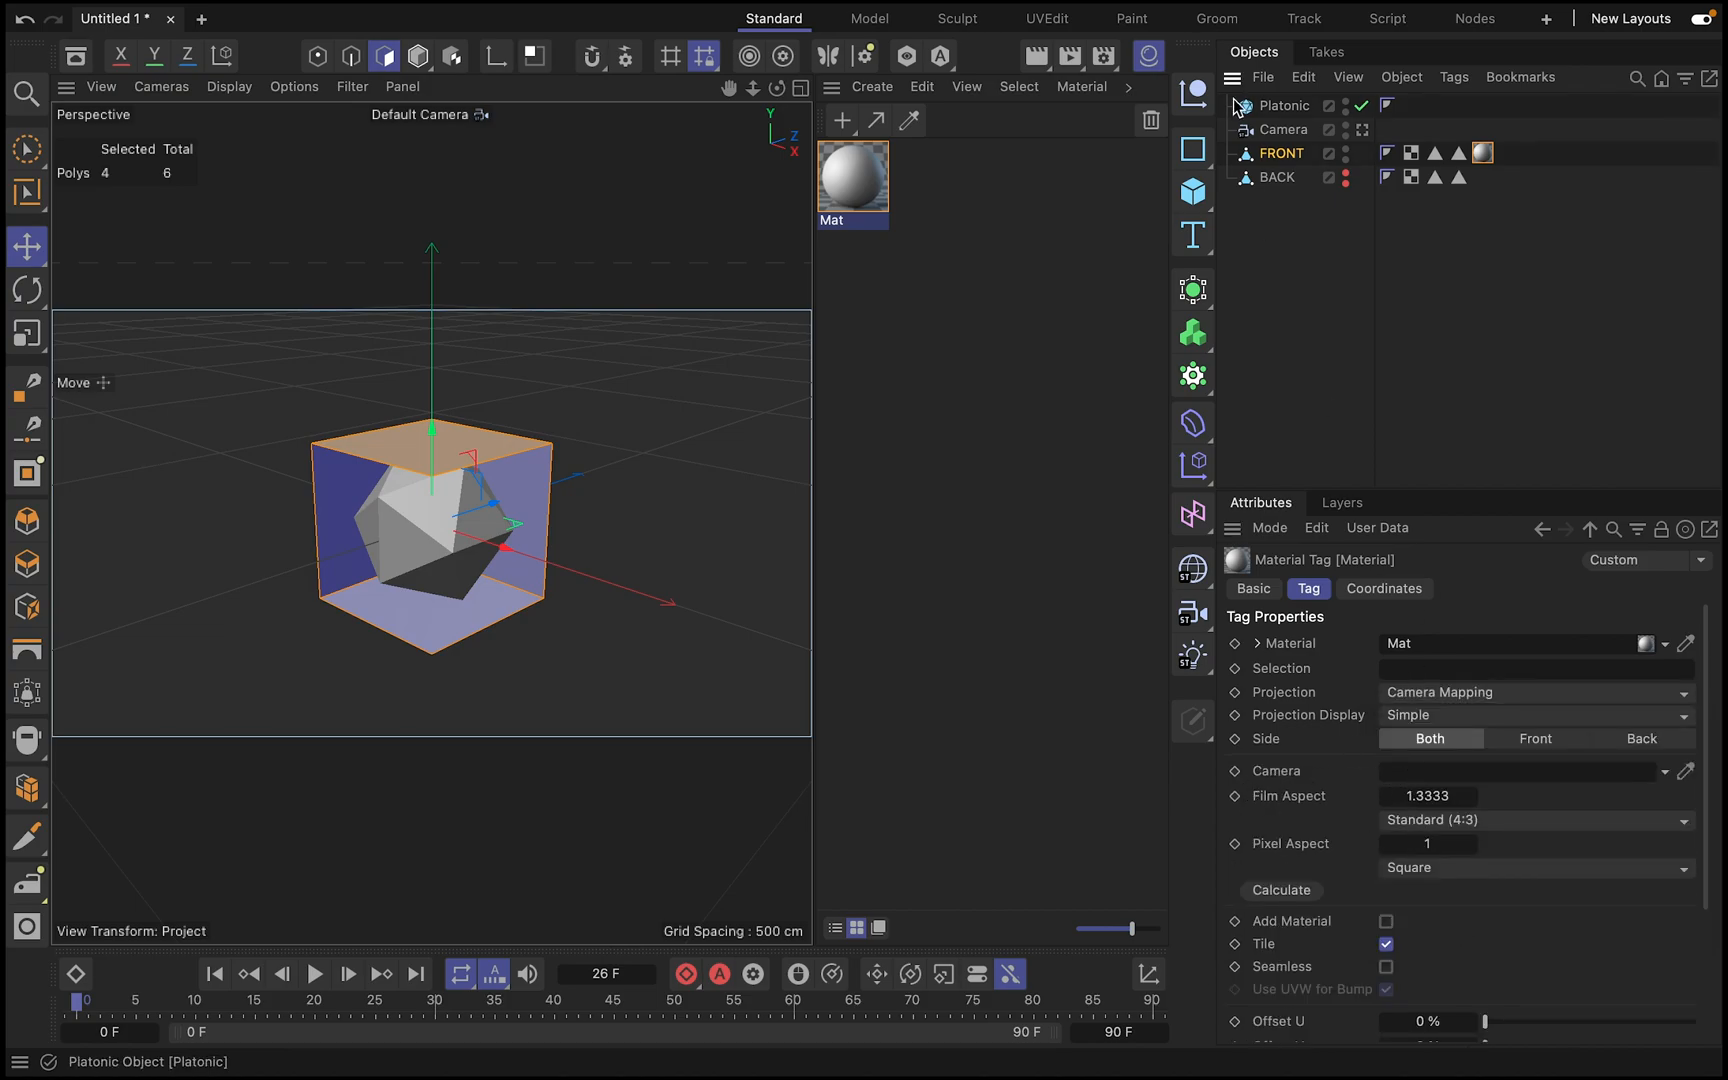
{"action": "left_click", "coordinate": [1282, 128]}
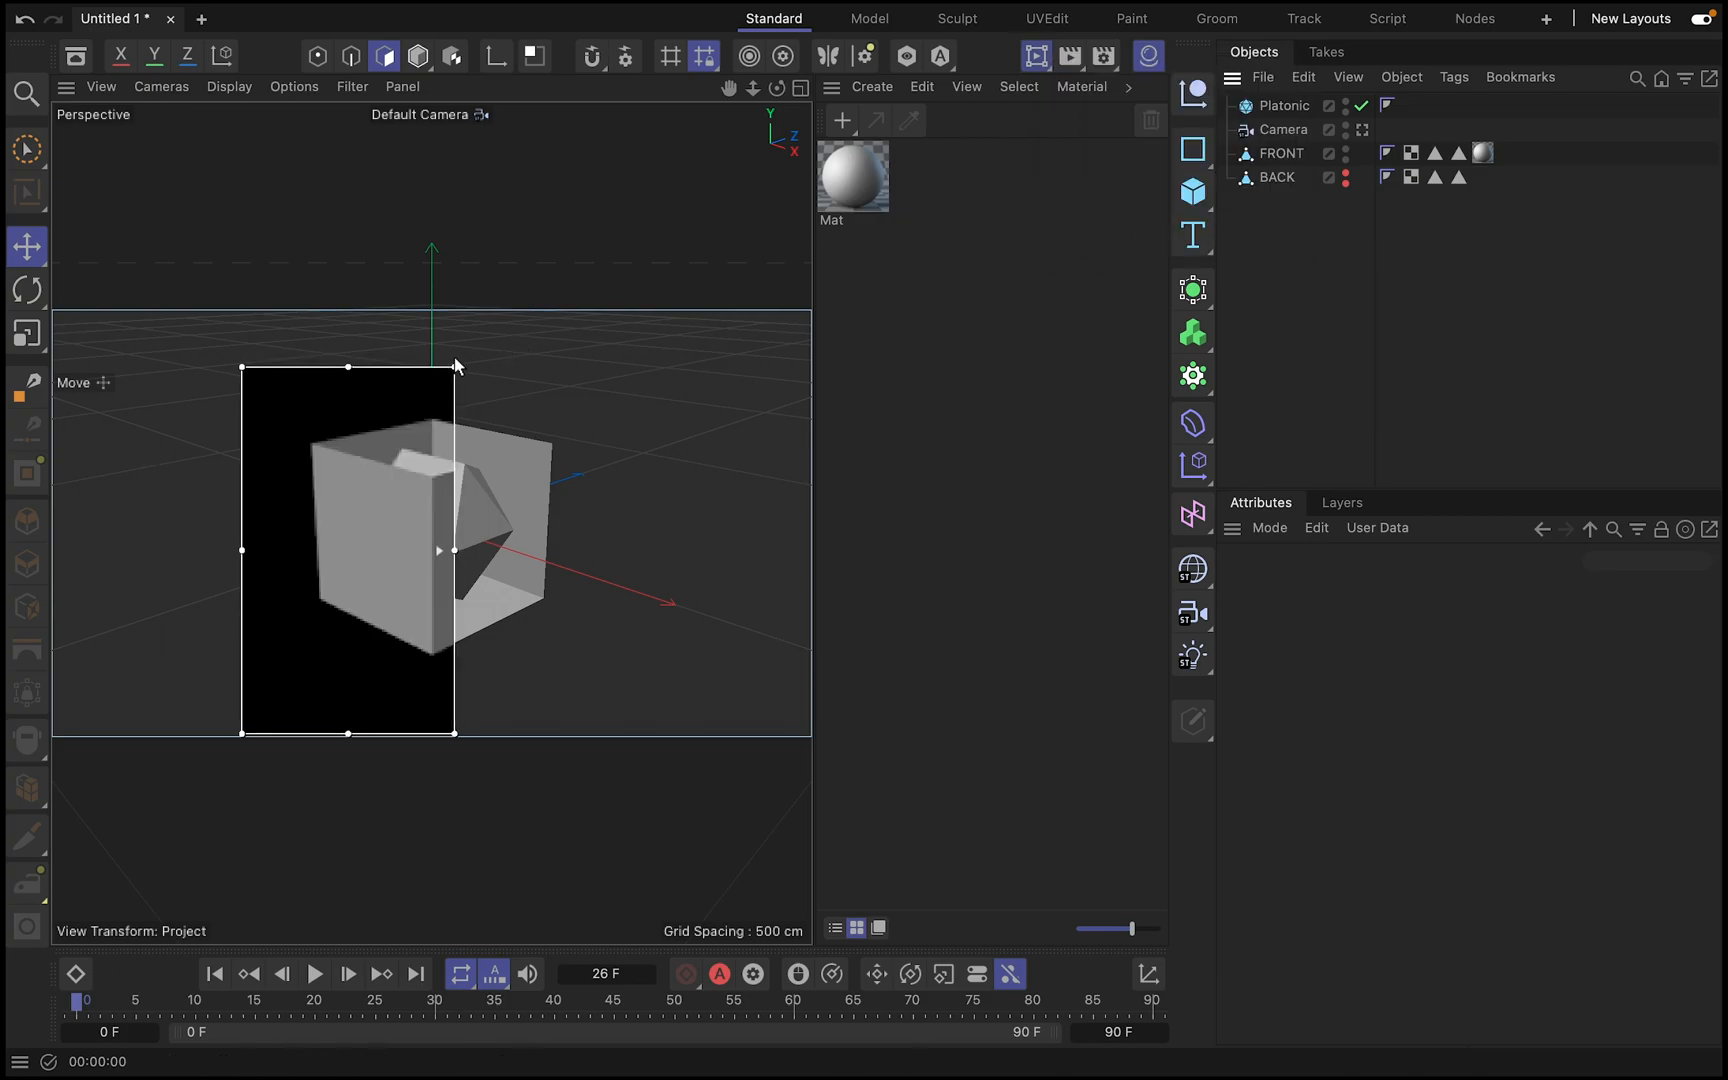
- Show BACK with its stored front faces hidden and display its FRONT selection tag's properties
{"action": "left_click", "coordinate": [1278, 178]}
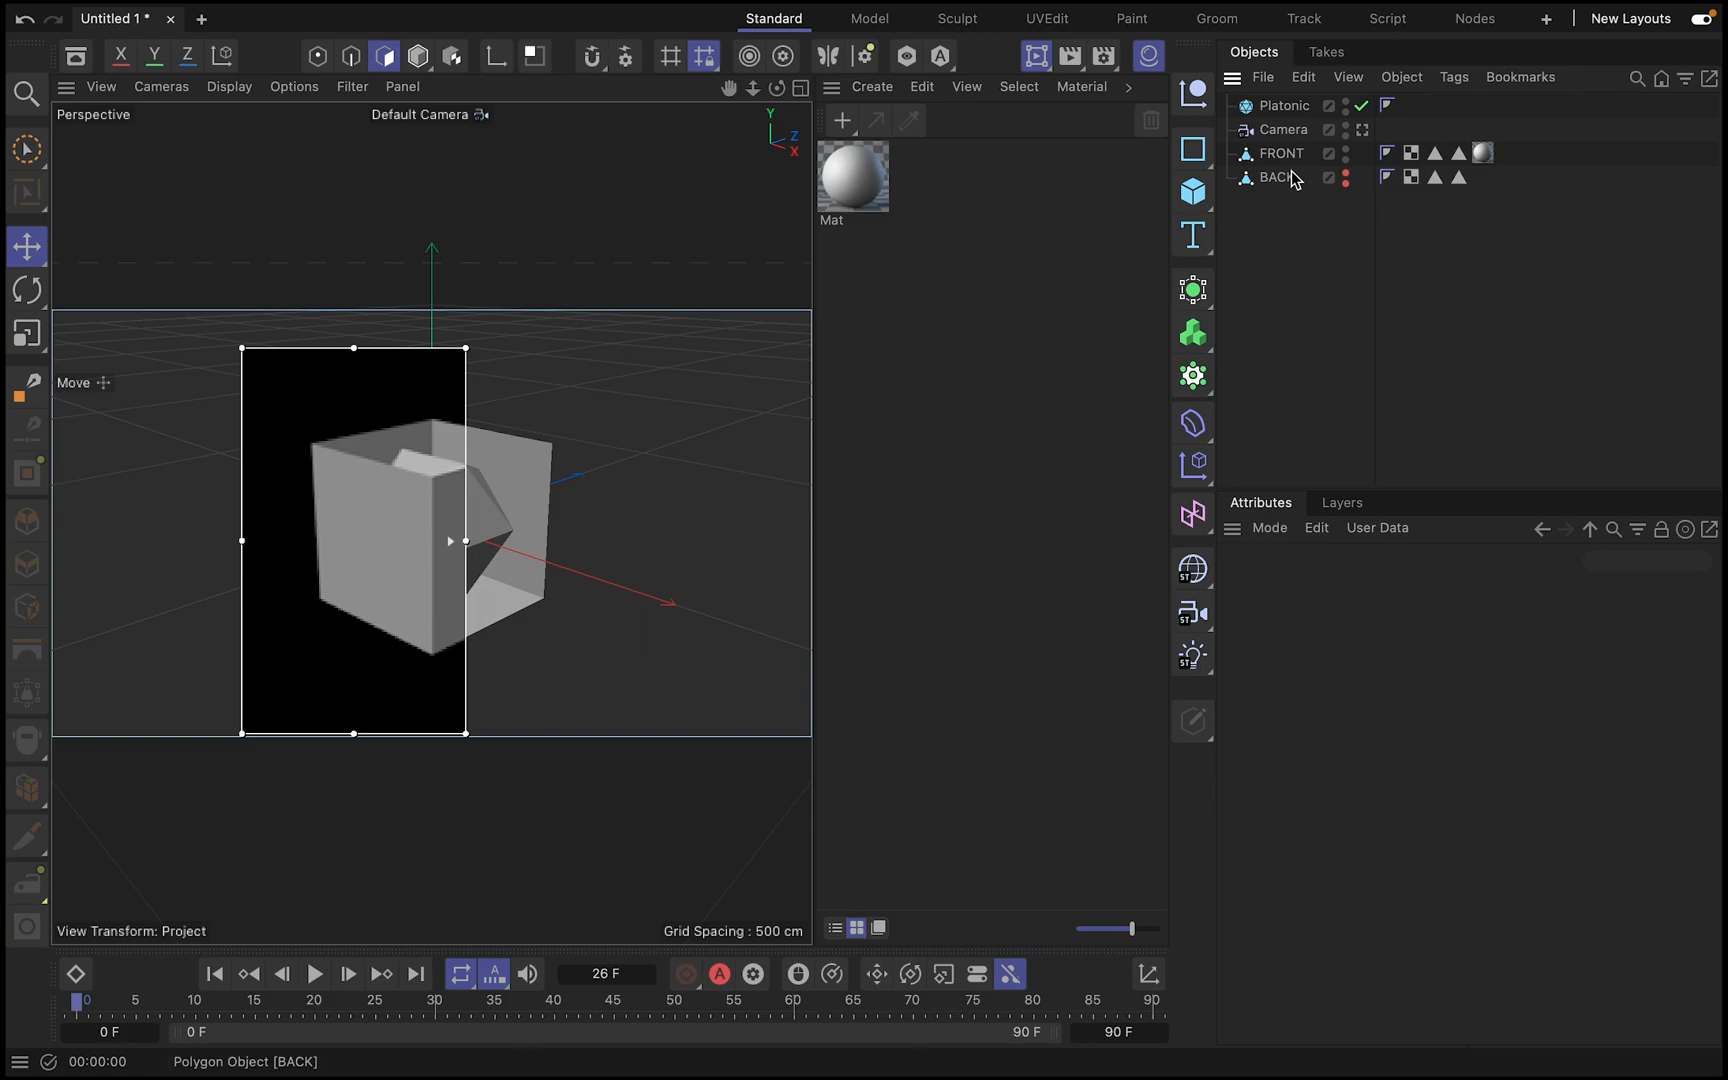
{"action": "left_click", "coordinate": [1278, 176]}
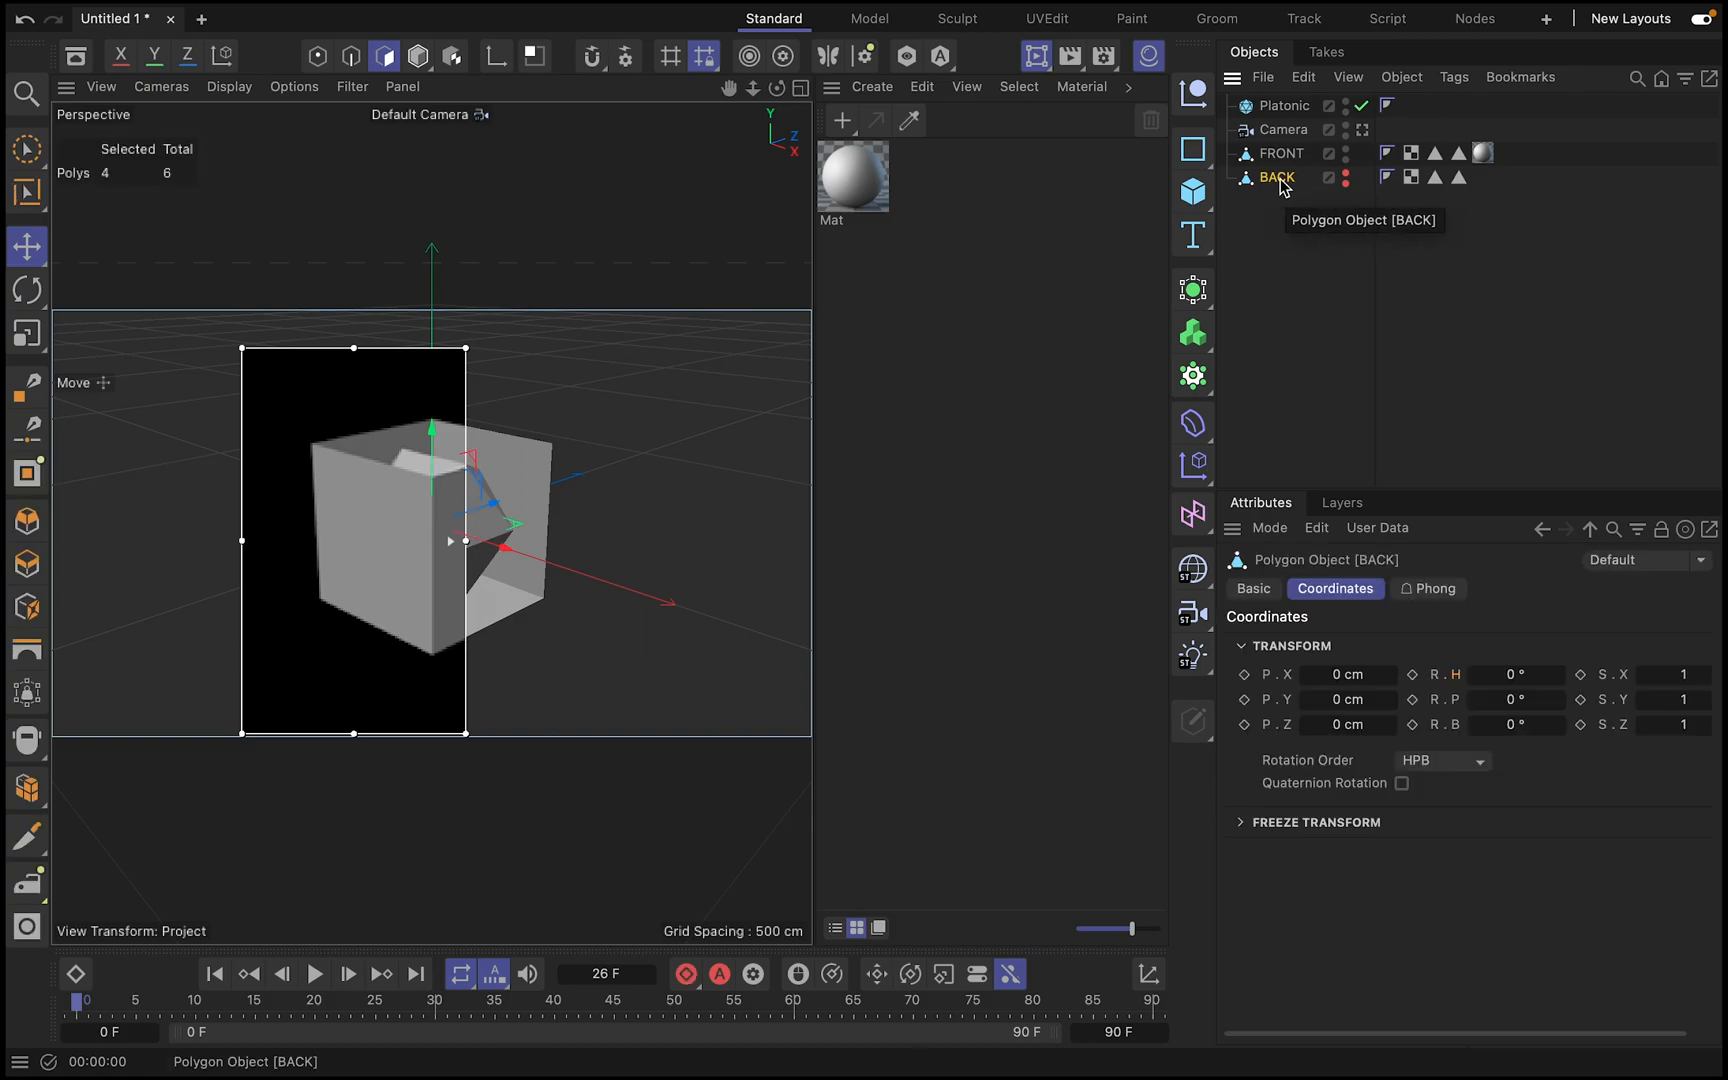
{"action": "left_click", "coordinate": [1434, 176]}
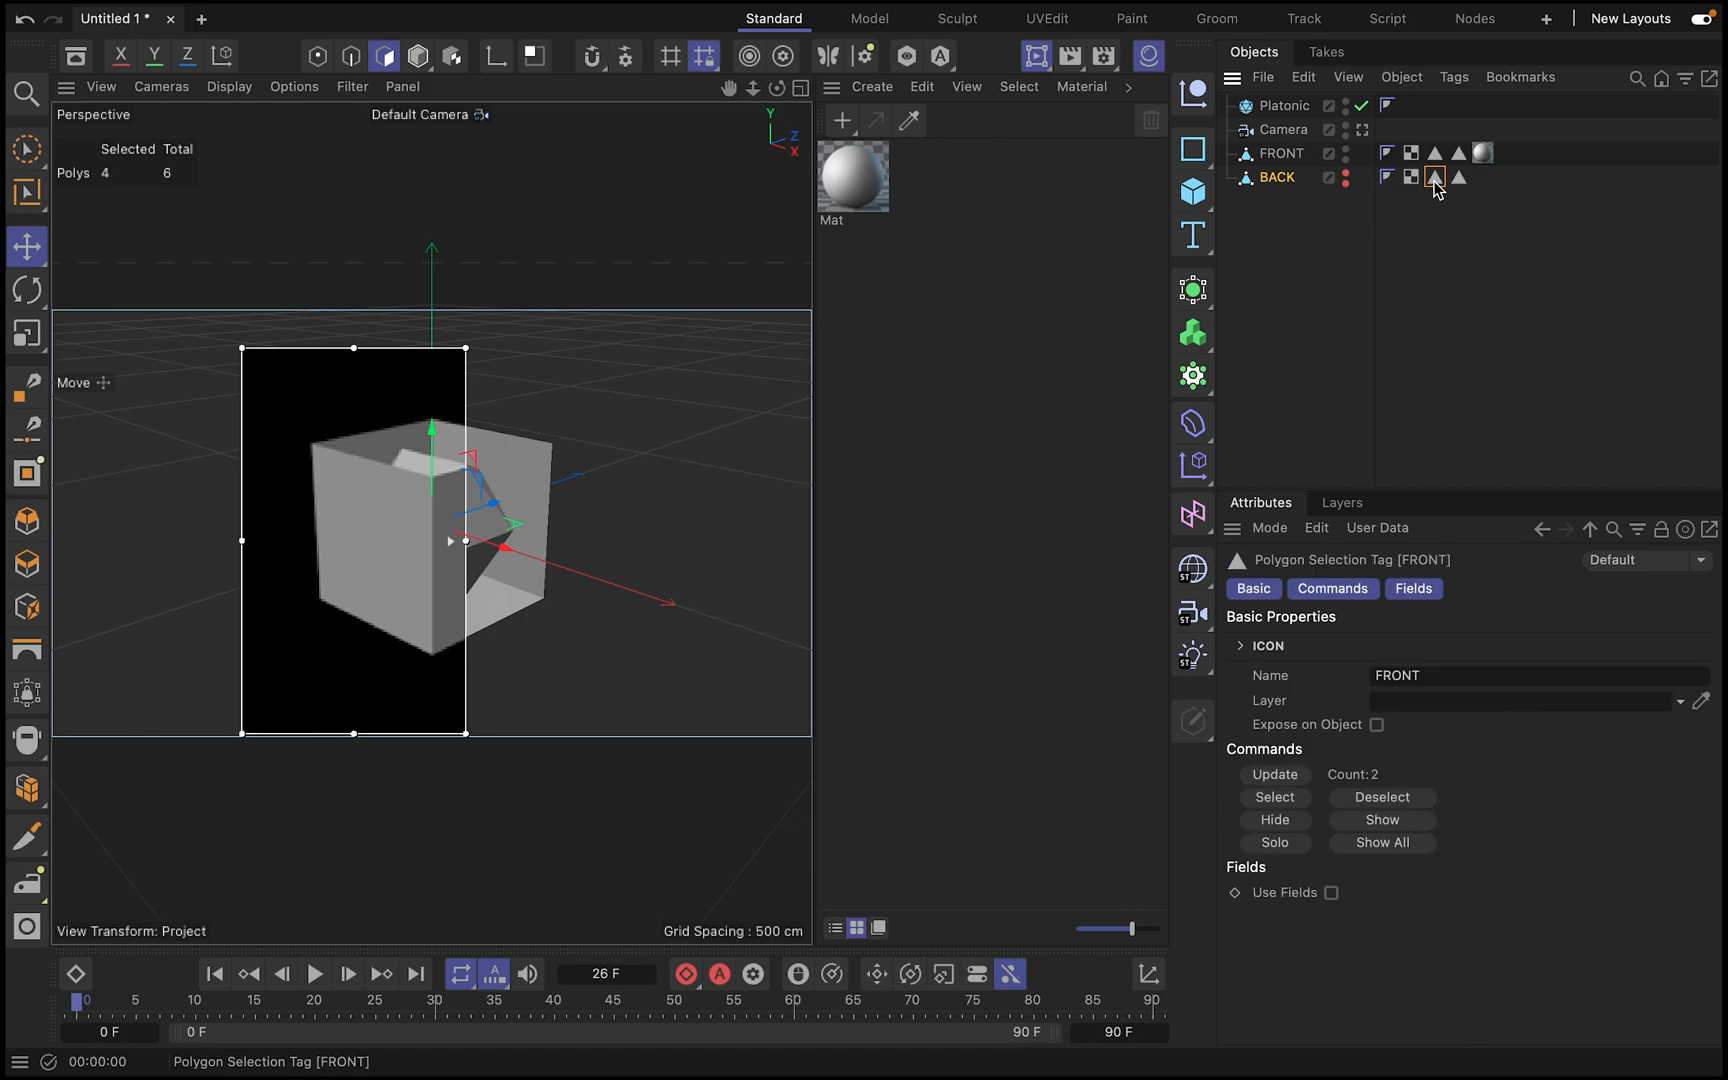
{"action": "left_click", "coordinate": [1274, 796]}
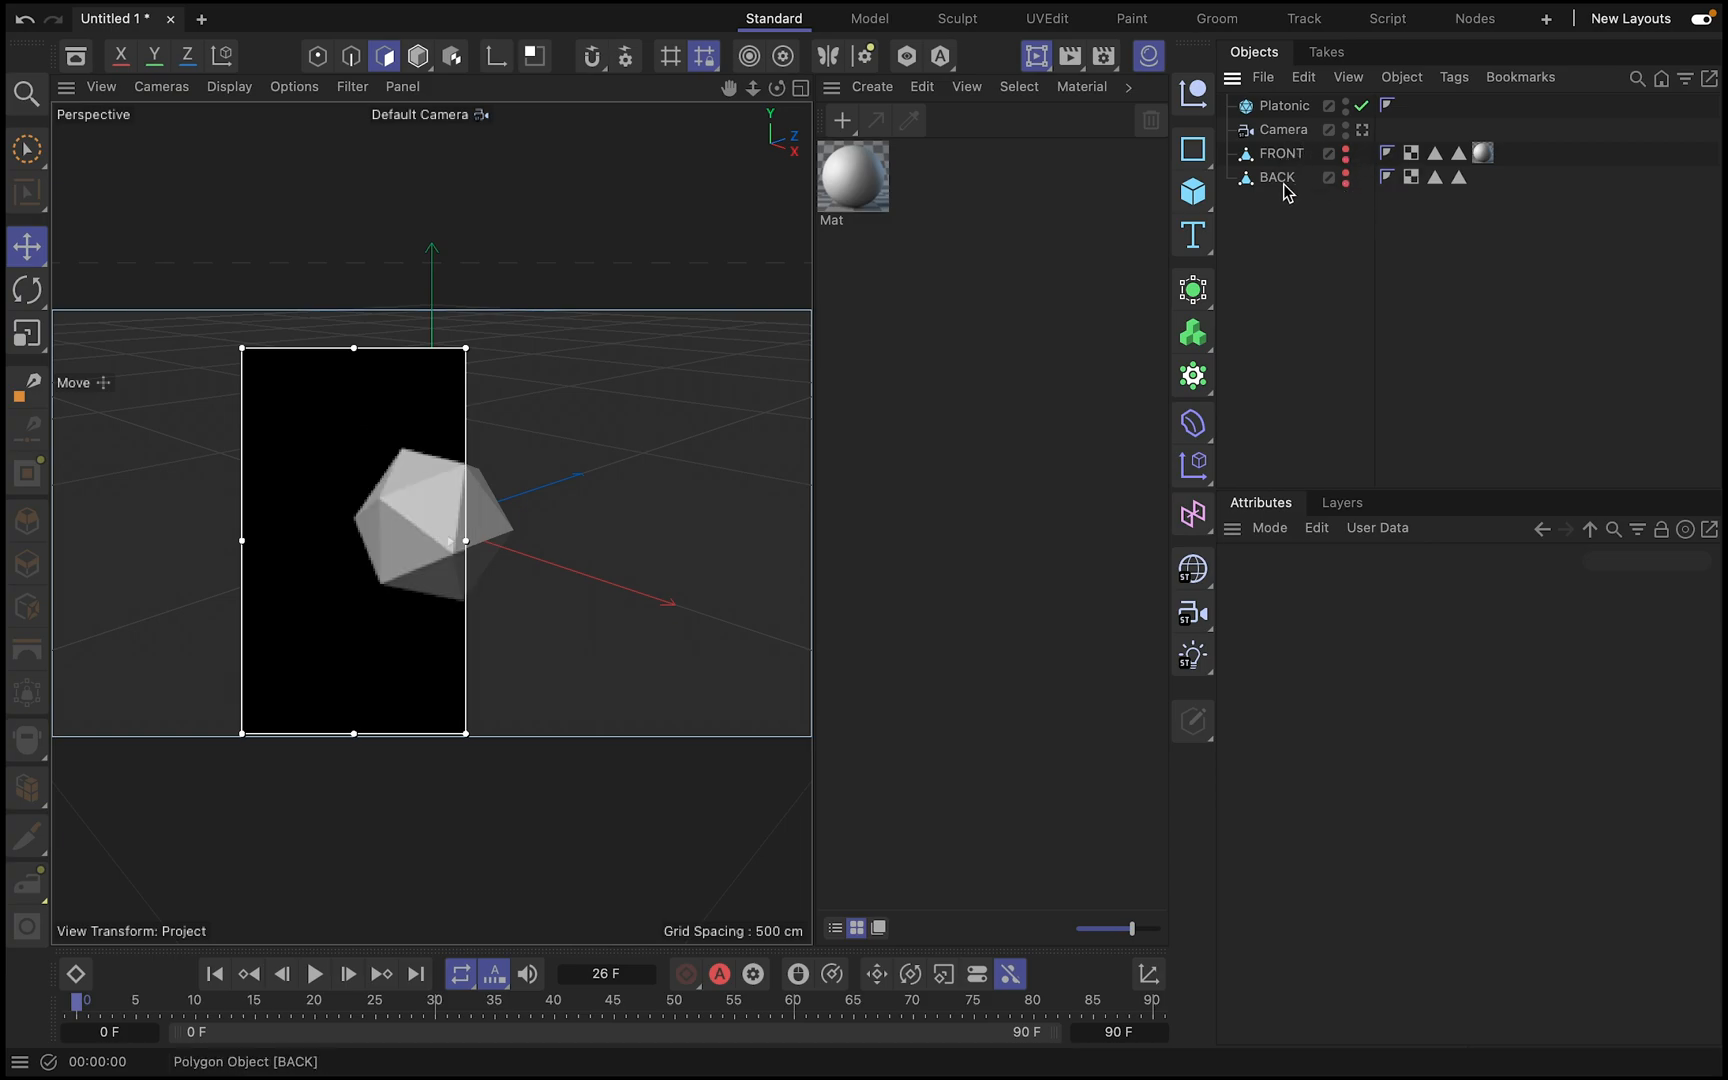
{"action": "left_click", "coordinate": [1278, 176]}
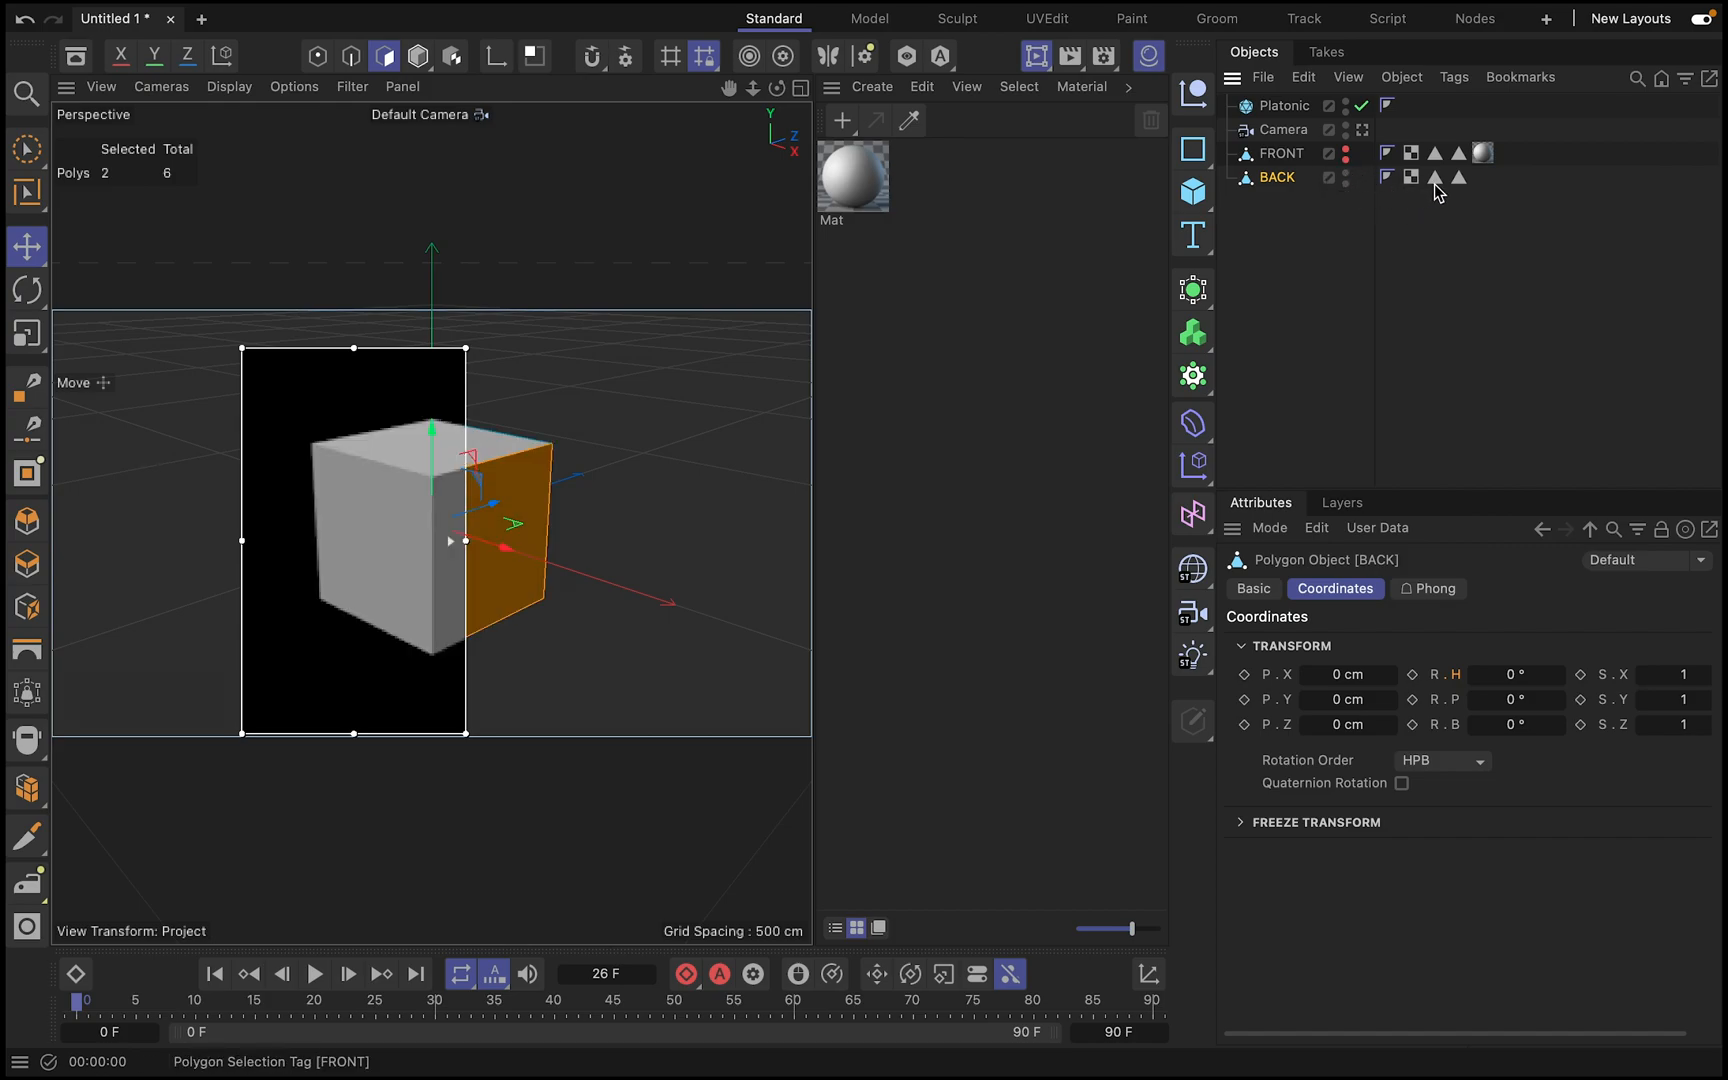
{"action": "mouse_move", "coordinate": [1436, 180]}
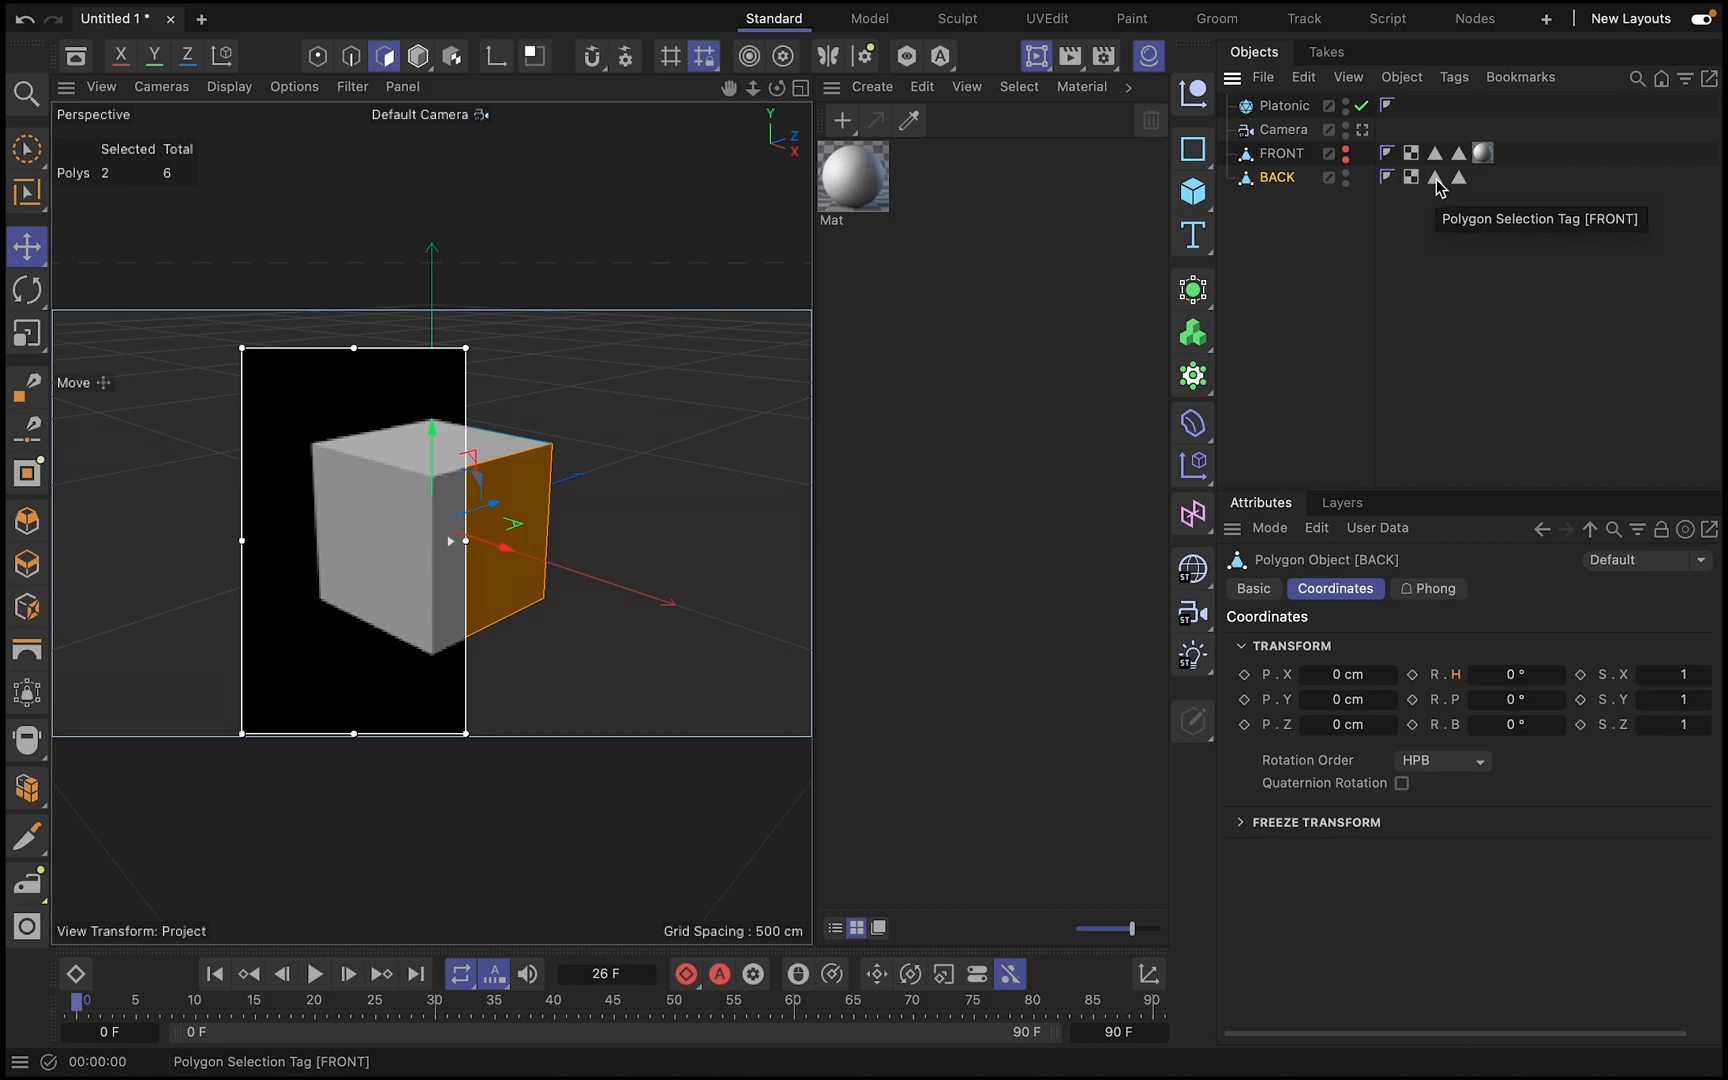
{"action": "left_click", "coordinate": [1434, 178]}
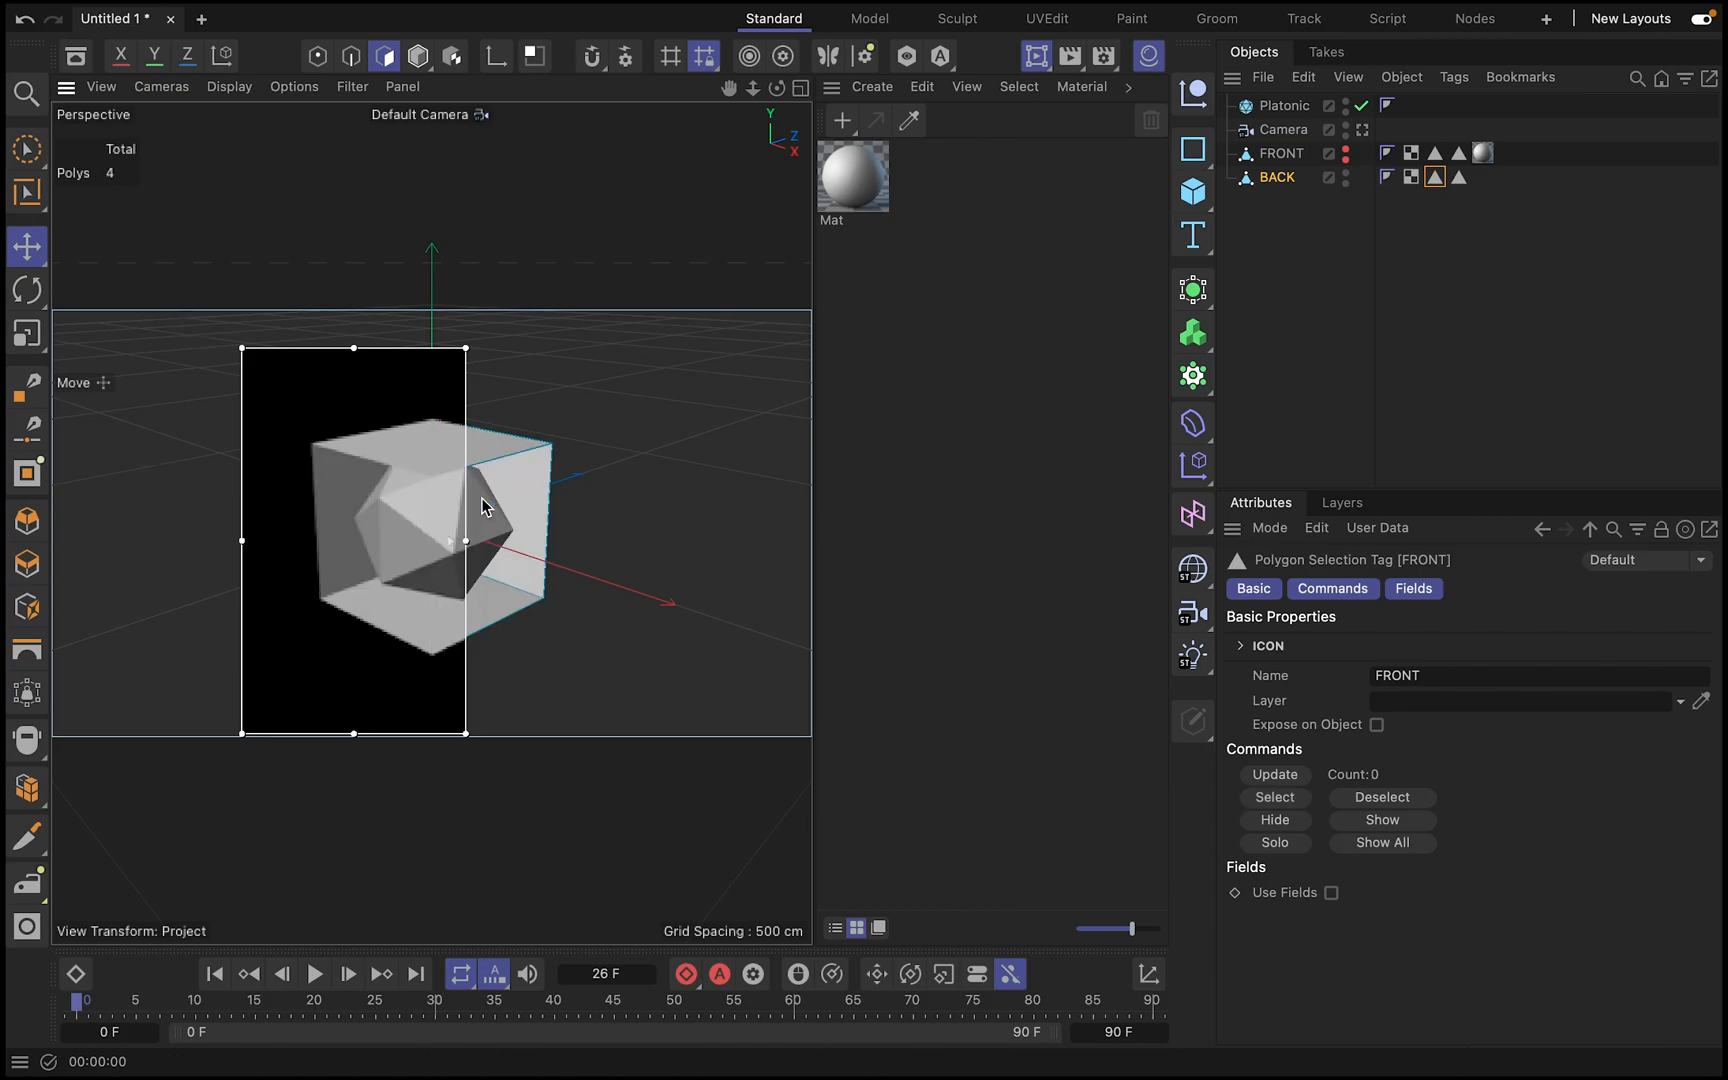
{"action": "mouse_move", "coordinate": [438, 476]}
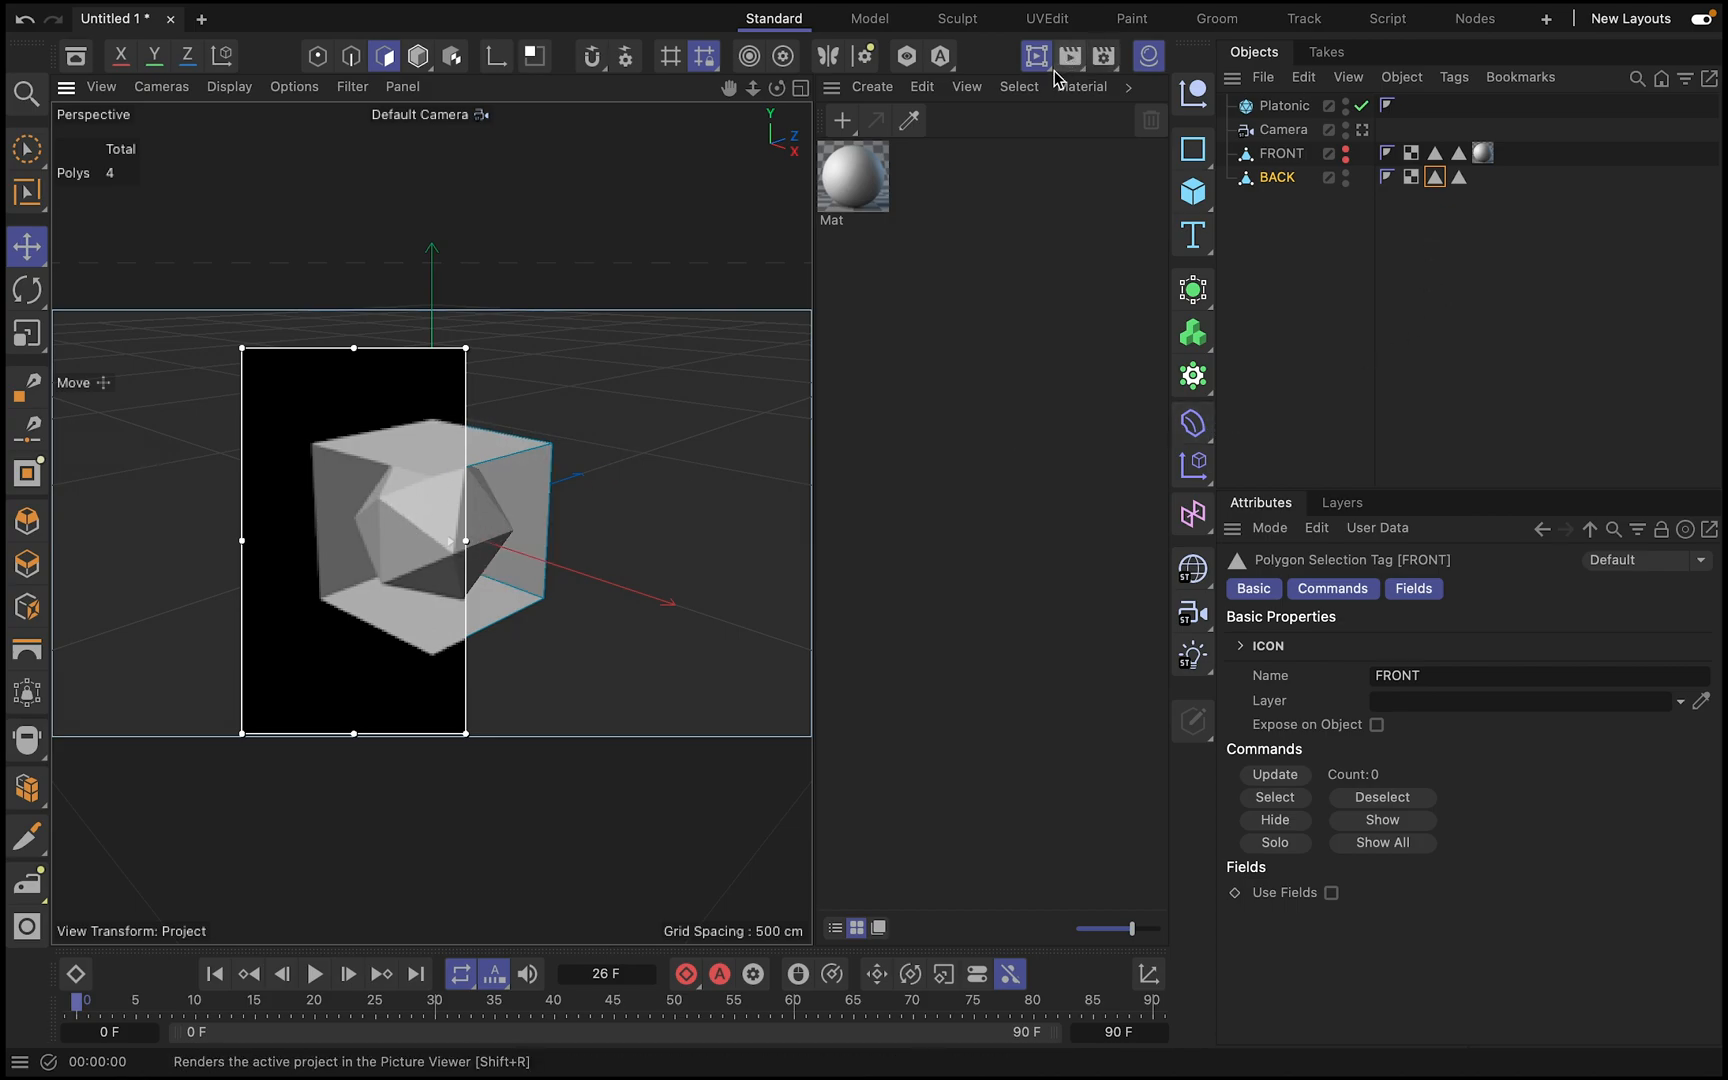
{"action": "mouse_move", "coordinate": [1102, 56]}
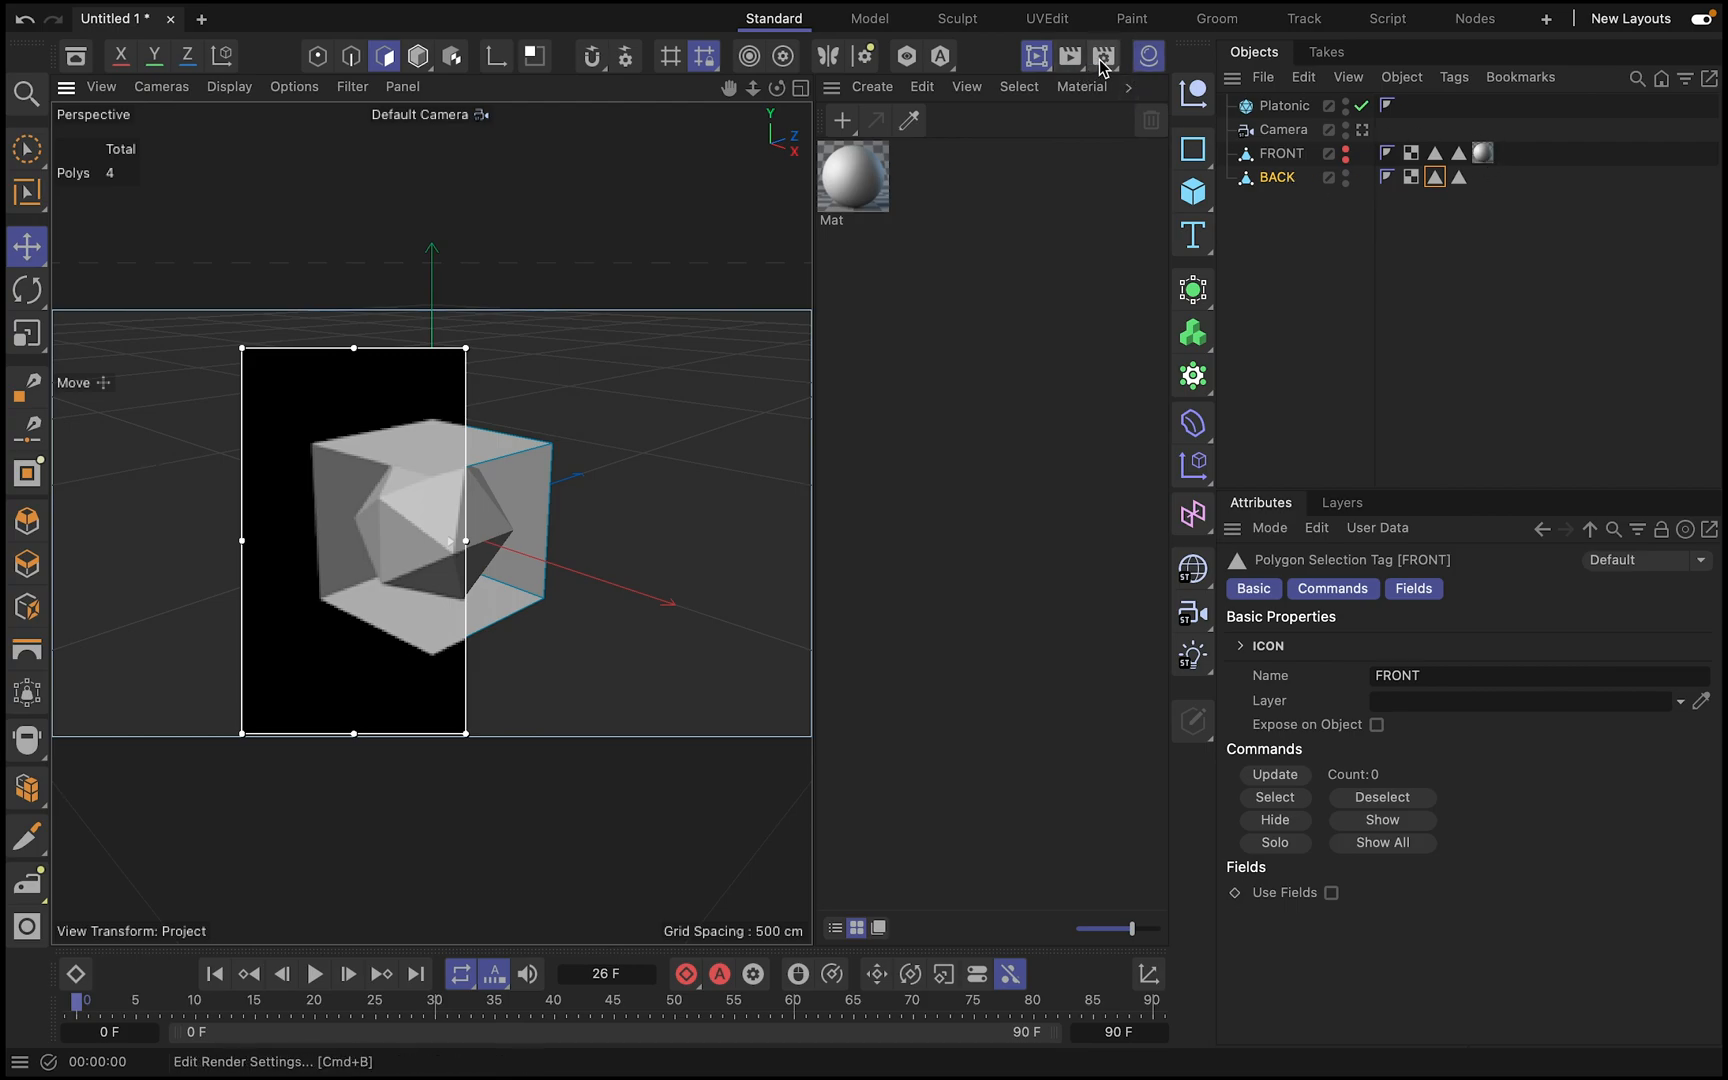
- In Render Settings > Save, browse for the output file and create a NEV folder on the Desktop
{"action": "left_click", "coordinate": [1104, 56]}
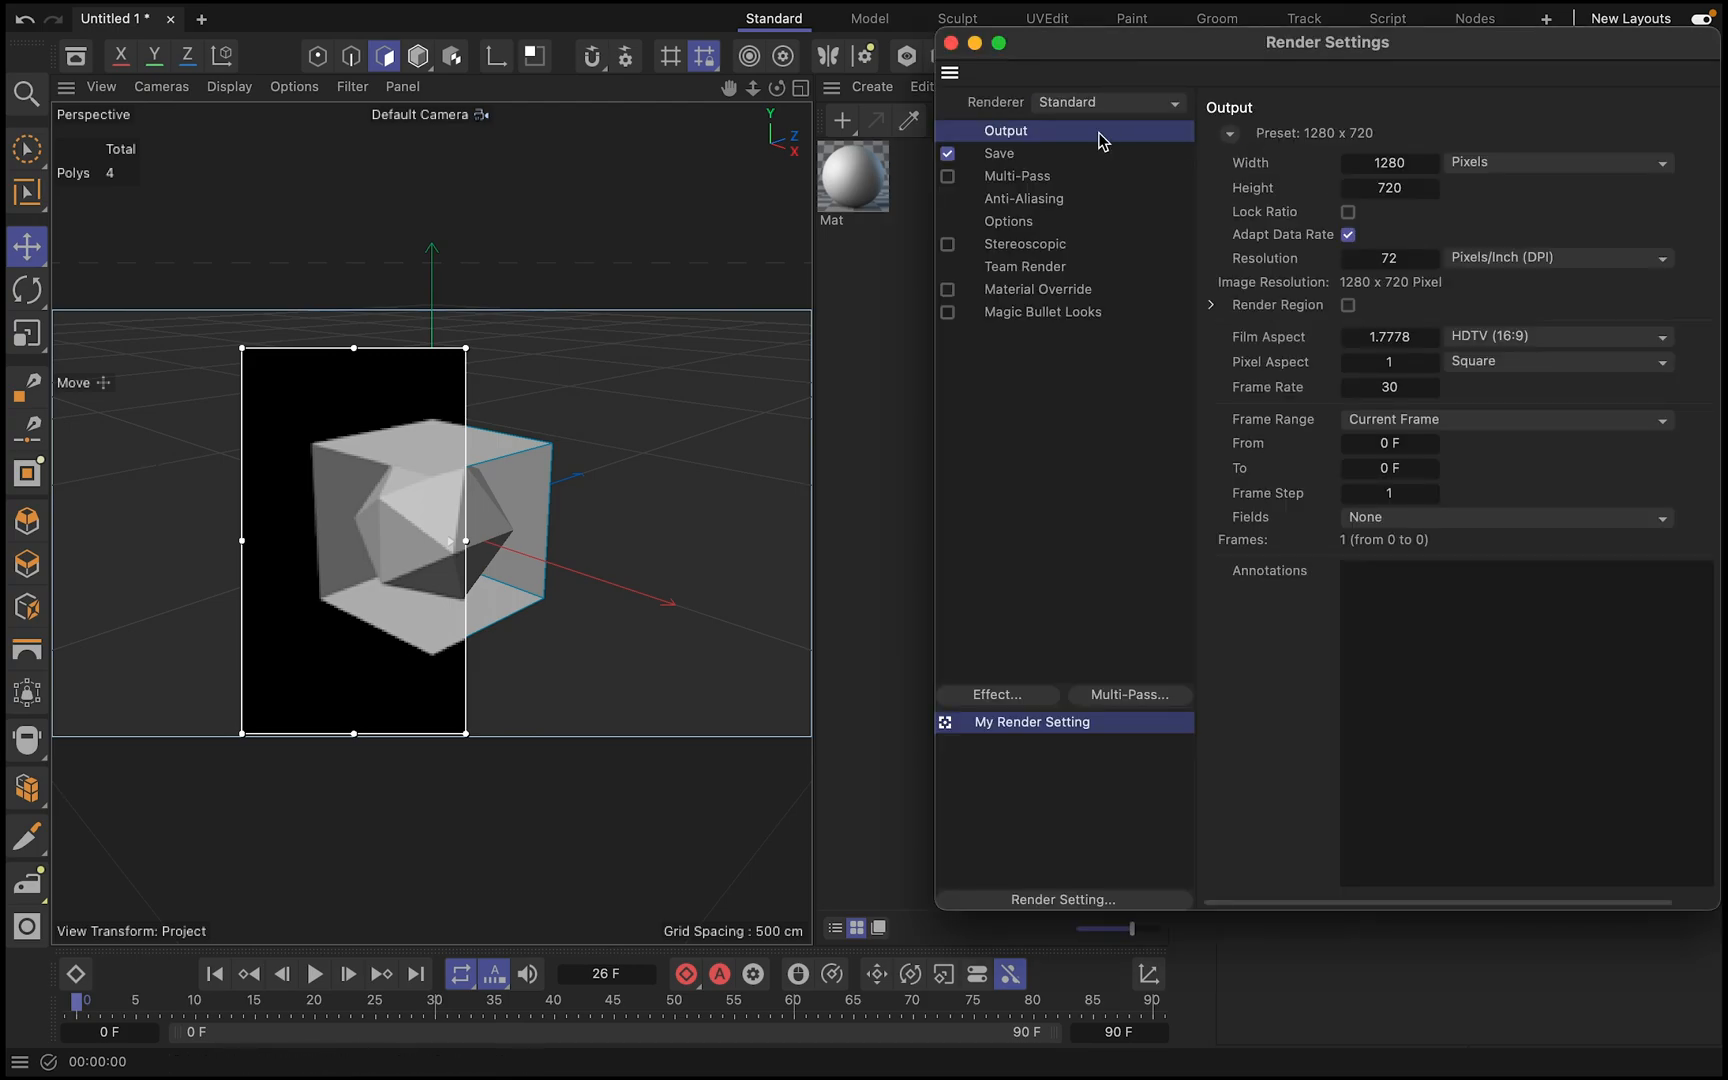
{"action": "left_click", "coordinate": [998, 154]}
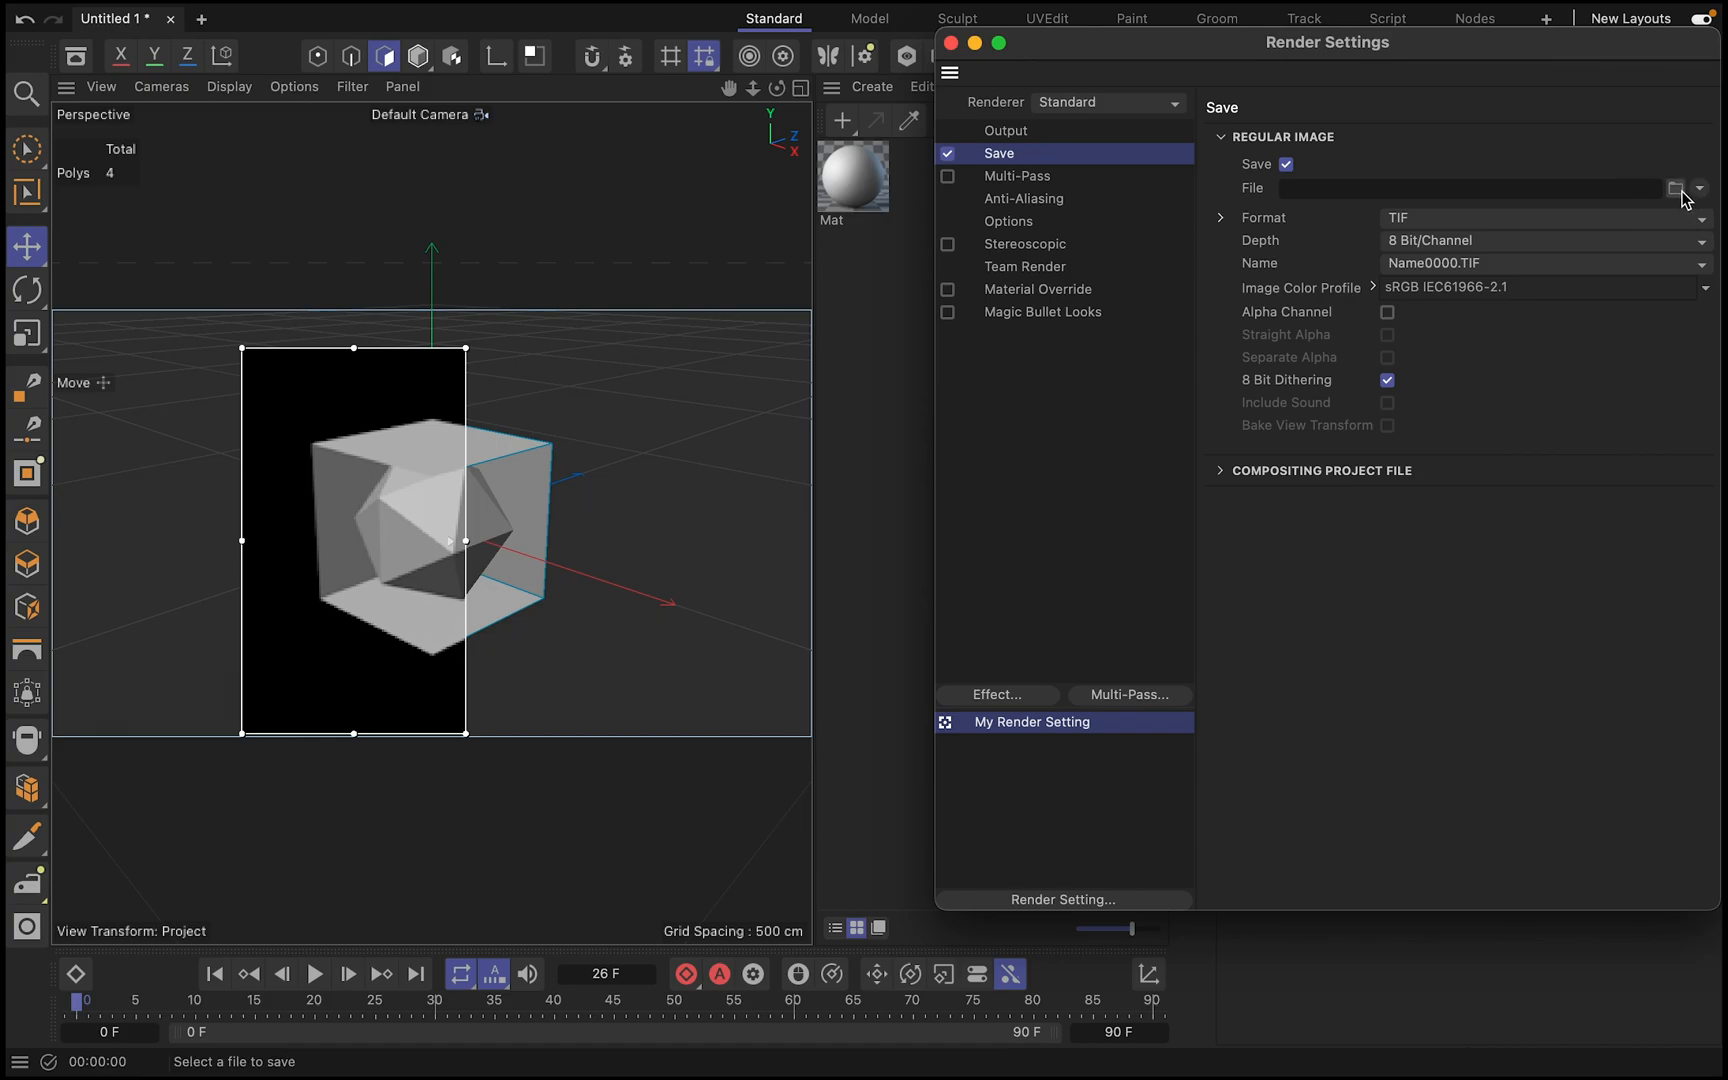
{"action": "left_click", "coordinate": [1674, 188]}
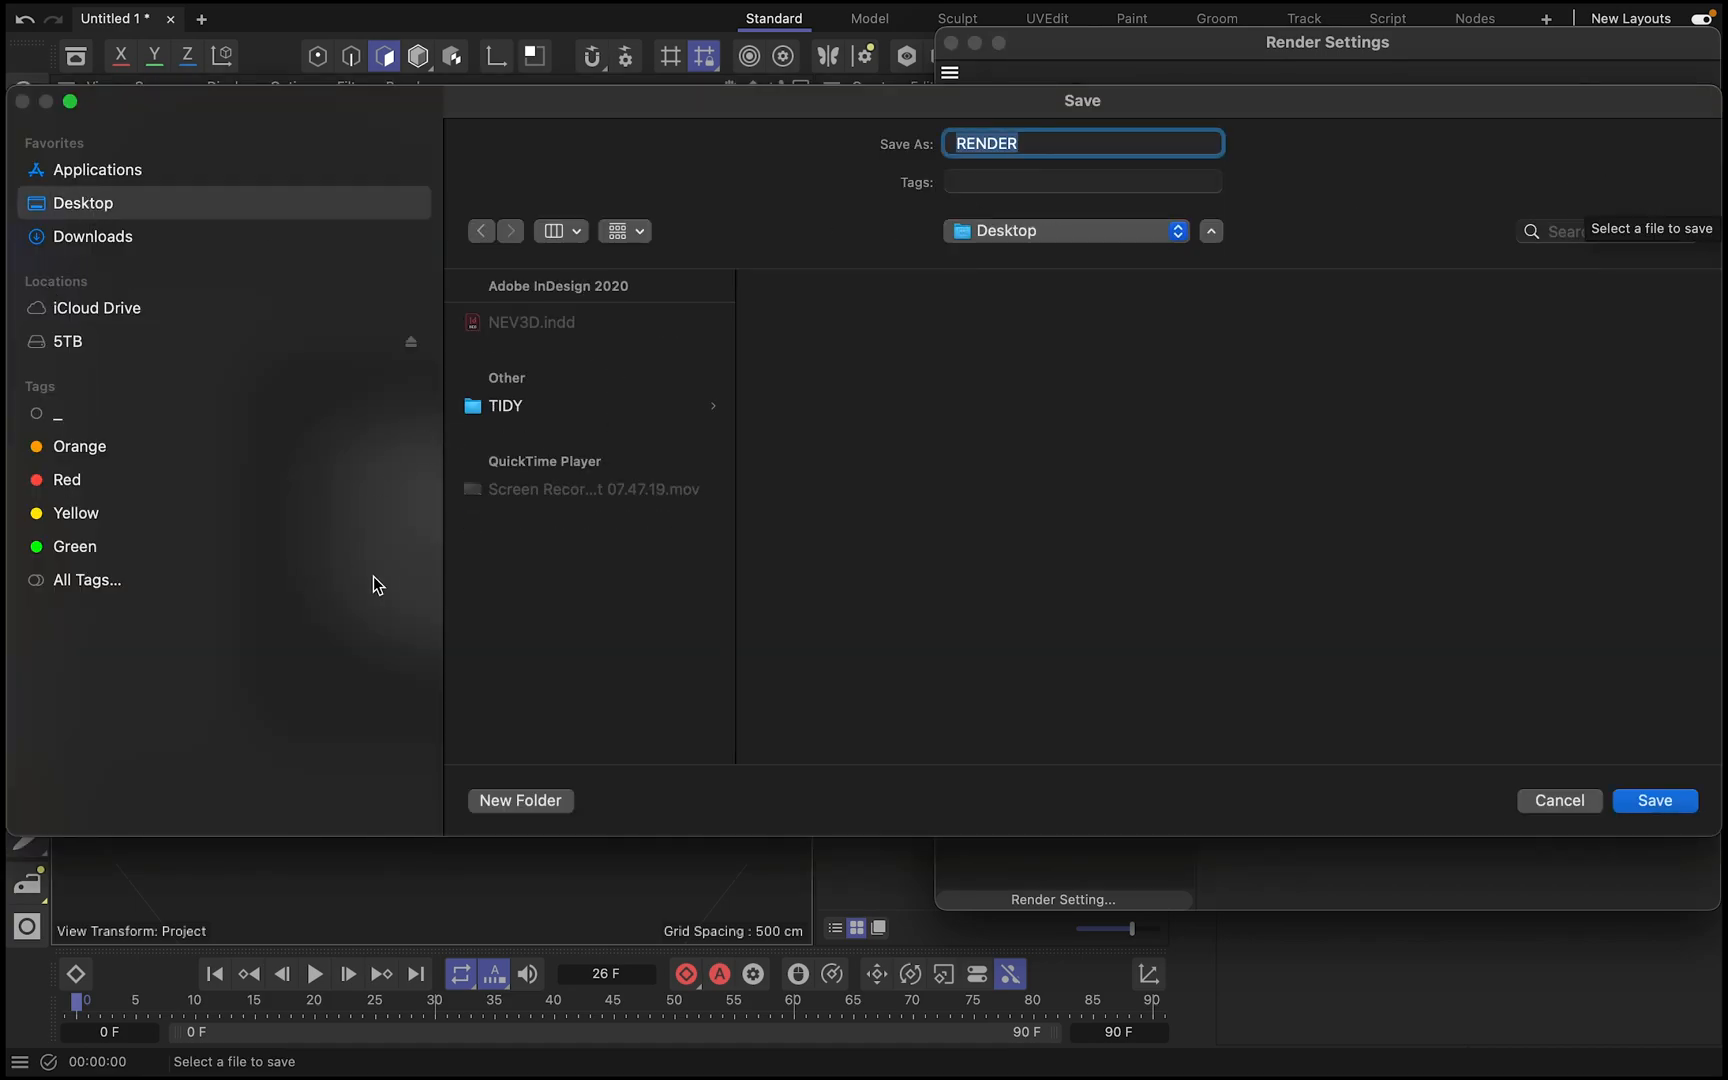
{"action": "left_click", "coordinate": [520, 800]}
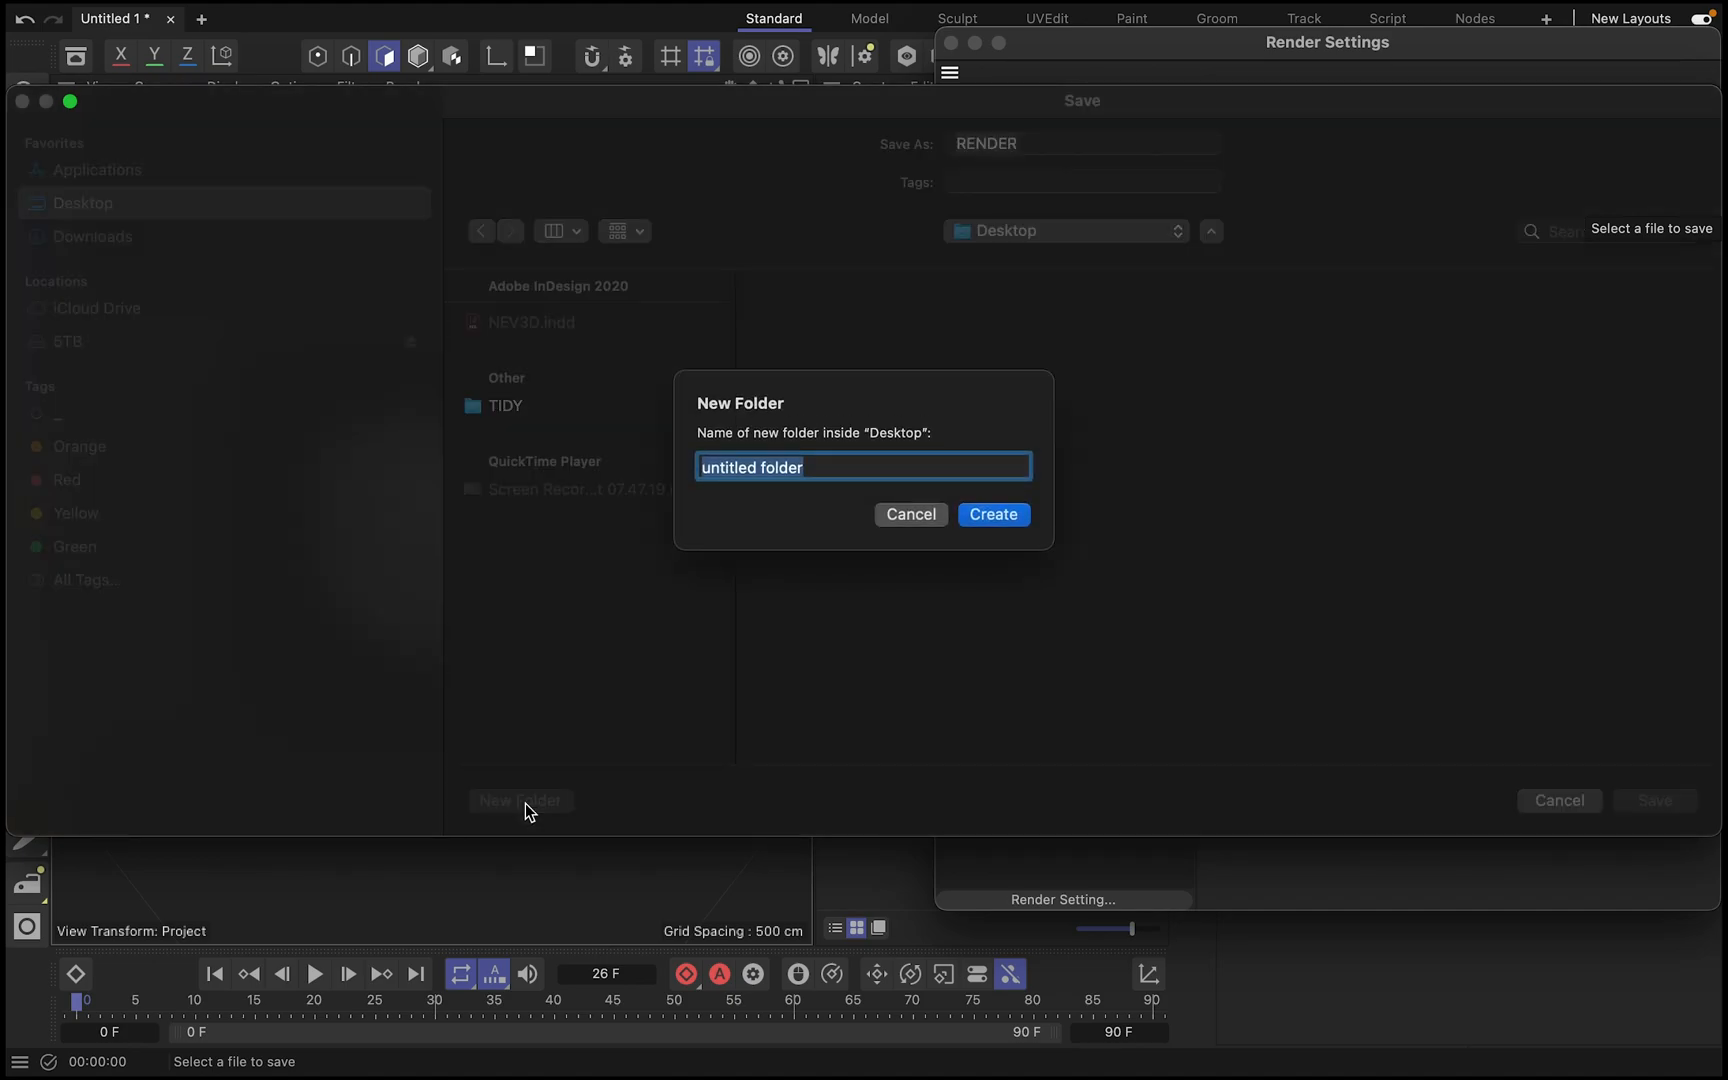
{"action": "type", "text": "NE"}
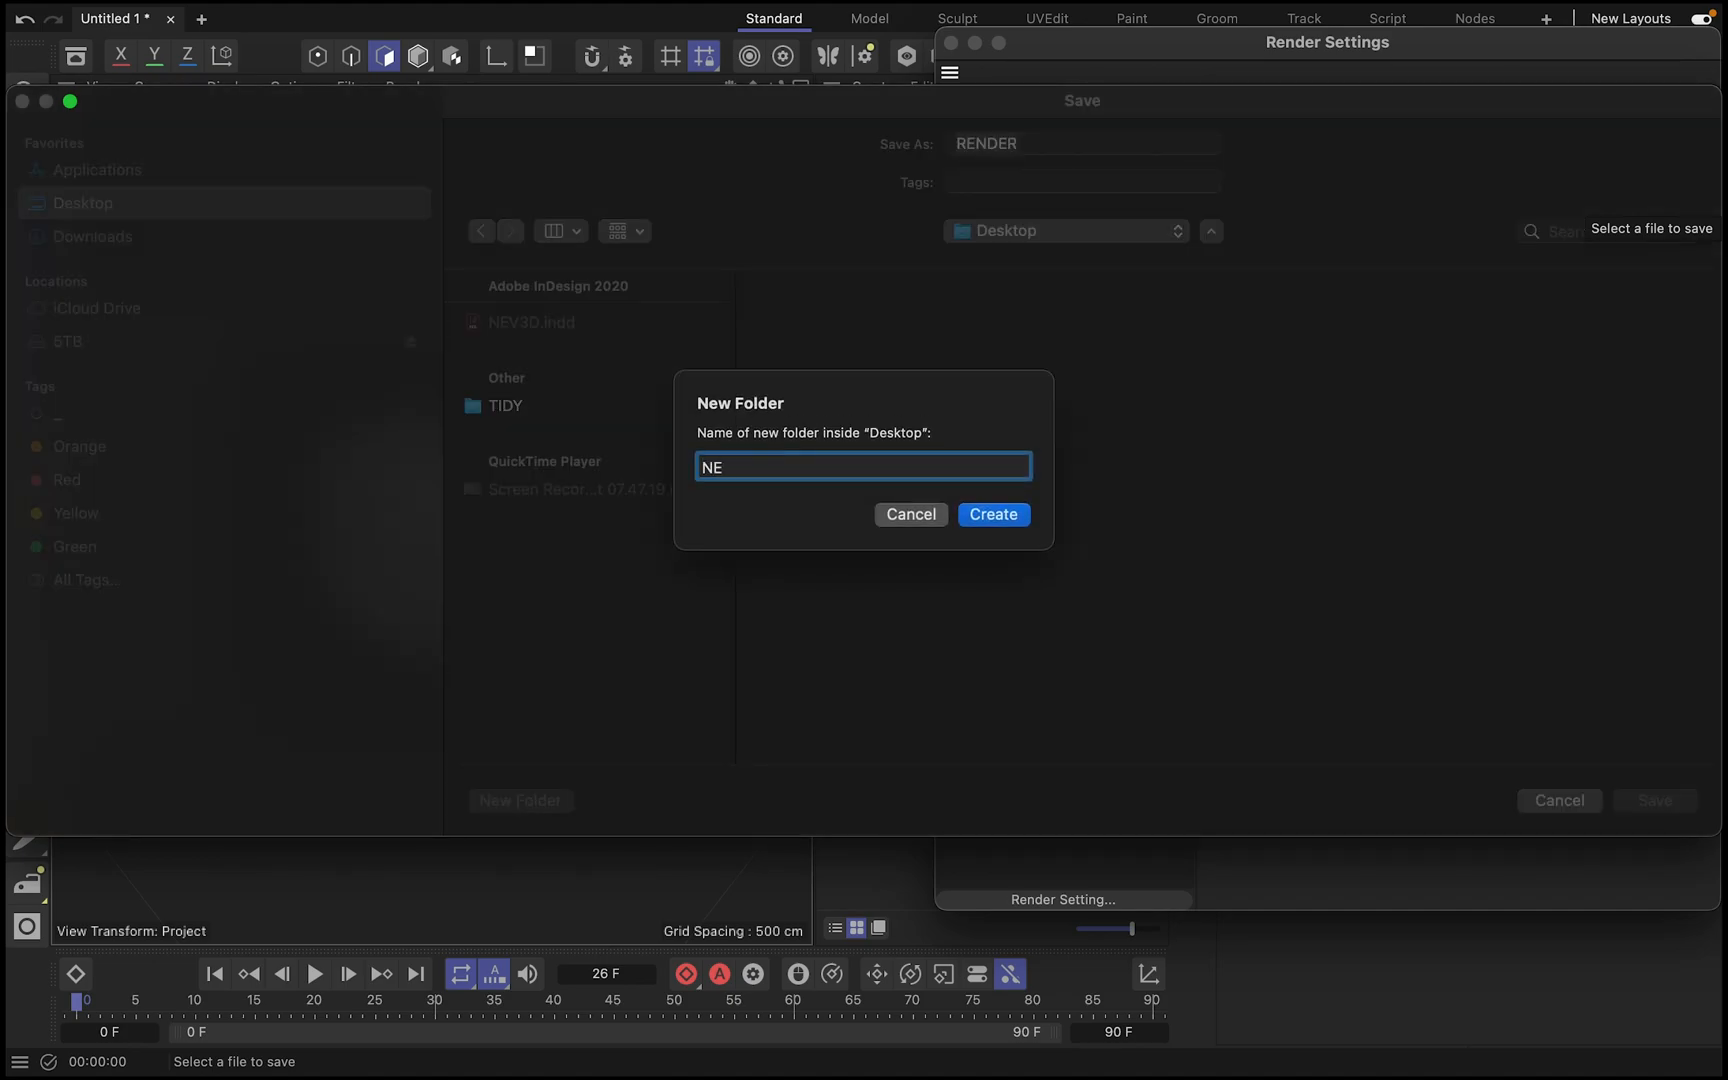
{"action": "left_click", "coordinate": [990, 514]}
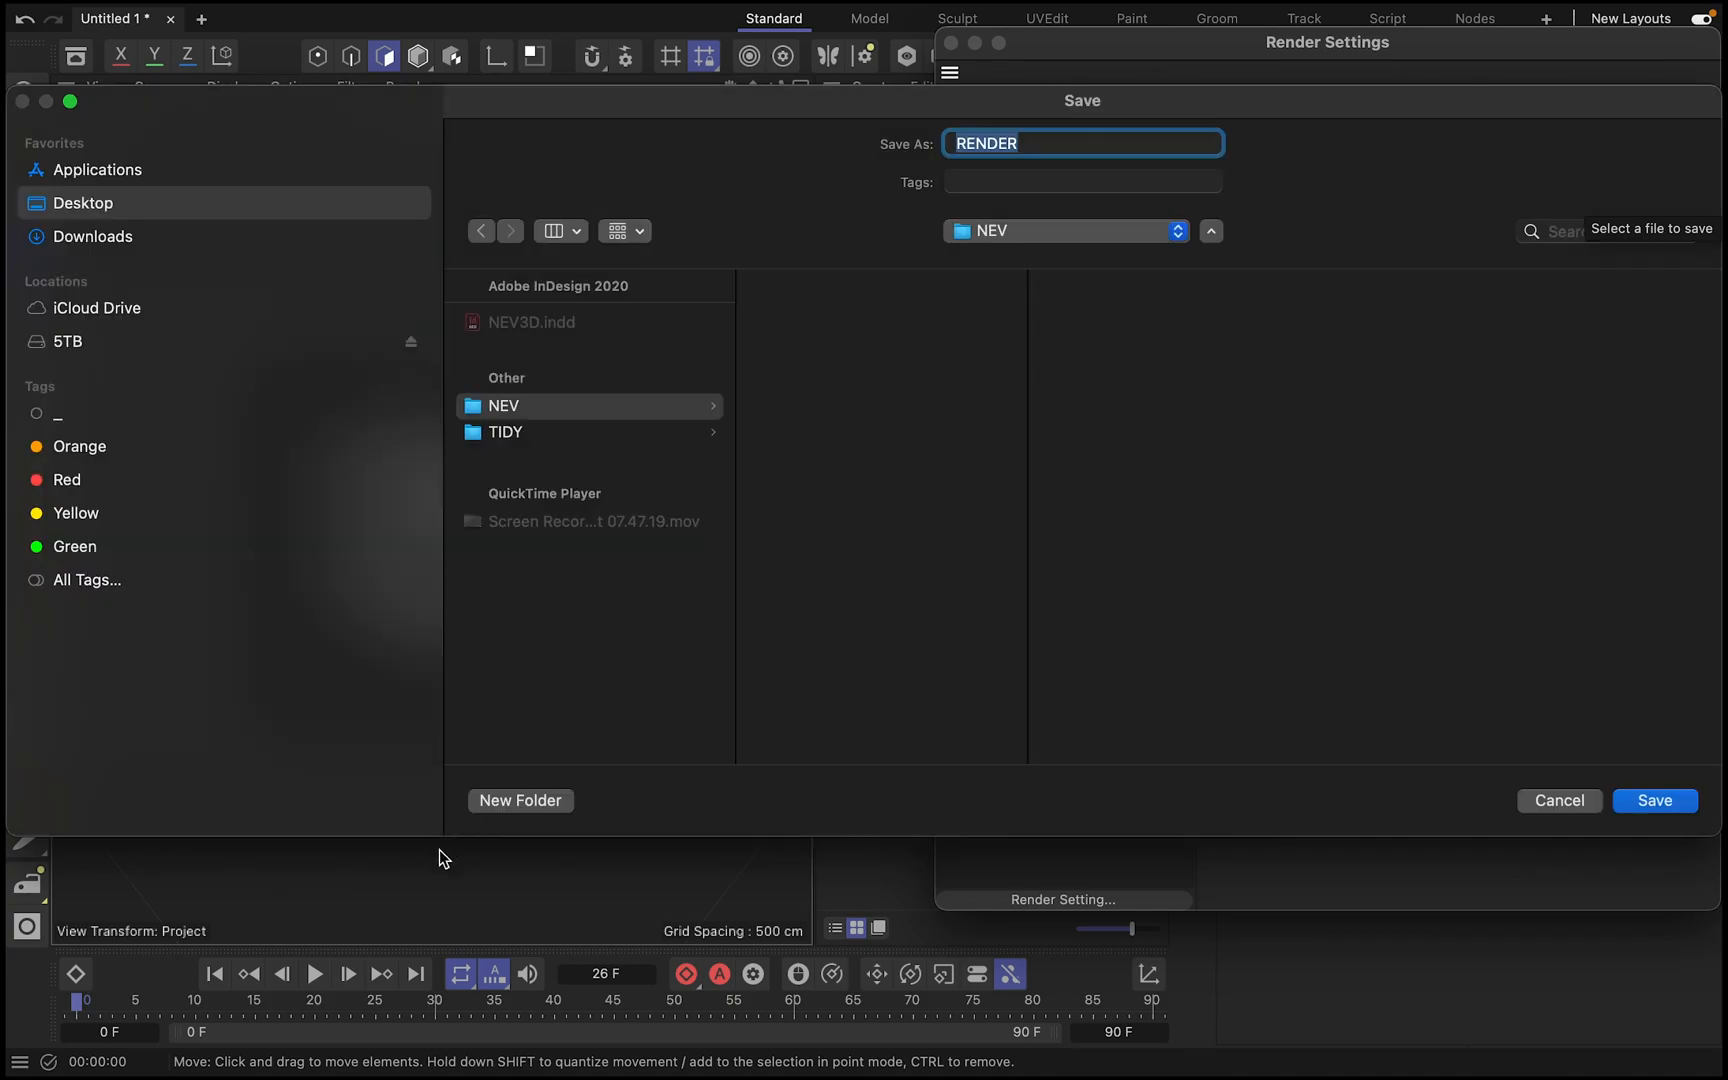
- Create an R folder inside NEV and name the render file NEV
{"action": "left_click", "coordinate": [520, 800]}
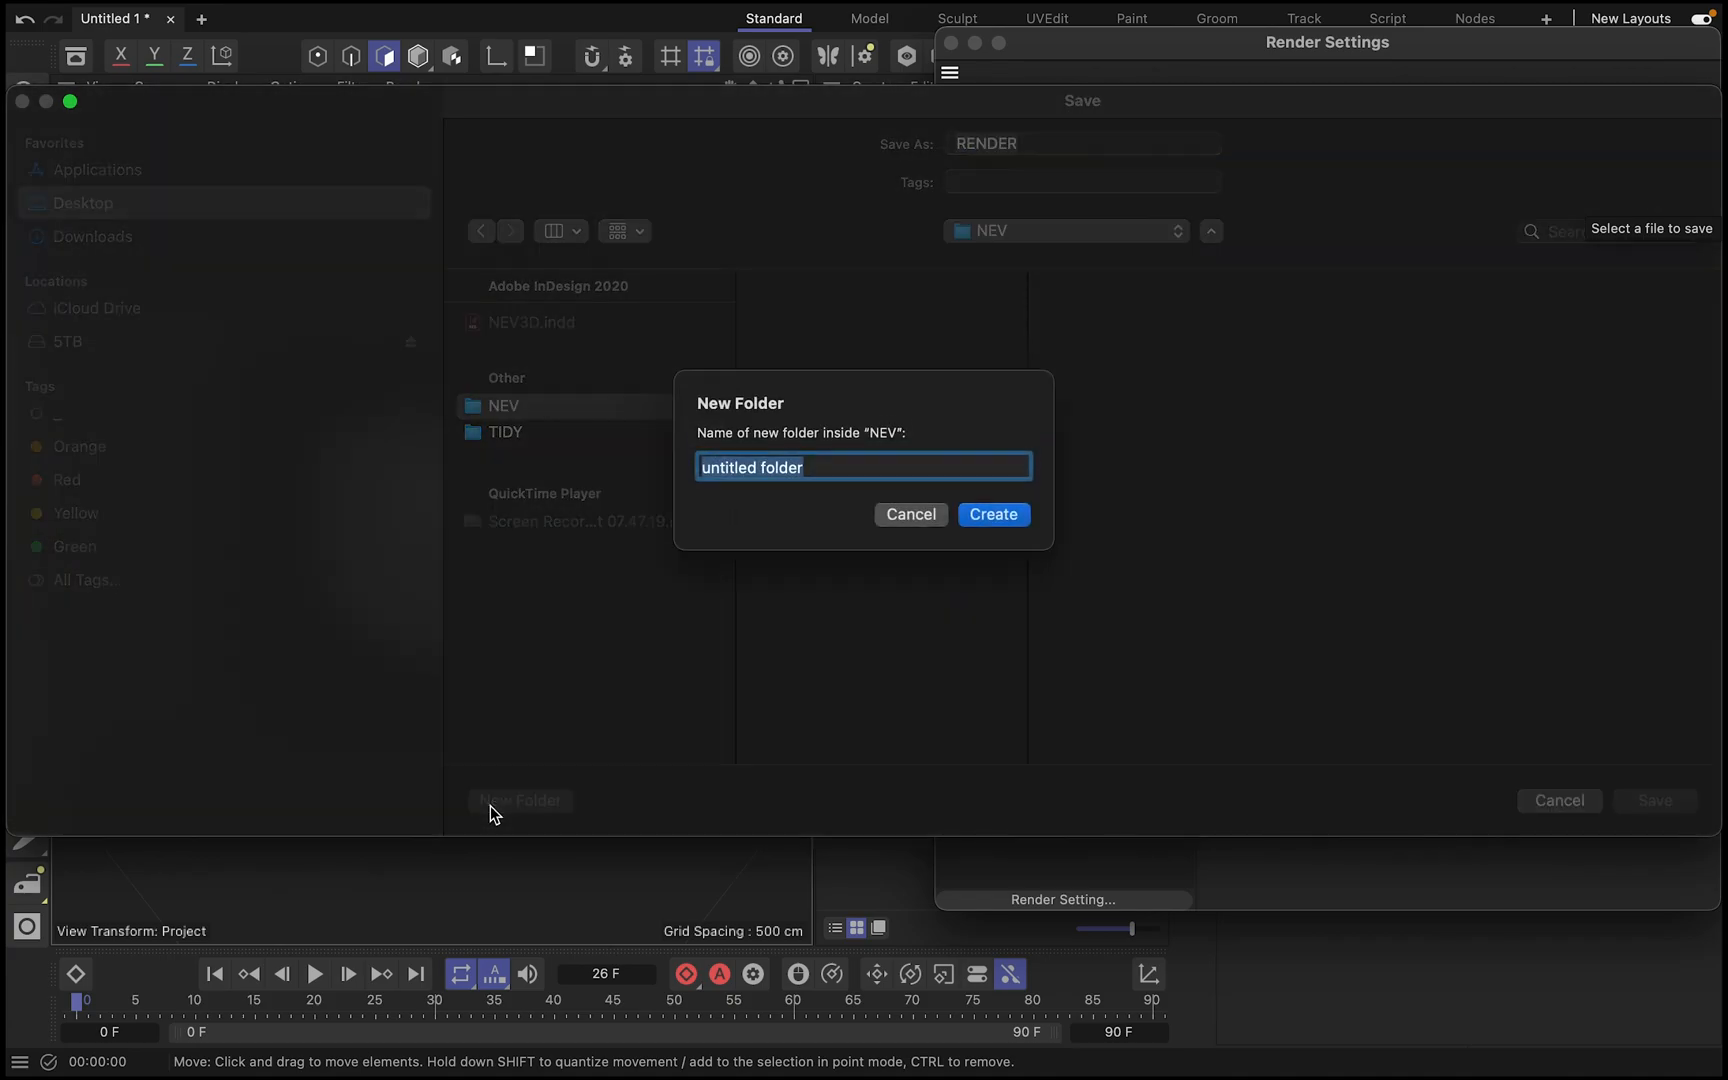
{"action": "left_click", "coordinate": [990, 514]}
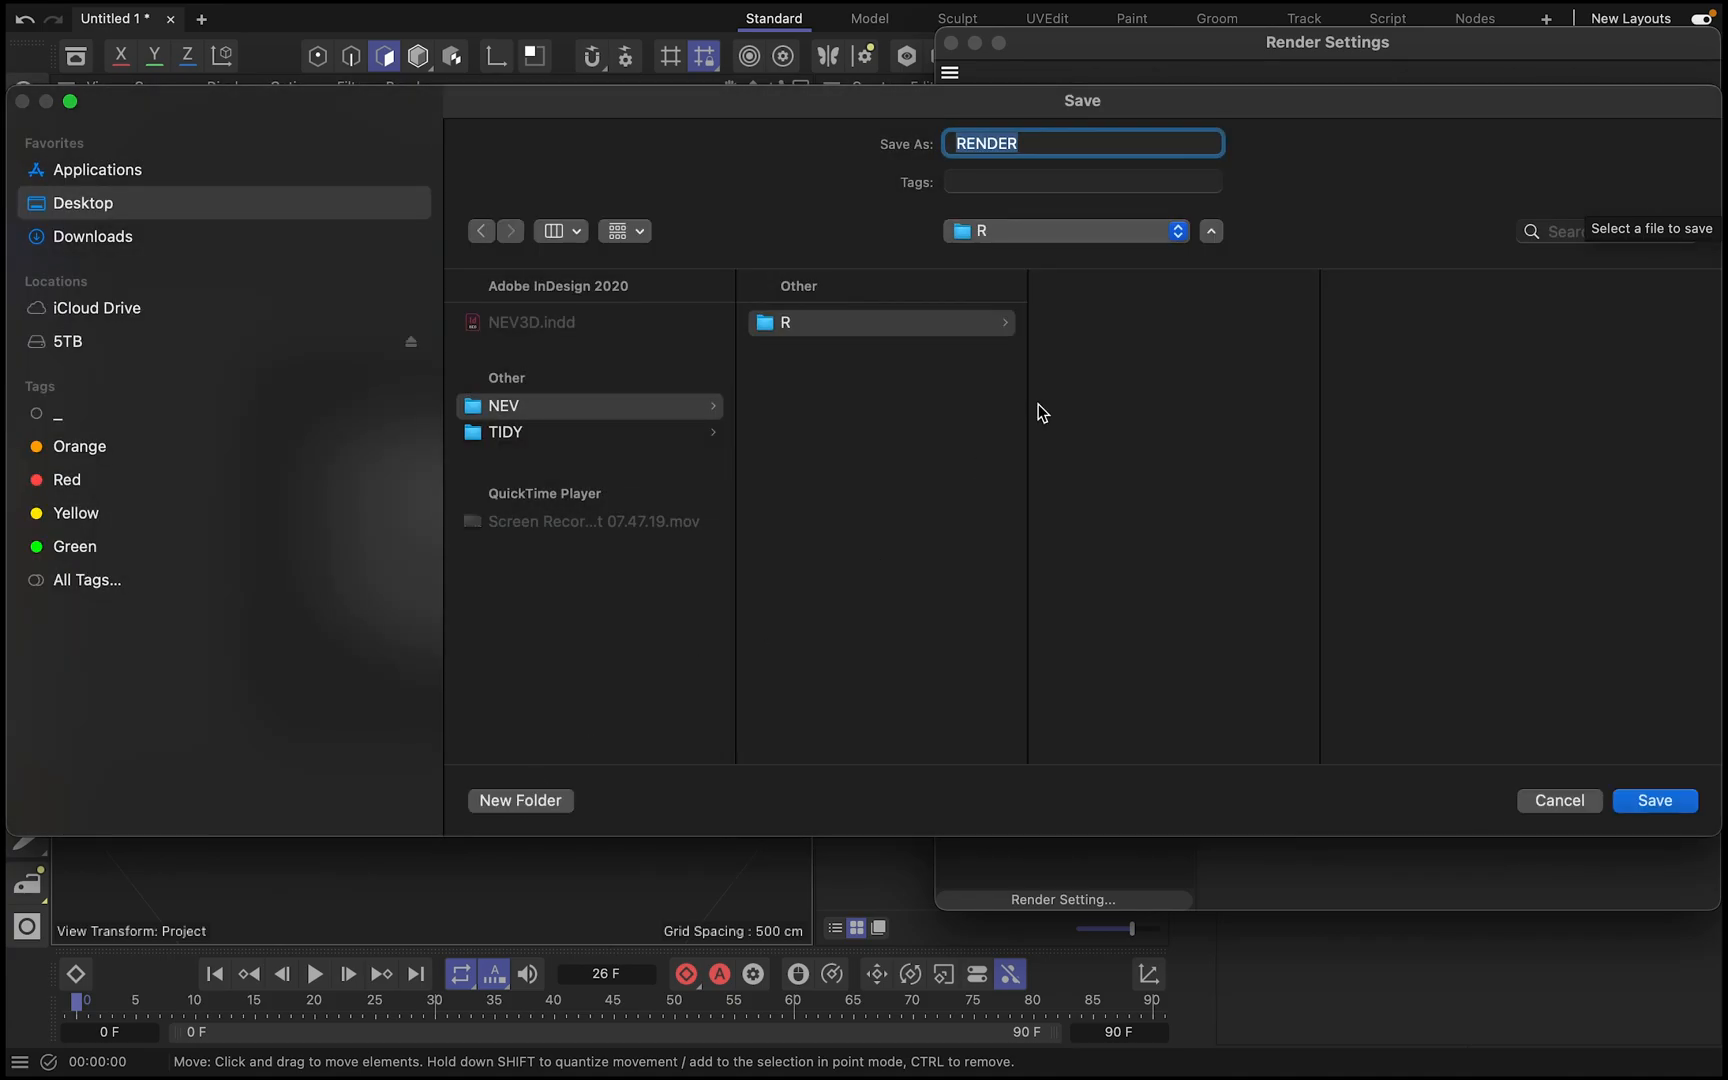
{"action": "type", "text": "N"}
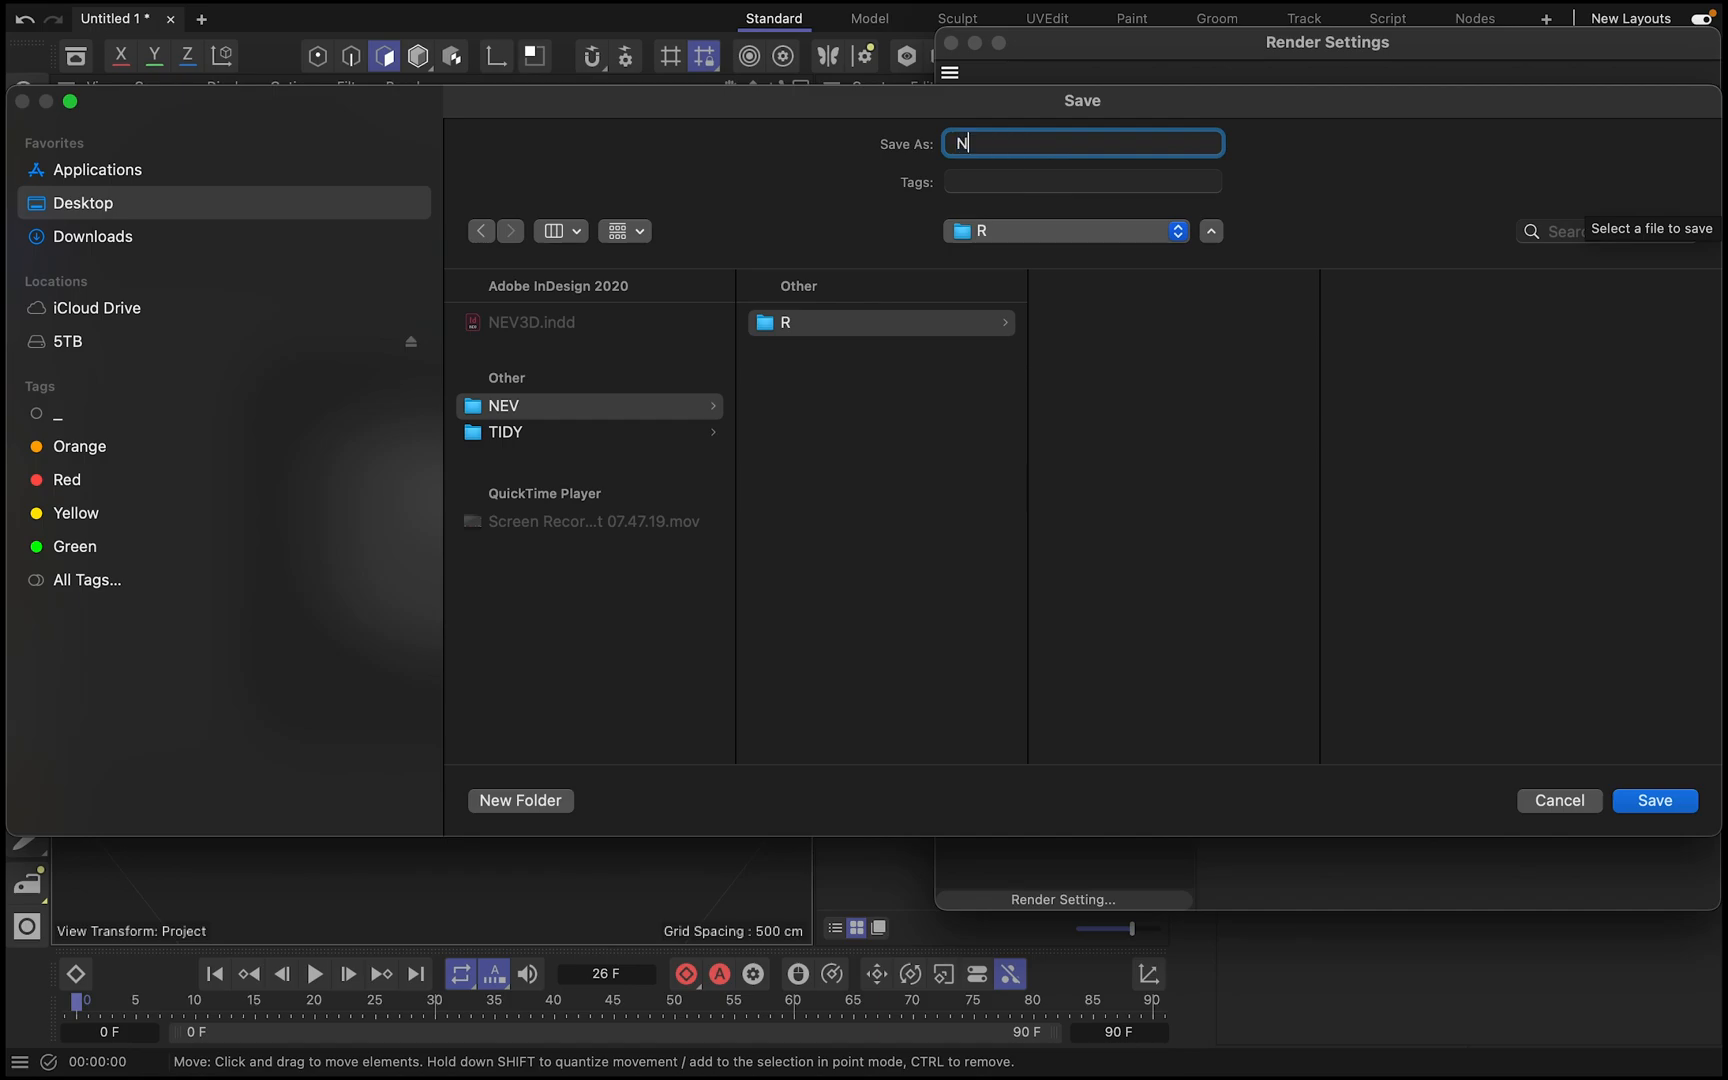
{"action": "type", "text": "EV"}
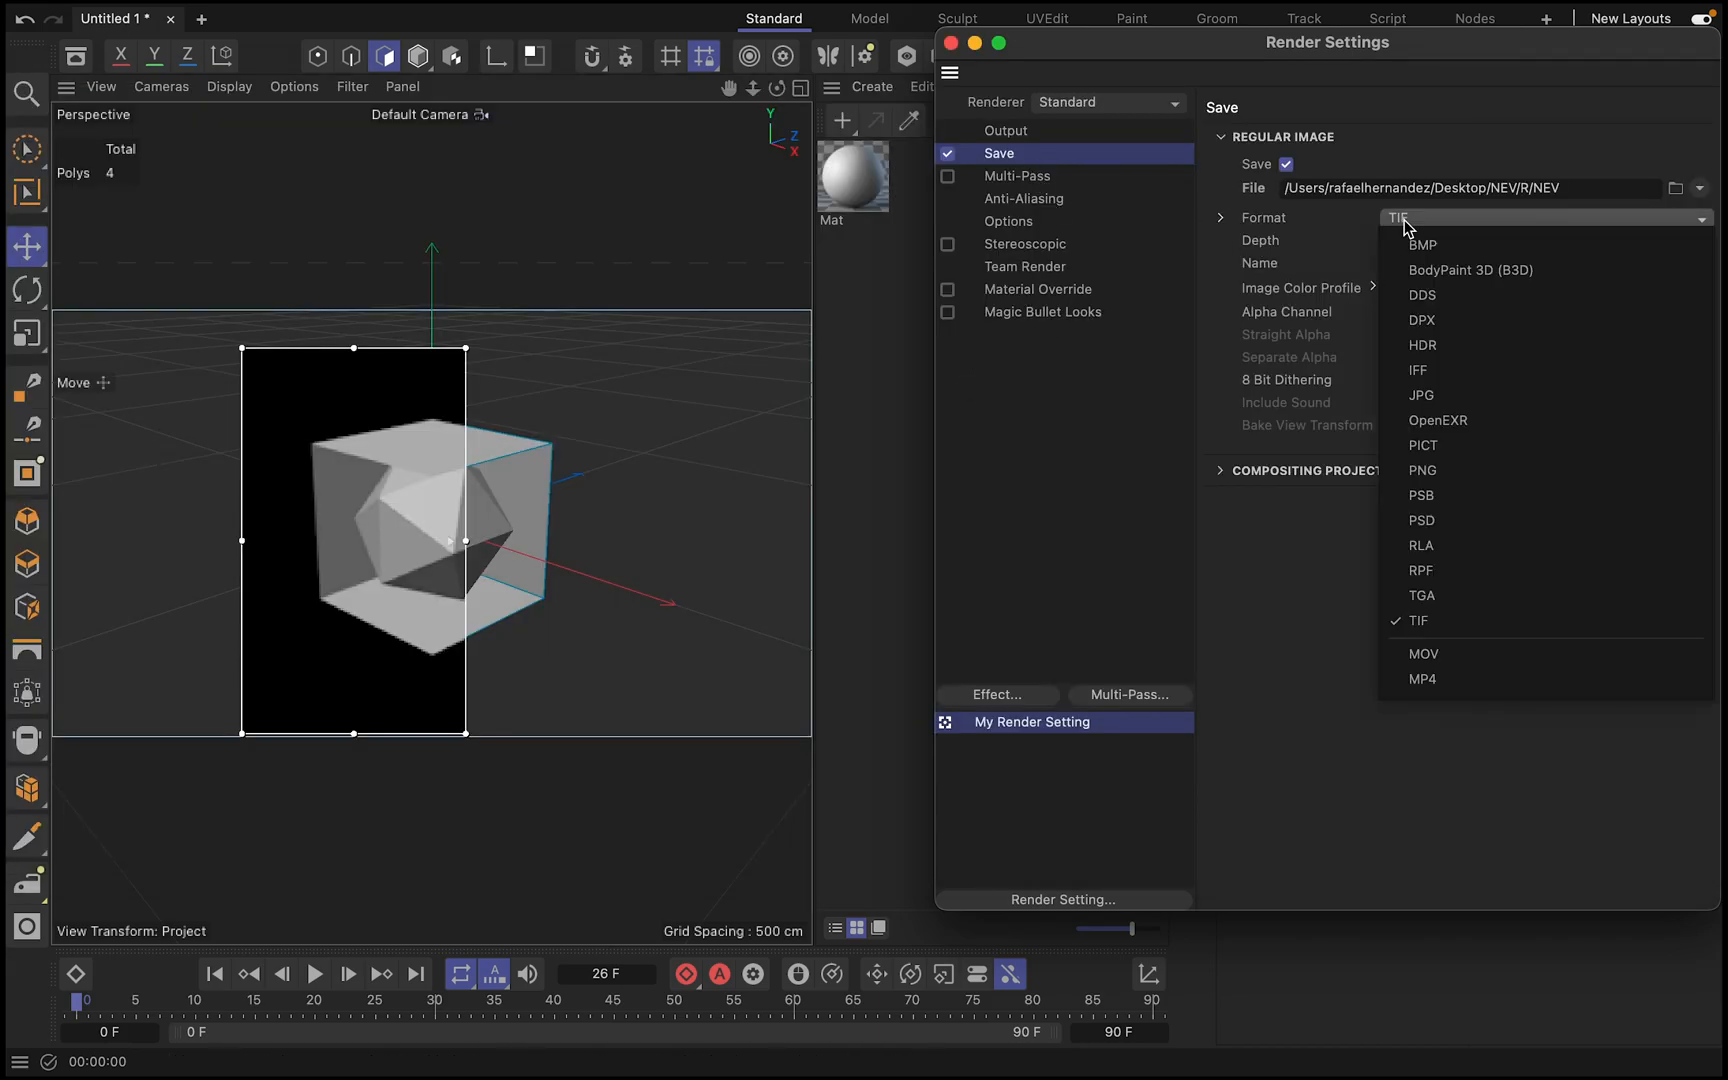
- Set the render format to MP4, frame range to All Frames and resolution to 300 DPI, then close the settings
{"action": "left_click", "coordinate": [1422, 678]}
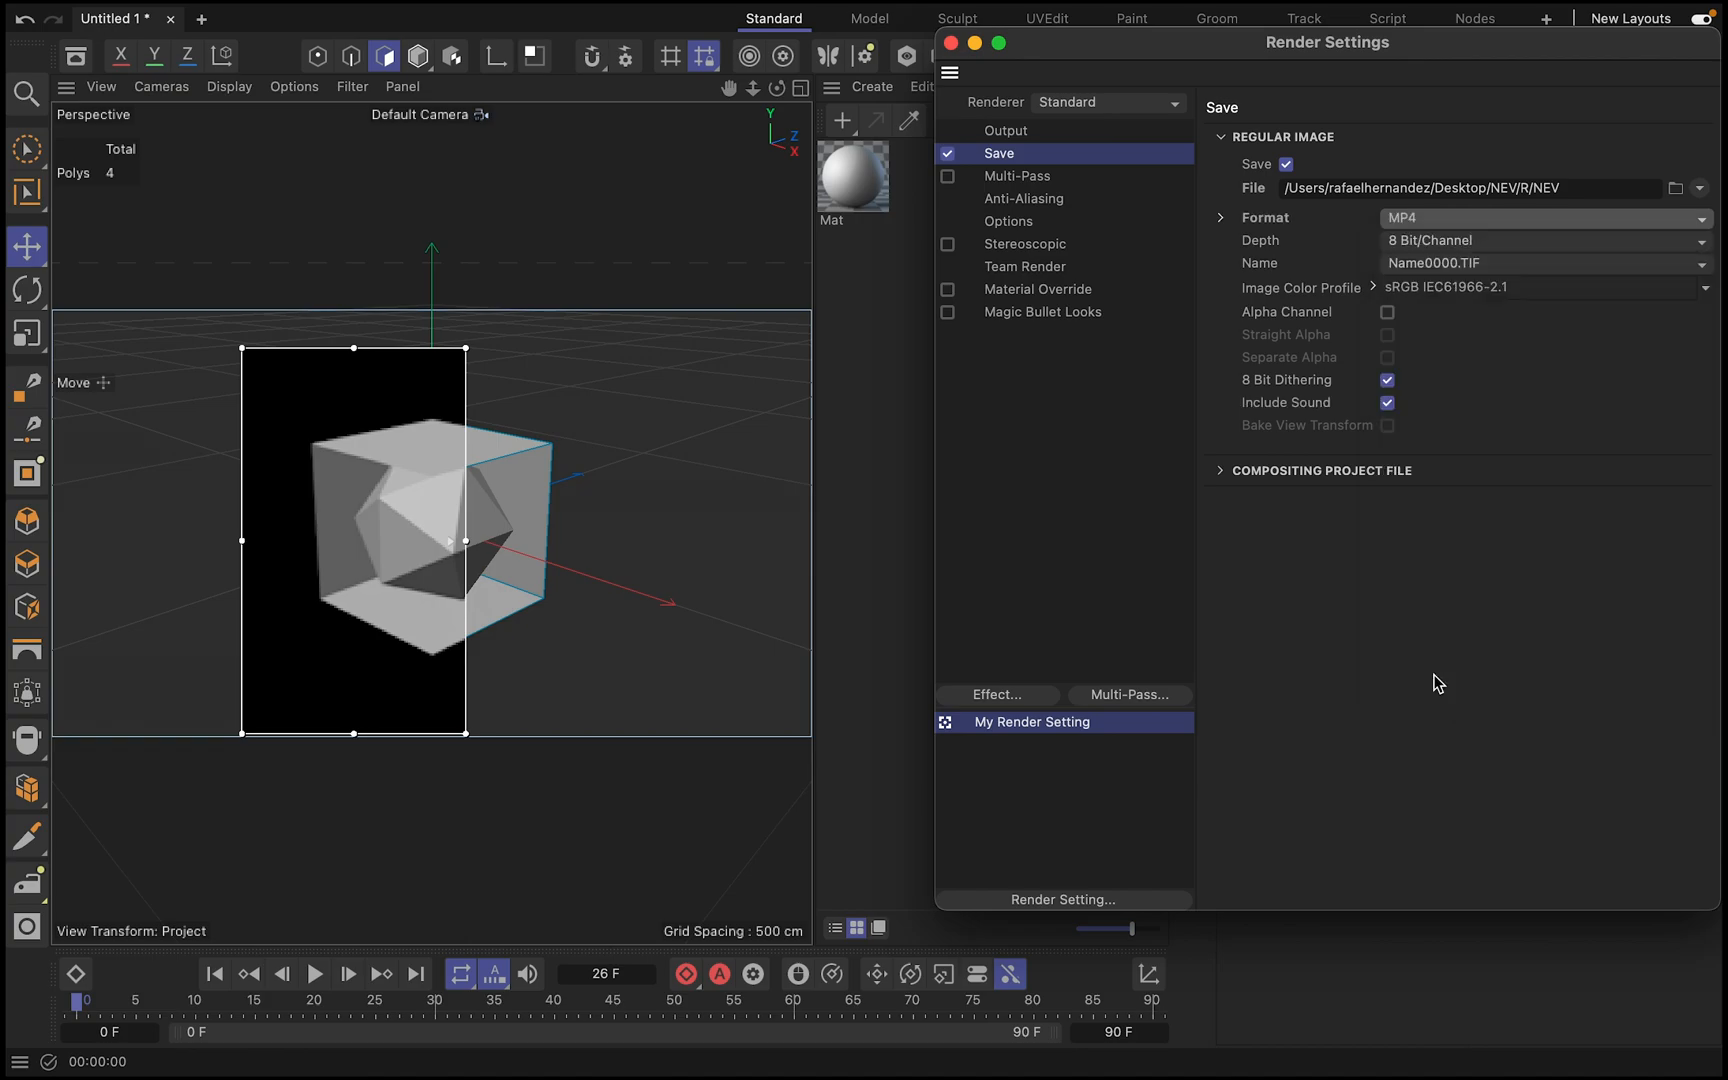
{"action": "left_click", "coordinate": [1006, 130]}
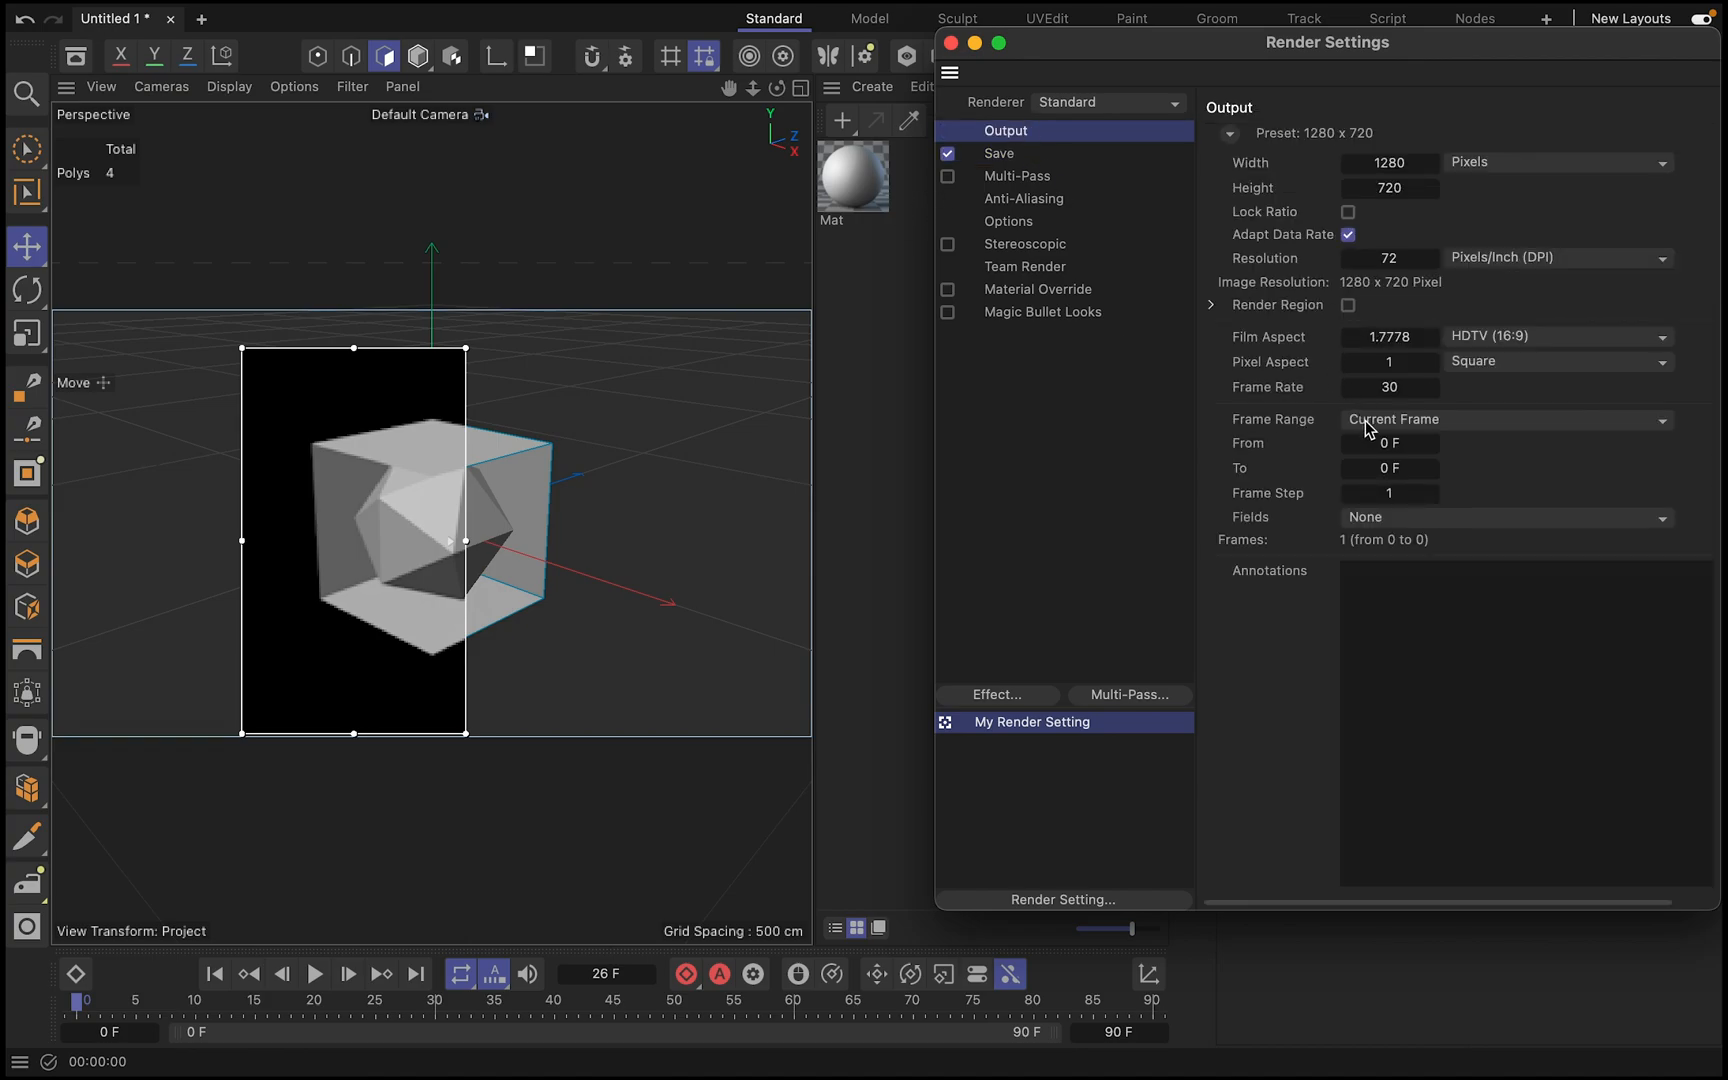
{"action": "left_click", "coordinate": [1498, 418]}
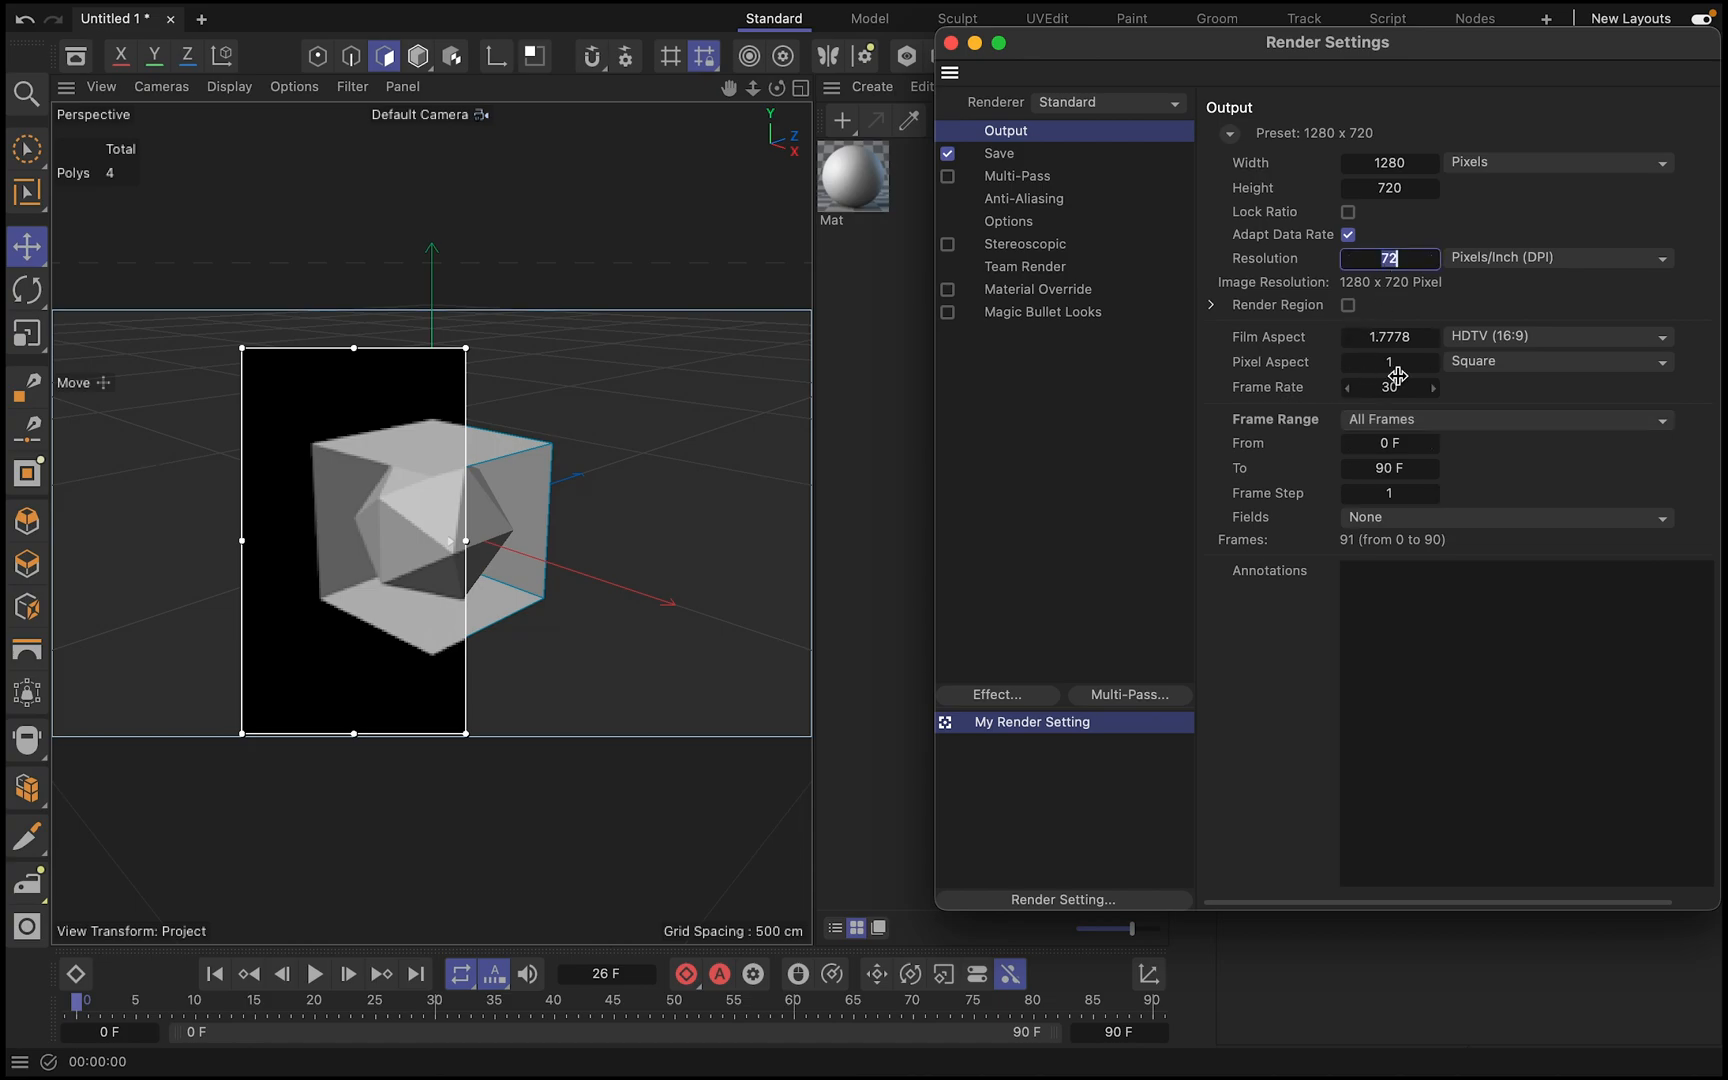
{"action": "type", "text": "300"}
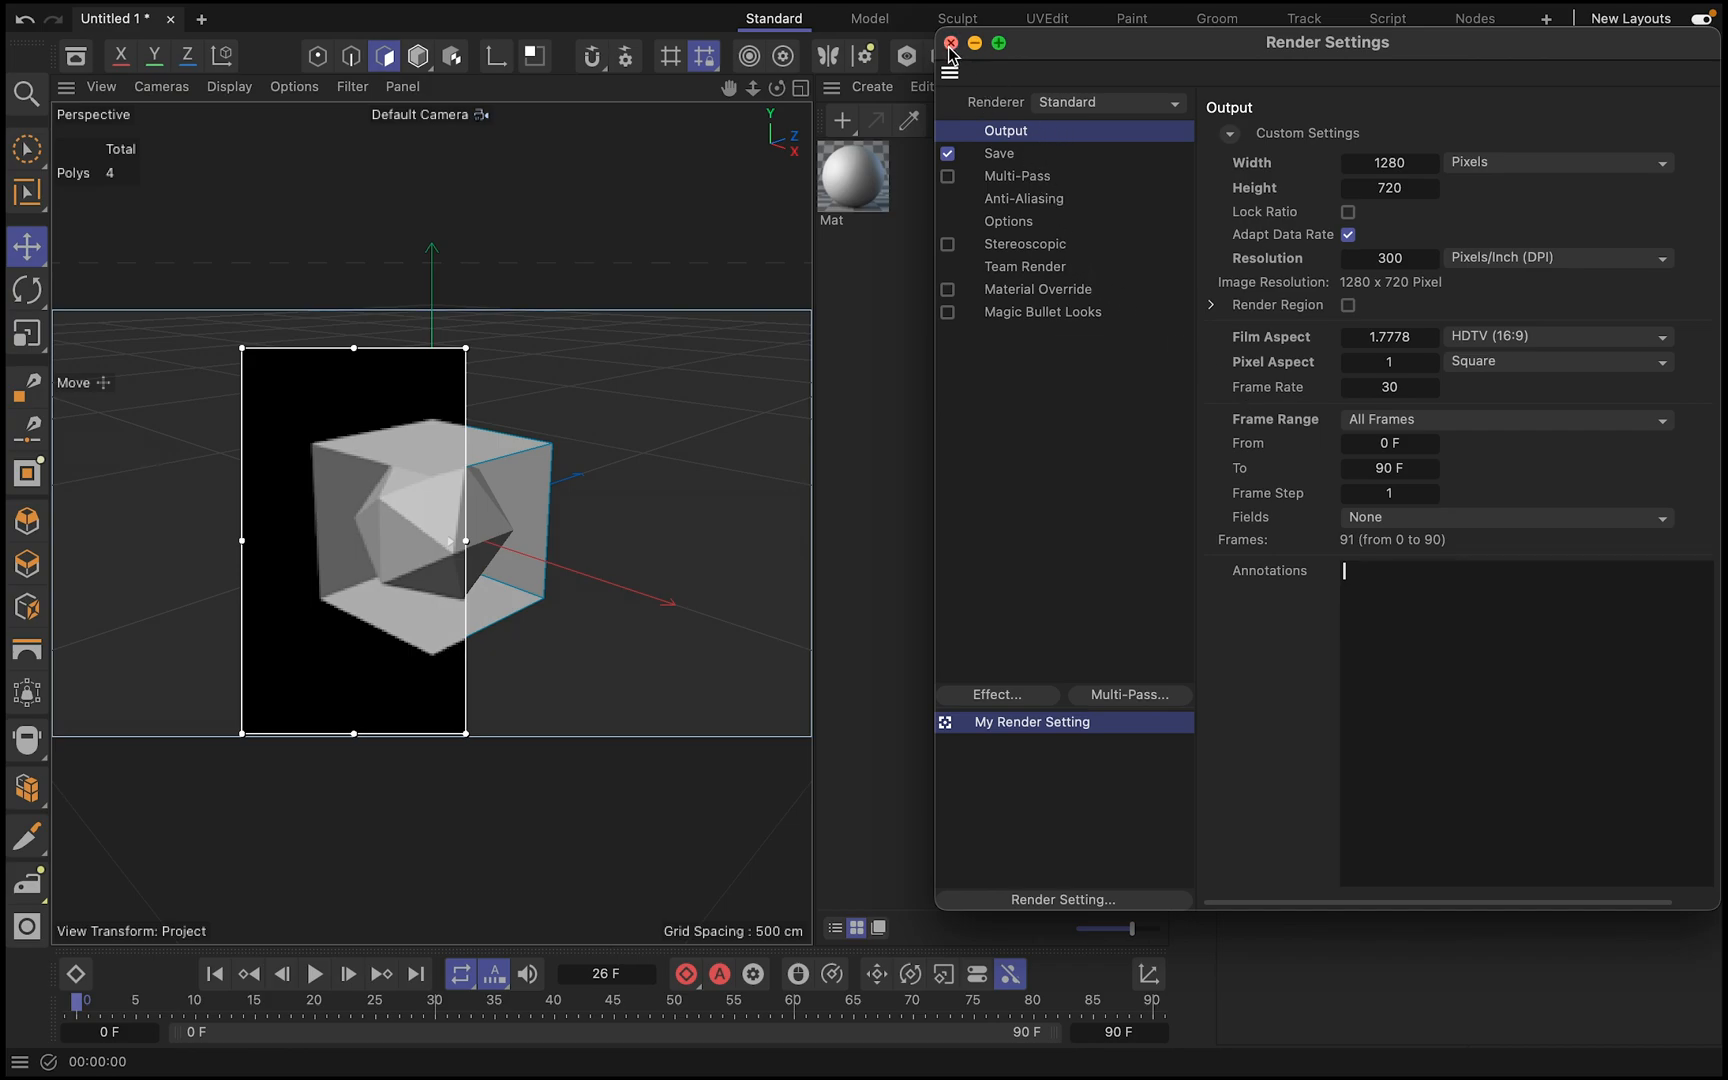
{"action": "left_click", "coordinate": [948, 42]}
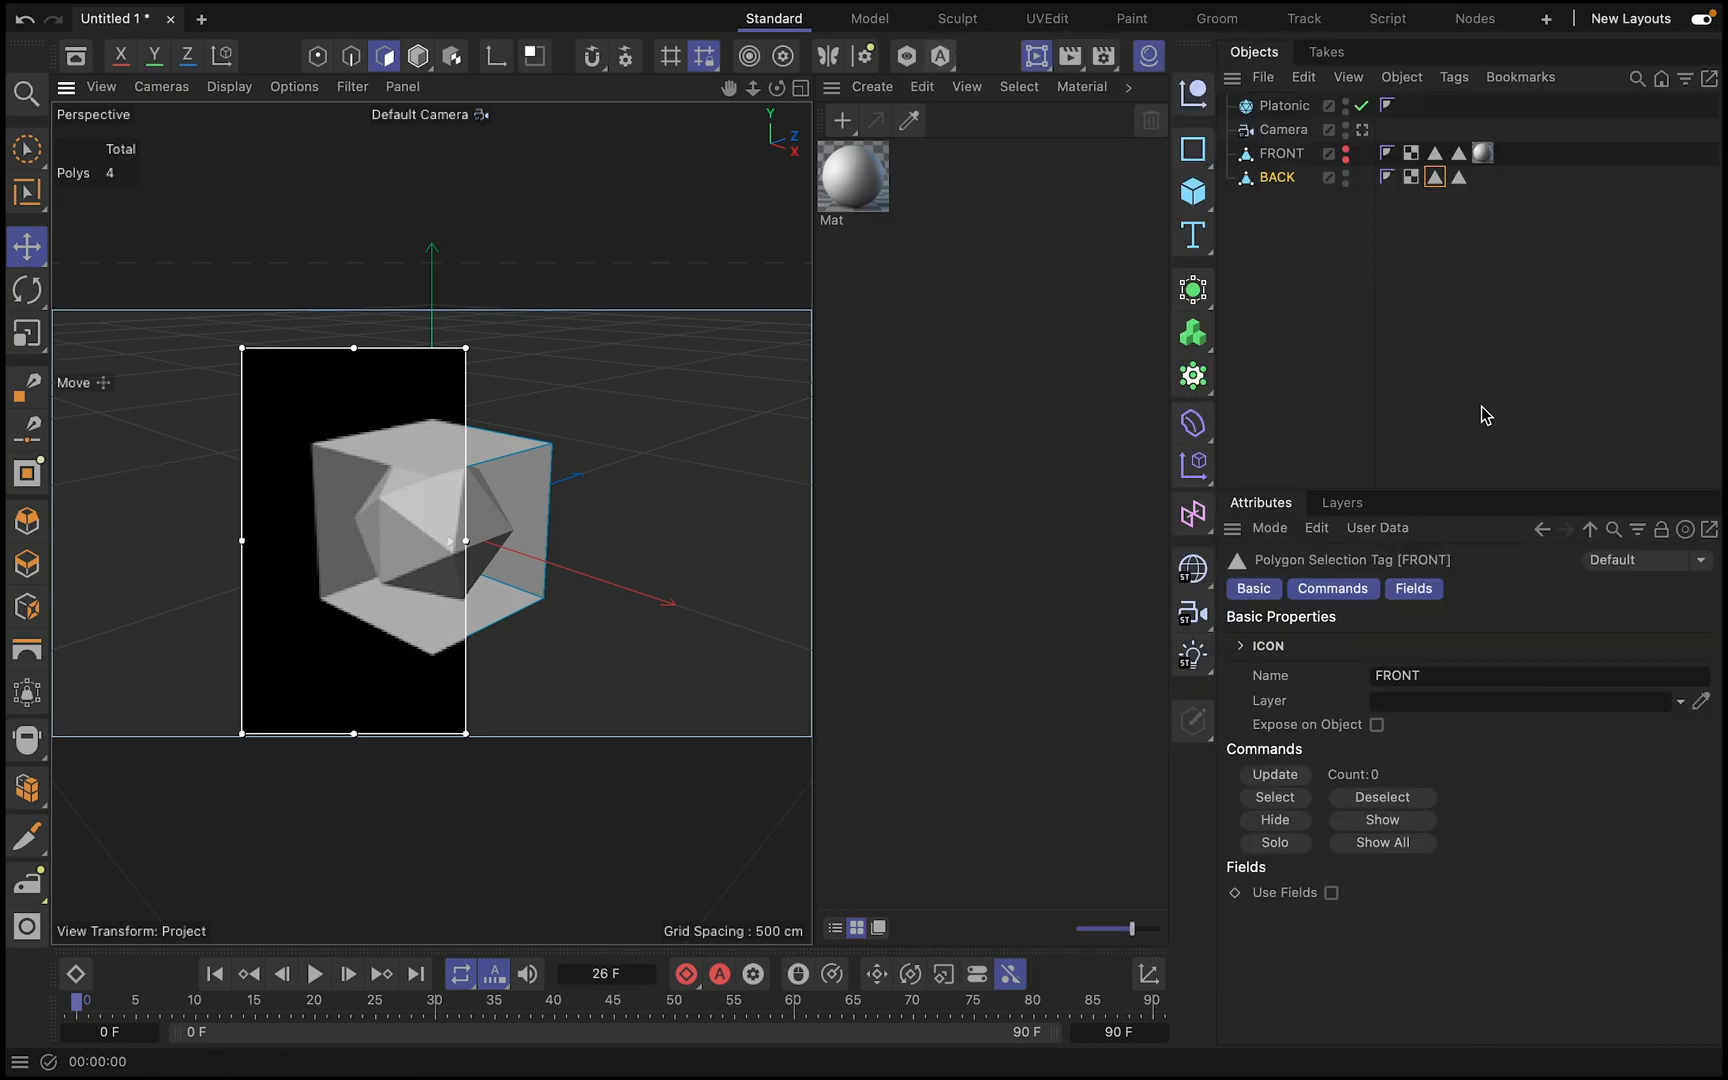
{"action": "mouse_move", "coordinate": [1068, 56]}
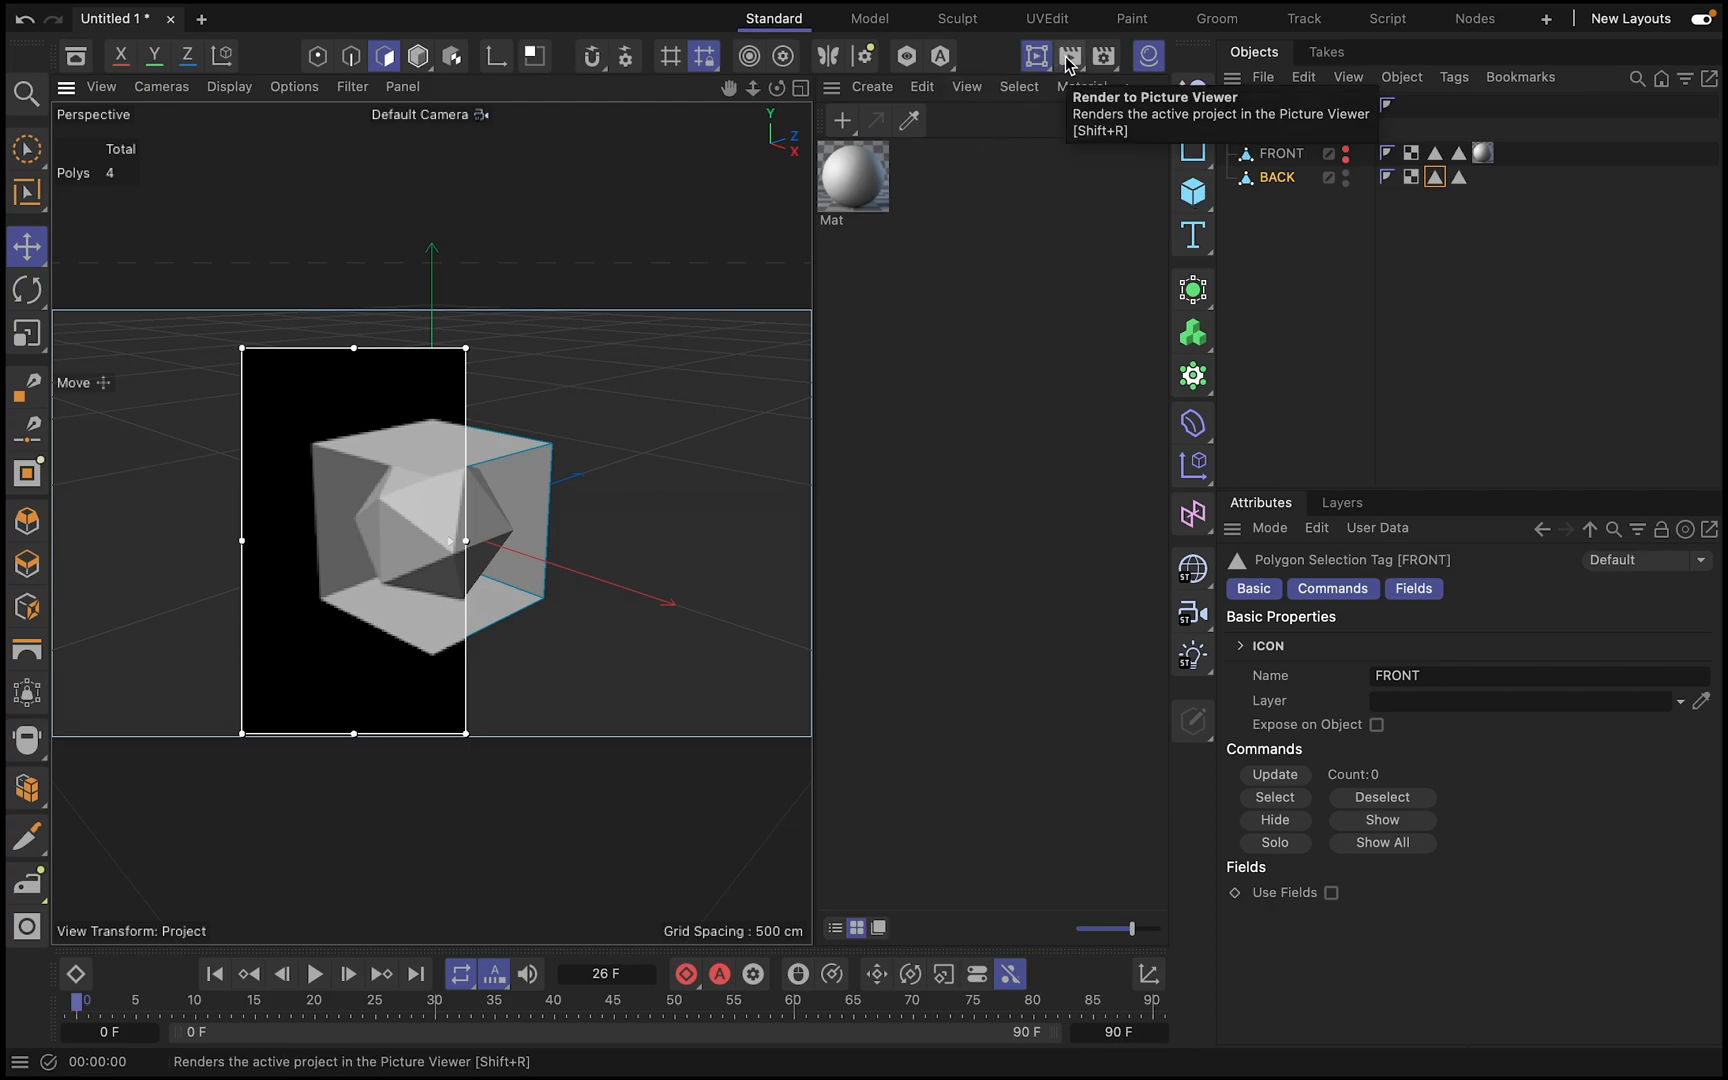
- Select the three polygons stored in FRONT's BACK polygon selection tag via its Select command
{"action": "left_click", "coordinate": [1068, 56]}
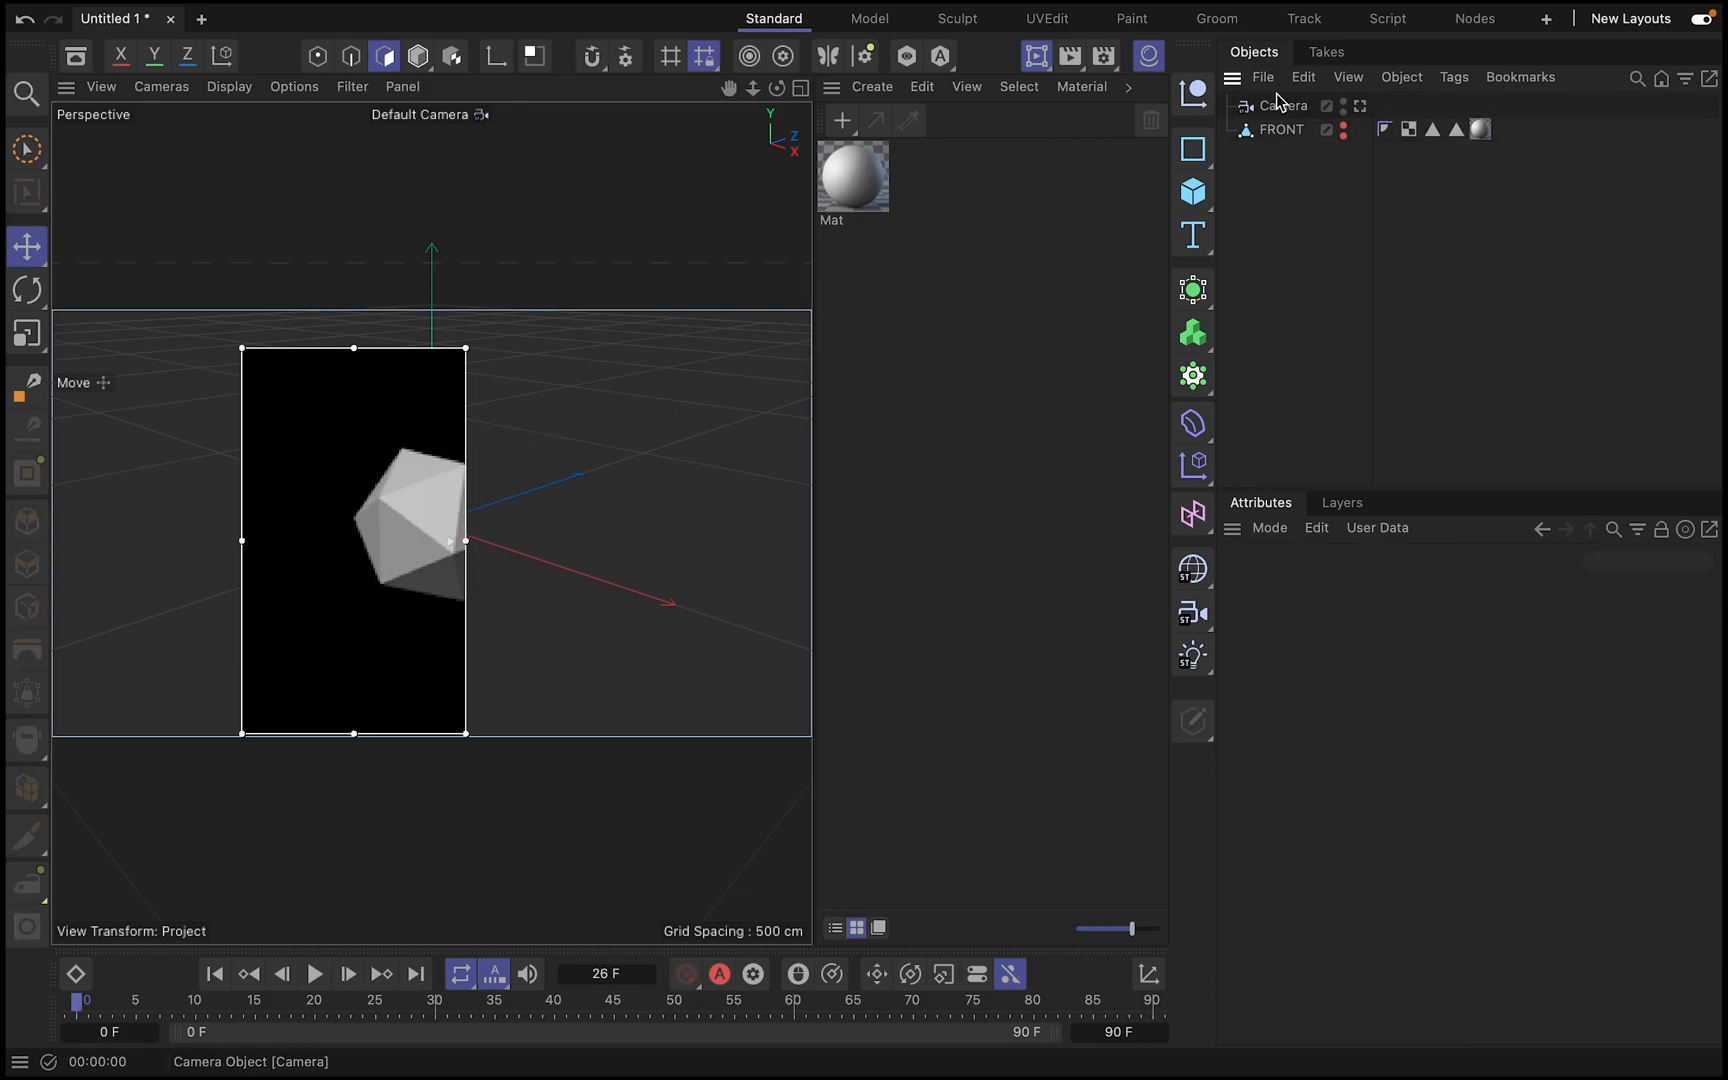
{"action": "left_click", "coordinate": [1280, 128]}
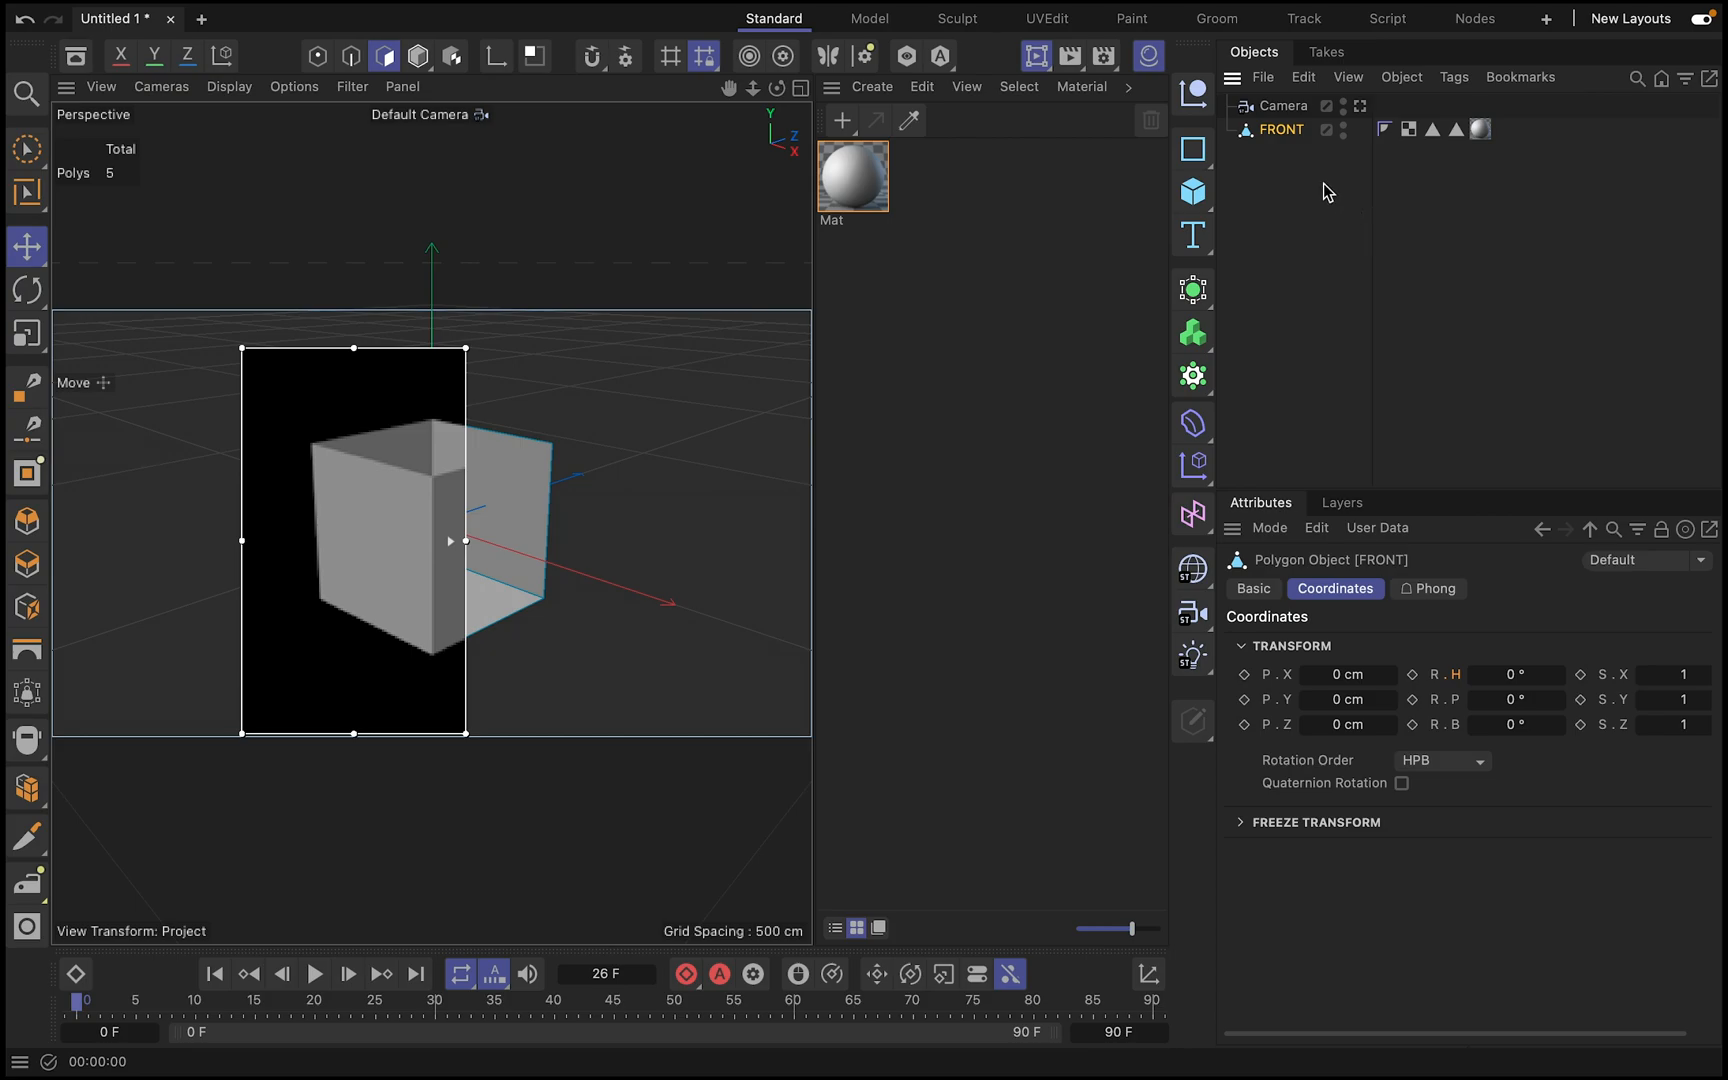
{"action": "mouse_move", "coordinate": [460, 432]}
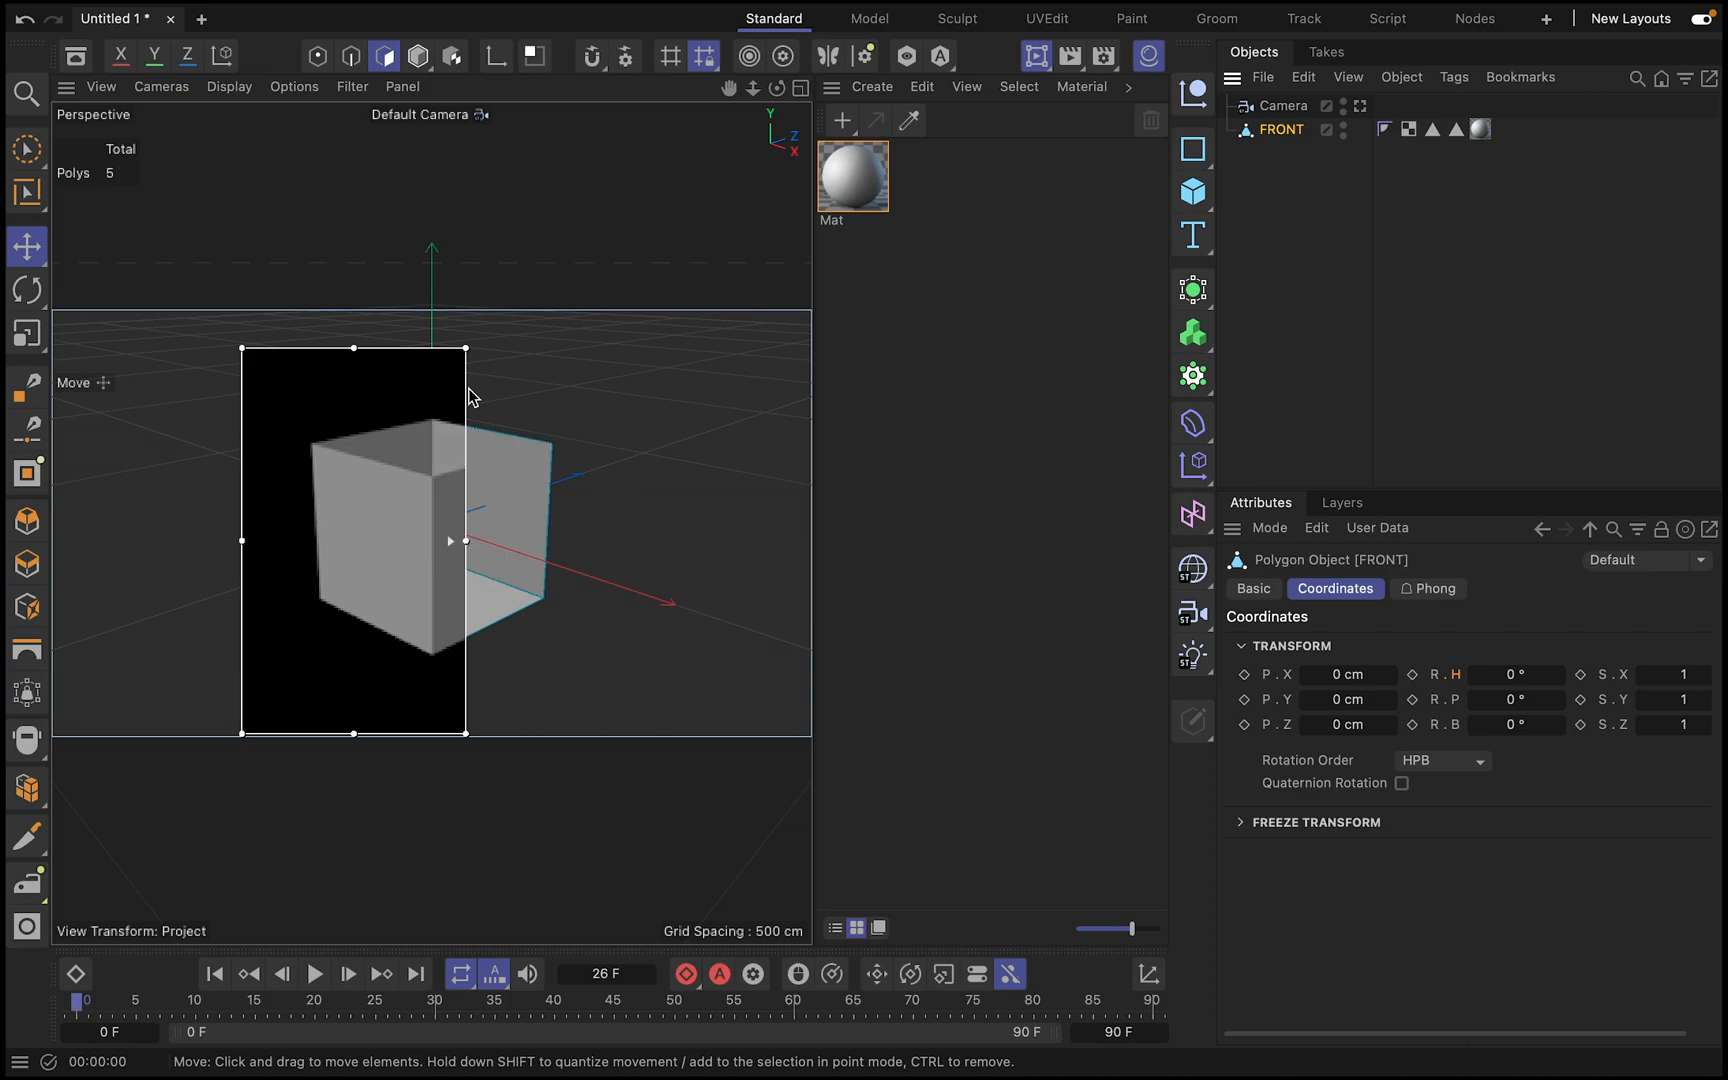
{"action": "left_click", "coordinate": [1454, 128]}
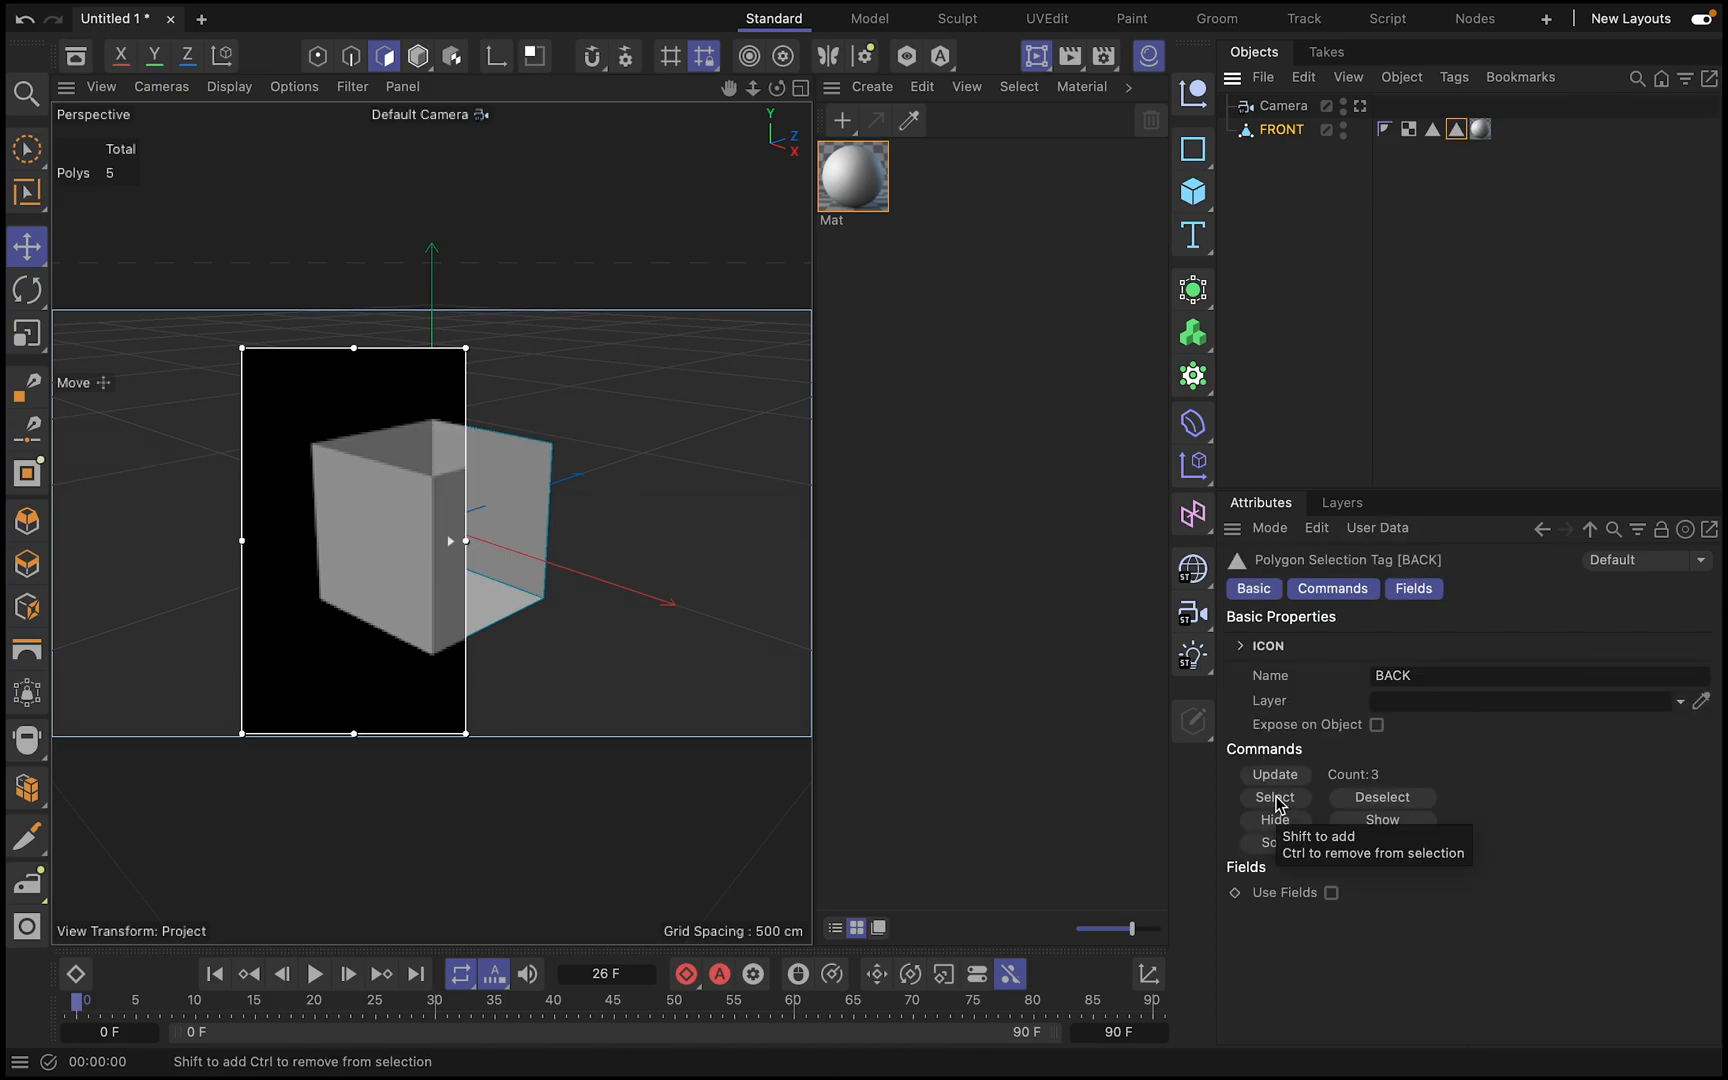
{"action": "left_click", "coordinate": [1274, 796]}
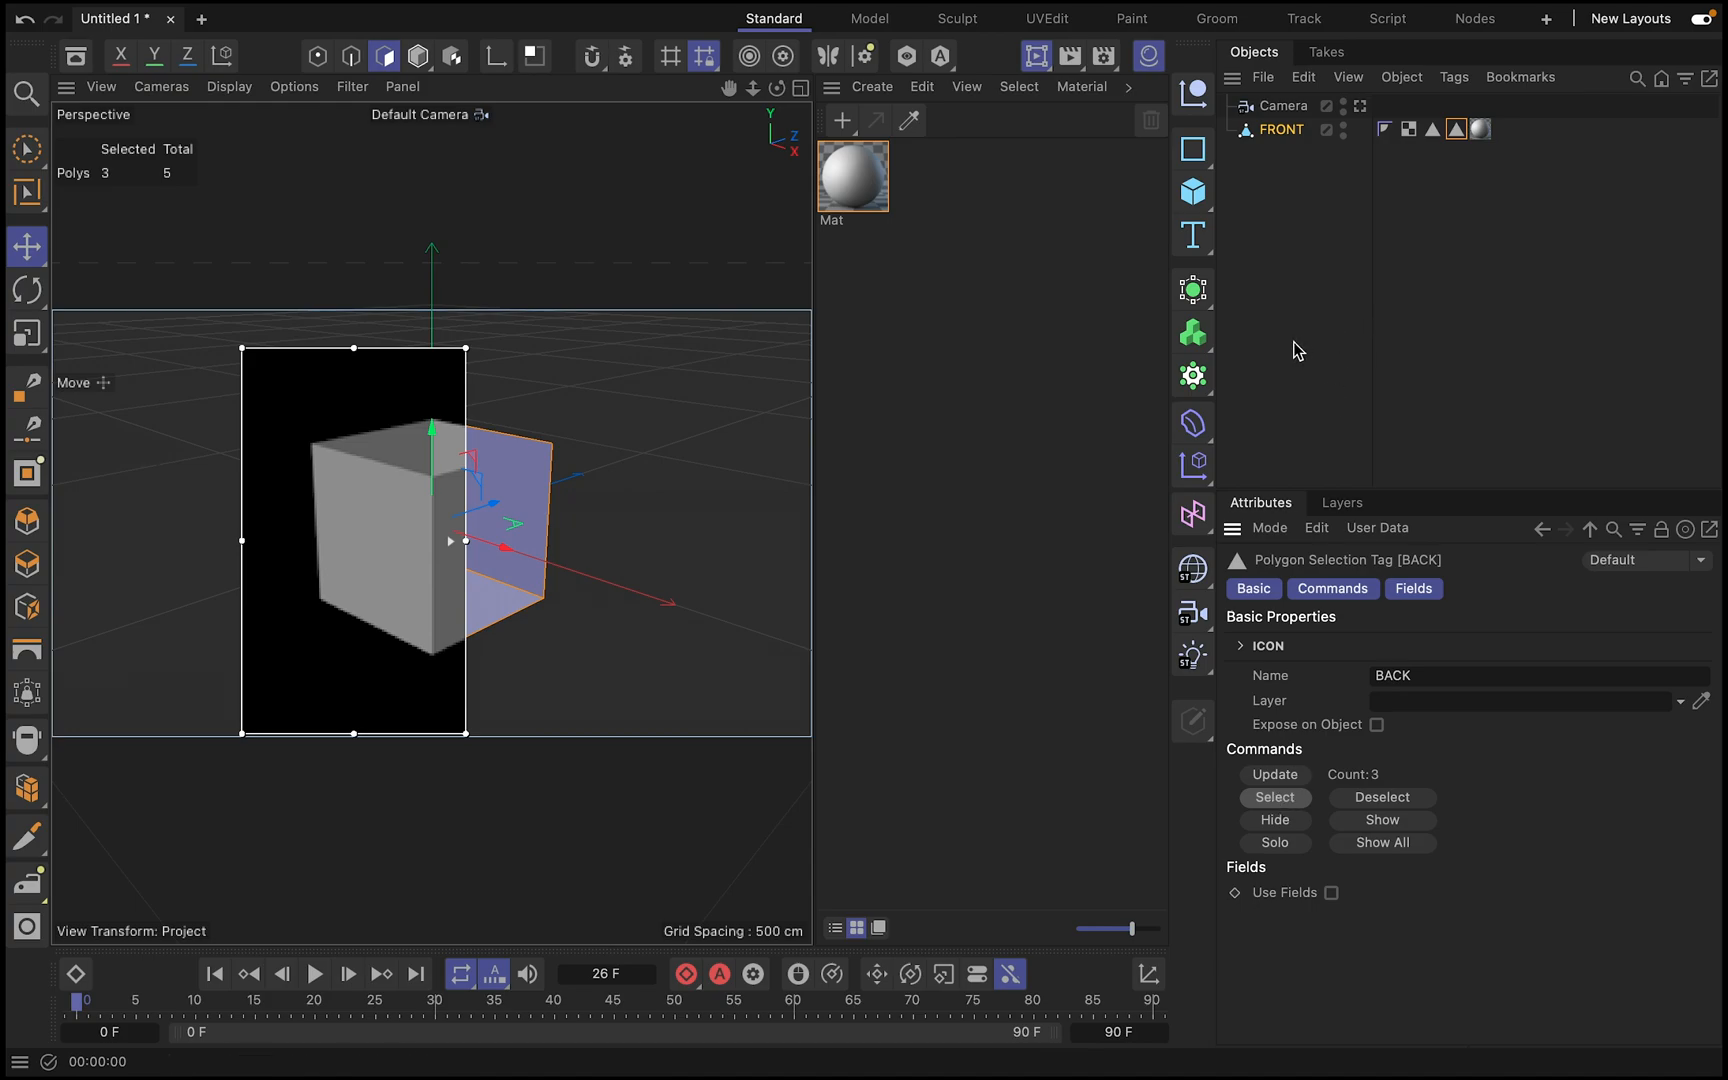
{"action": "mouse_move", "coordinate": [1014, 522]}
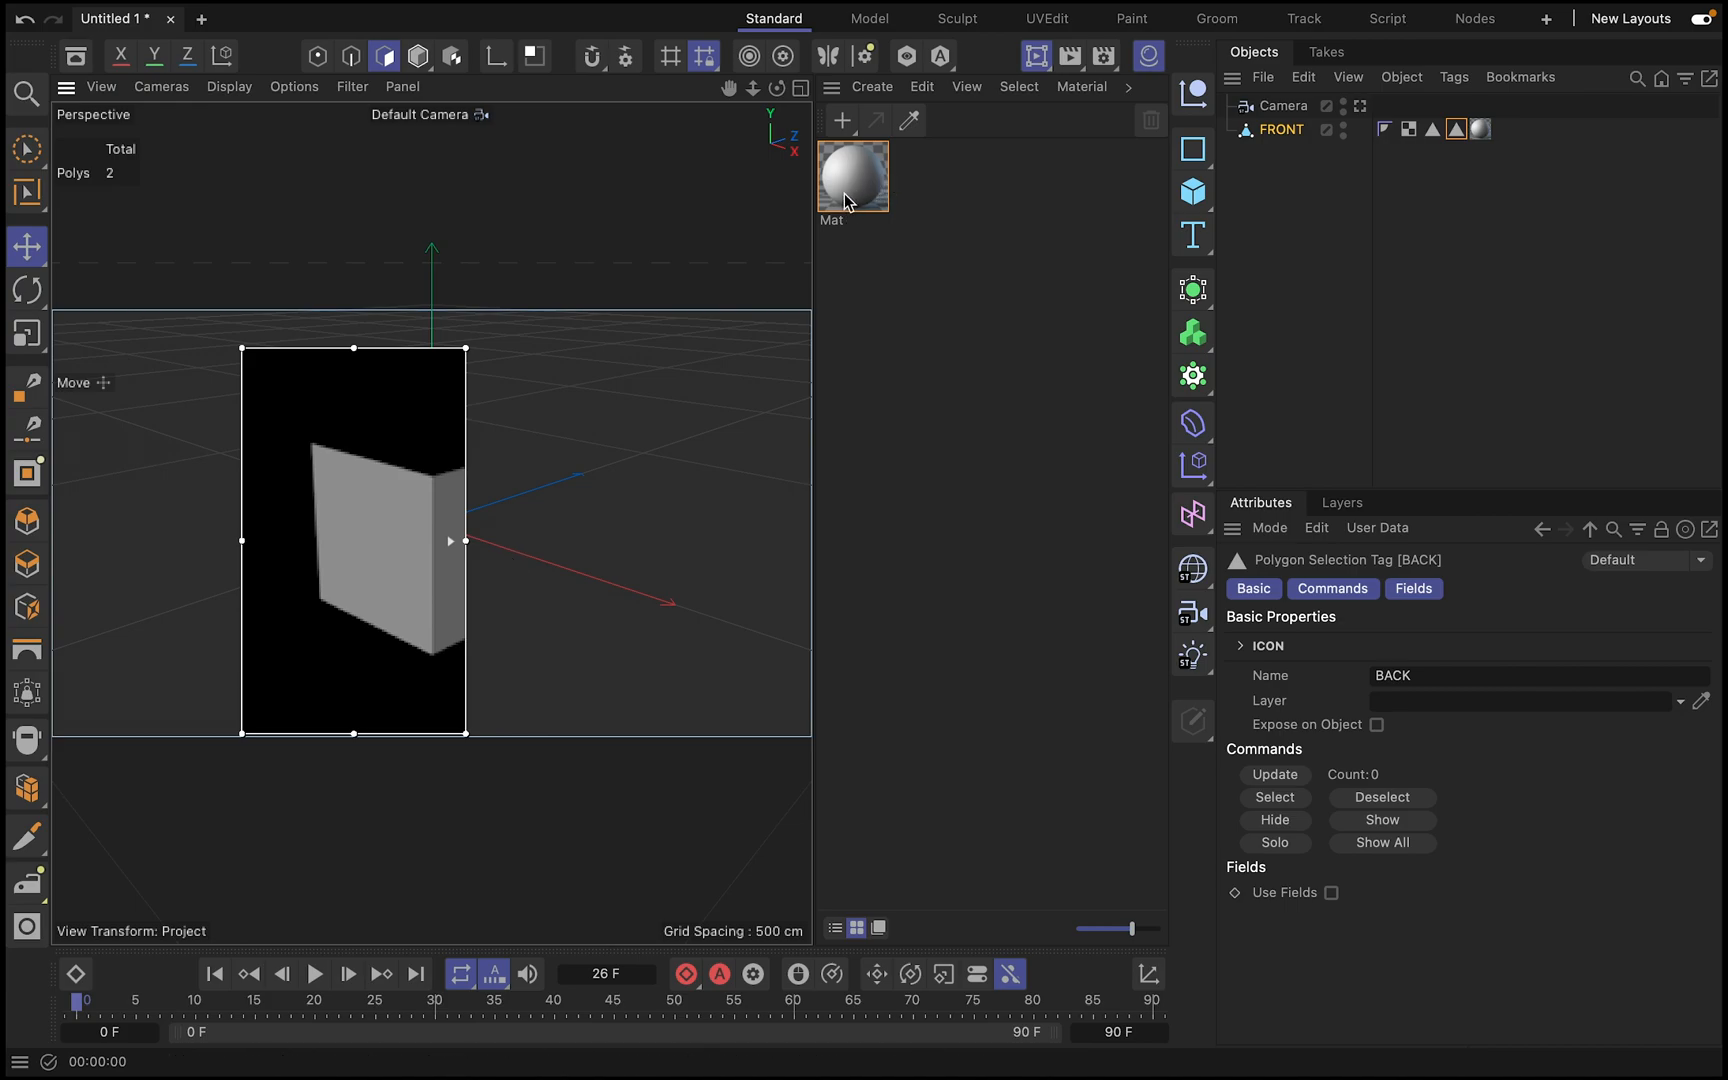
- Load Desktop/NEV/R/NEV.mp4 as the Mat material's Luminance texture without copying the file
{"action": "double_click", "coordinate": [852, 176]}
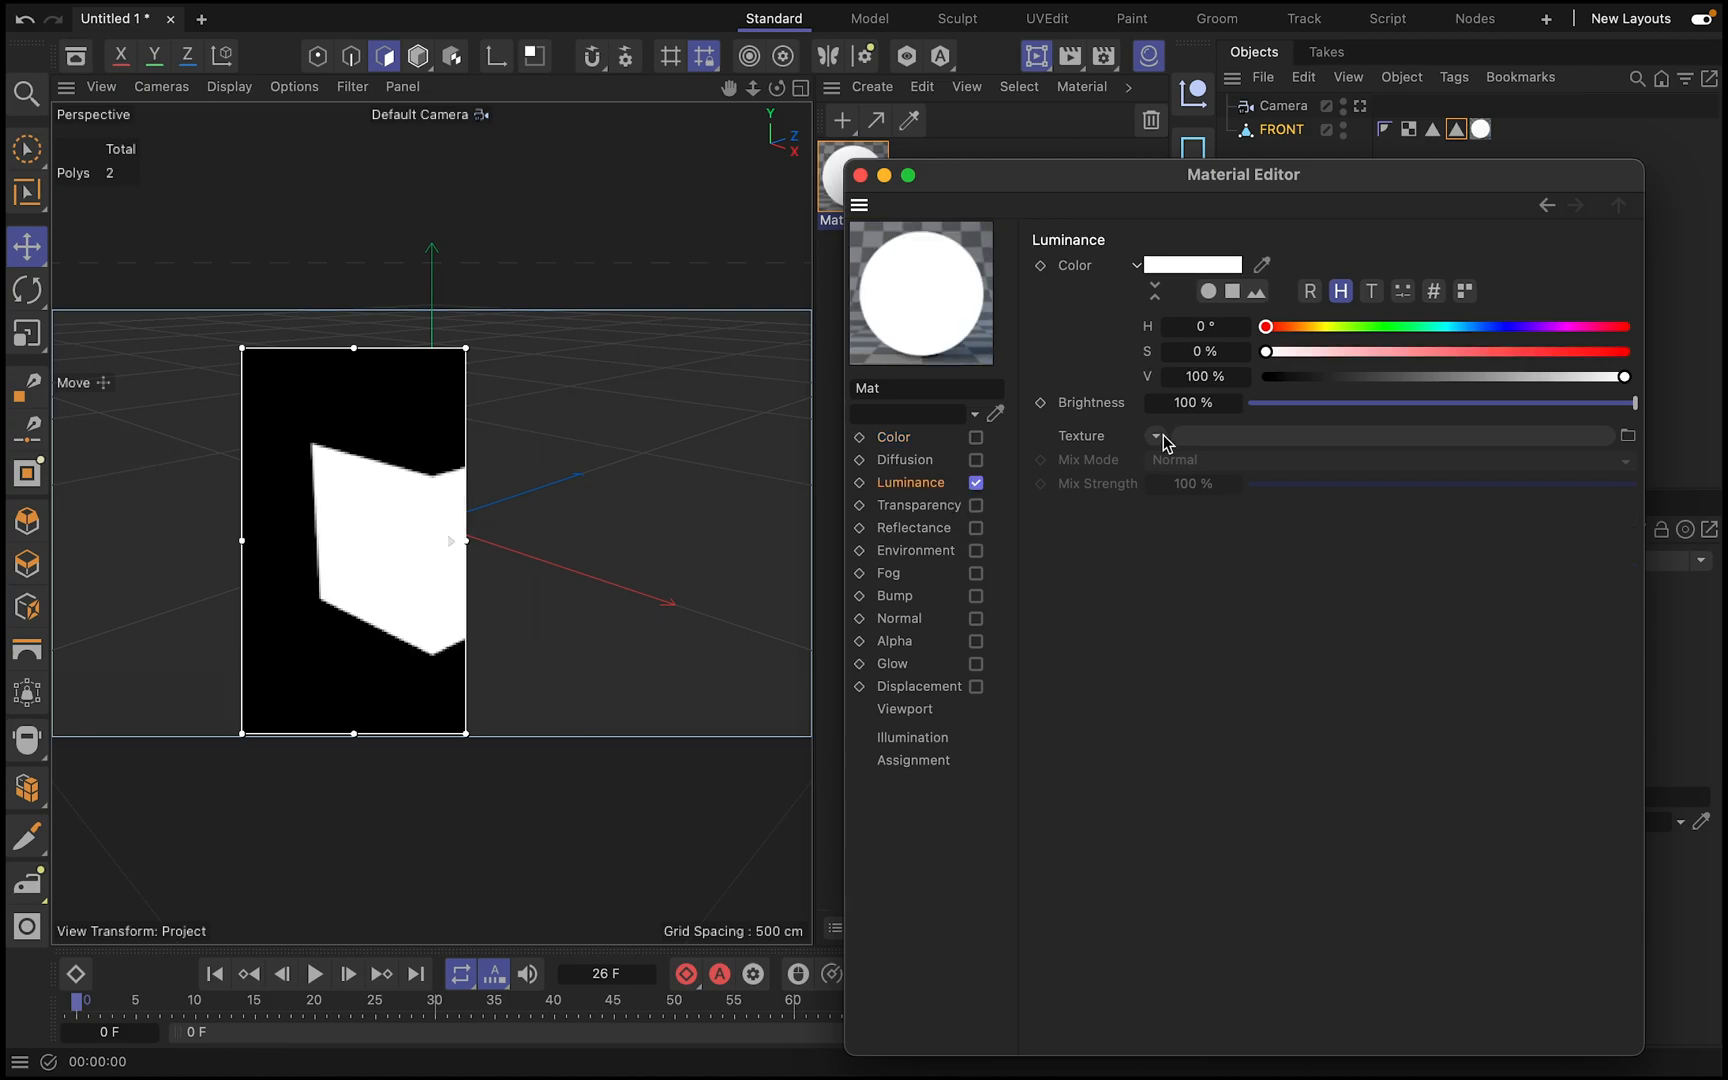
{"action": "left_click", "coordinate": [1628, 434]}
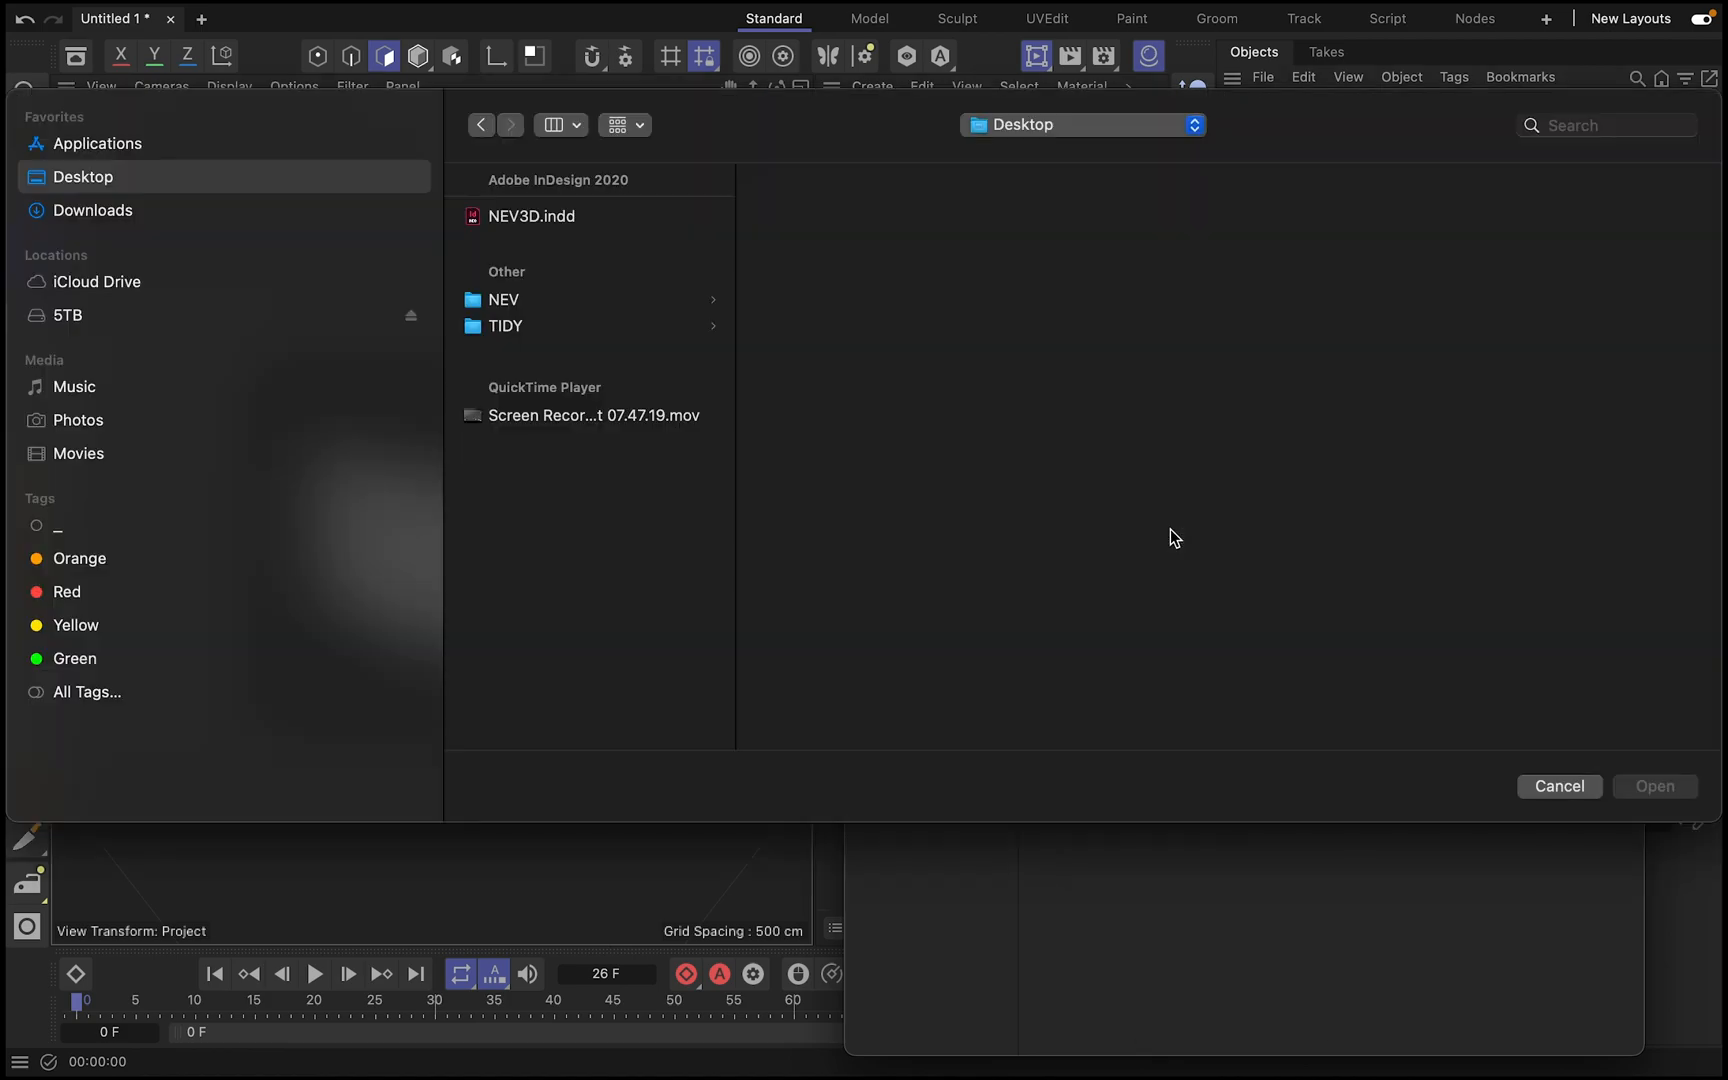
{"action": "left_click", "coordinate": [504, 300]}
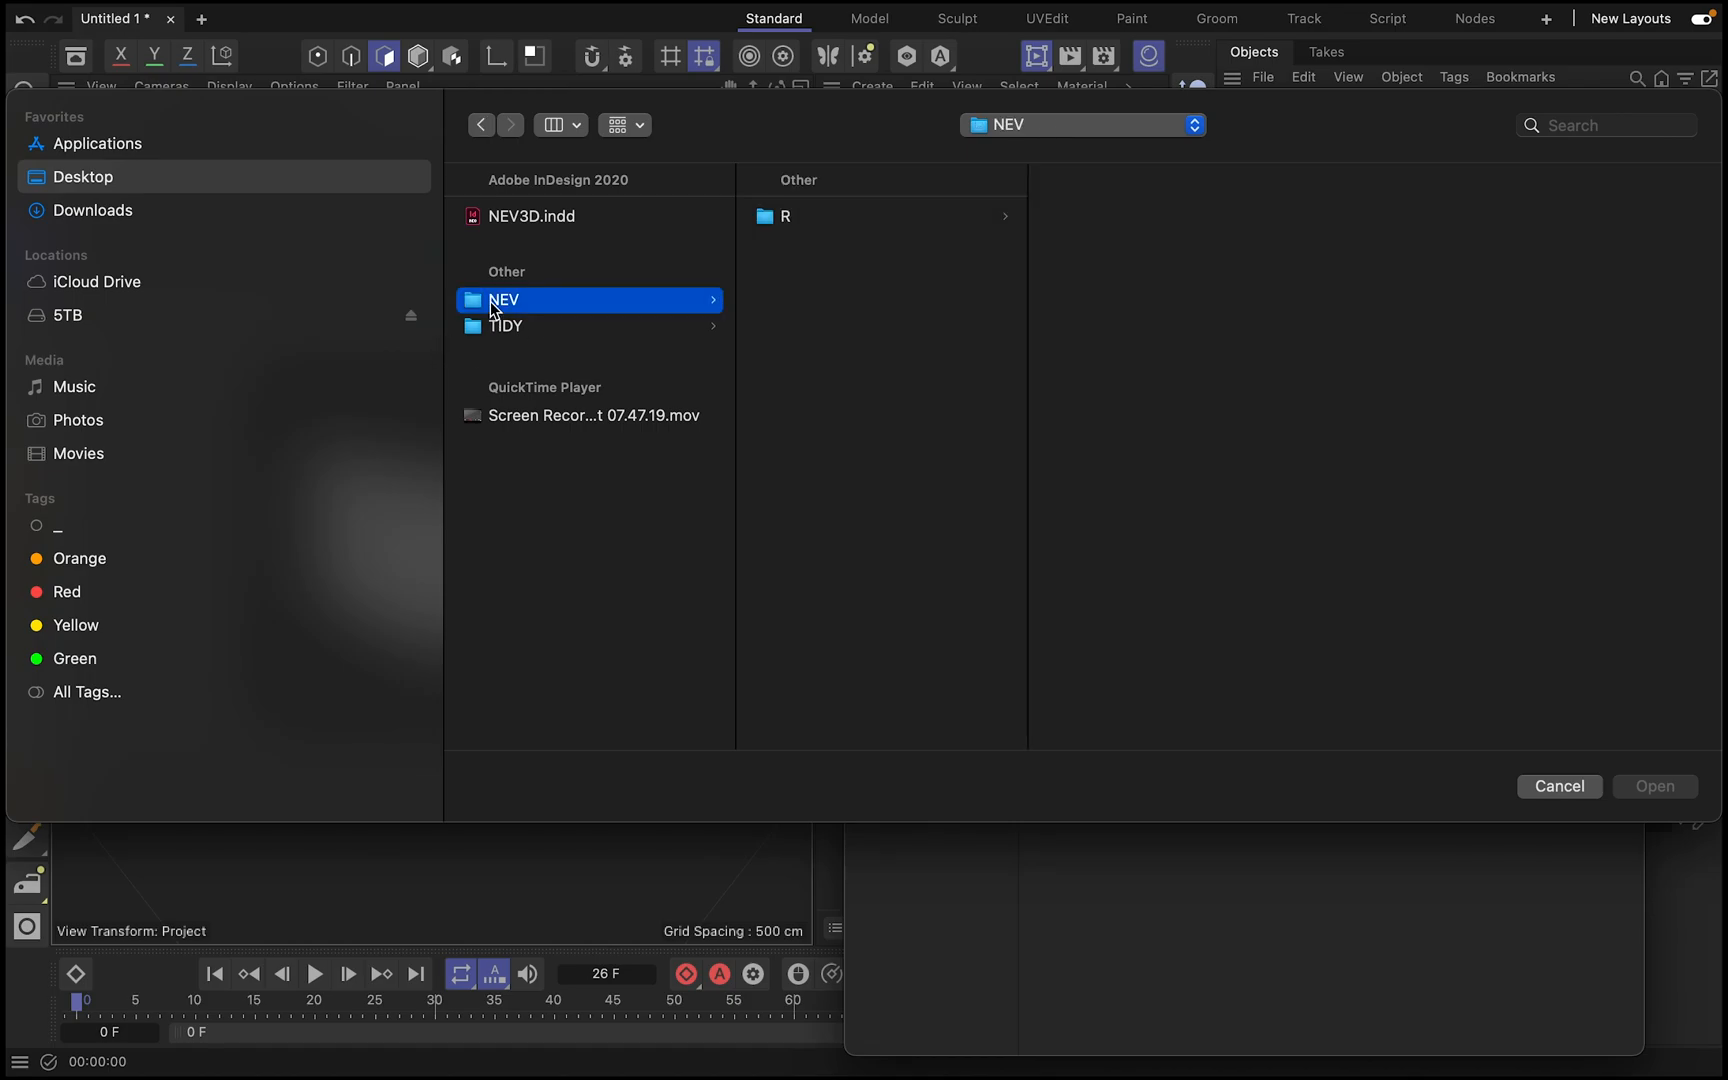
{"action": "left_click", "coordinate": [786, 216]}
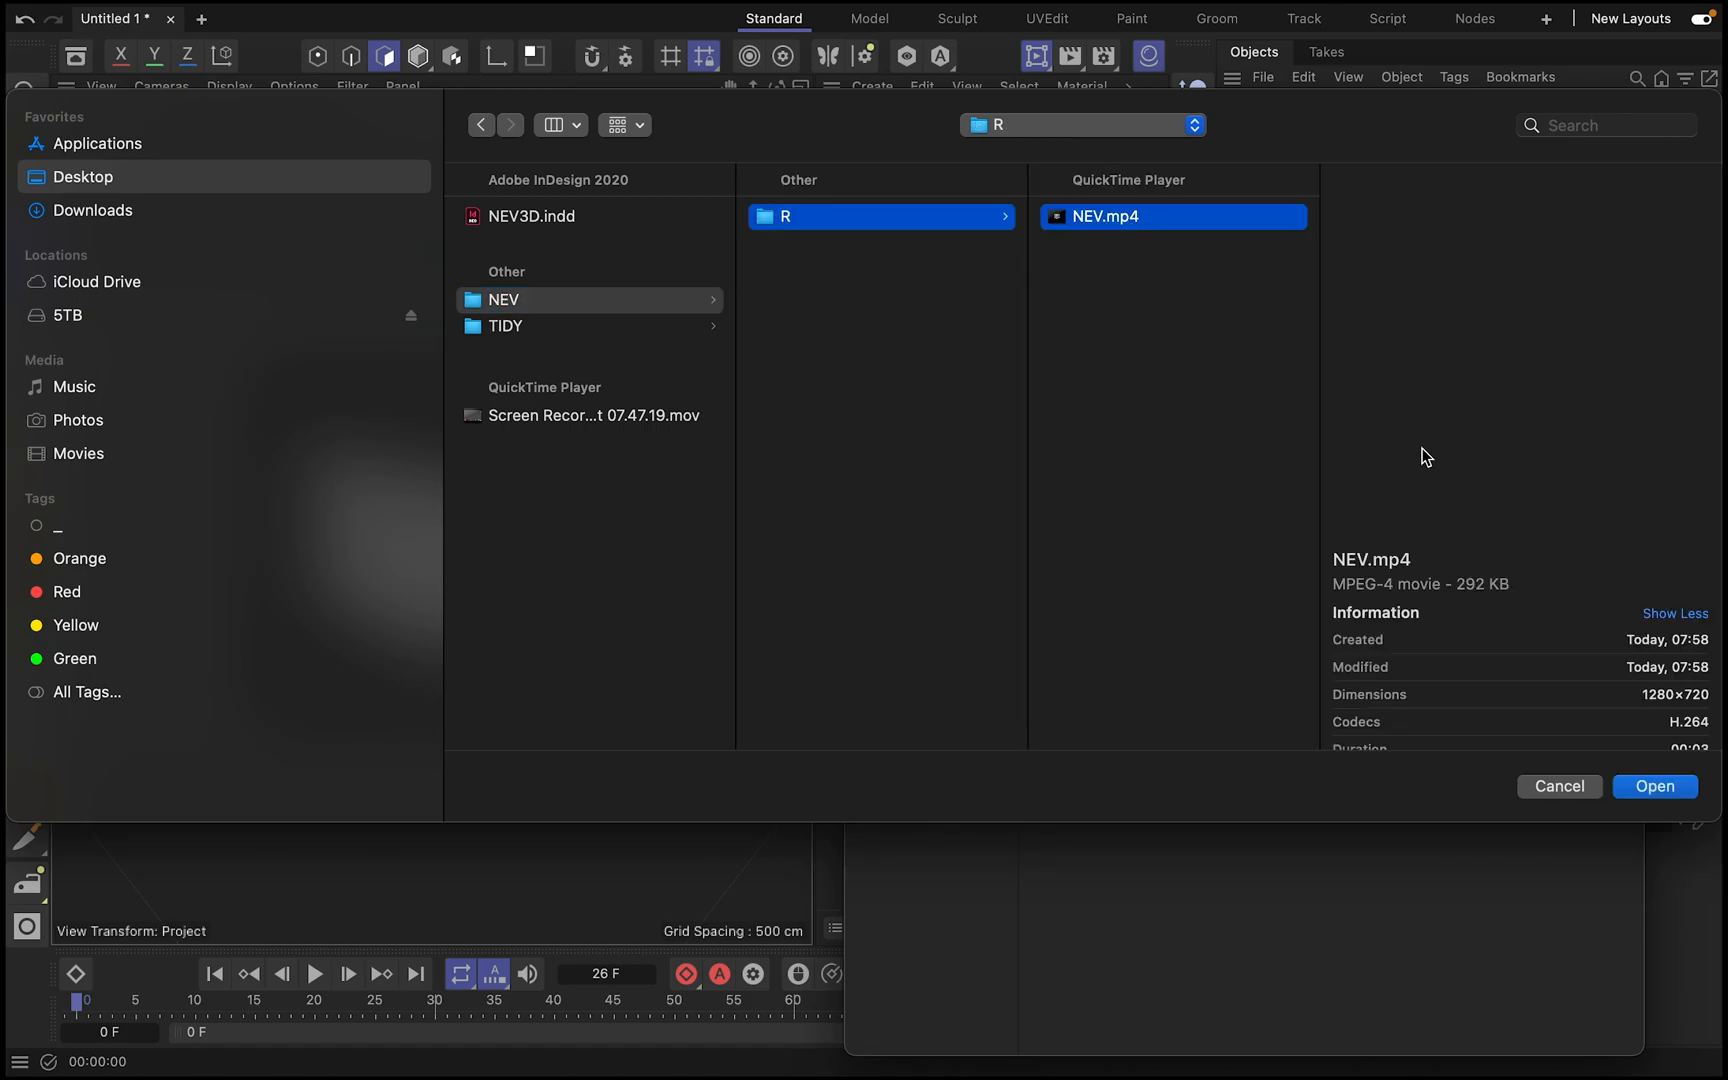
{"action": "left_click", "coordinate": [1652, 786]}
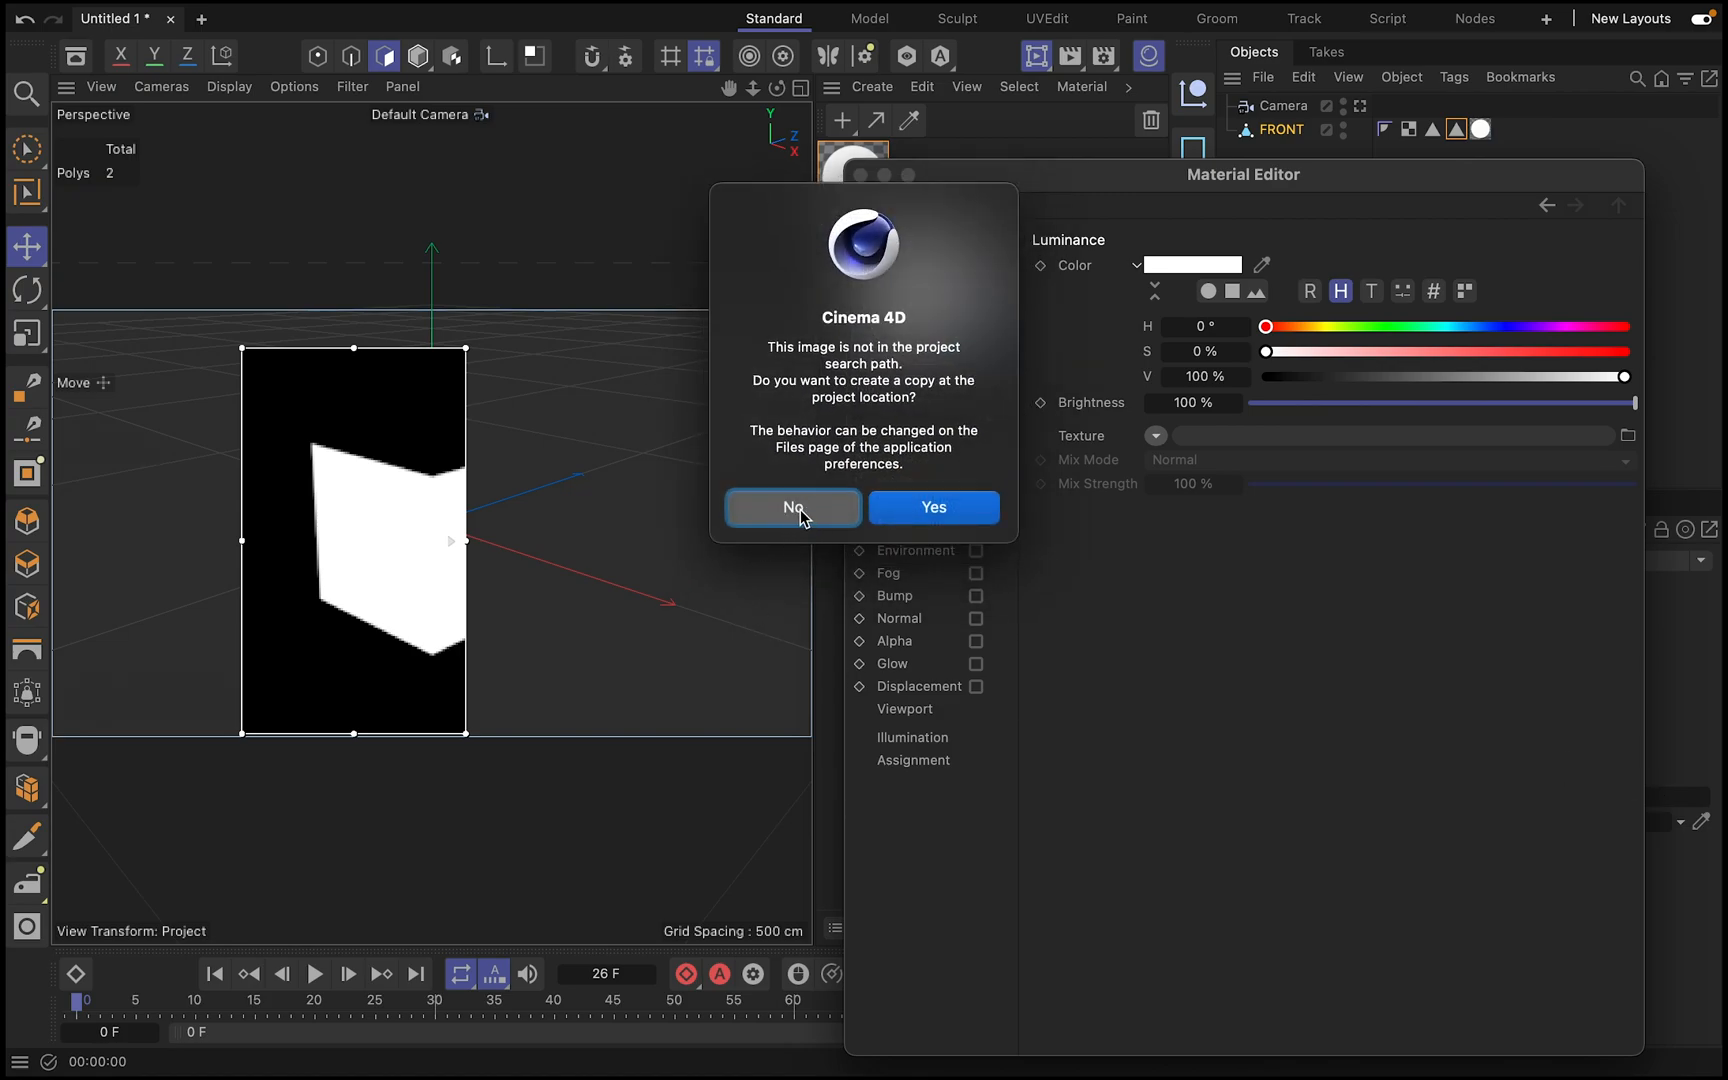
{"action": "left_click", "coordinate": [792, 508]}
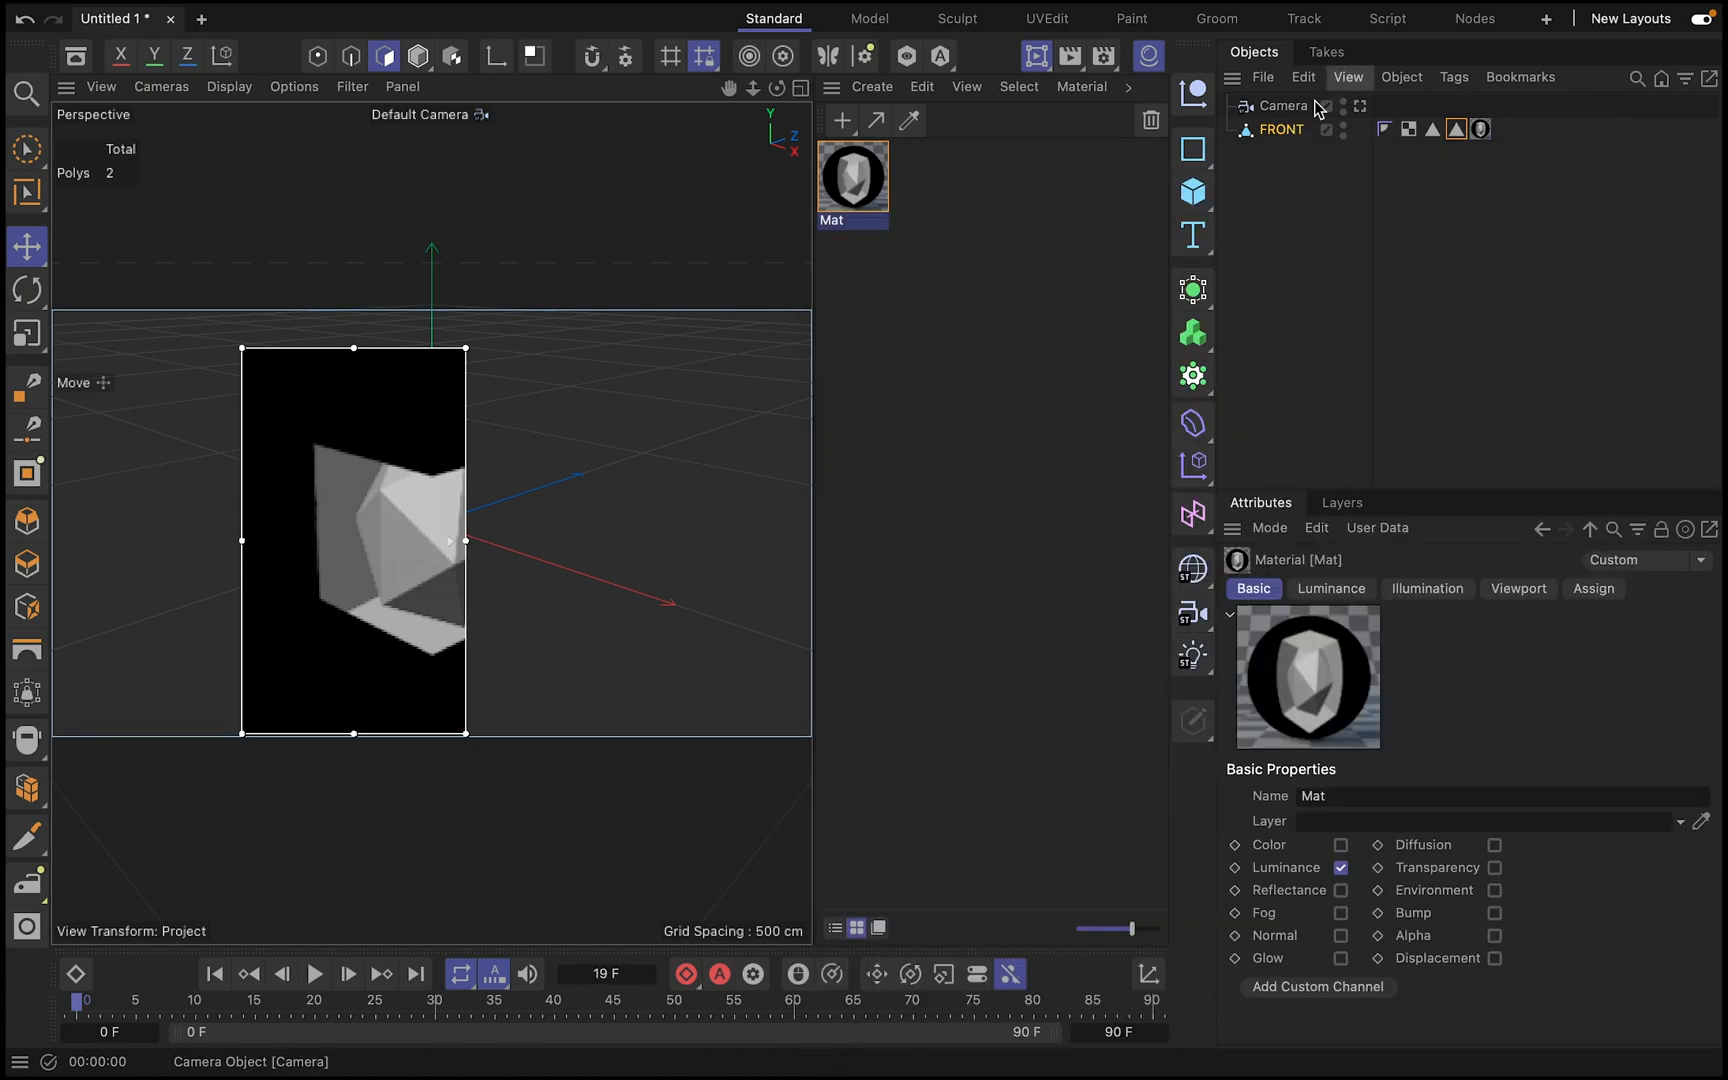
- Add a Bake Material tag to the FRONT object
{"action": "left_click", "coordinate": [1282, 128]}
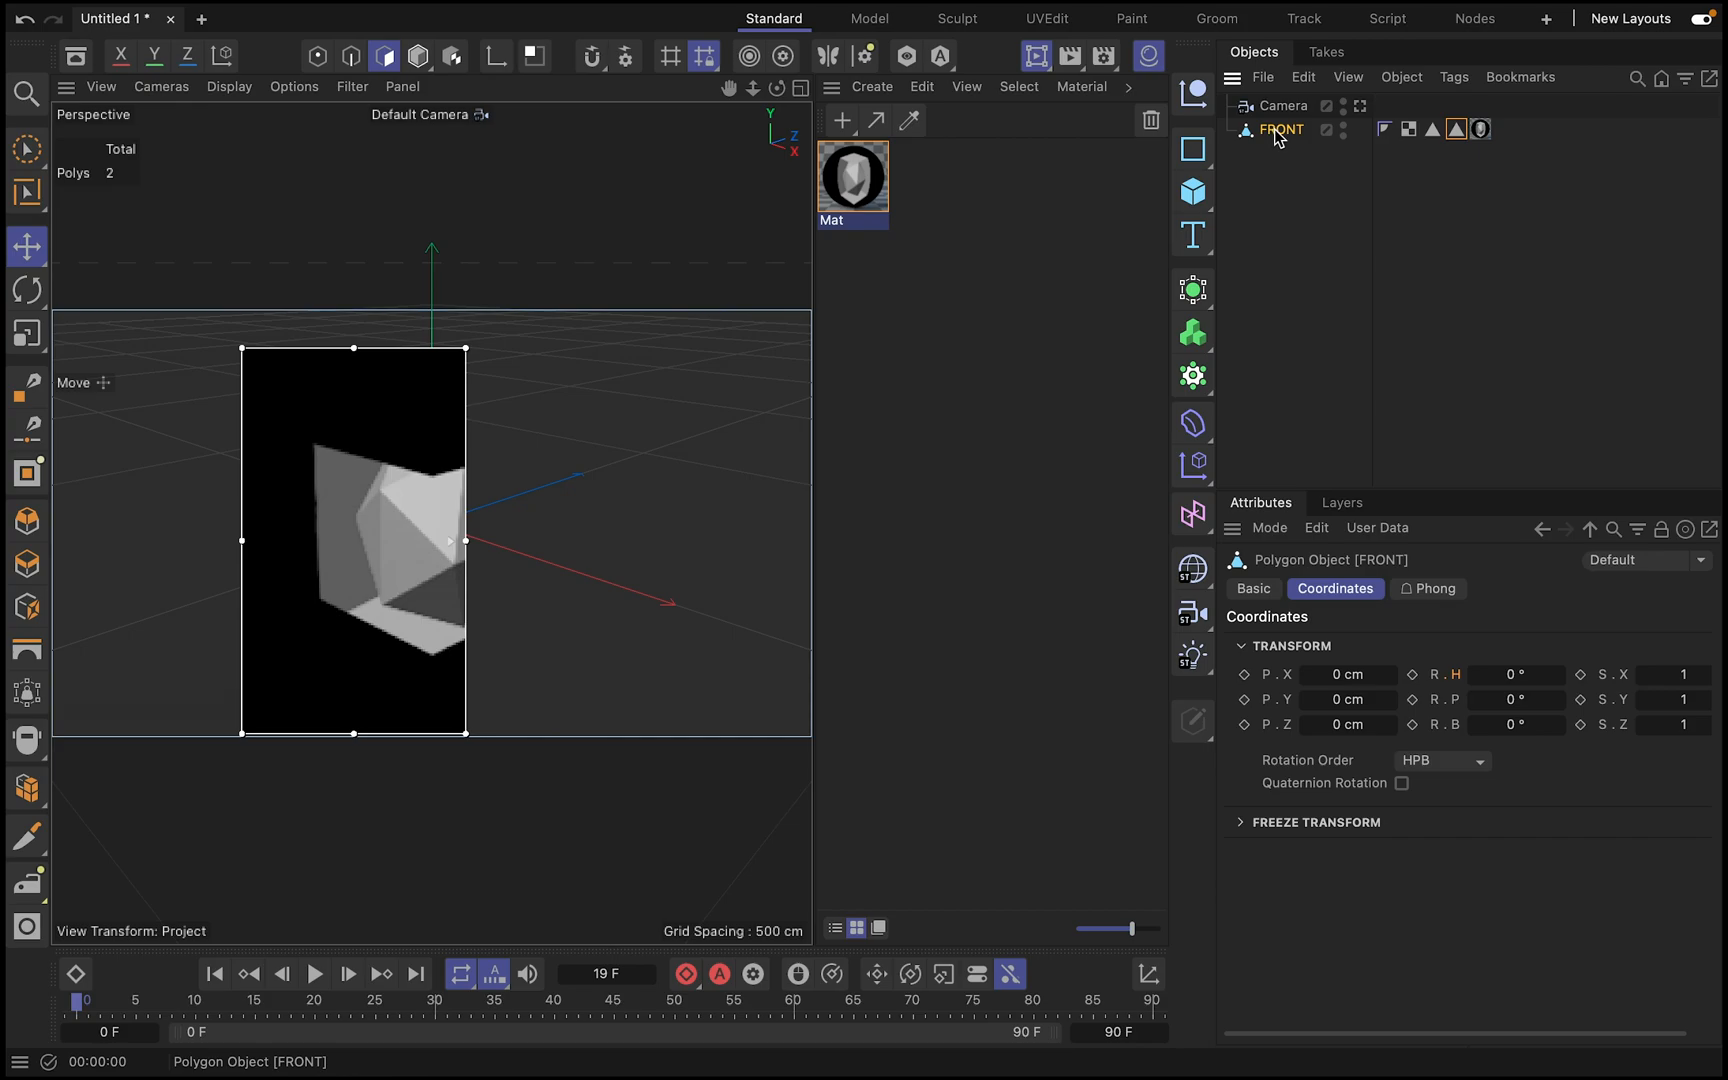
{"action": "left_click", "coordinate": [1452, 76]}
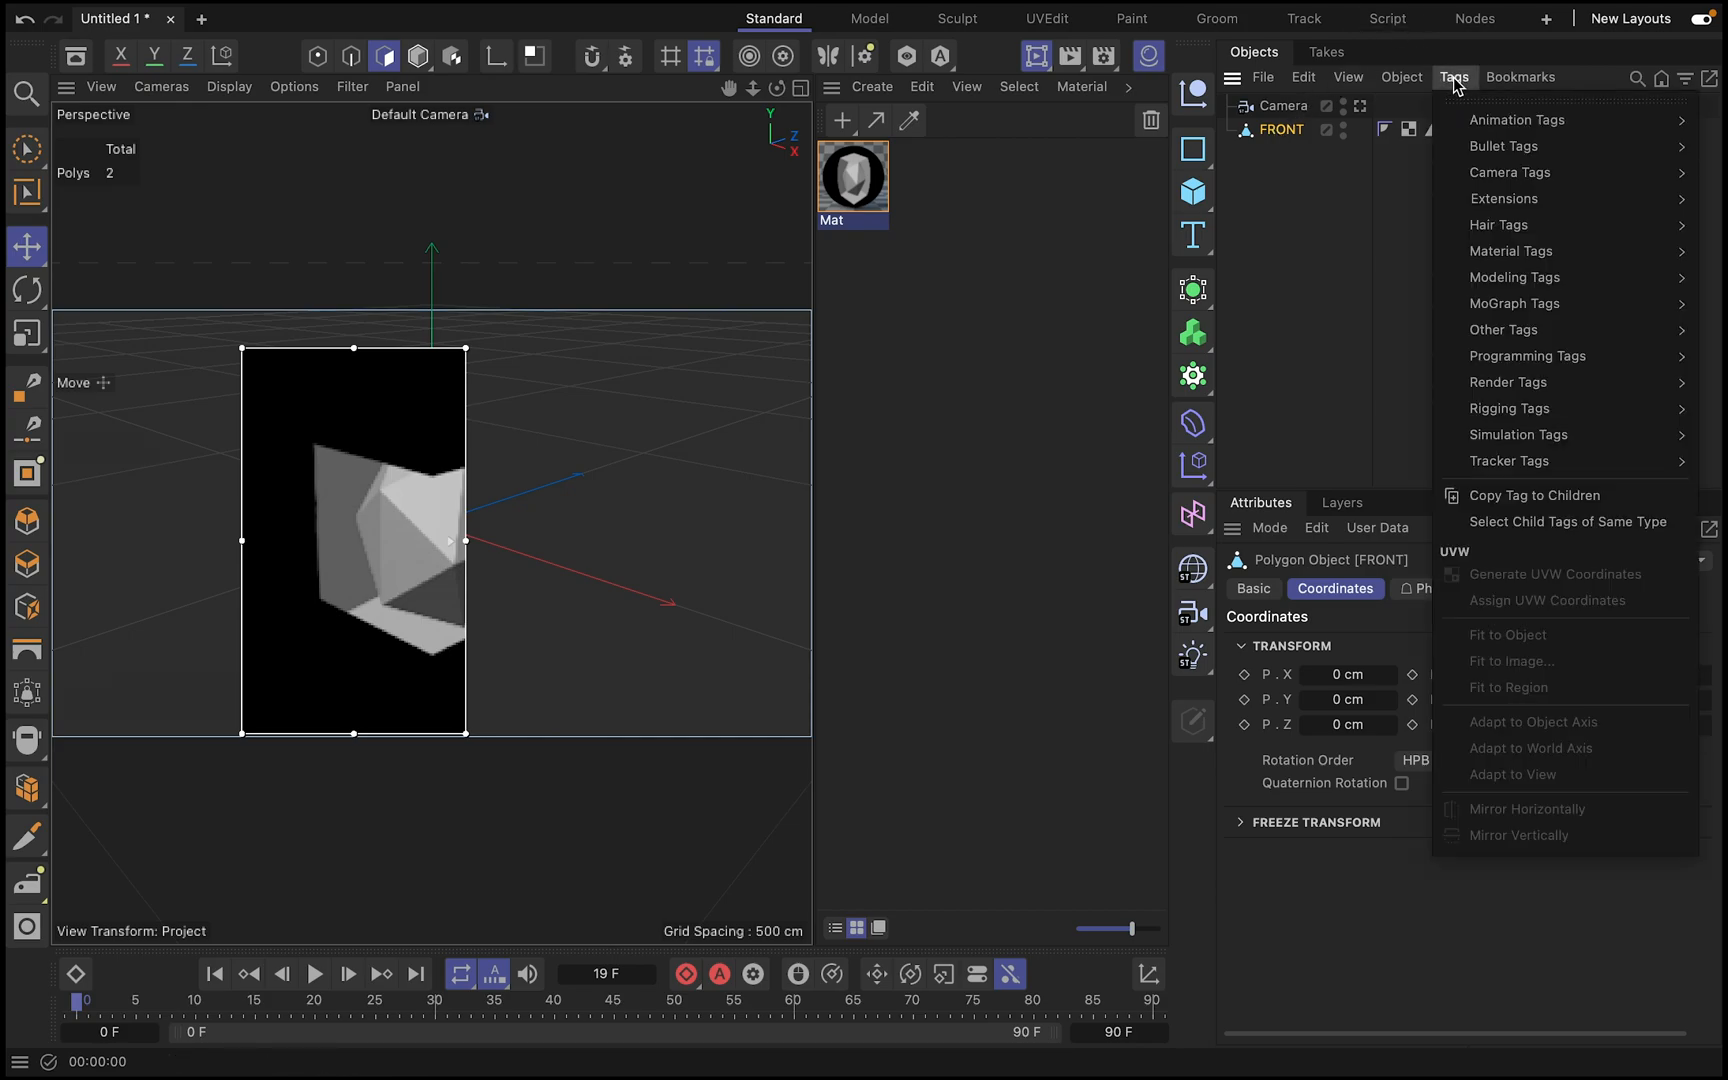
{"action": "mouse_move", "coordinate": [1516, 276]}
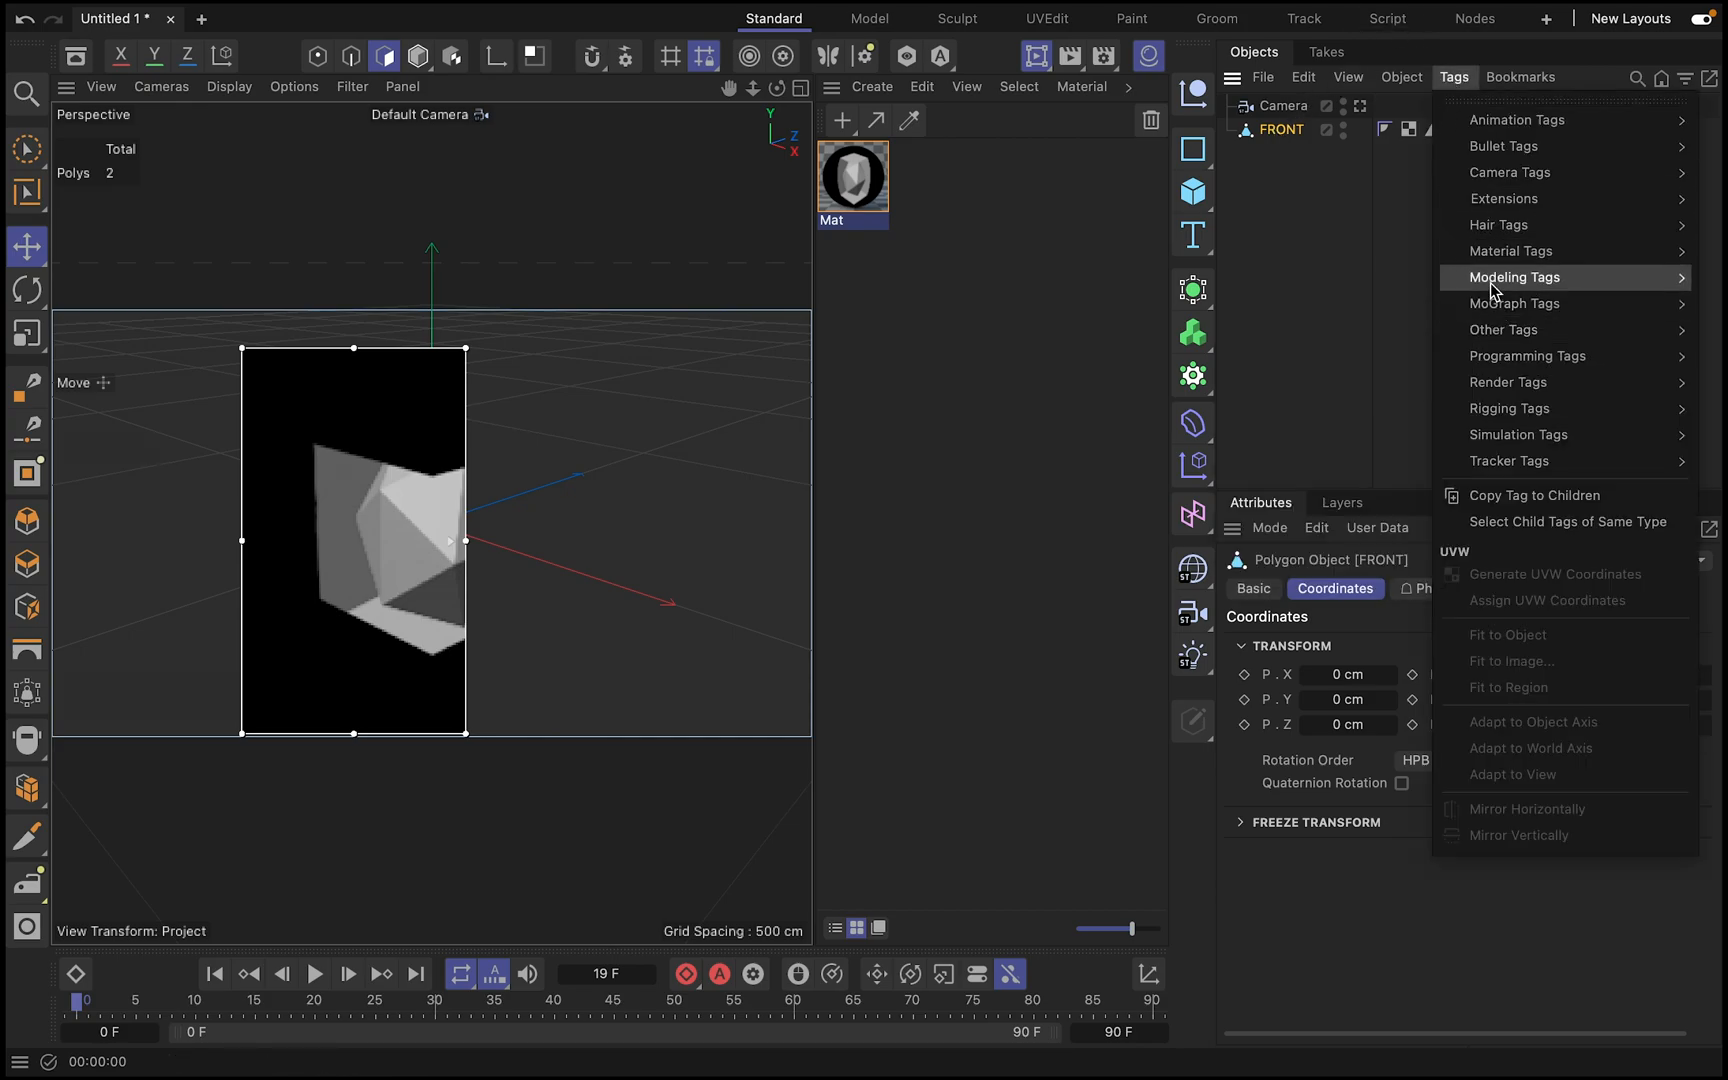
{"action": "mouse_move", "coordinate": [1510, 250]}
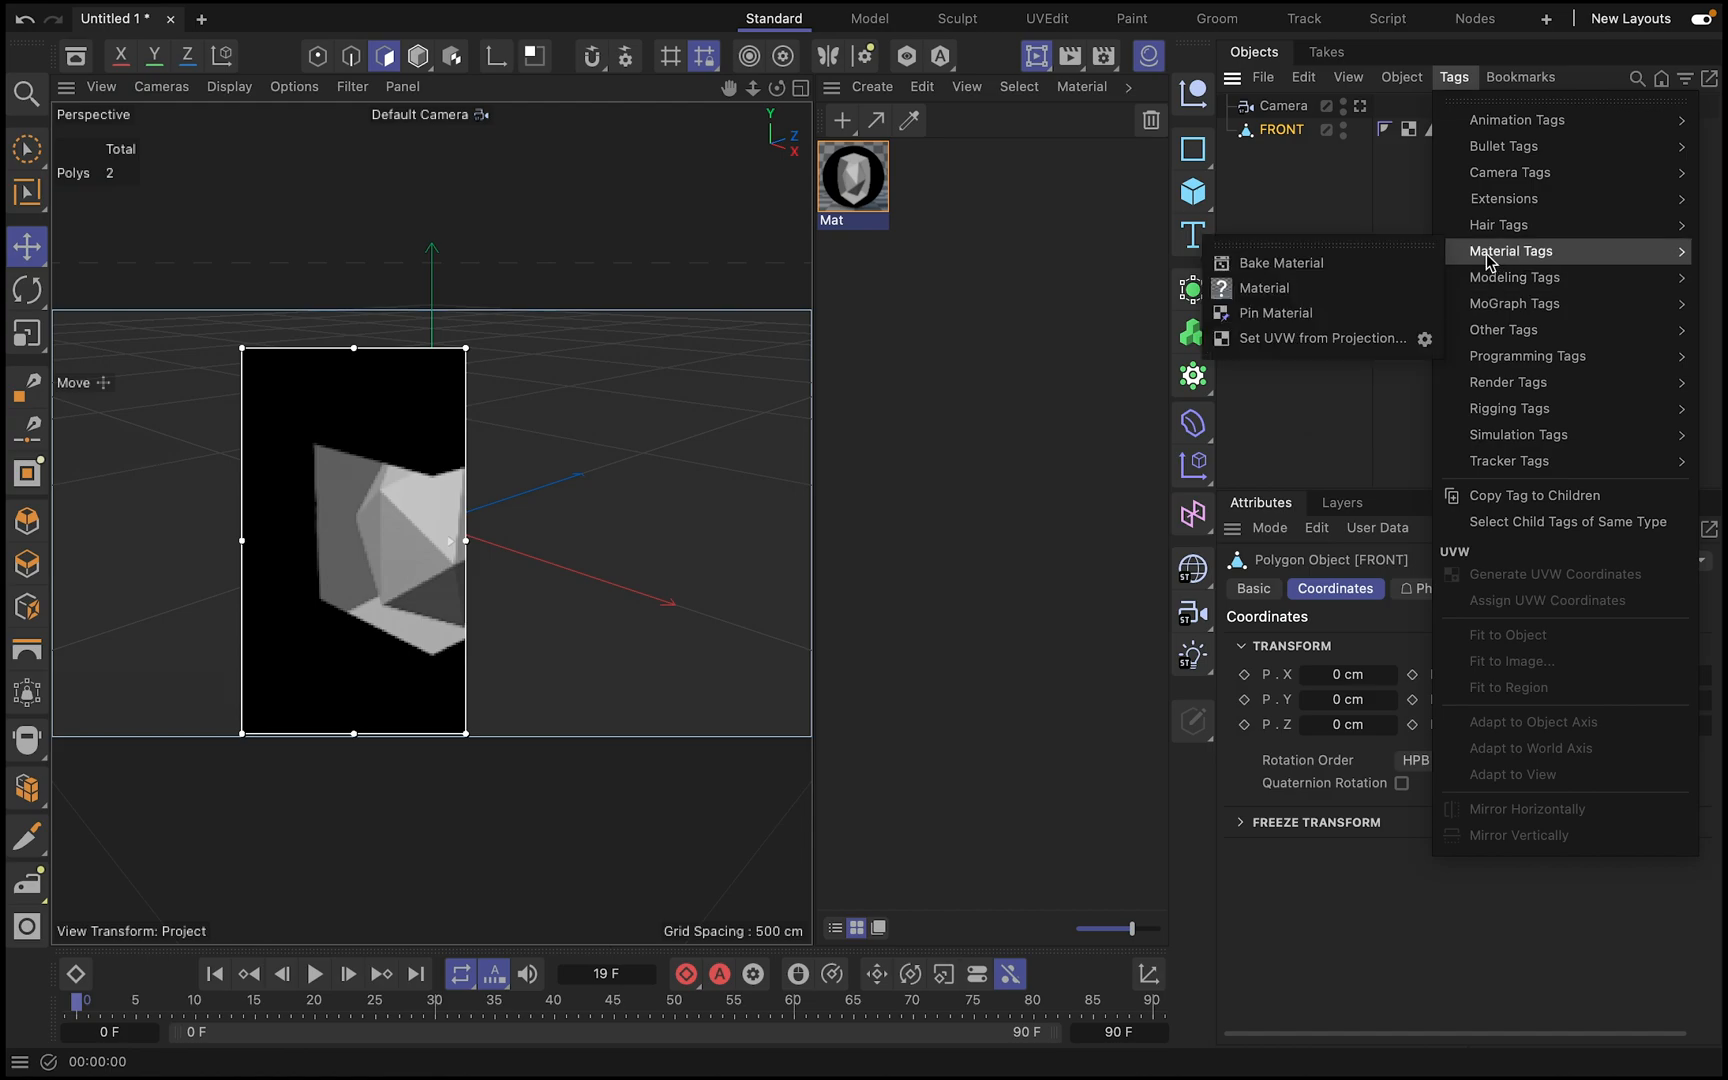
{"action": "mouse_move", "coordinate": [1374, 270]}
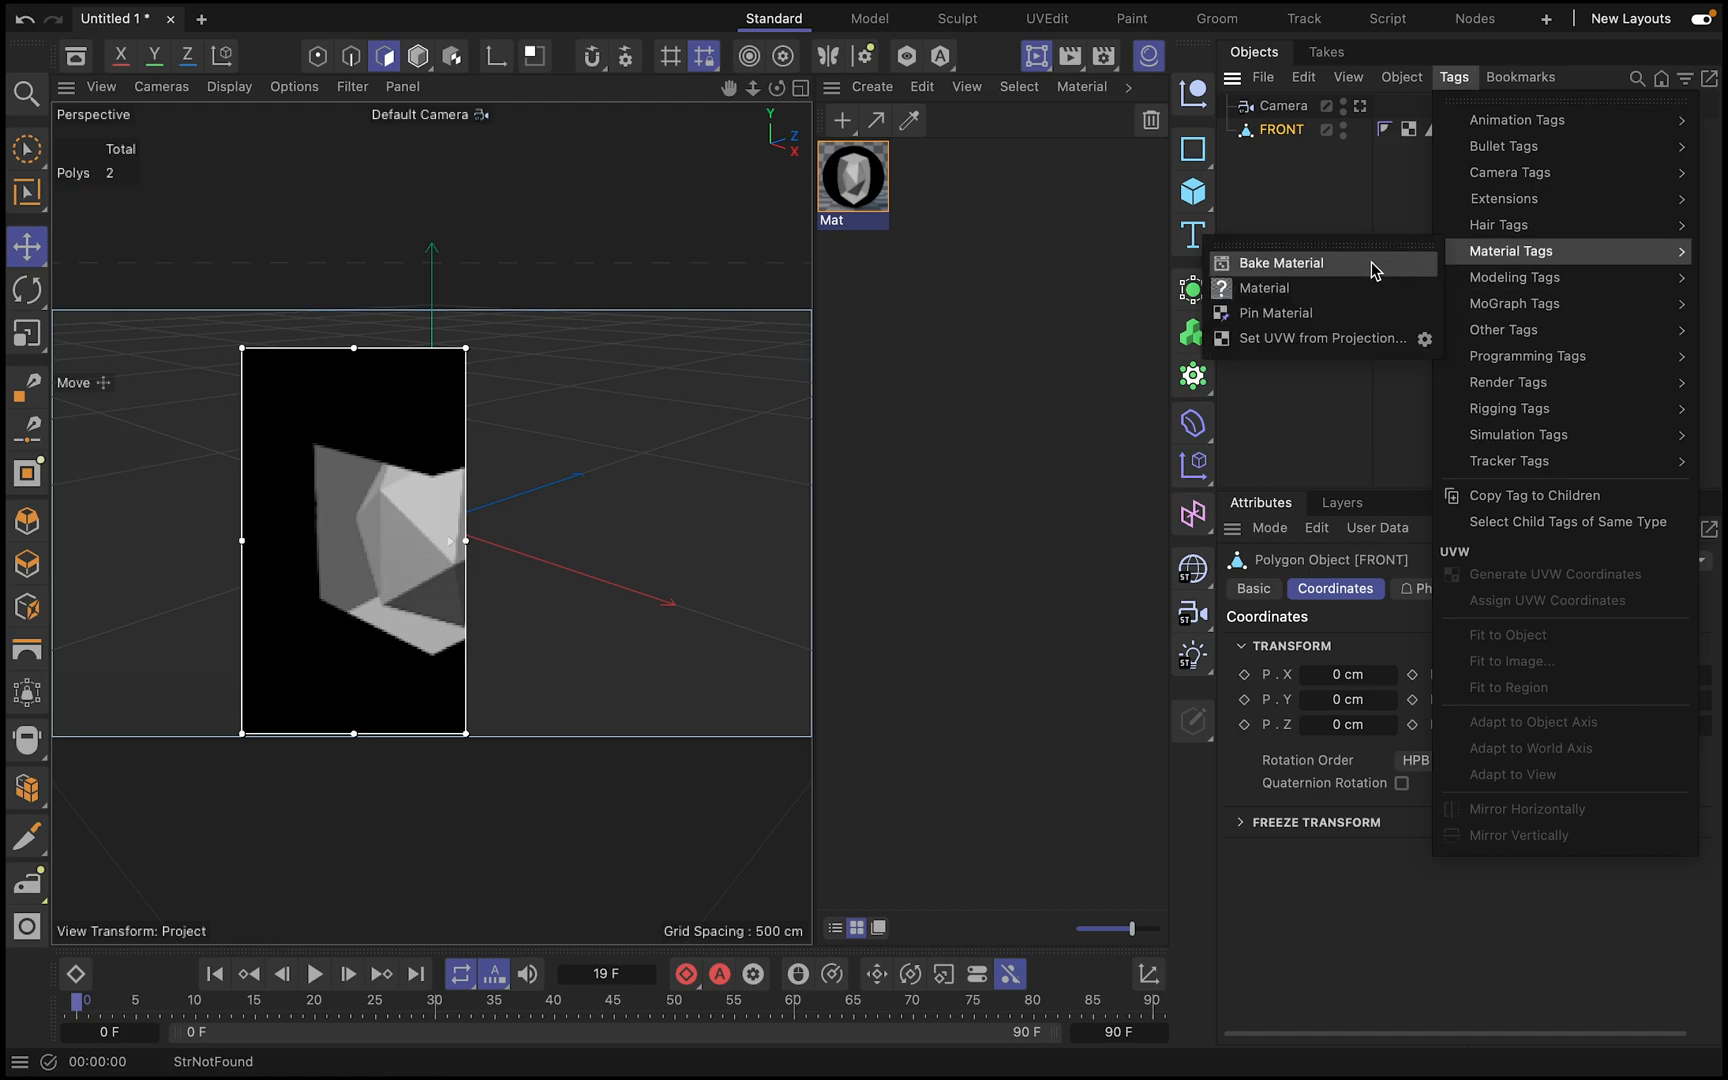
{"action": "mouse_move", "coordinate": [1272, 262]}
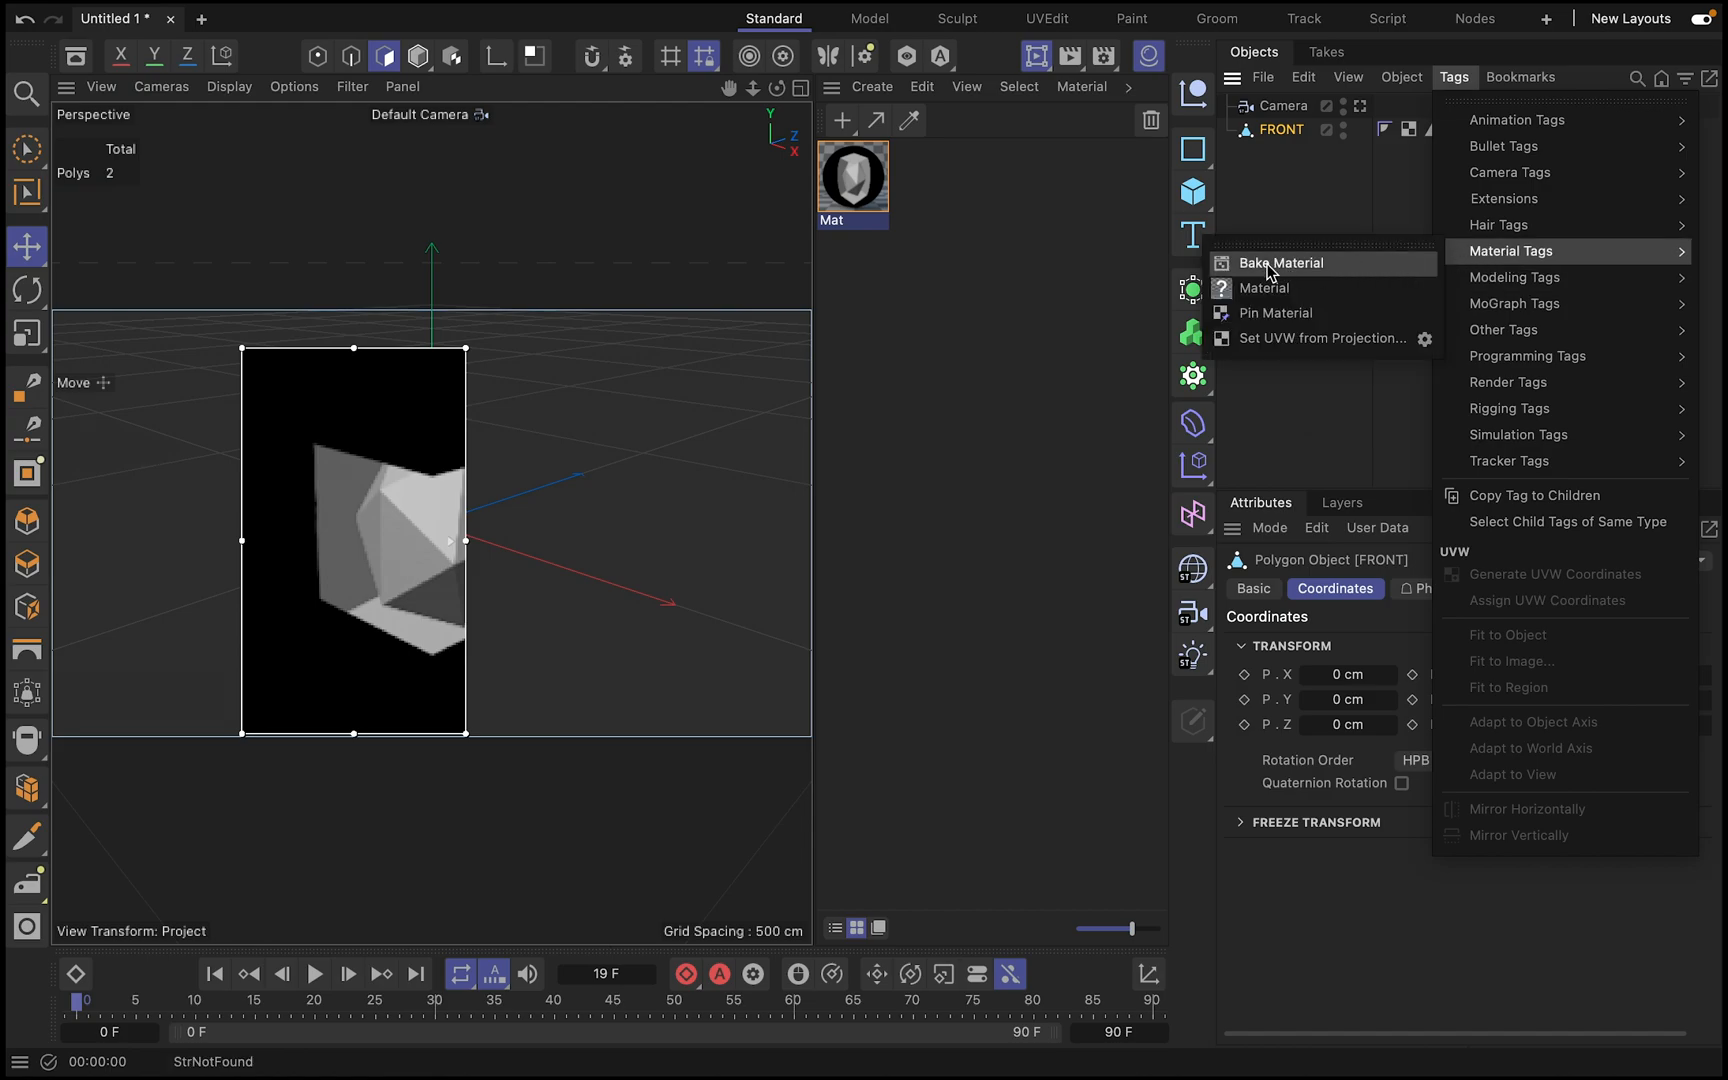
{"action": "left_click", "coordinate": [1280, 262]}
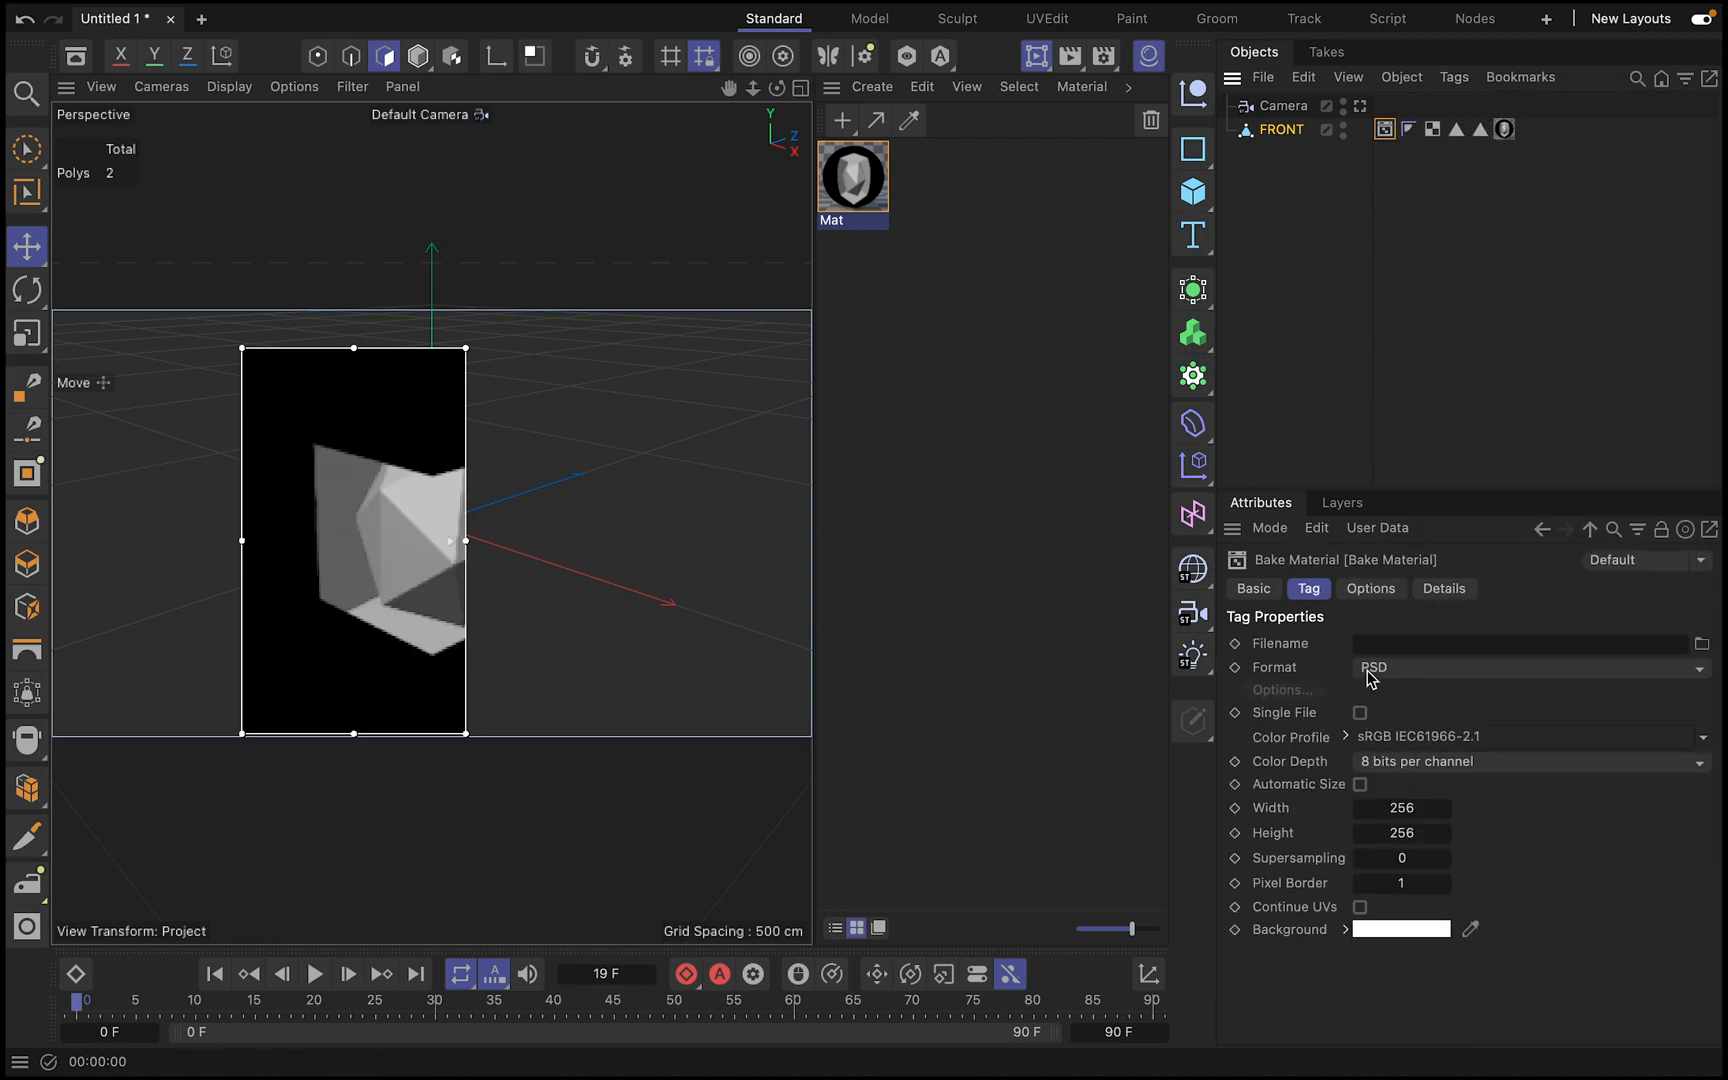
- Set the bake output format to MP4 with a 2000 by 2000 size
{"action": "left_click", "coordinate": [1532, 666]}
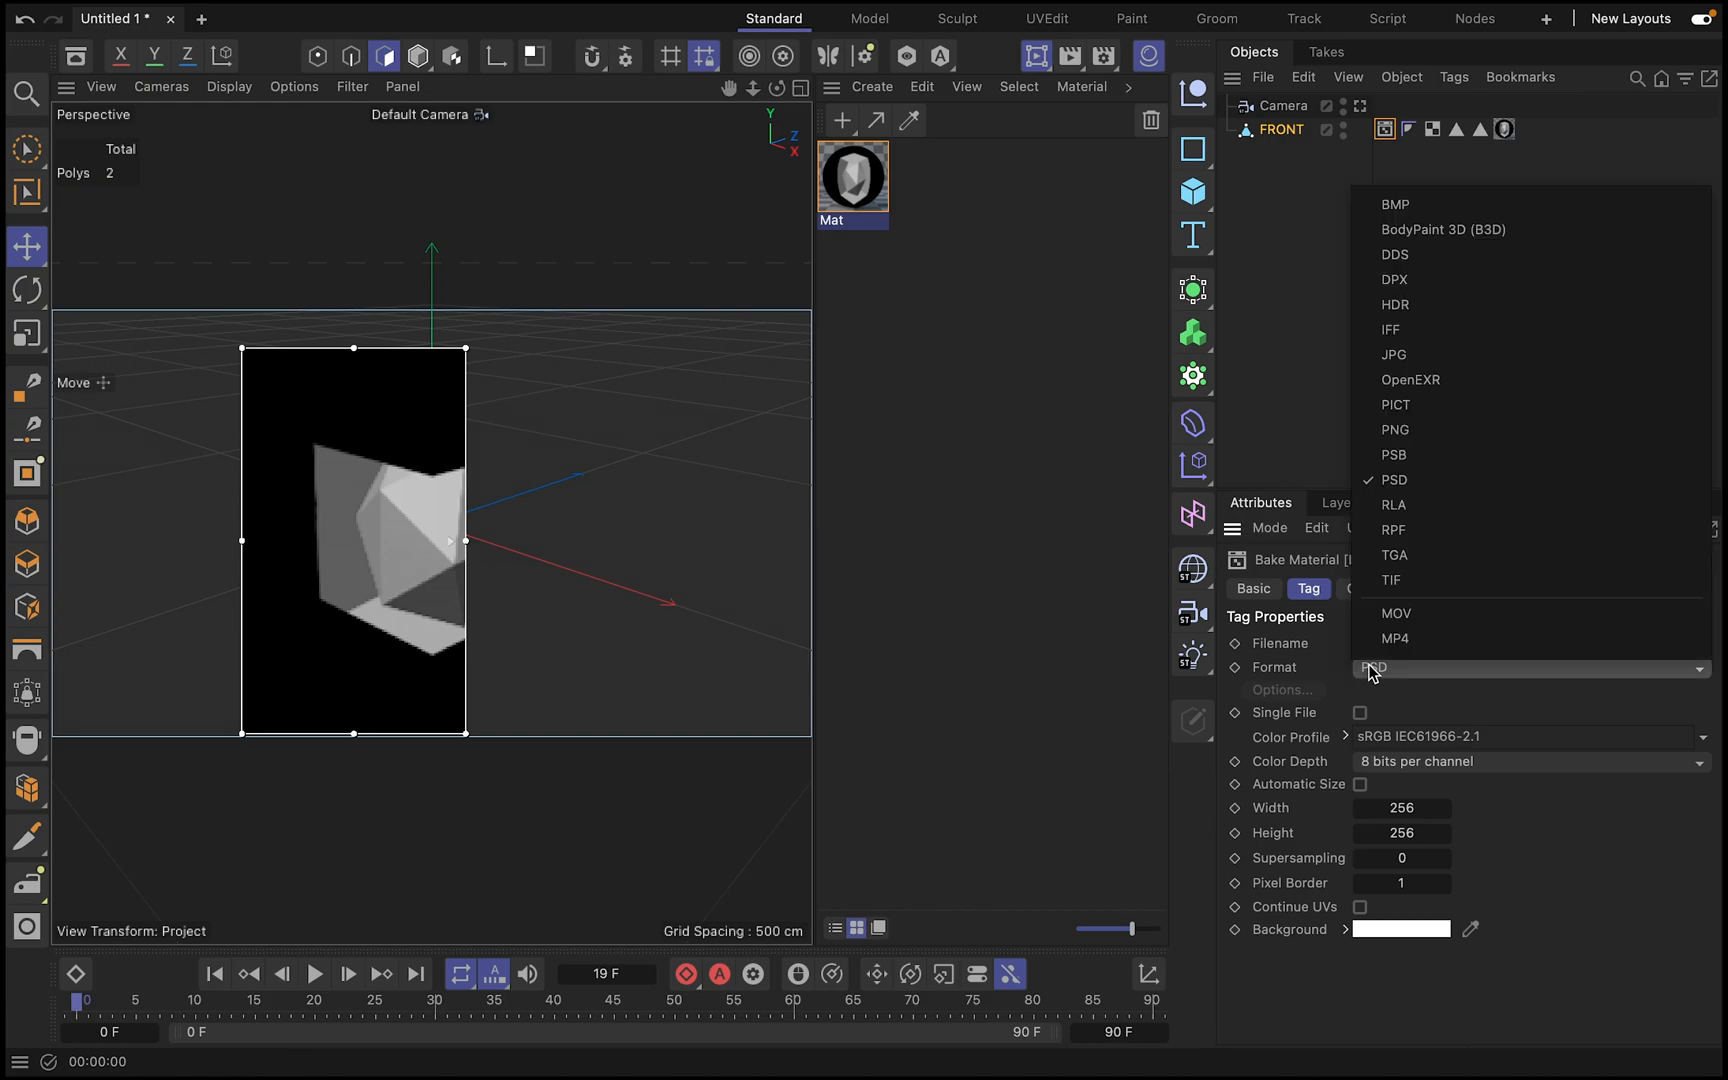
{"action": "mouse_move", "coordinate": [1396, 640]}
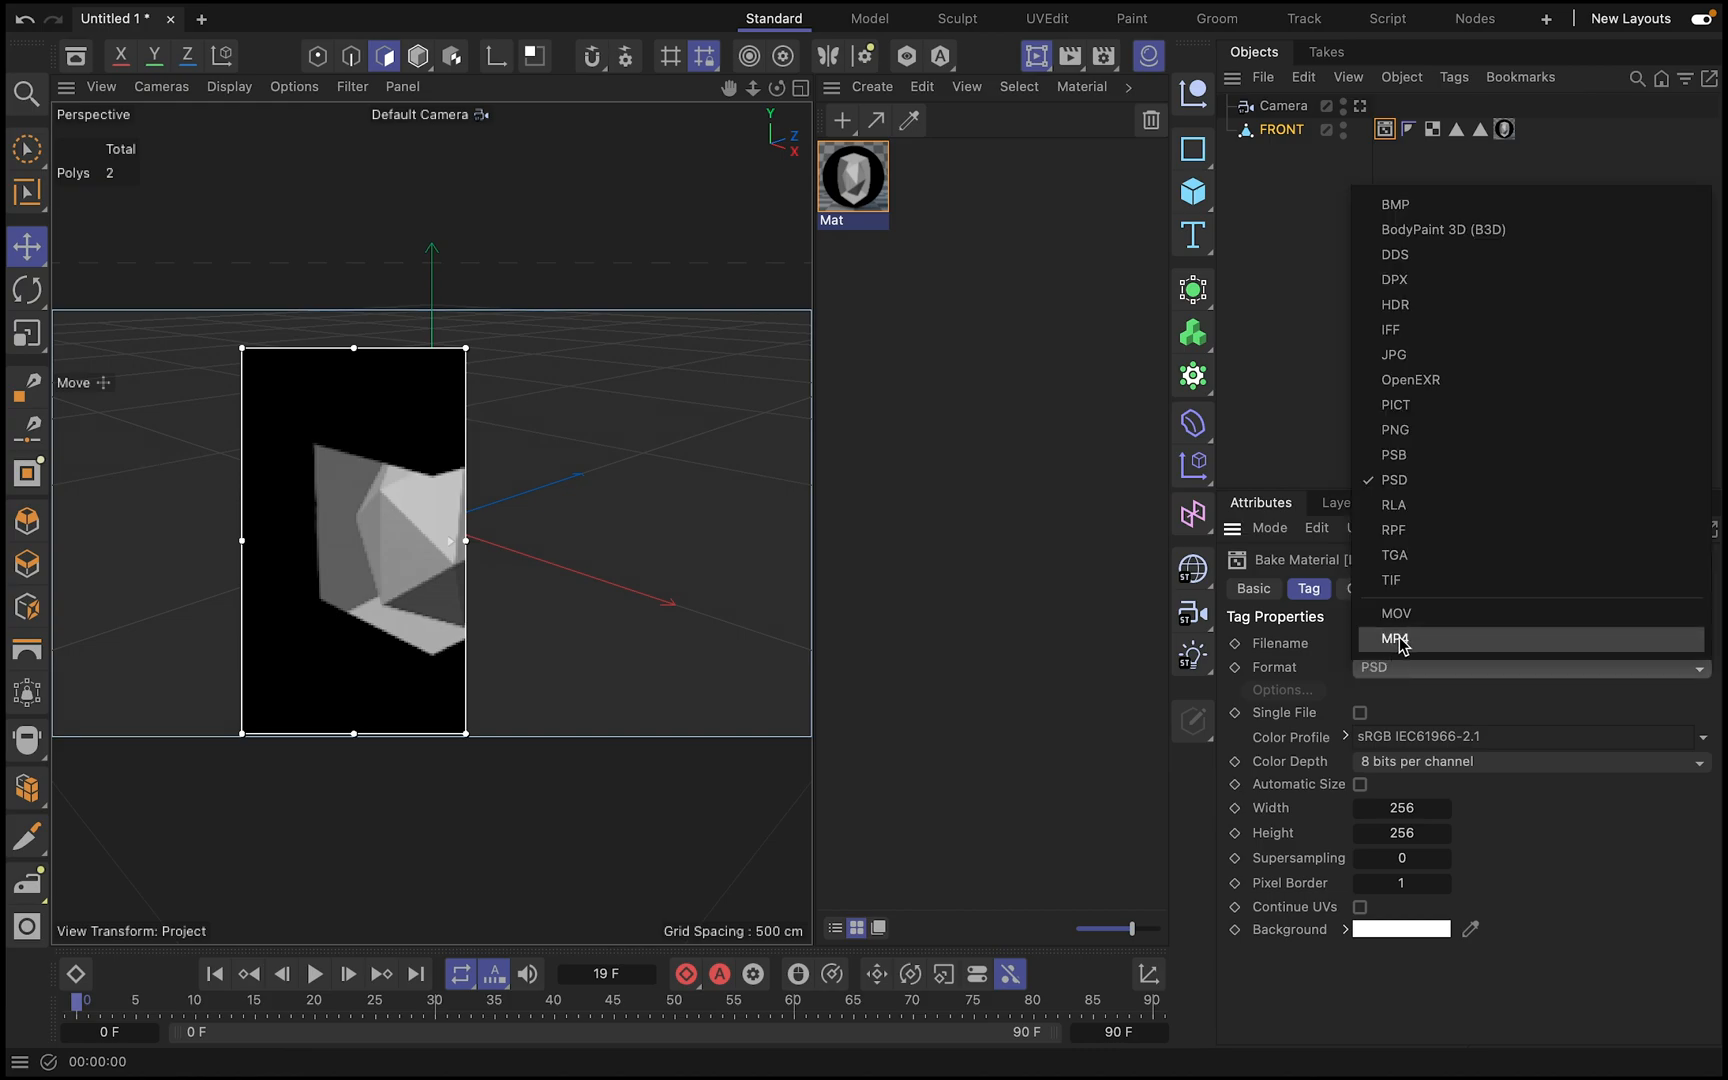
{"action": "left_click", "coordinate": [1396, 640]}
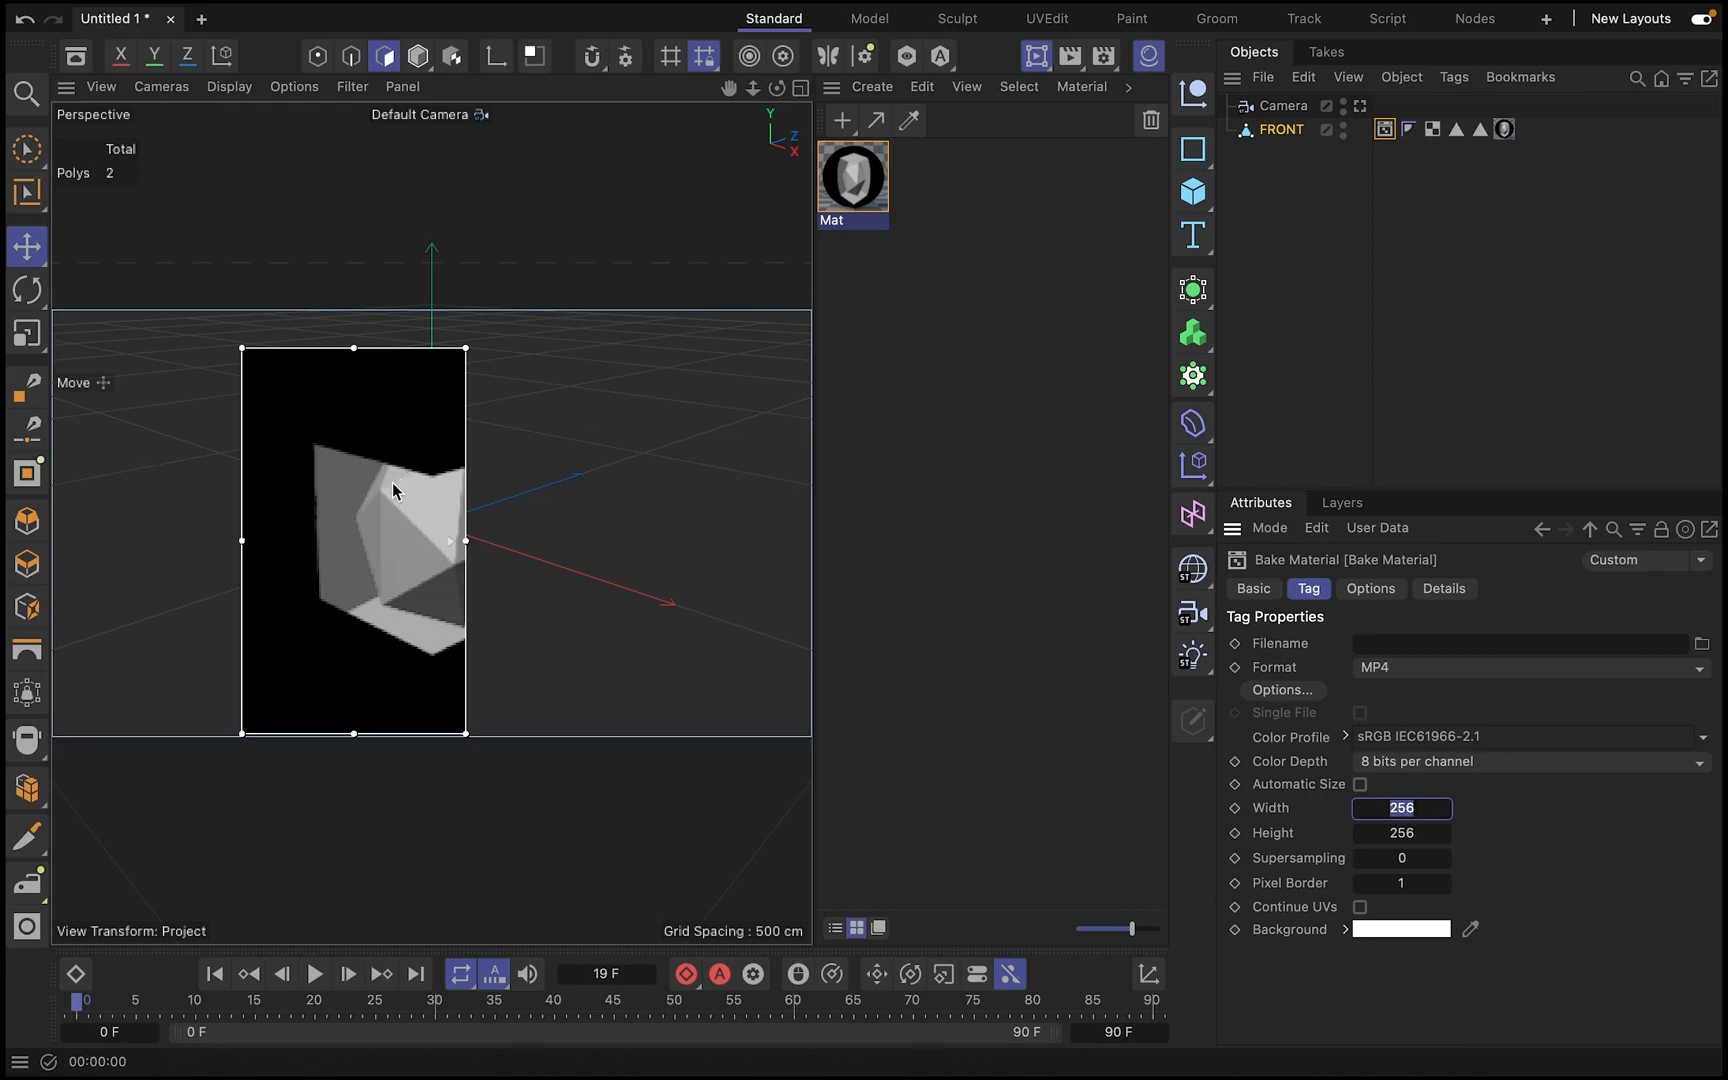
{"action": "left_click", "coordinate": [1400, 808]}
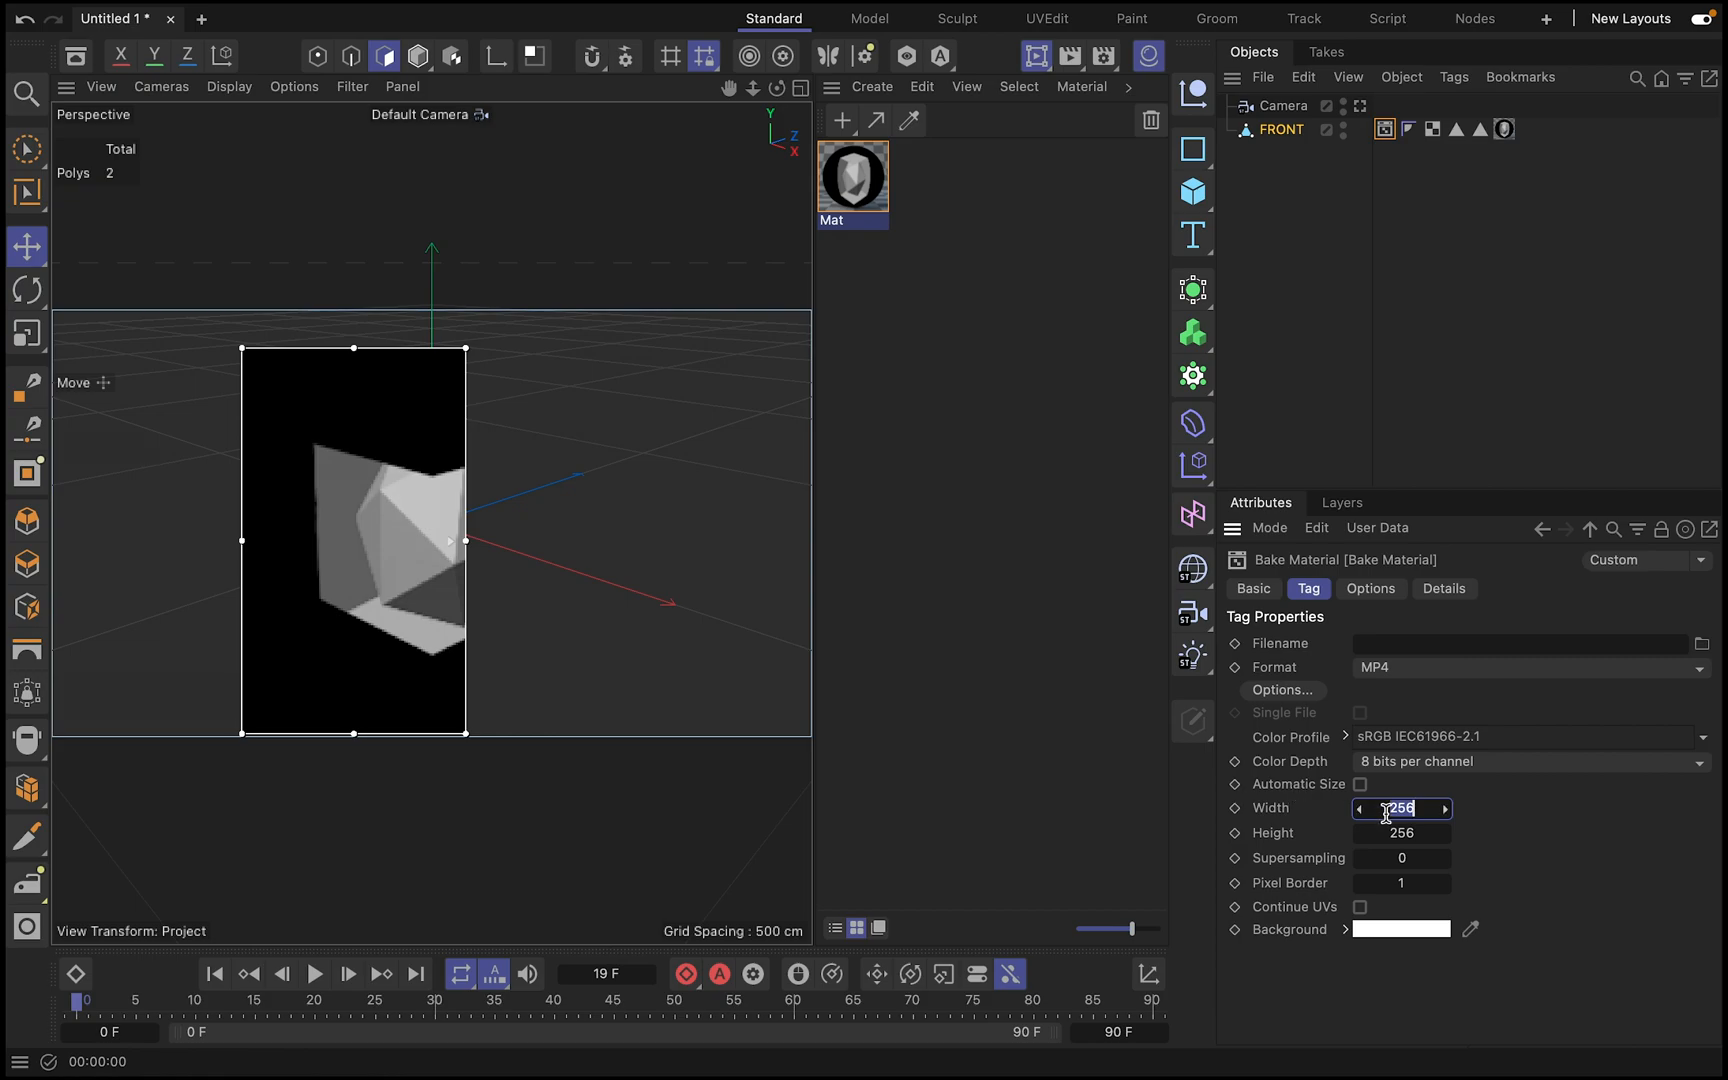
{"action": "type", "text": "2000"}
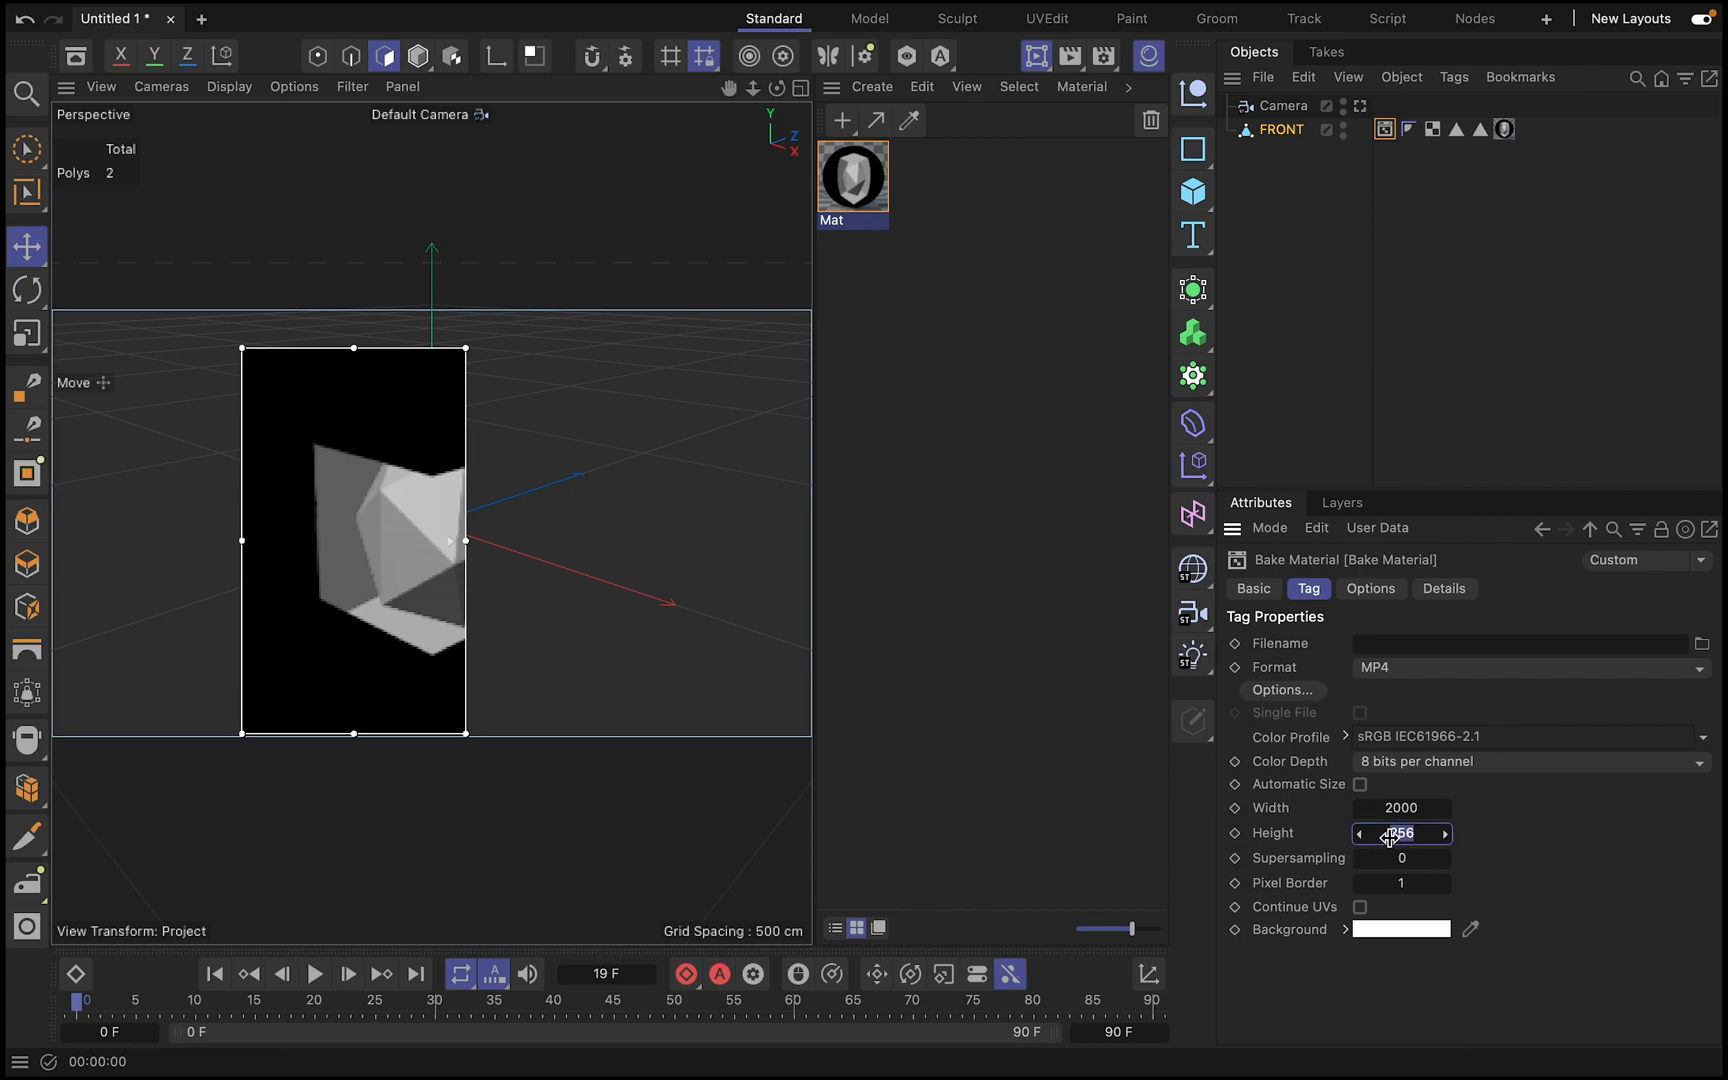
{"action": "type", "text": "2000"}
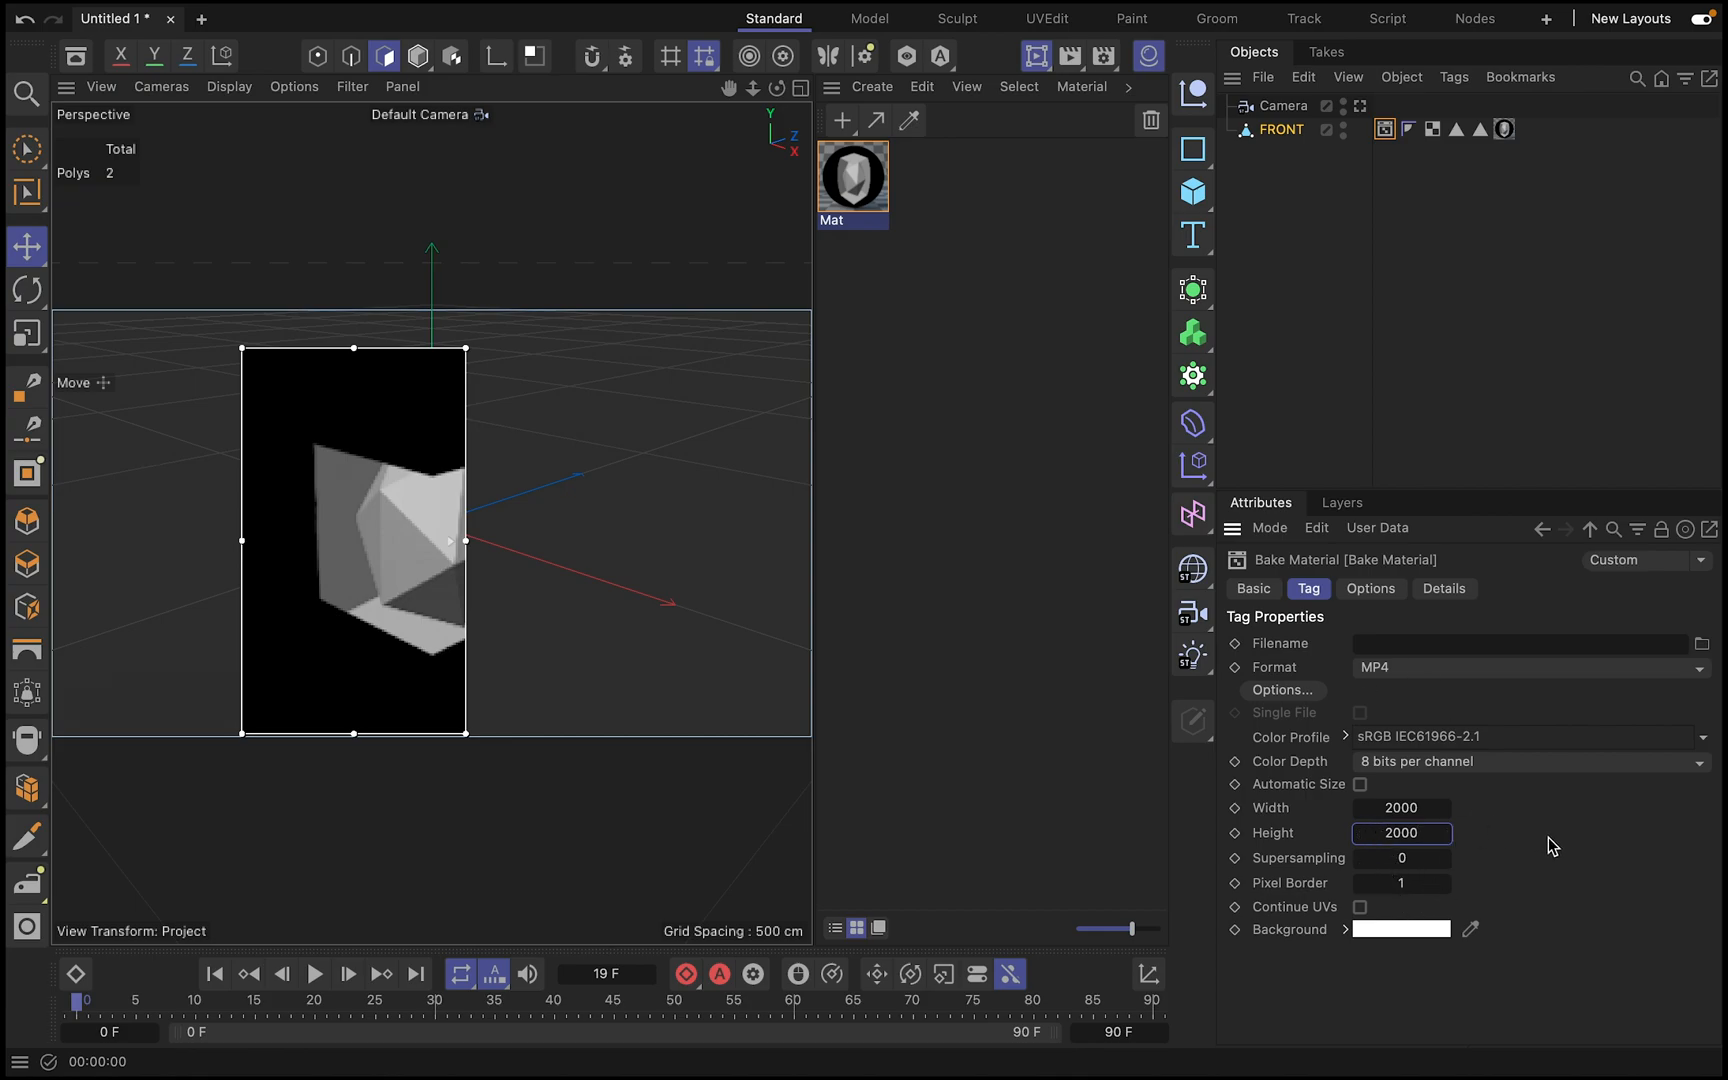
- Bake only the Luminance channel using Cubic automatic UVs
{"action": "left_click", "coordinate": [1370, 588]}
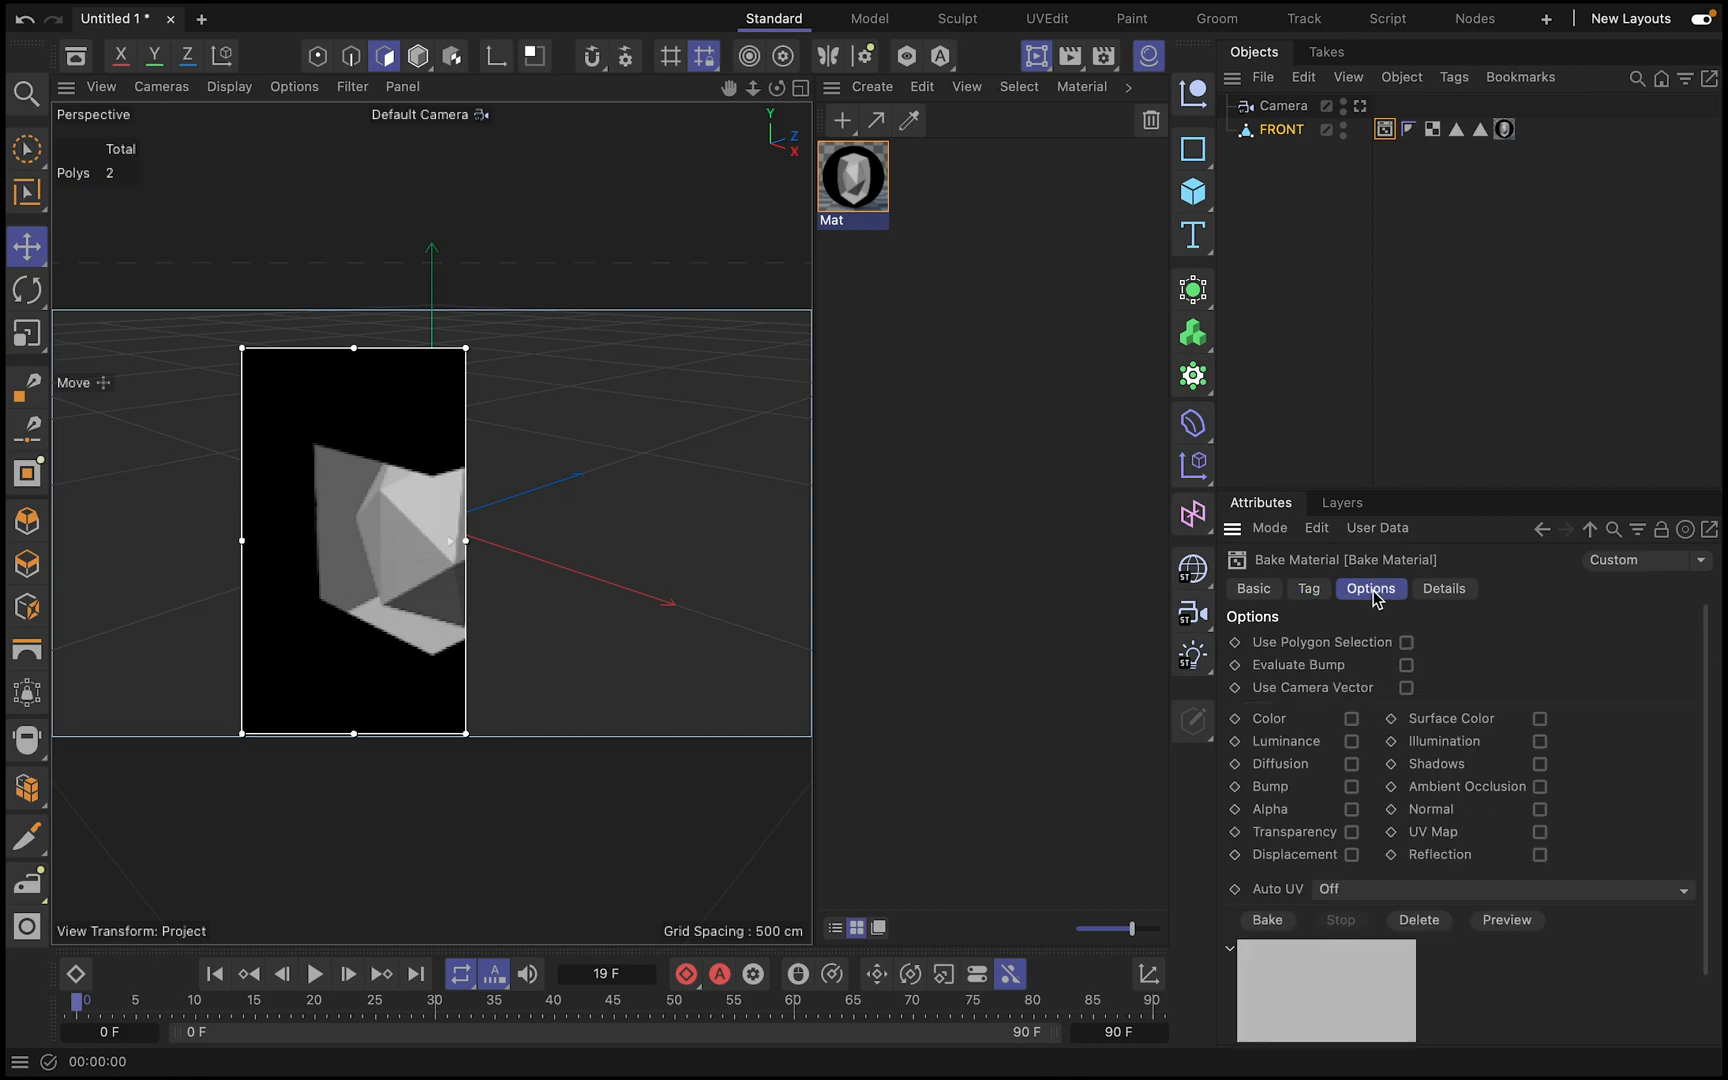
{"action": "mouse_move", "coordinate": [1342, 754]}
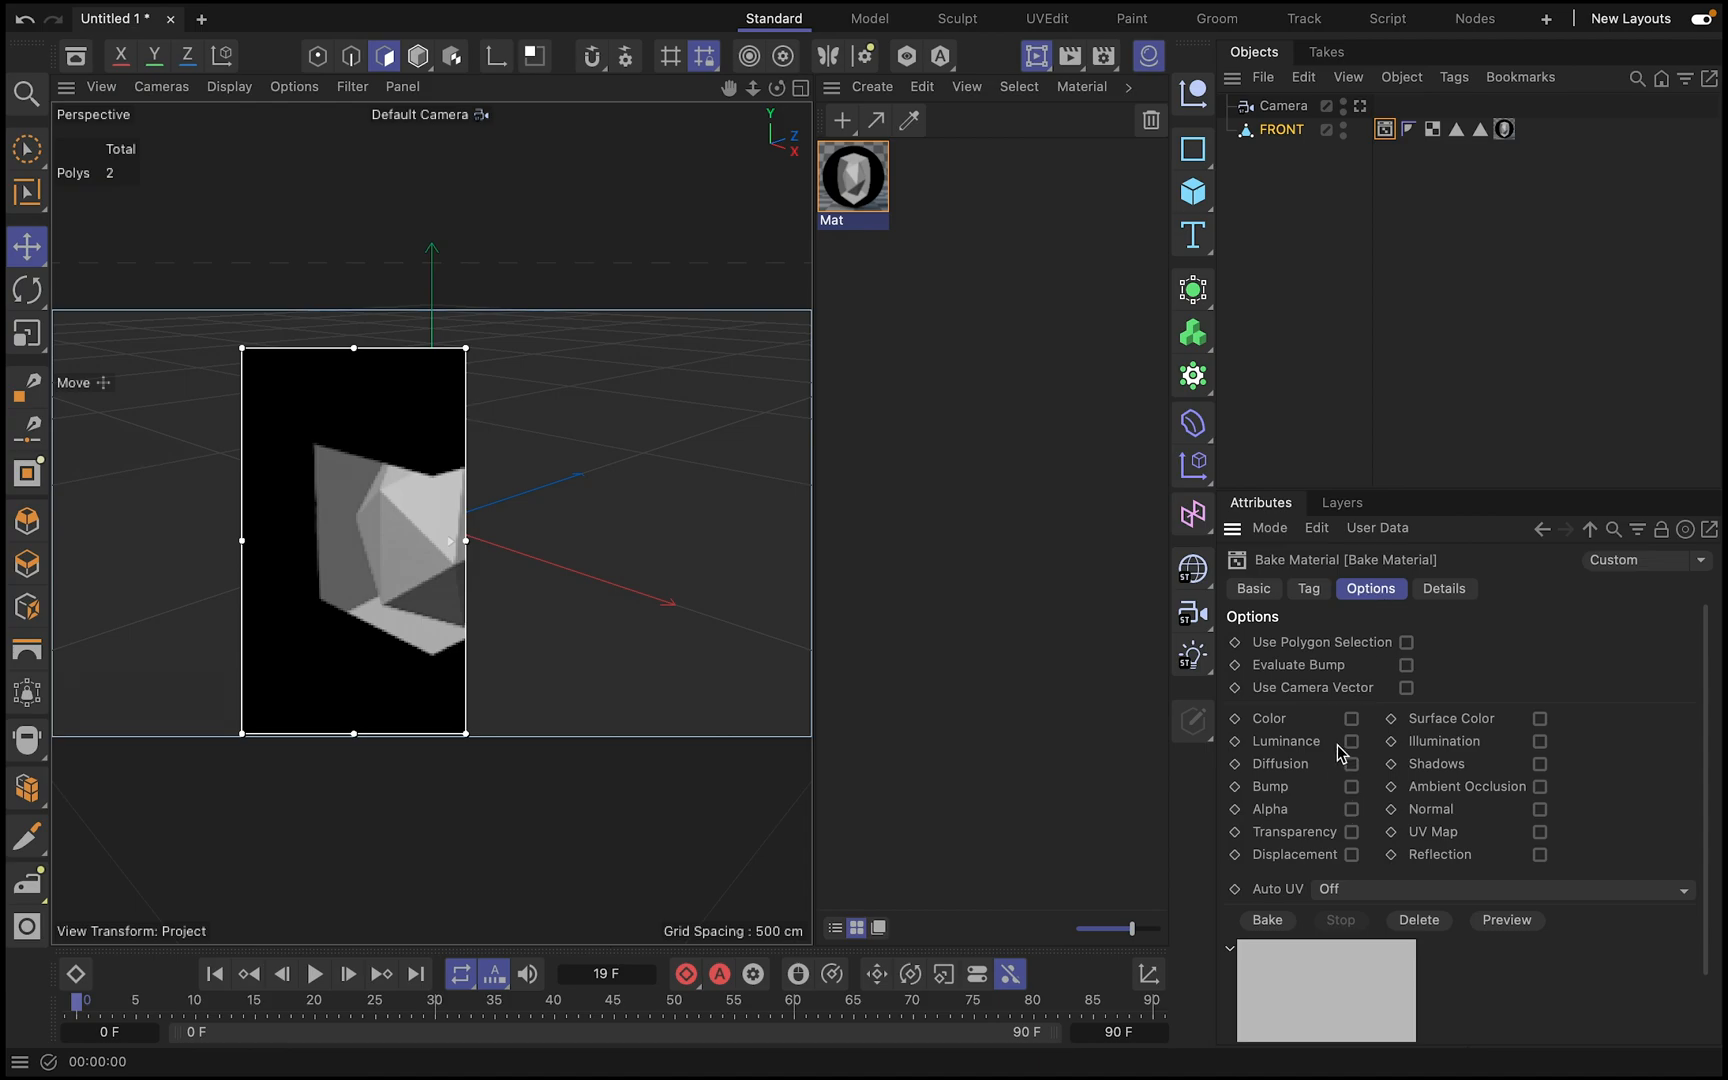
{"action": "left_click", "coordinate": [1350, 740]}
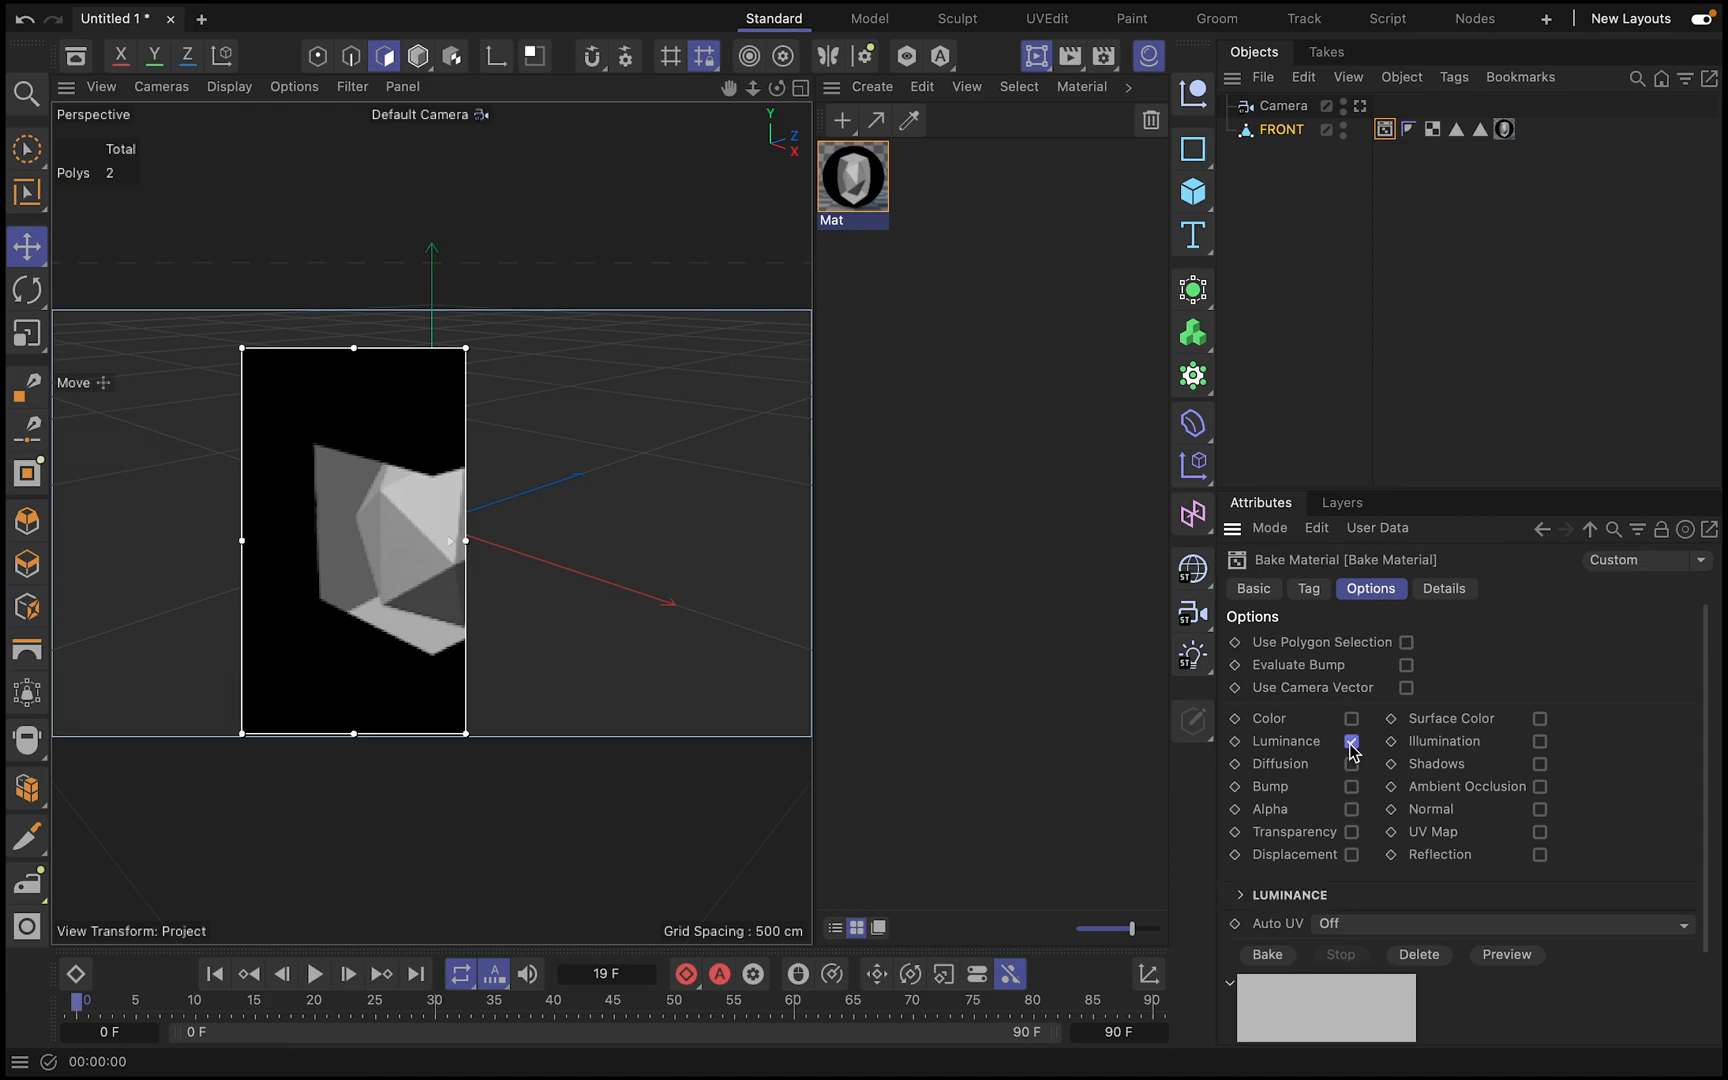
{"action": "left_click", "coordinate": [1350, 740]}
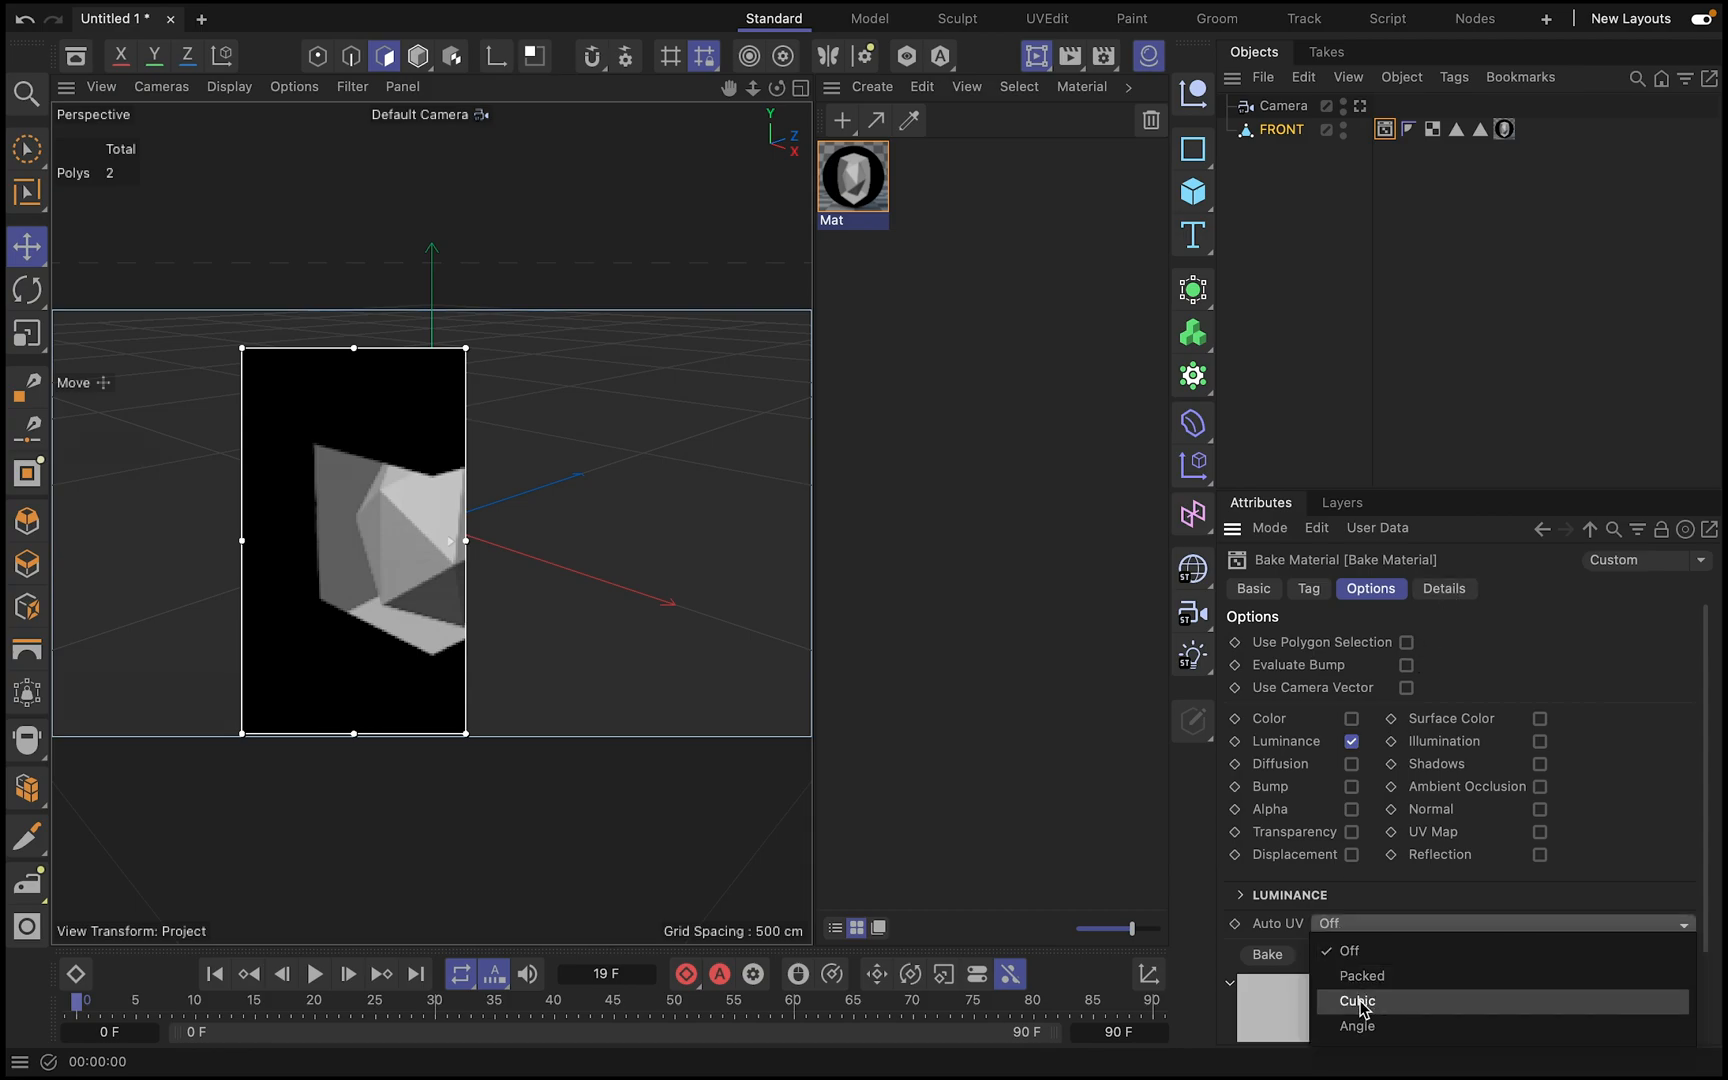
{"action": "left_click", "coordinate": [1356, 1000]}
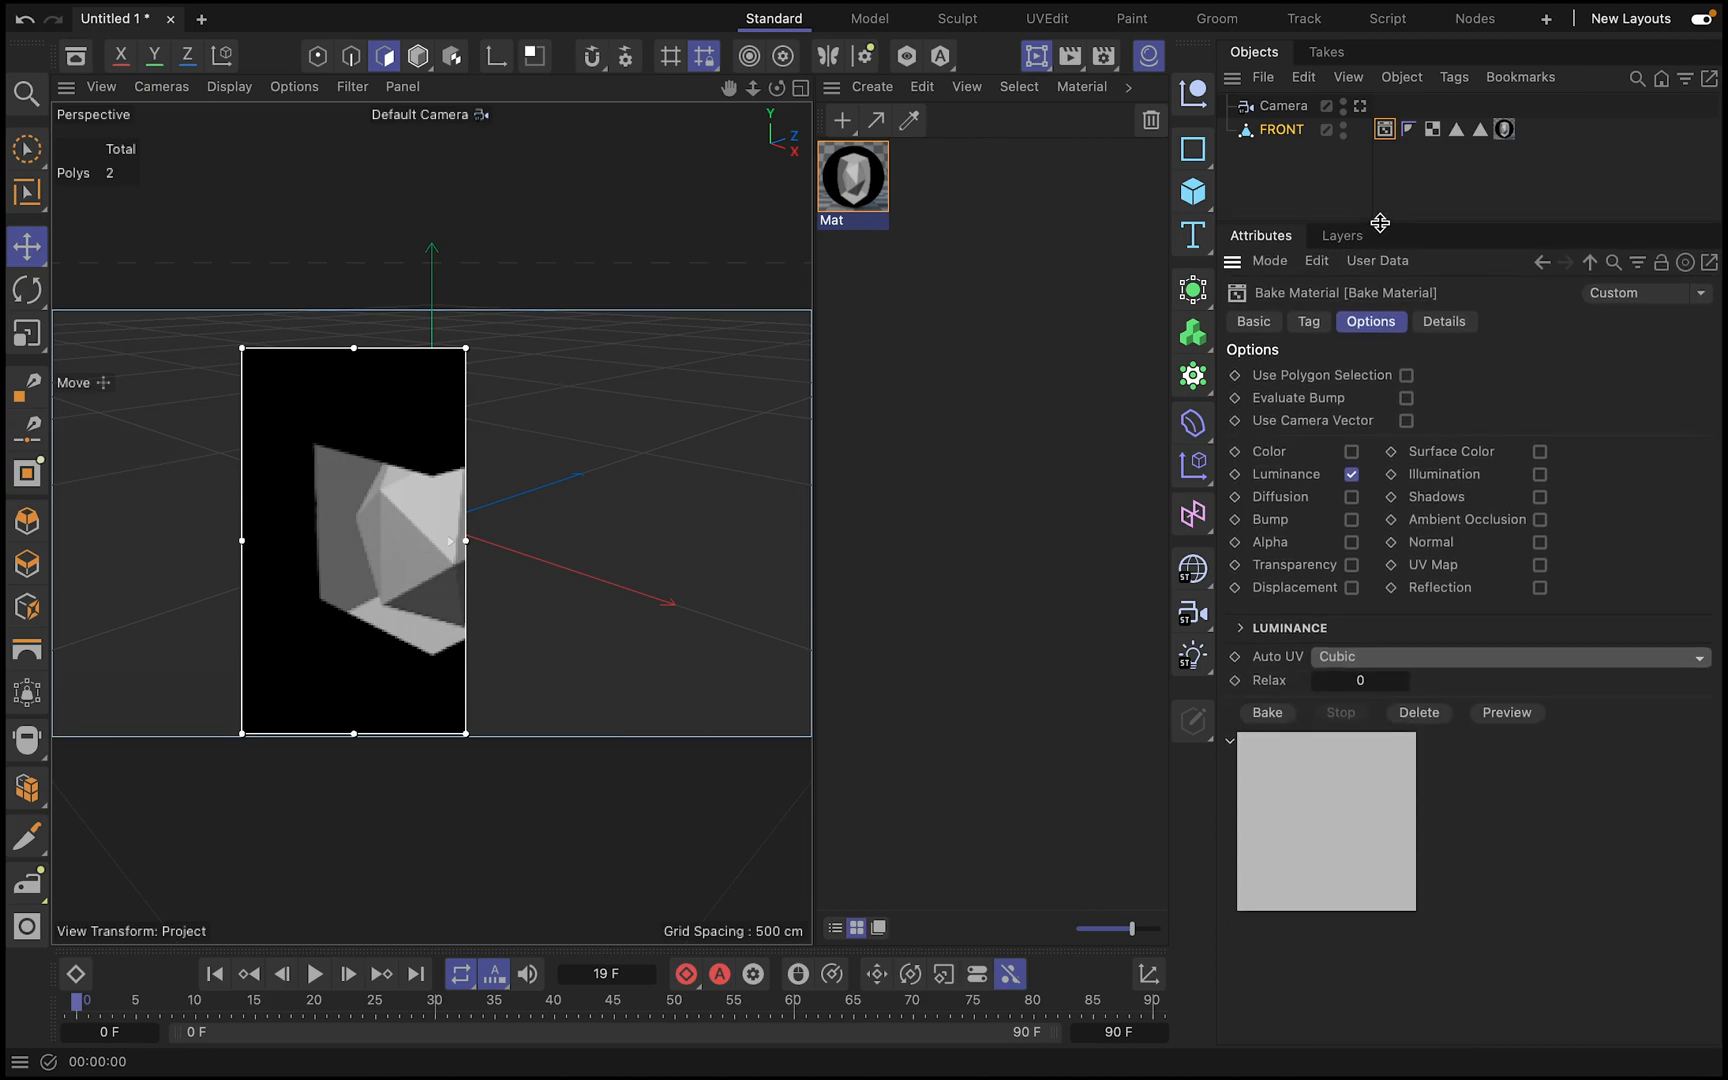
- Set the bake timing details to frames 1 to 90 and adjust the frame rate
{"action": "left_click", "coordinate": [1442, 322]}
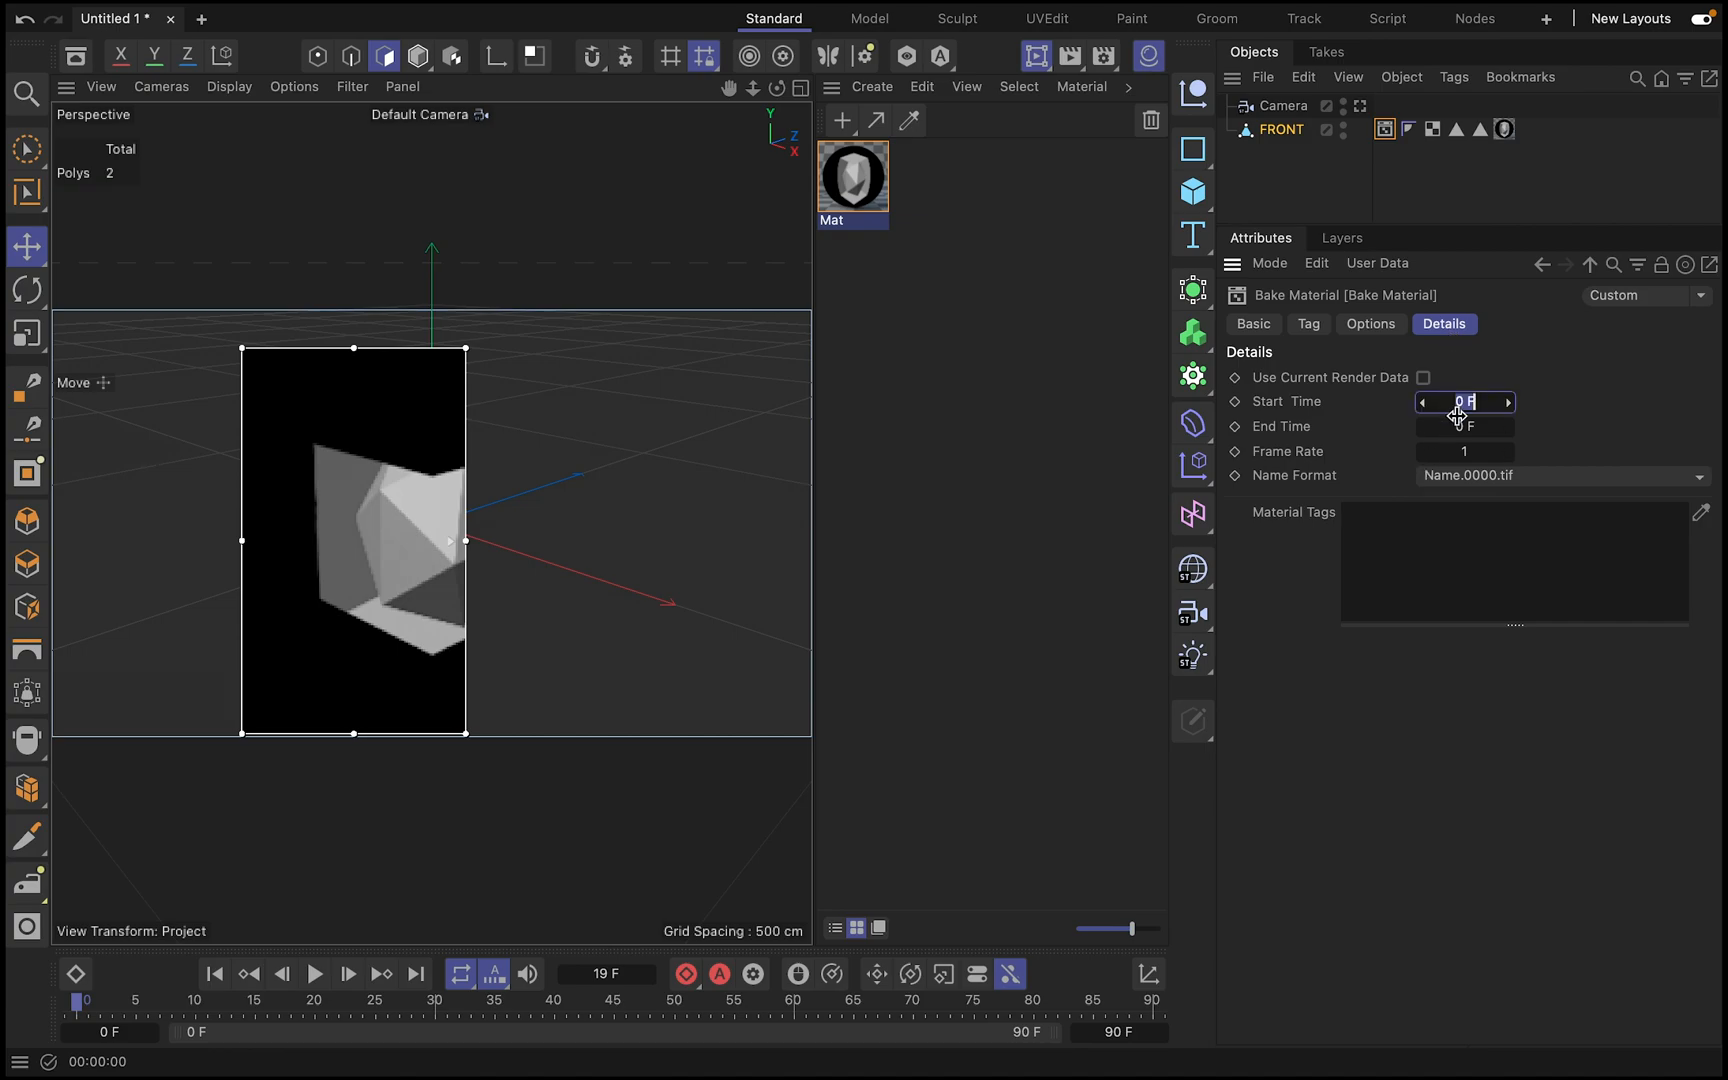
{"action": "type", "text": "12"}
{"action": "left_click", "coordinate": [1464, 426]}
{"action": "type", "text": "90"}
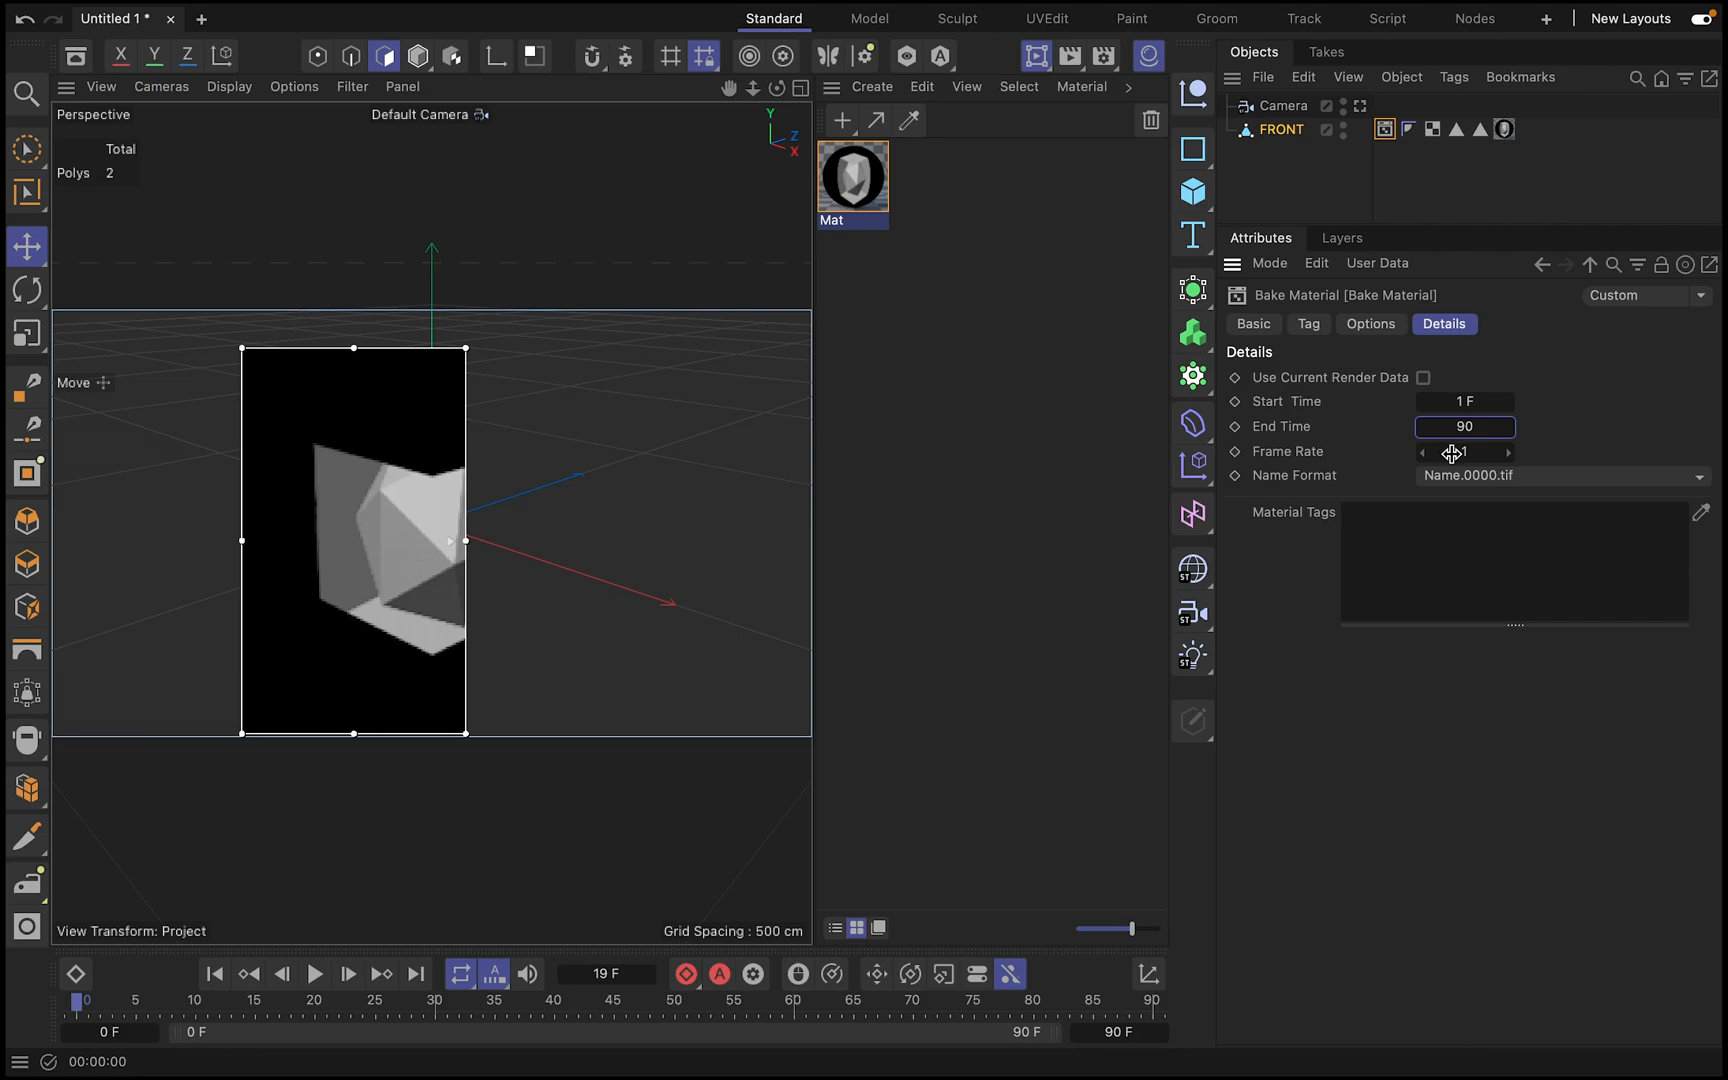
{"action": "left_click", "coordinate": [1464, 450]}
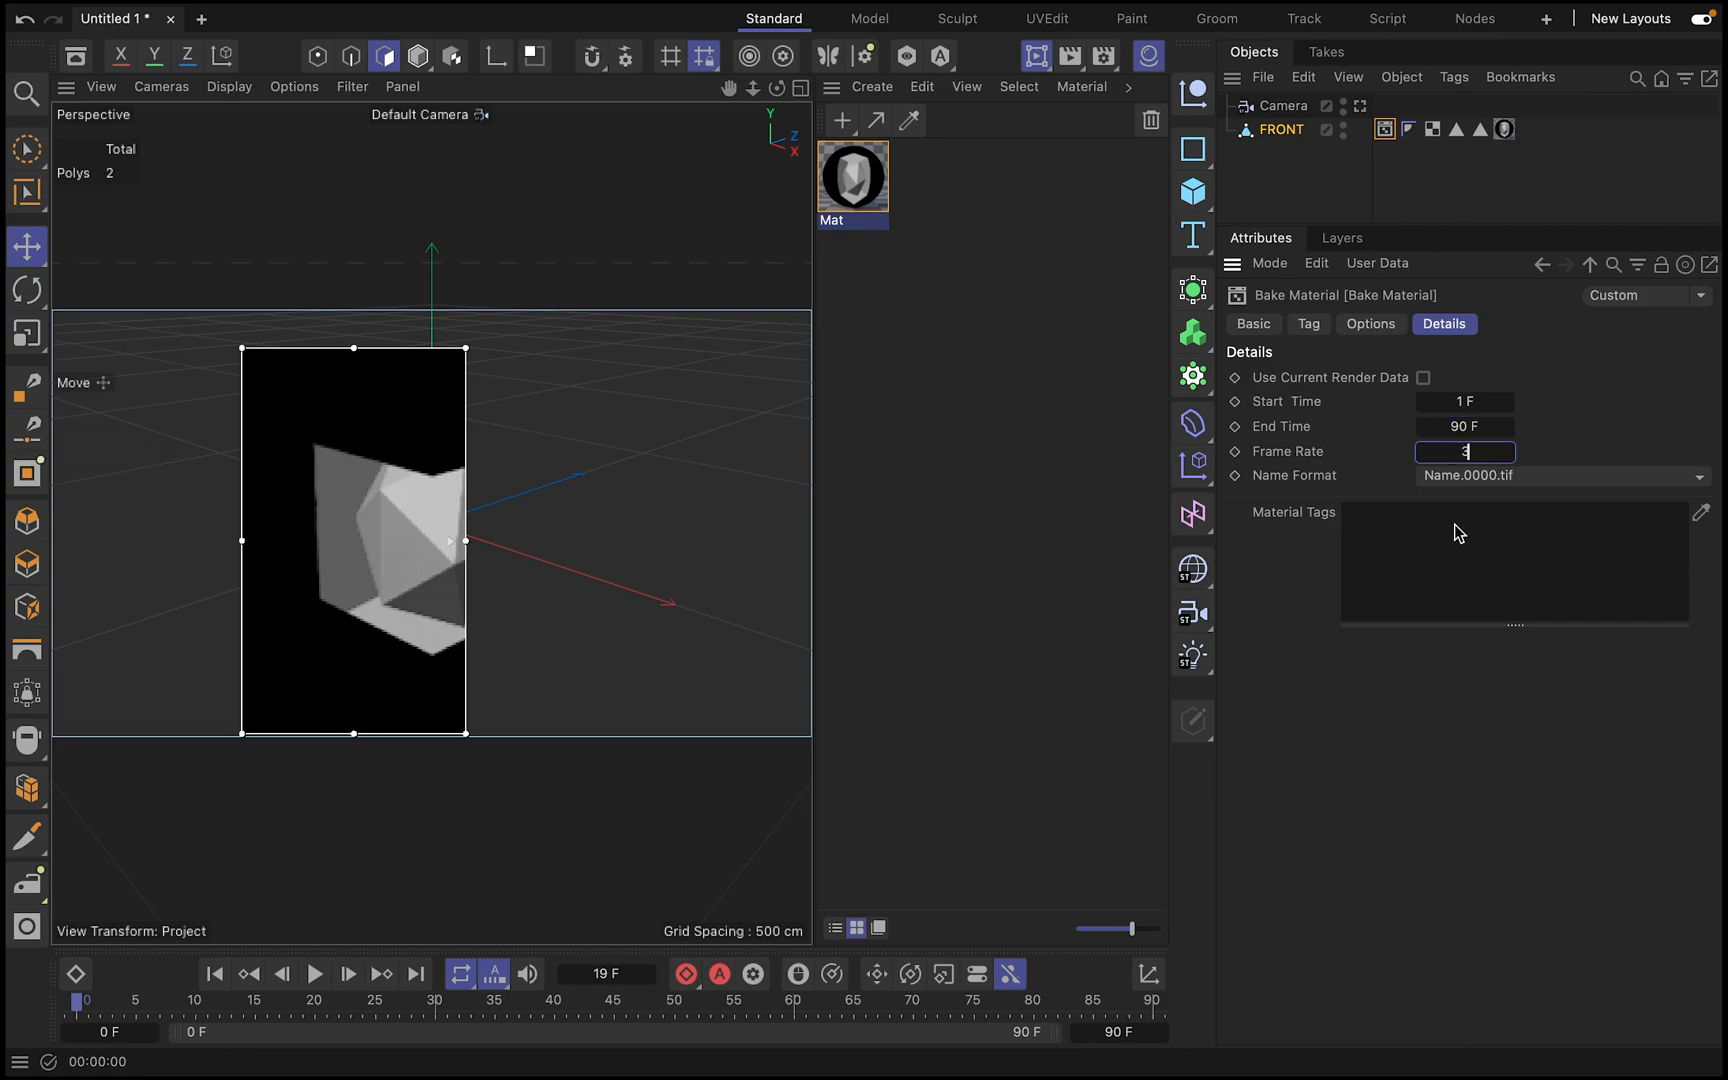
{"action": "type", "text": "0"}
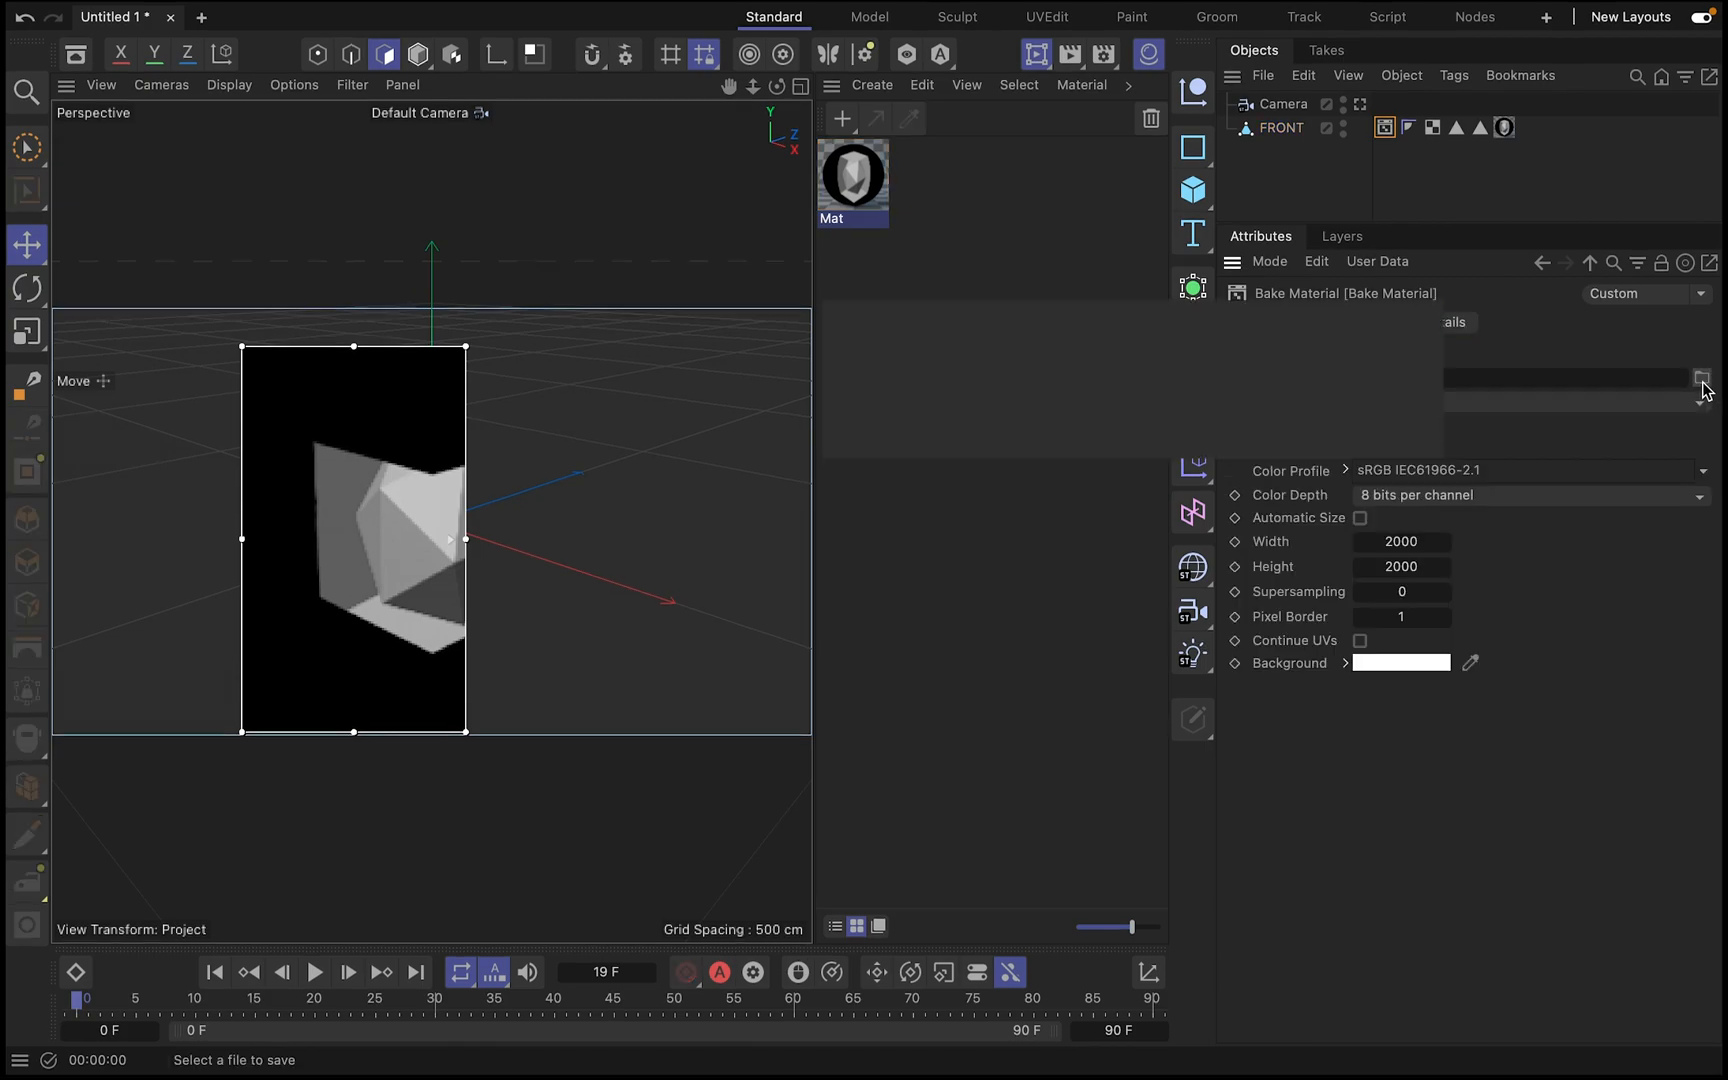
- Choose the Desktop as the save location for the baked video file
{"action": "left_click", "coordinate": [1702, 380]}
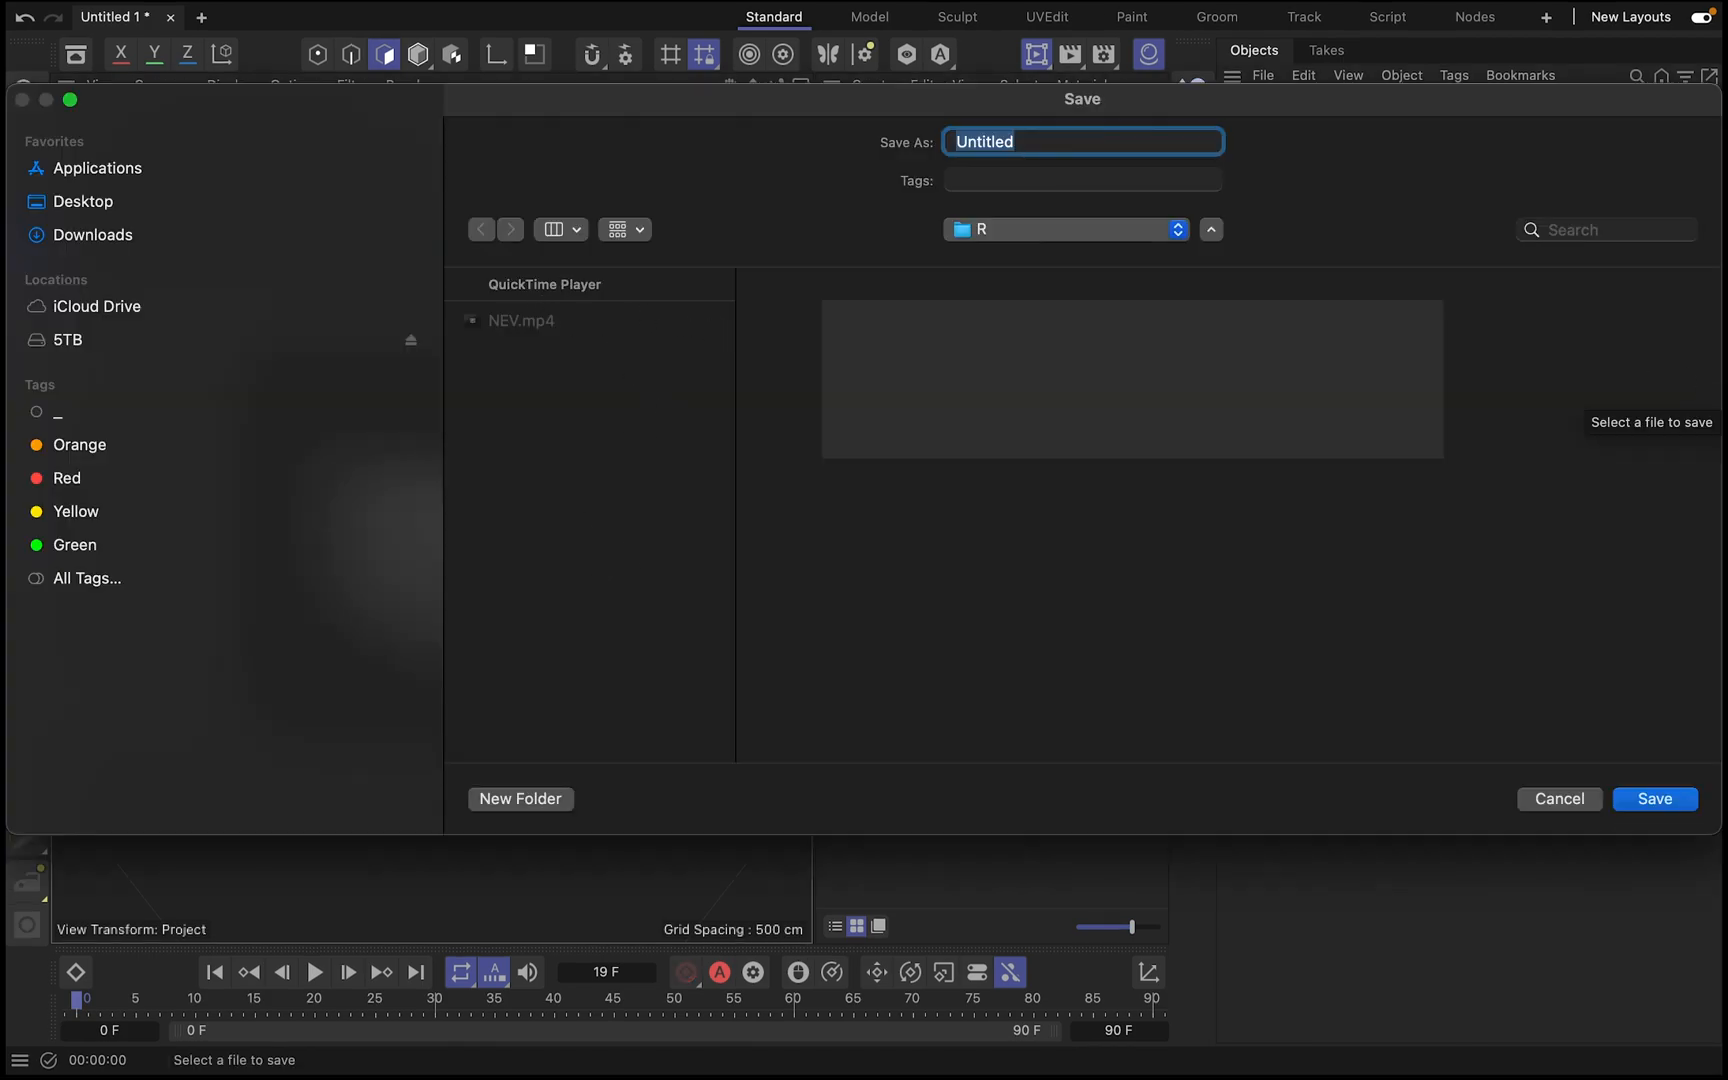
{"action": "left_click", "coordinate": [1064, 230]}
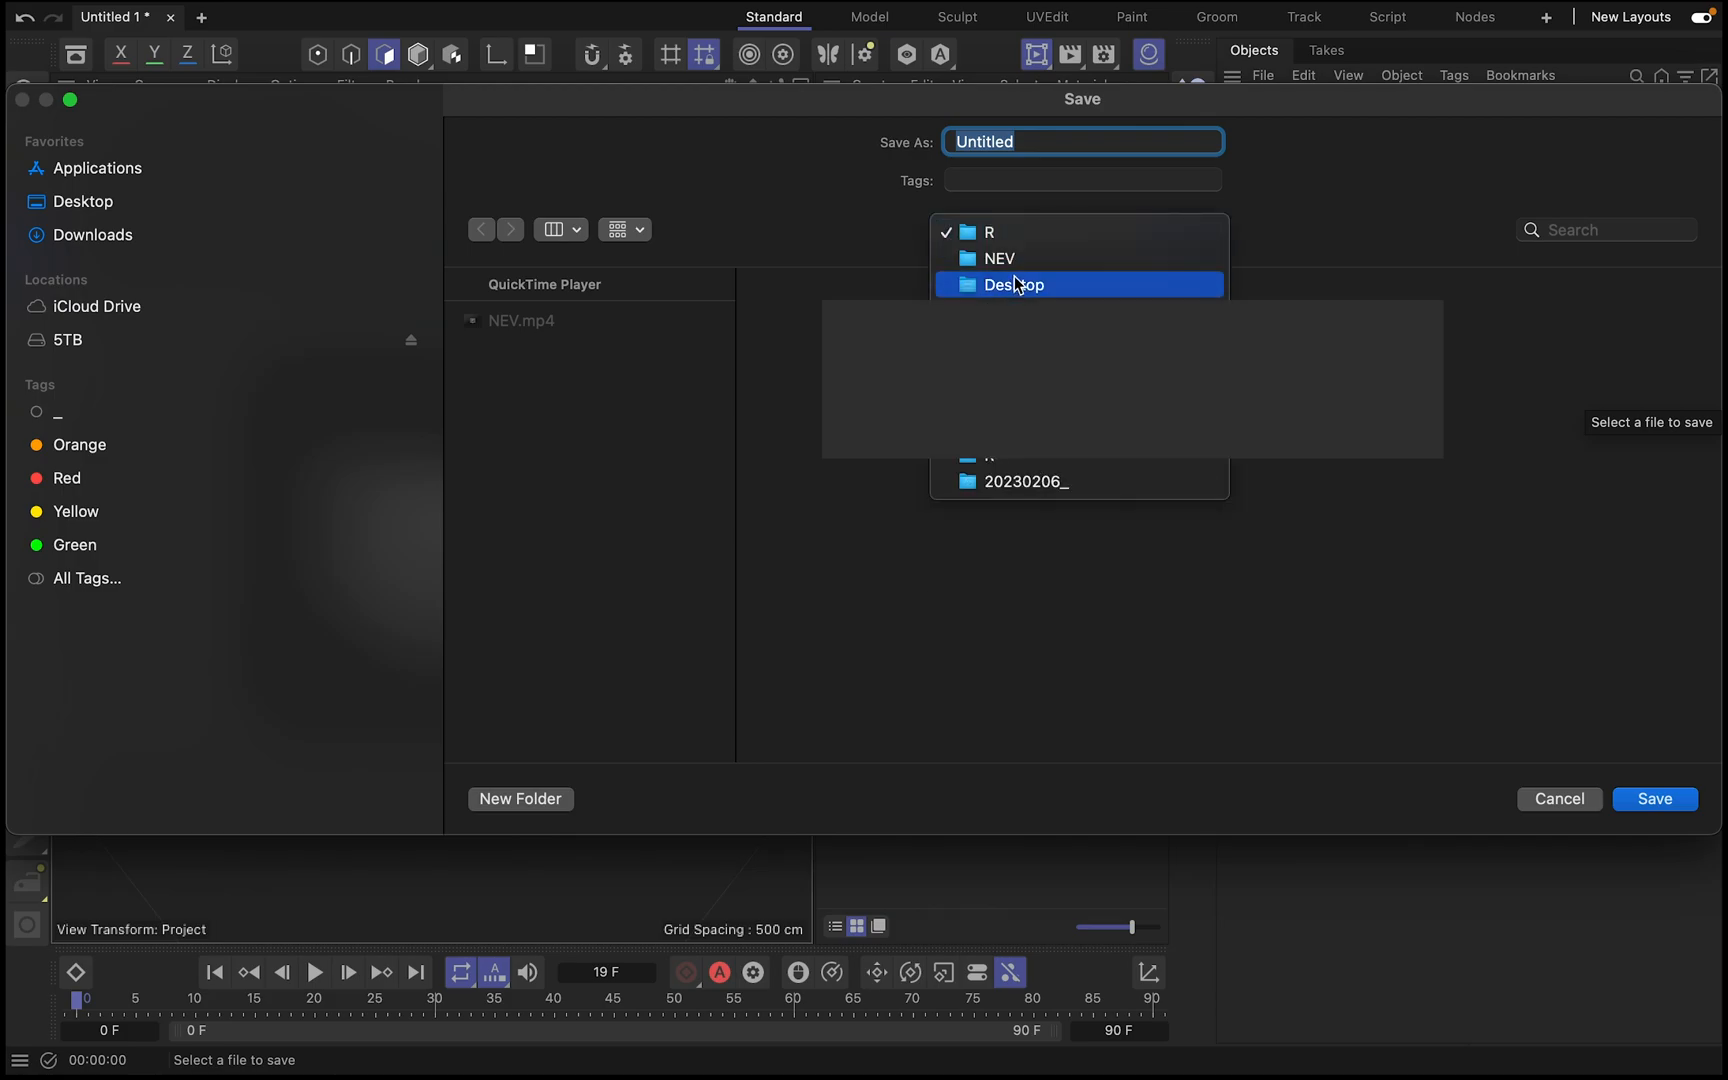
{"action": "left_click", "coordinate": [998, 258]}
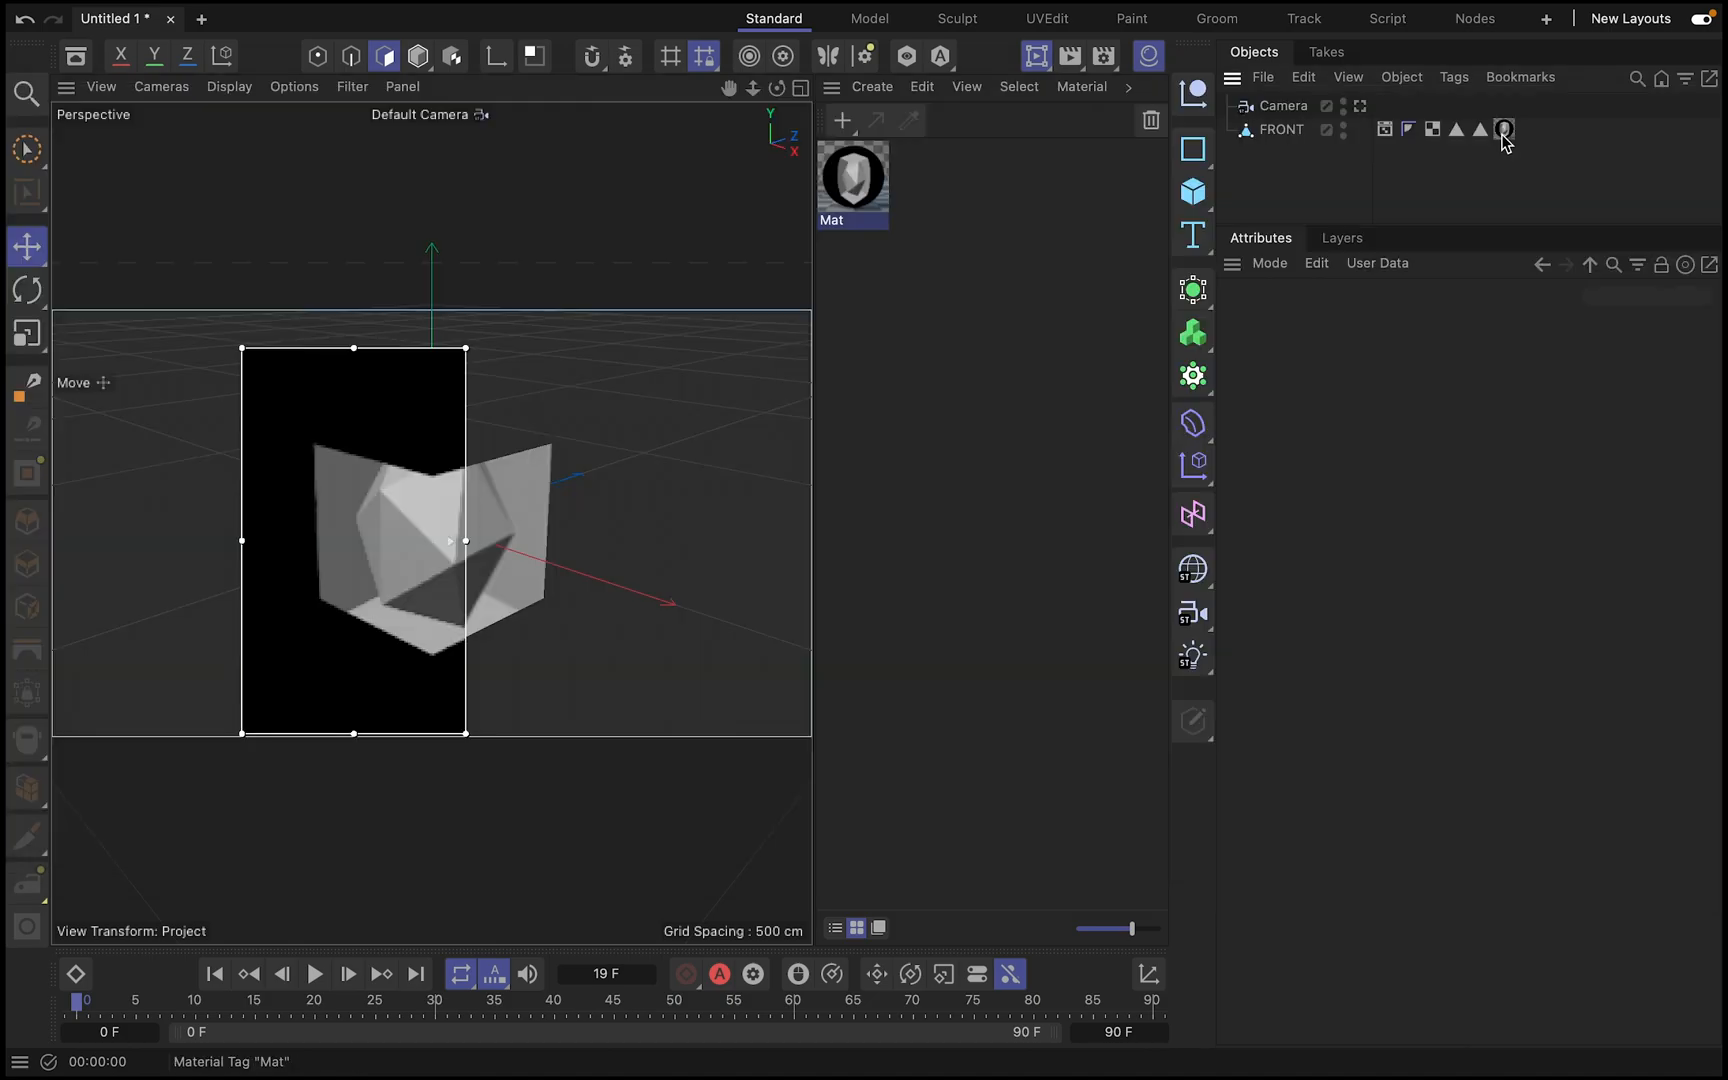
- Start the Luminance bake from FRONT's Bake Material tag, raising the confirmation prompt
{"action": "left_click", "coordinate": [1504, 128]}
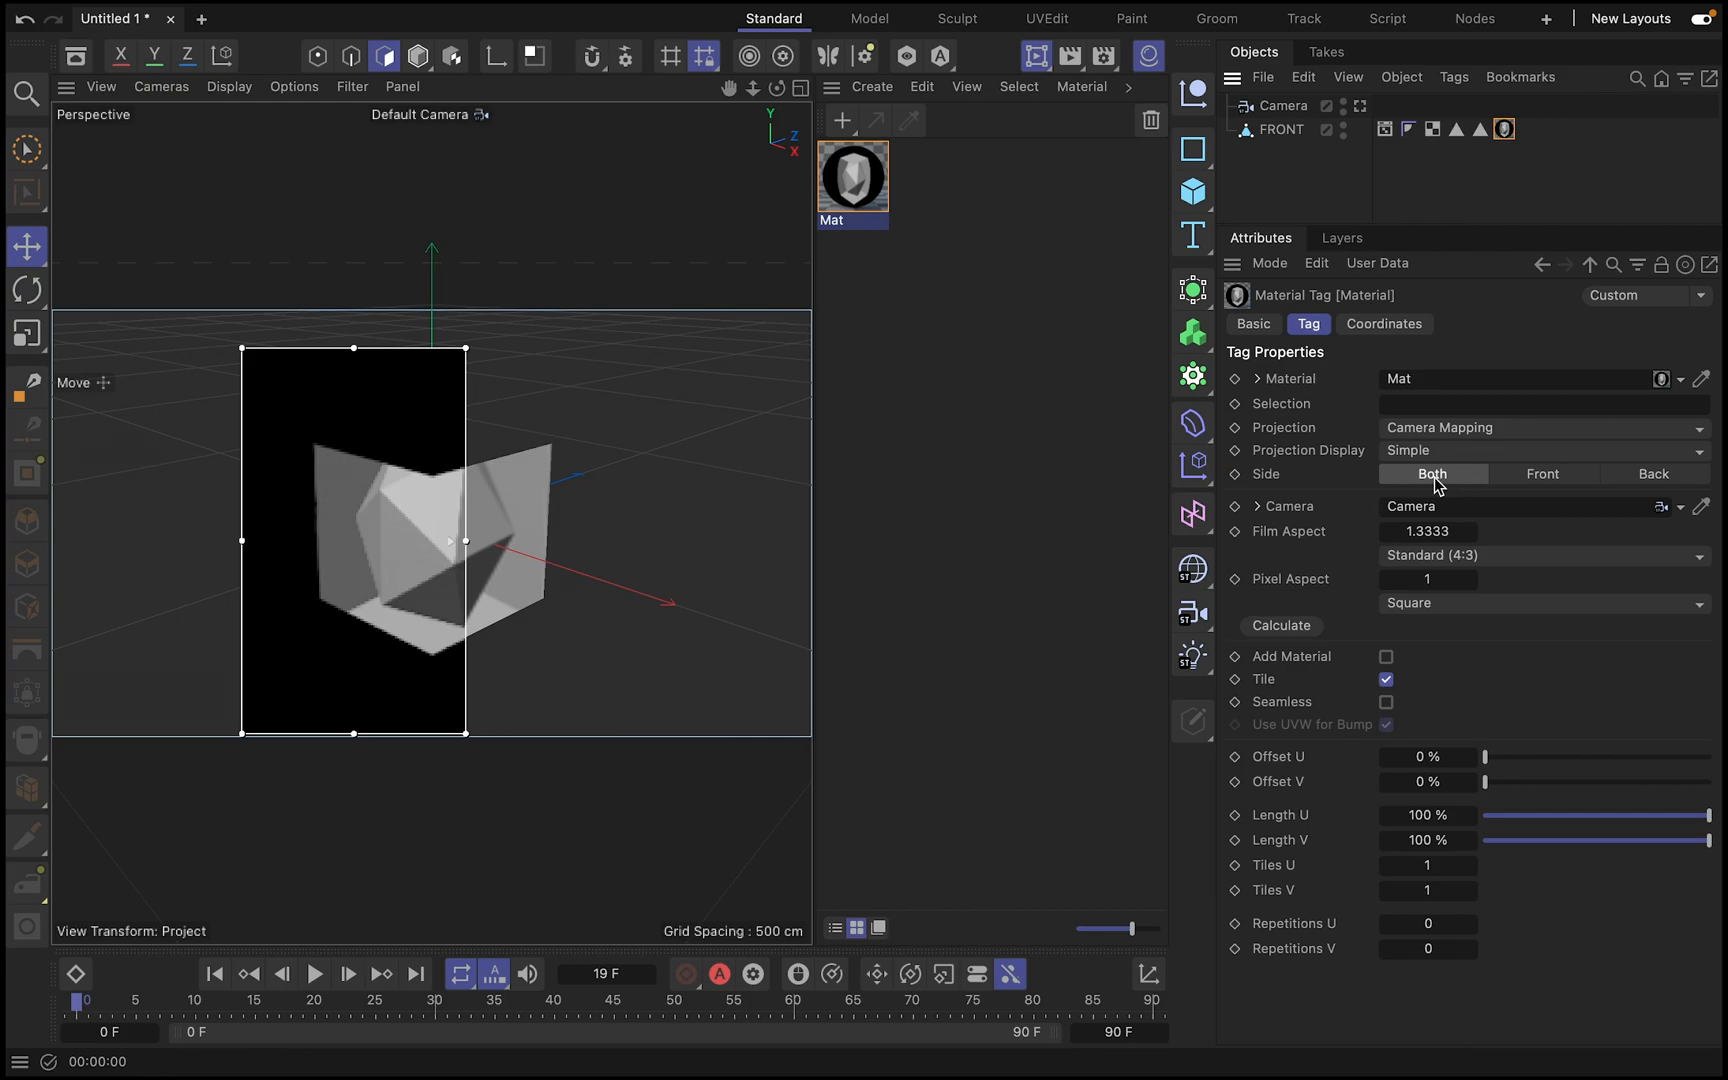
{"action": "left_click", "coordinate": [1542, 472]}
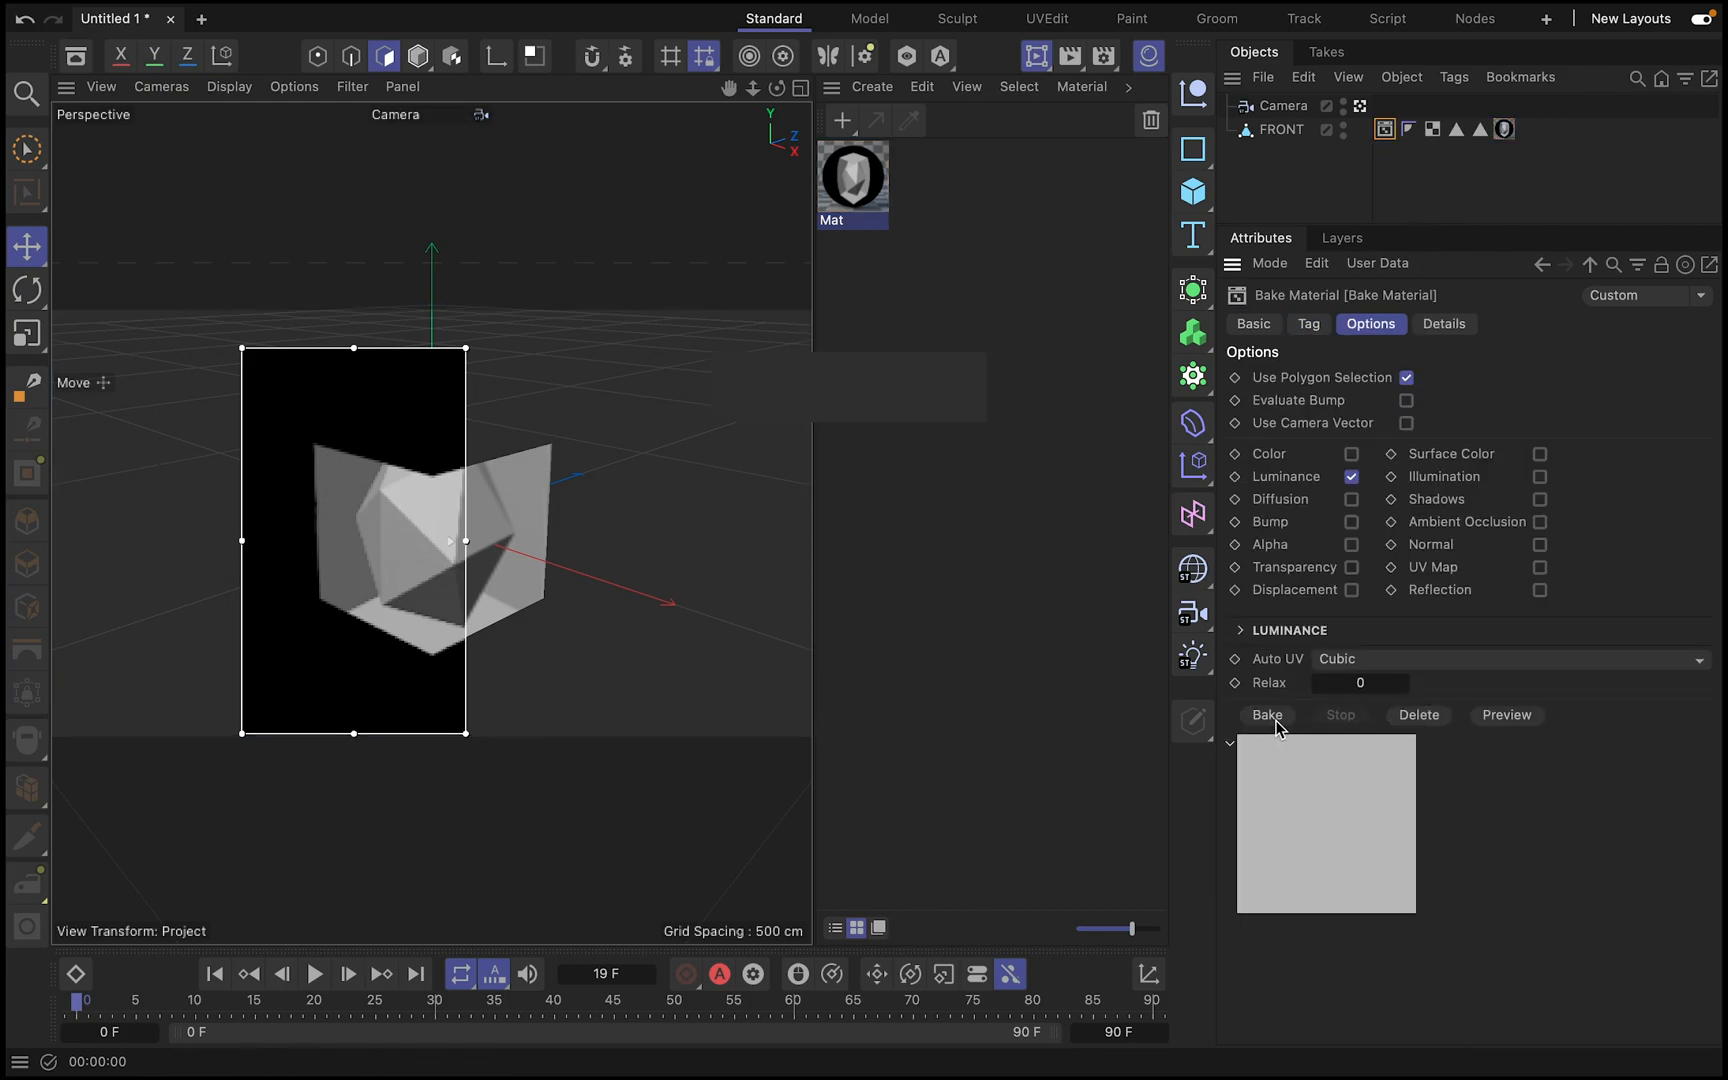
{"action": "left_click", "coordinate": [1266, 714]}
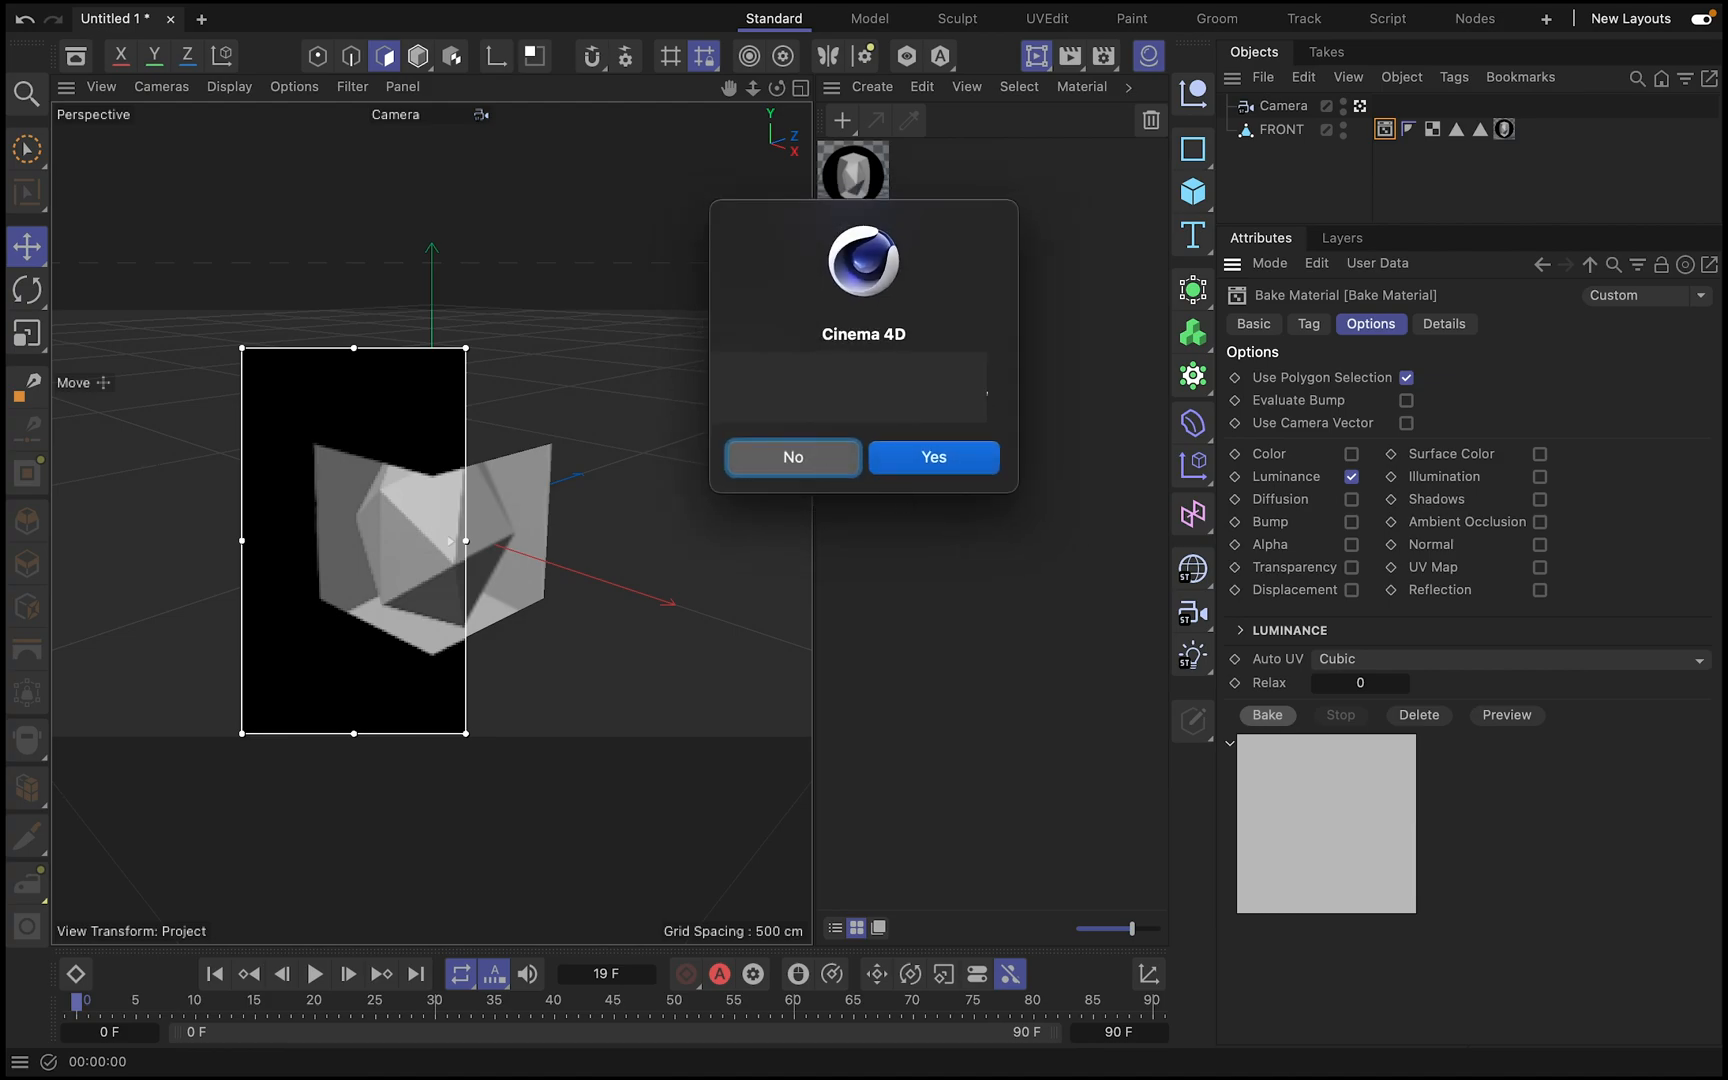
- Confirm the prompt, let the luminance texture render, and clear the selection
{"action": "left_click", "coordinate": [932, 458]}
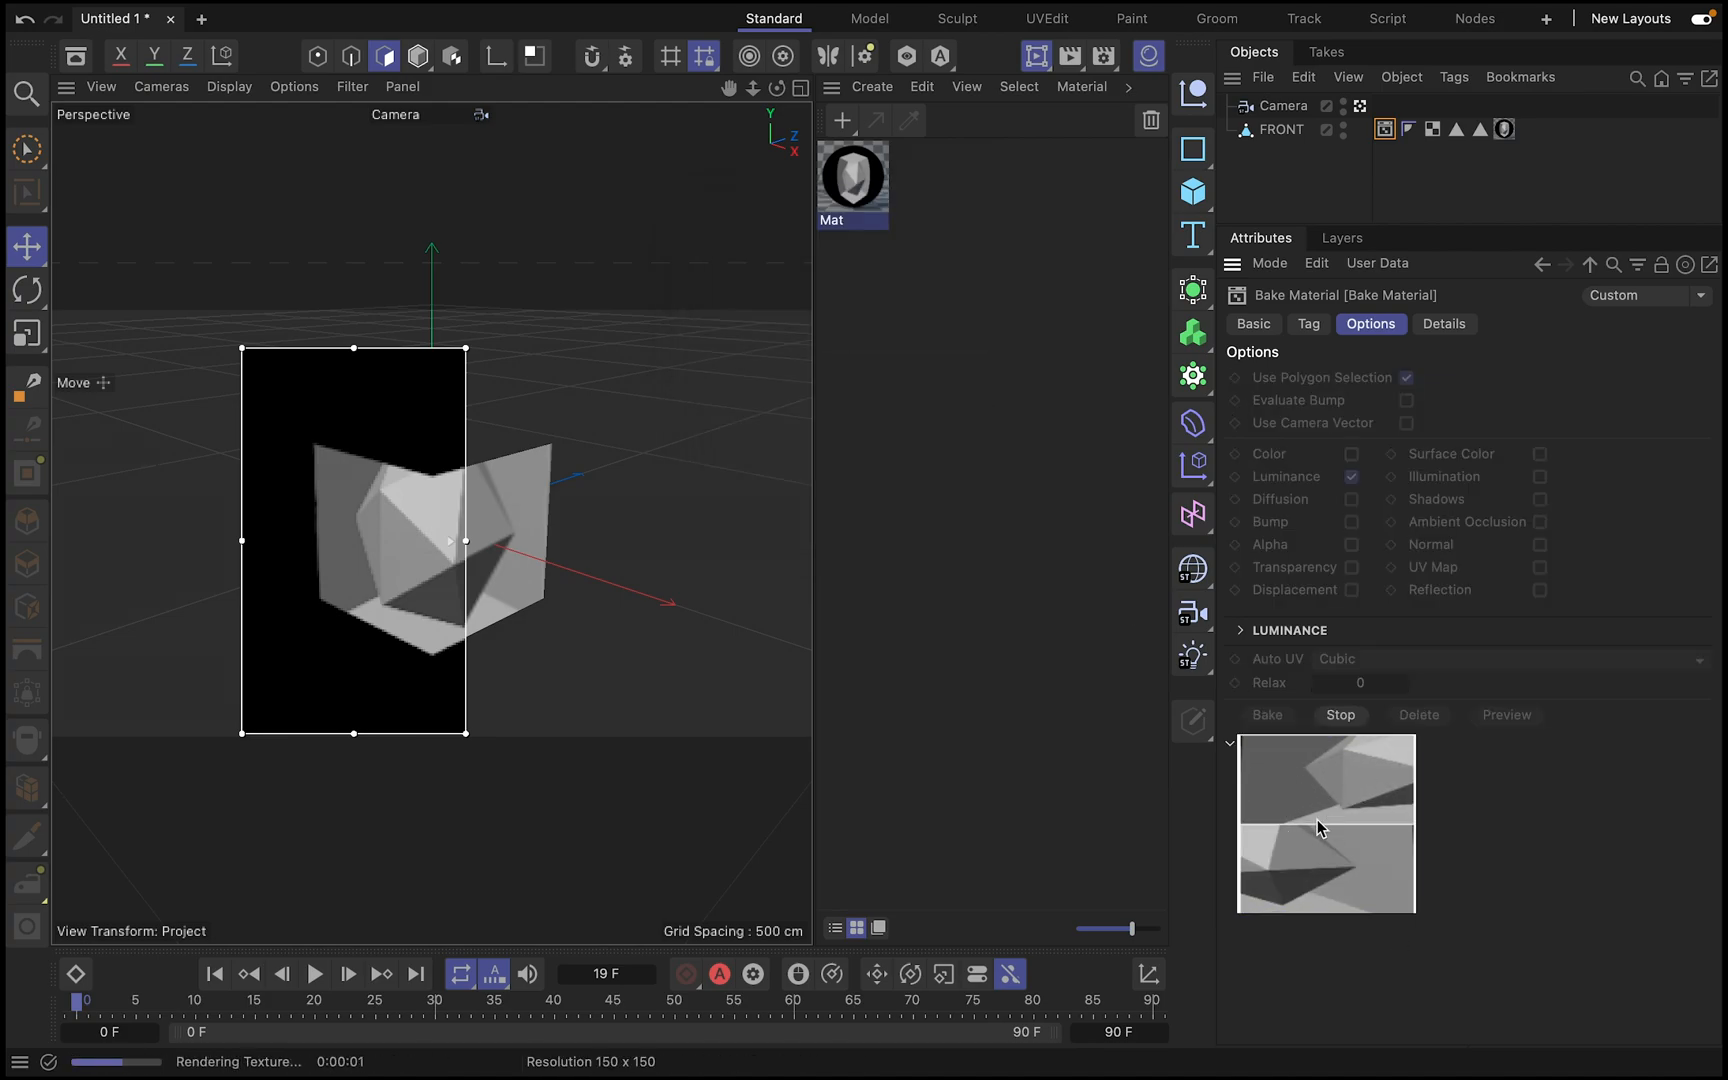
{"action": "mouse_move", "coordinate": [1376, 796]}
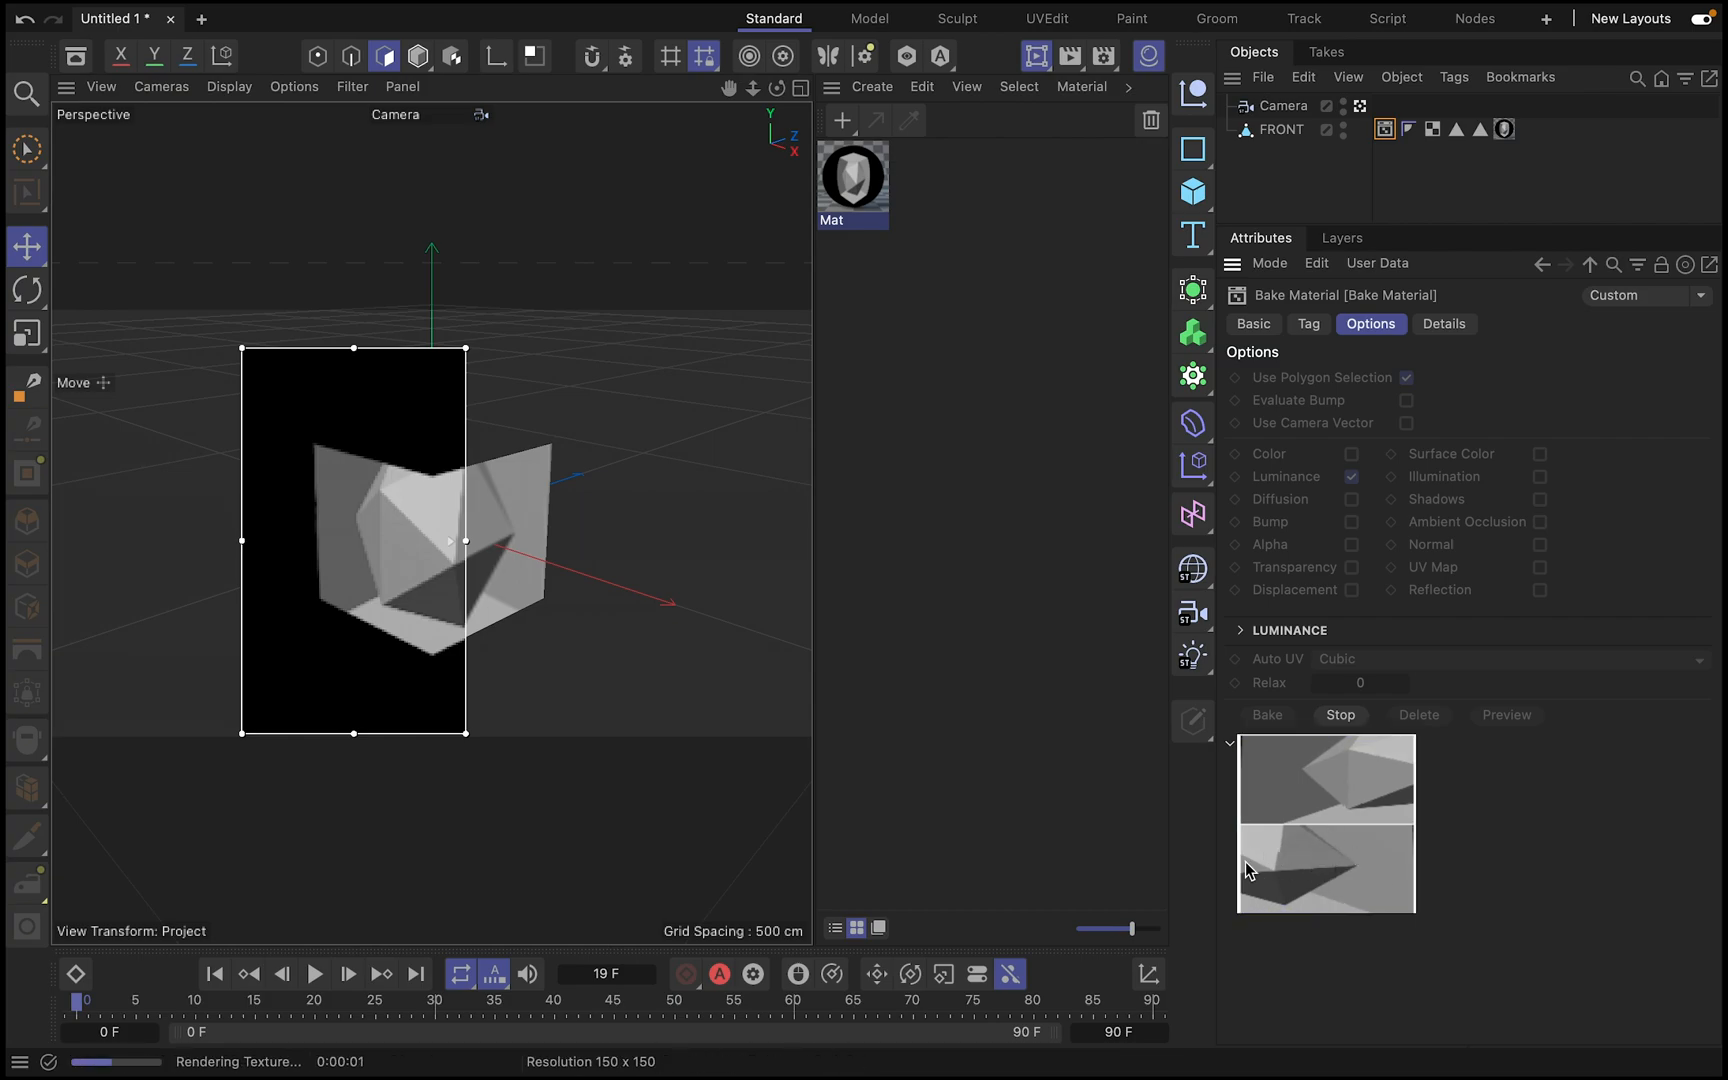
{"action": "mouse_move", "coordinate": [1244, 846]}
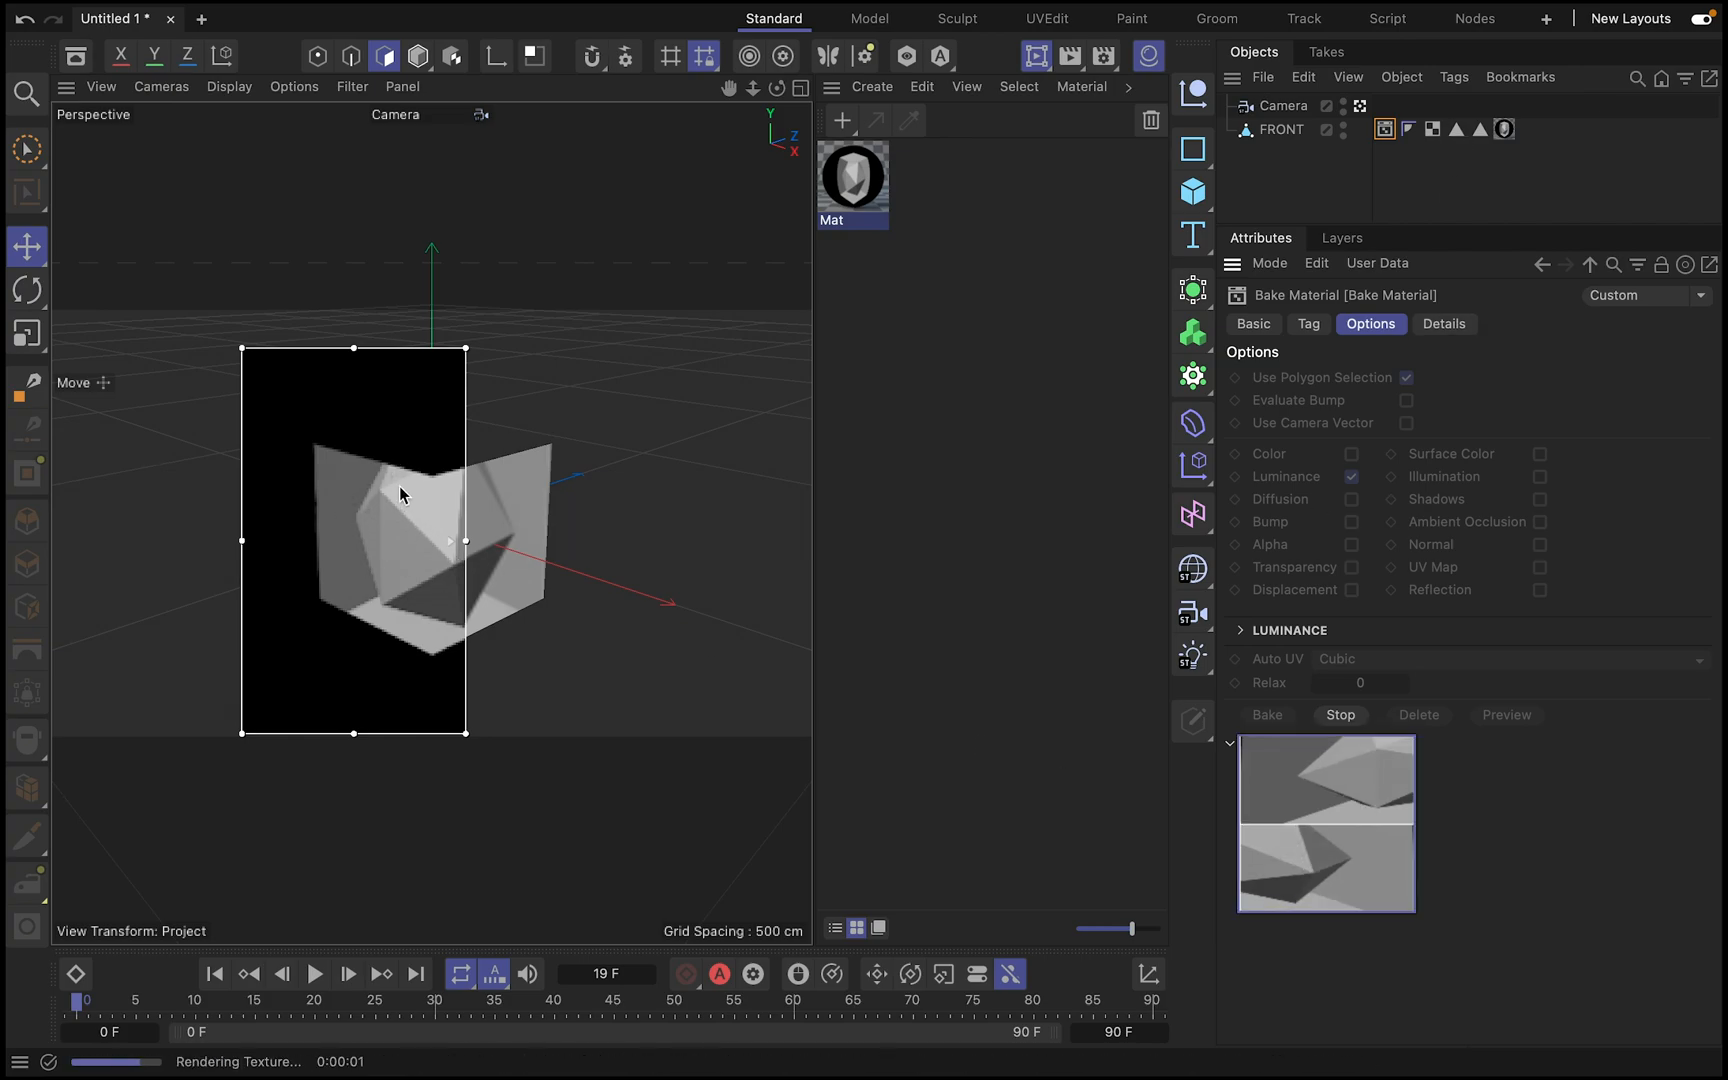
{"action": "mouse_move", "coordinate": [484, 644]}
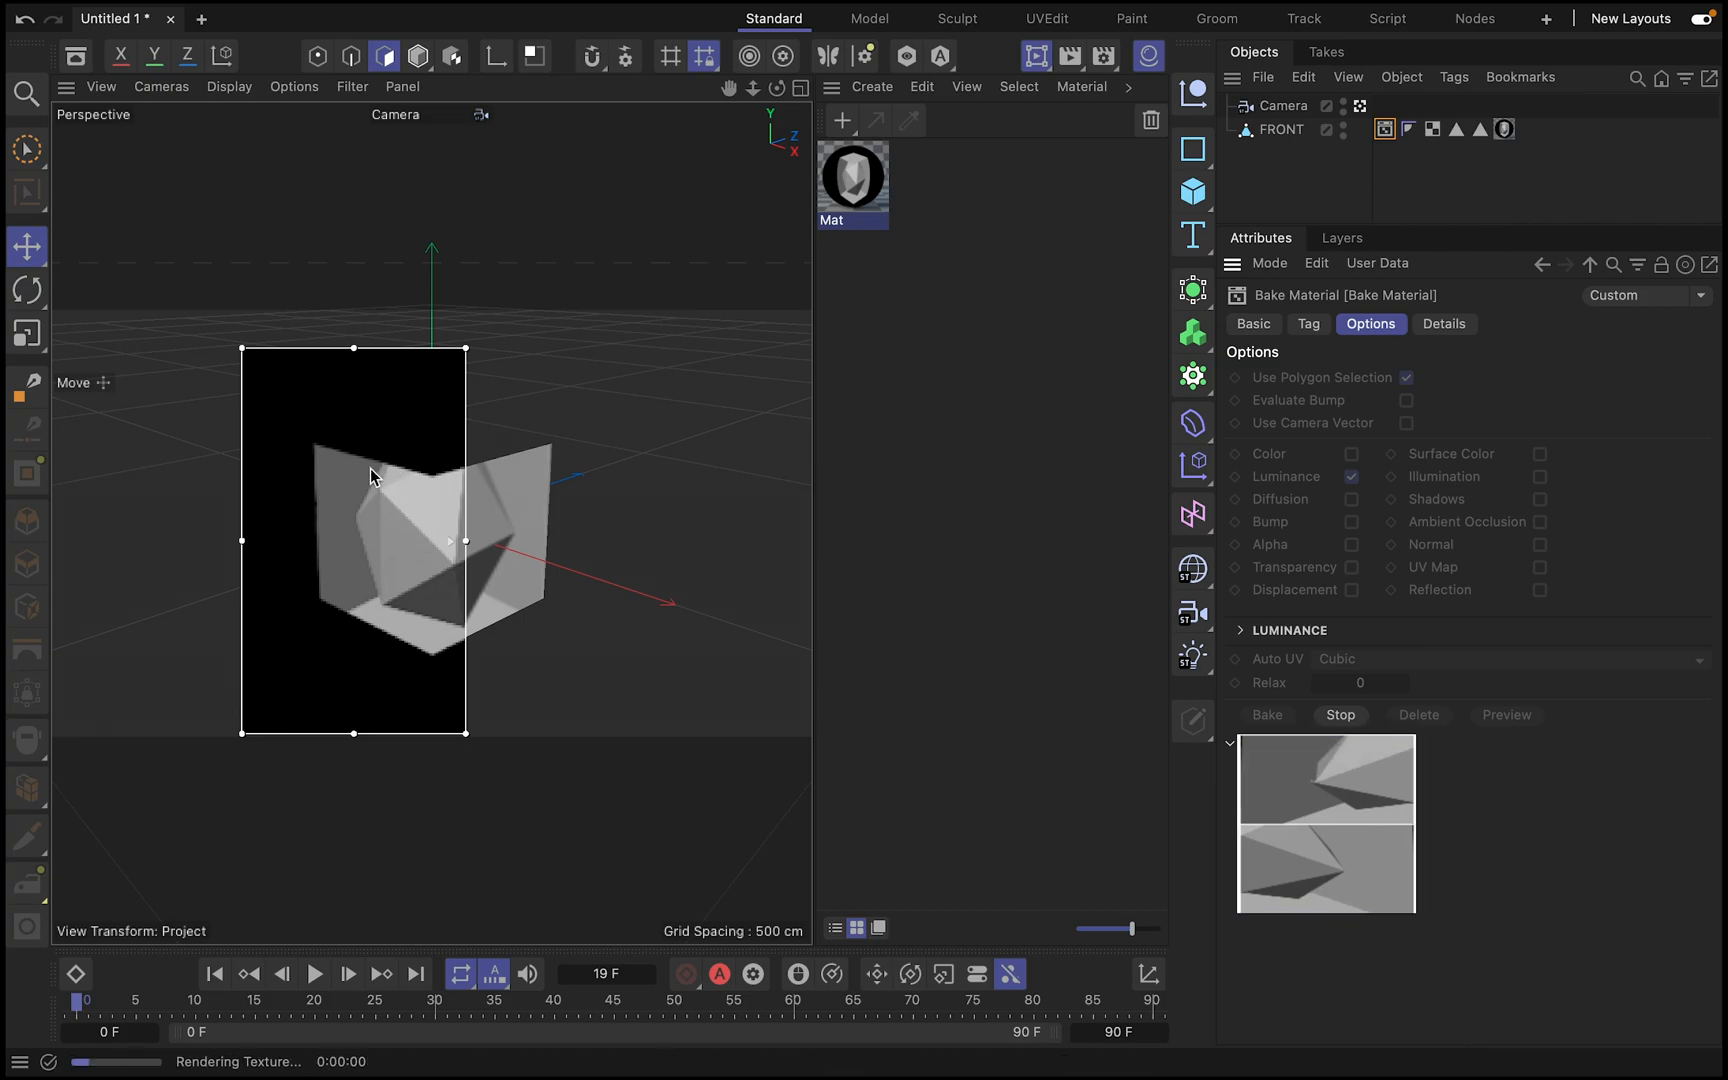
{"action": "mouse_move", "coordinate": [396, 464]}
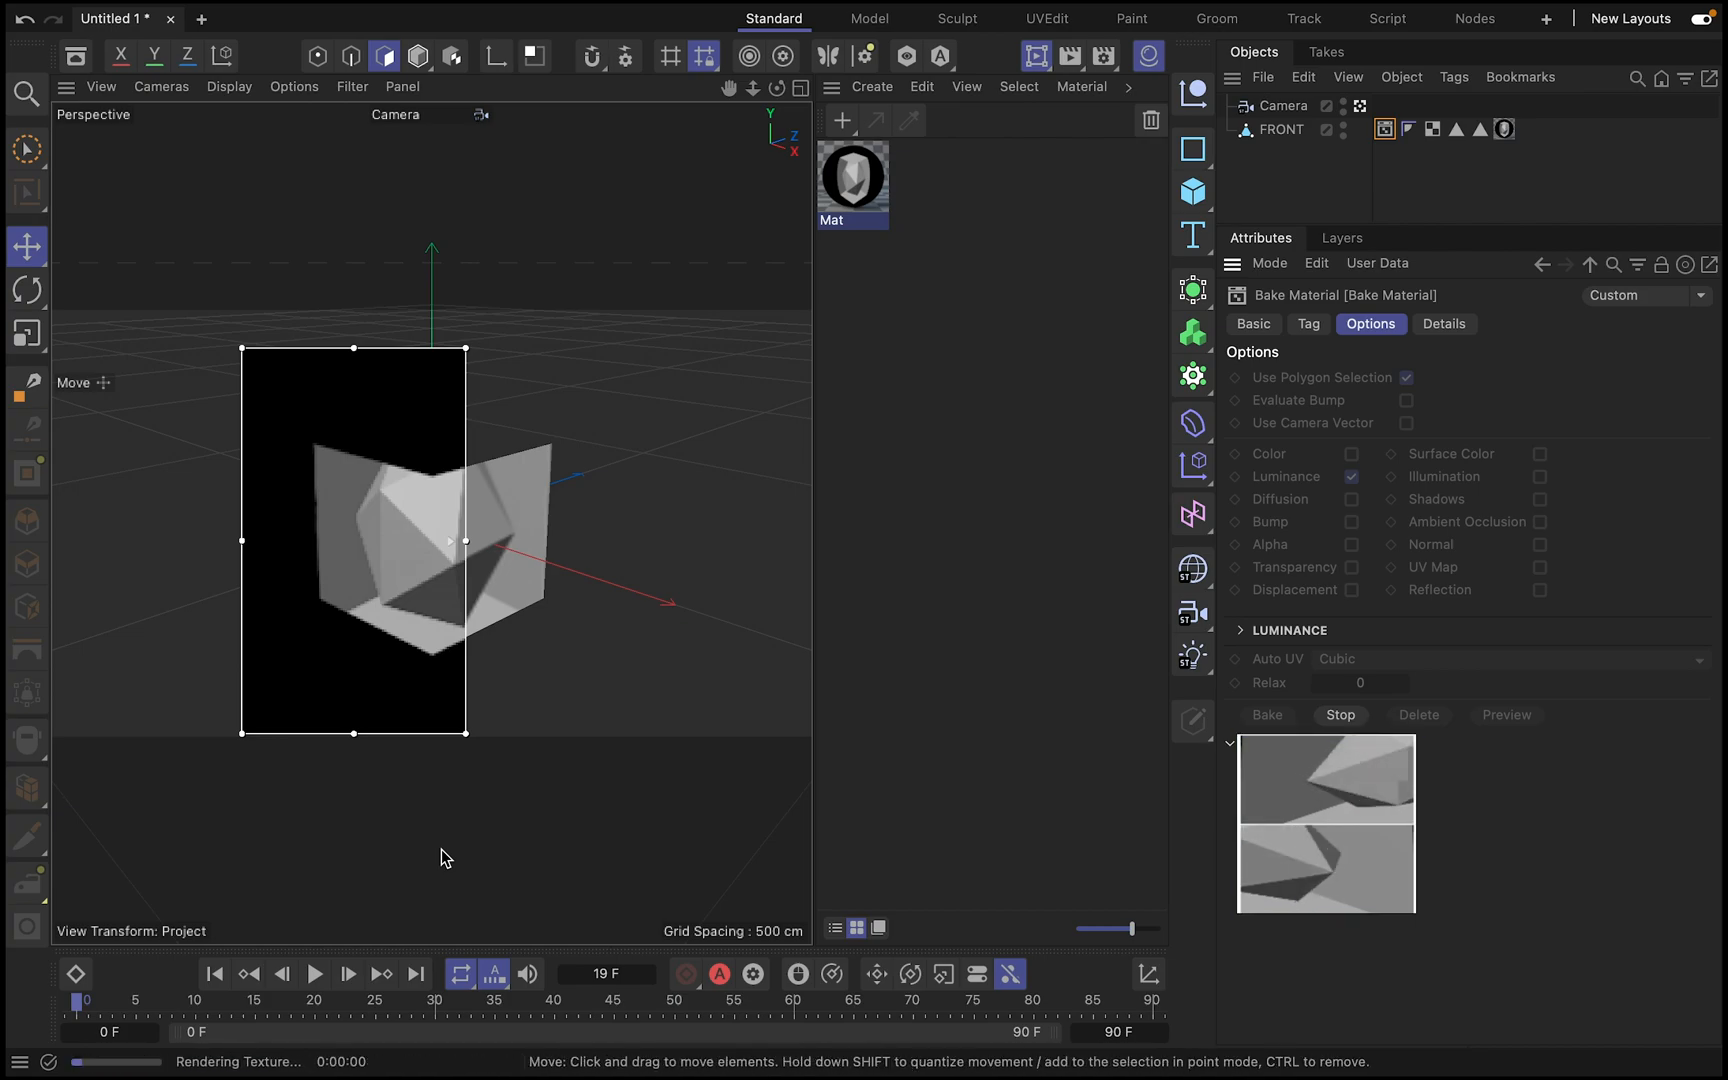
{"action": "left_click", "coordinate": [1280, 128]}
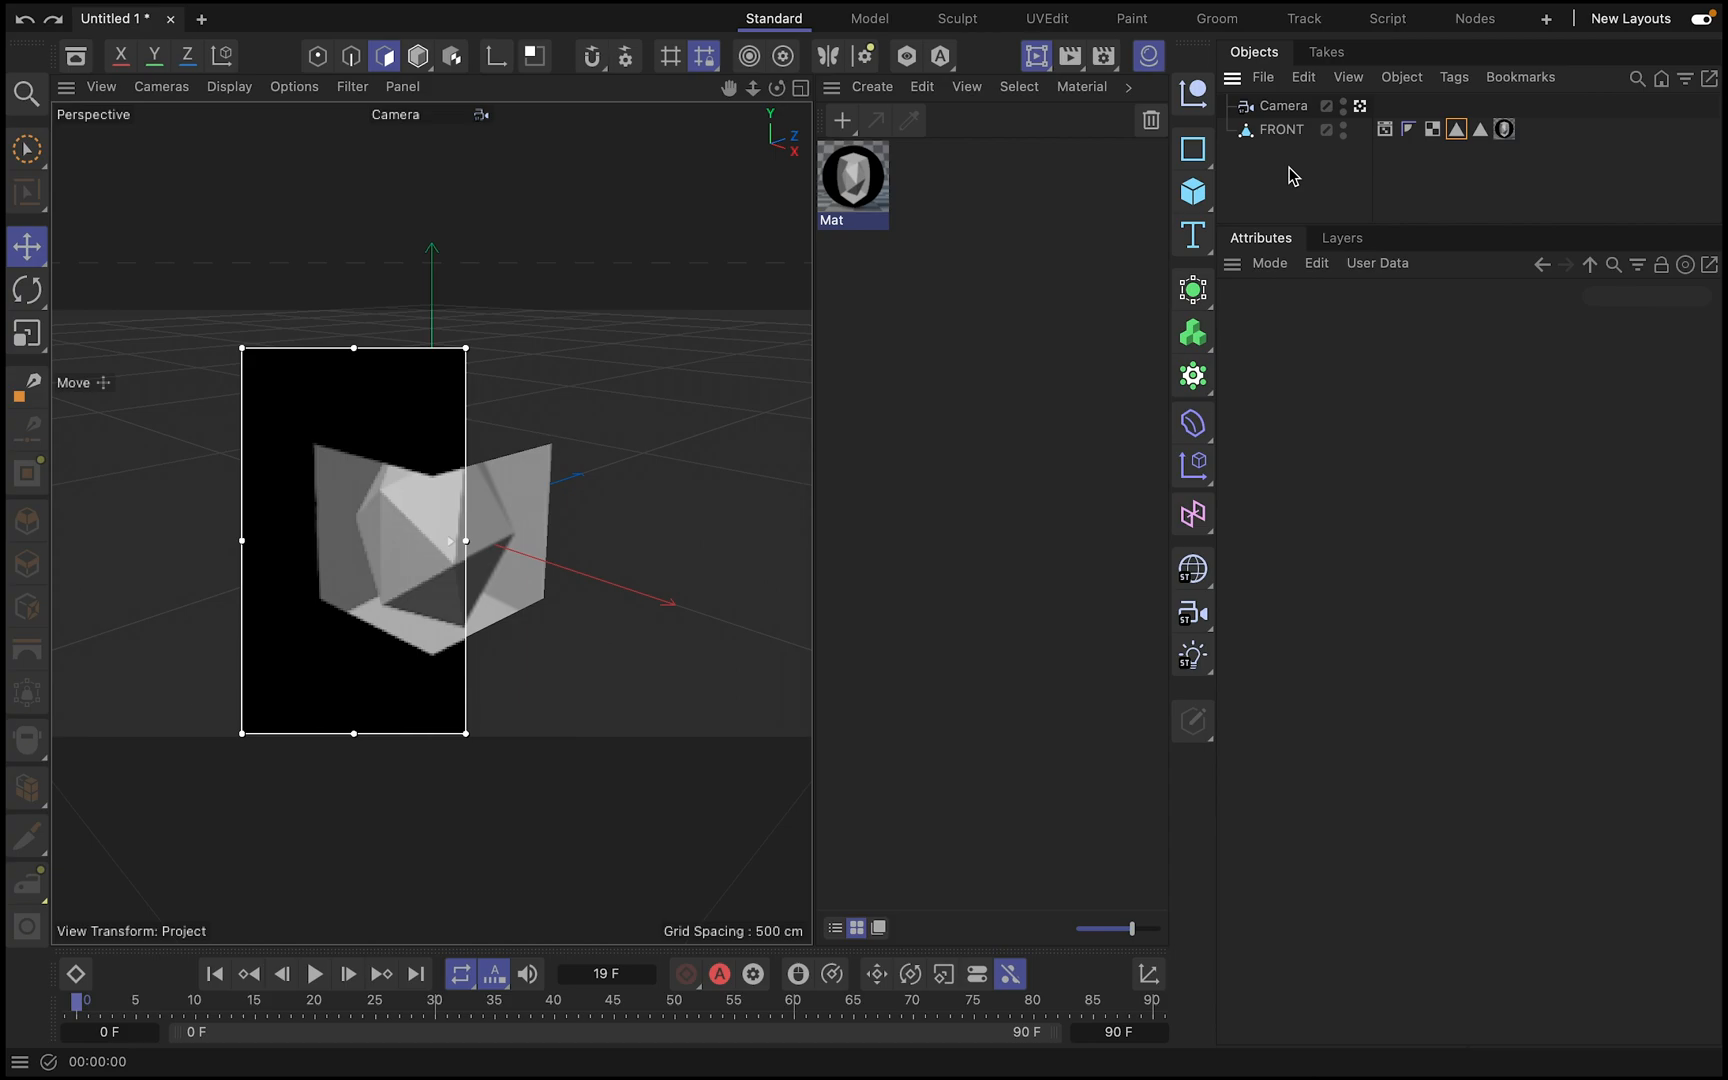
{"action": "mouse_move", "coordinate": [1282, 178]}
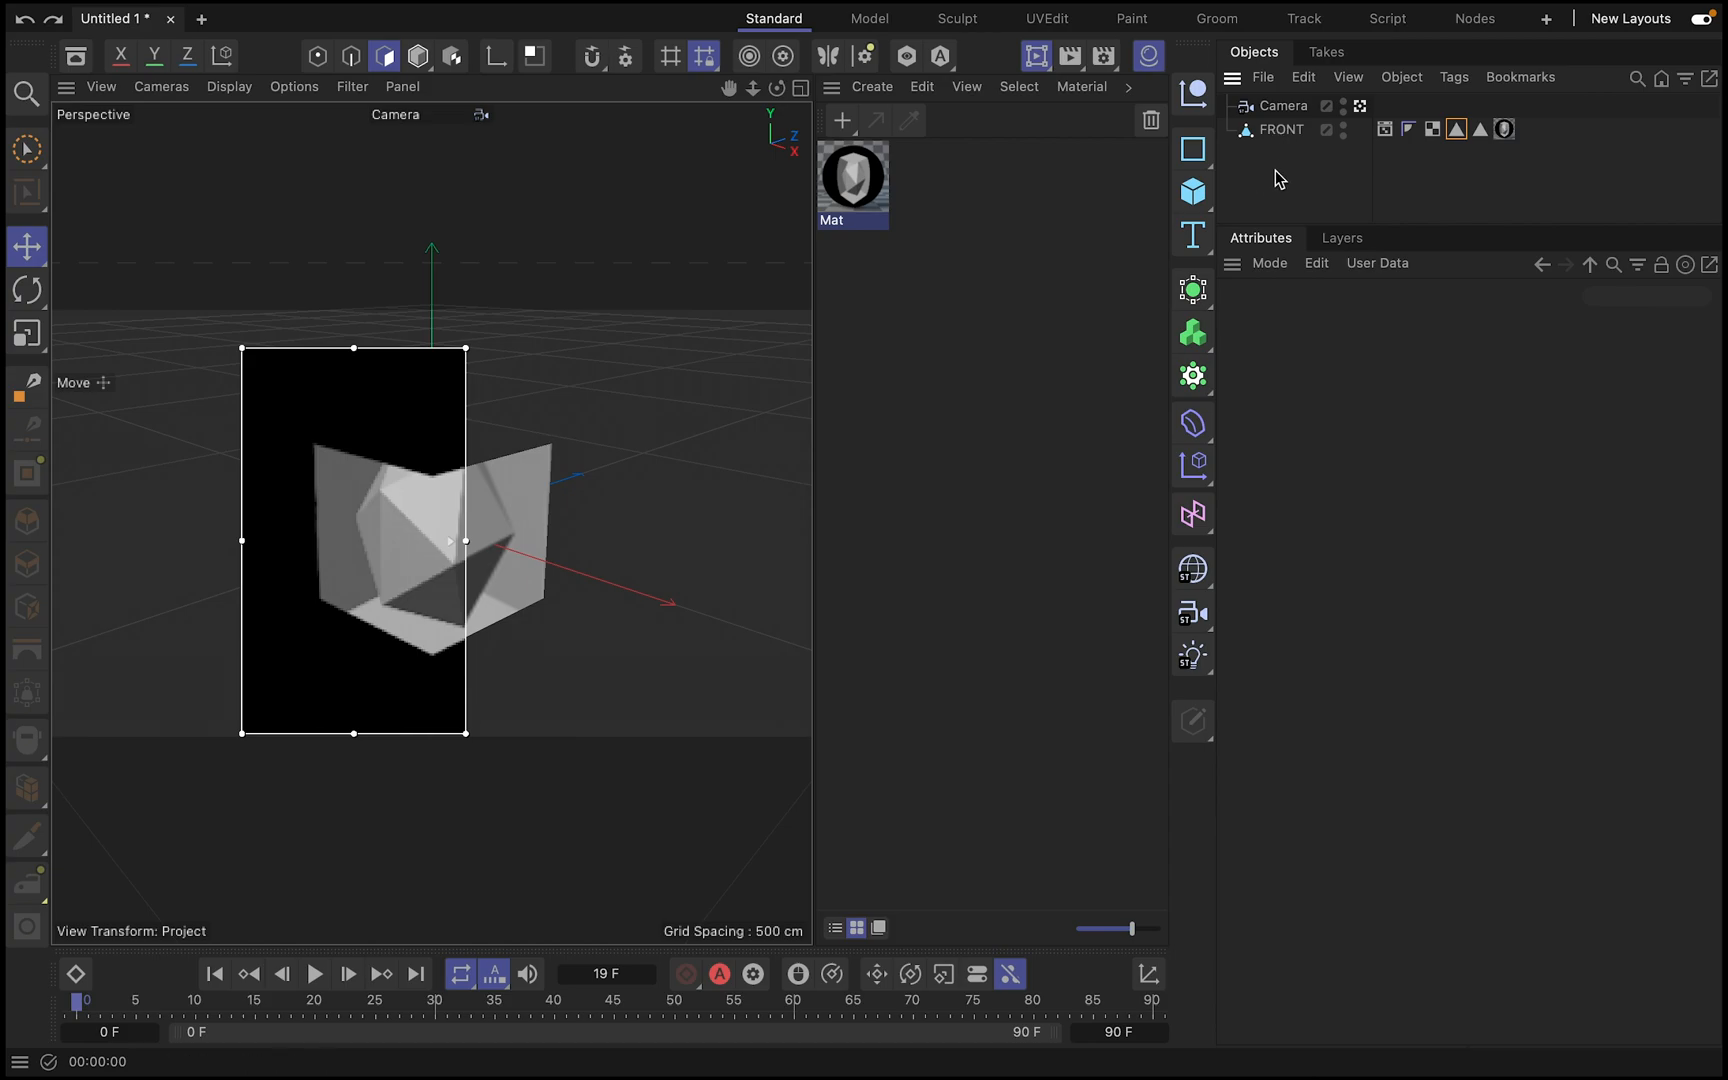
{"action": "mouse_move", "coordinate": [1456, 128]}
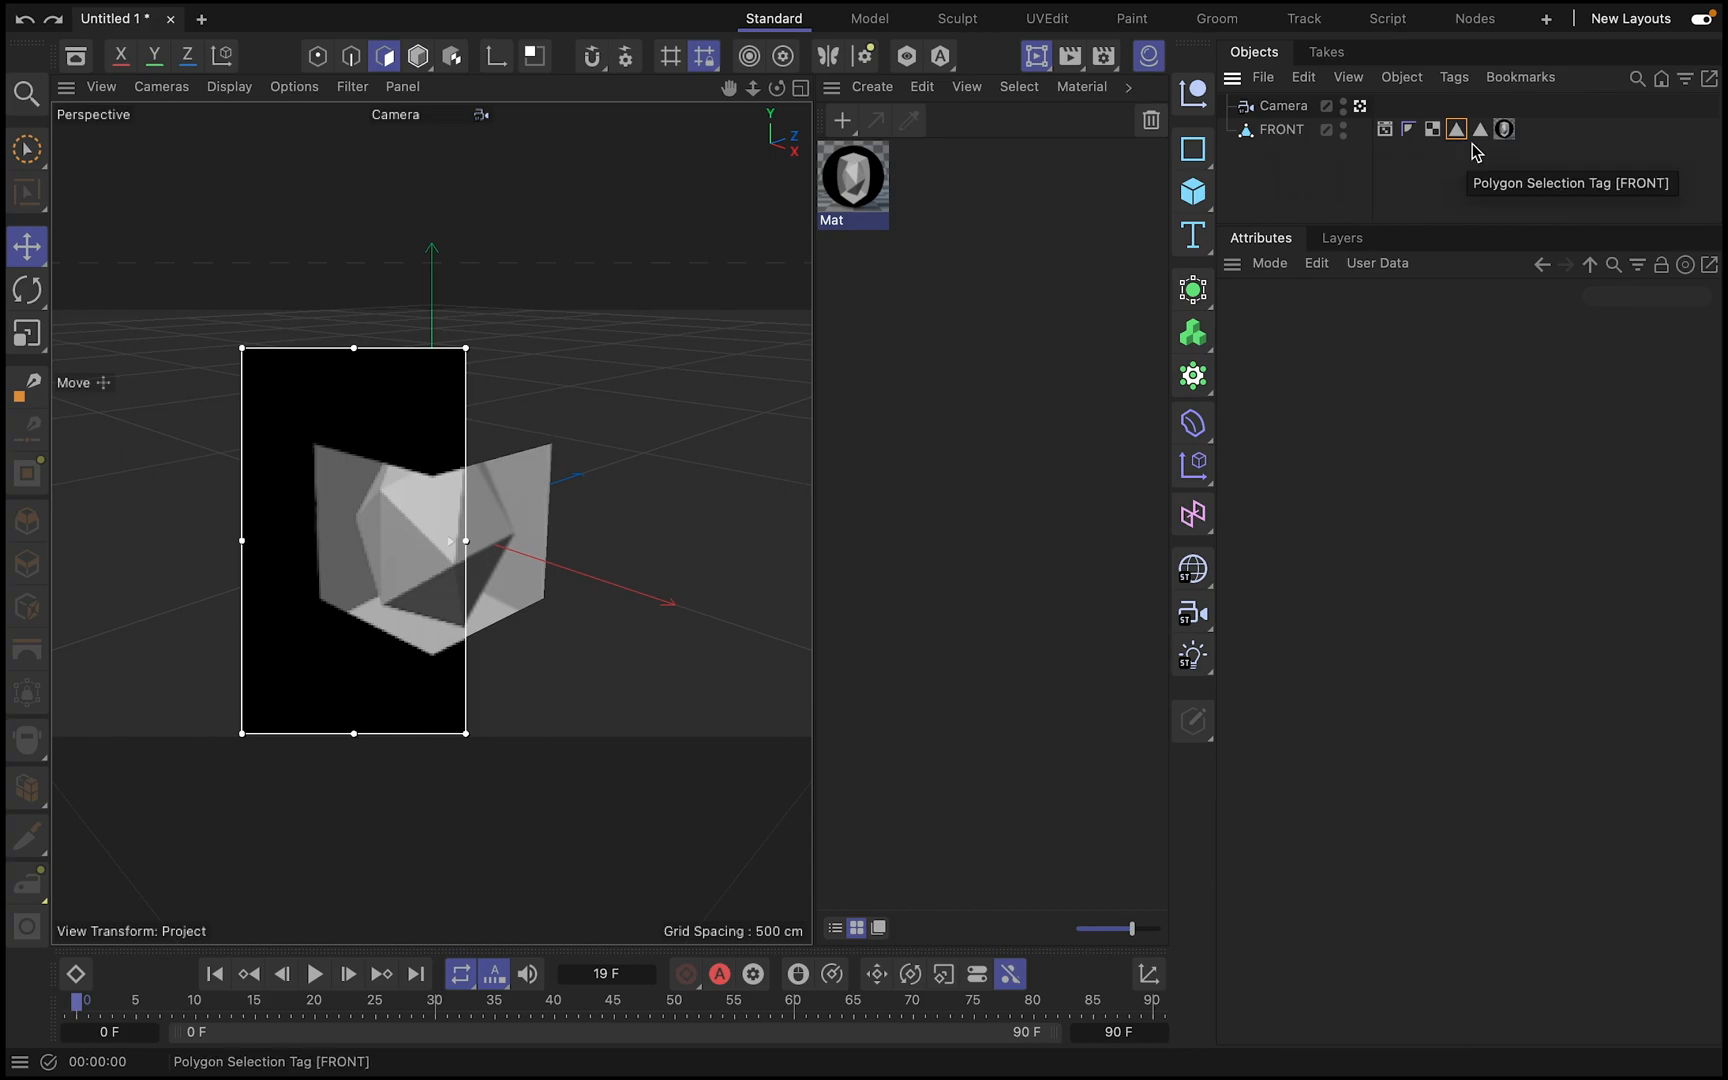
- Select one of FRONT's two panels in Polygon mode and store it with Set Selection
{"action": "left_click", "coordinate": [1478, 128]}
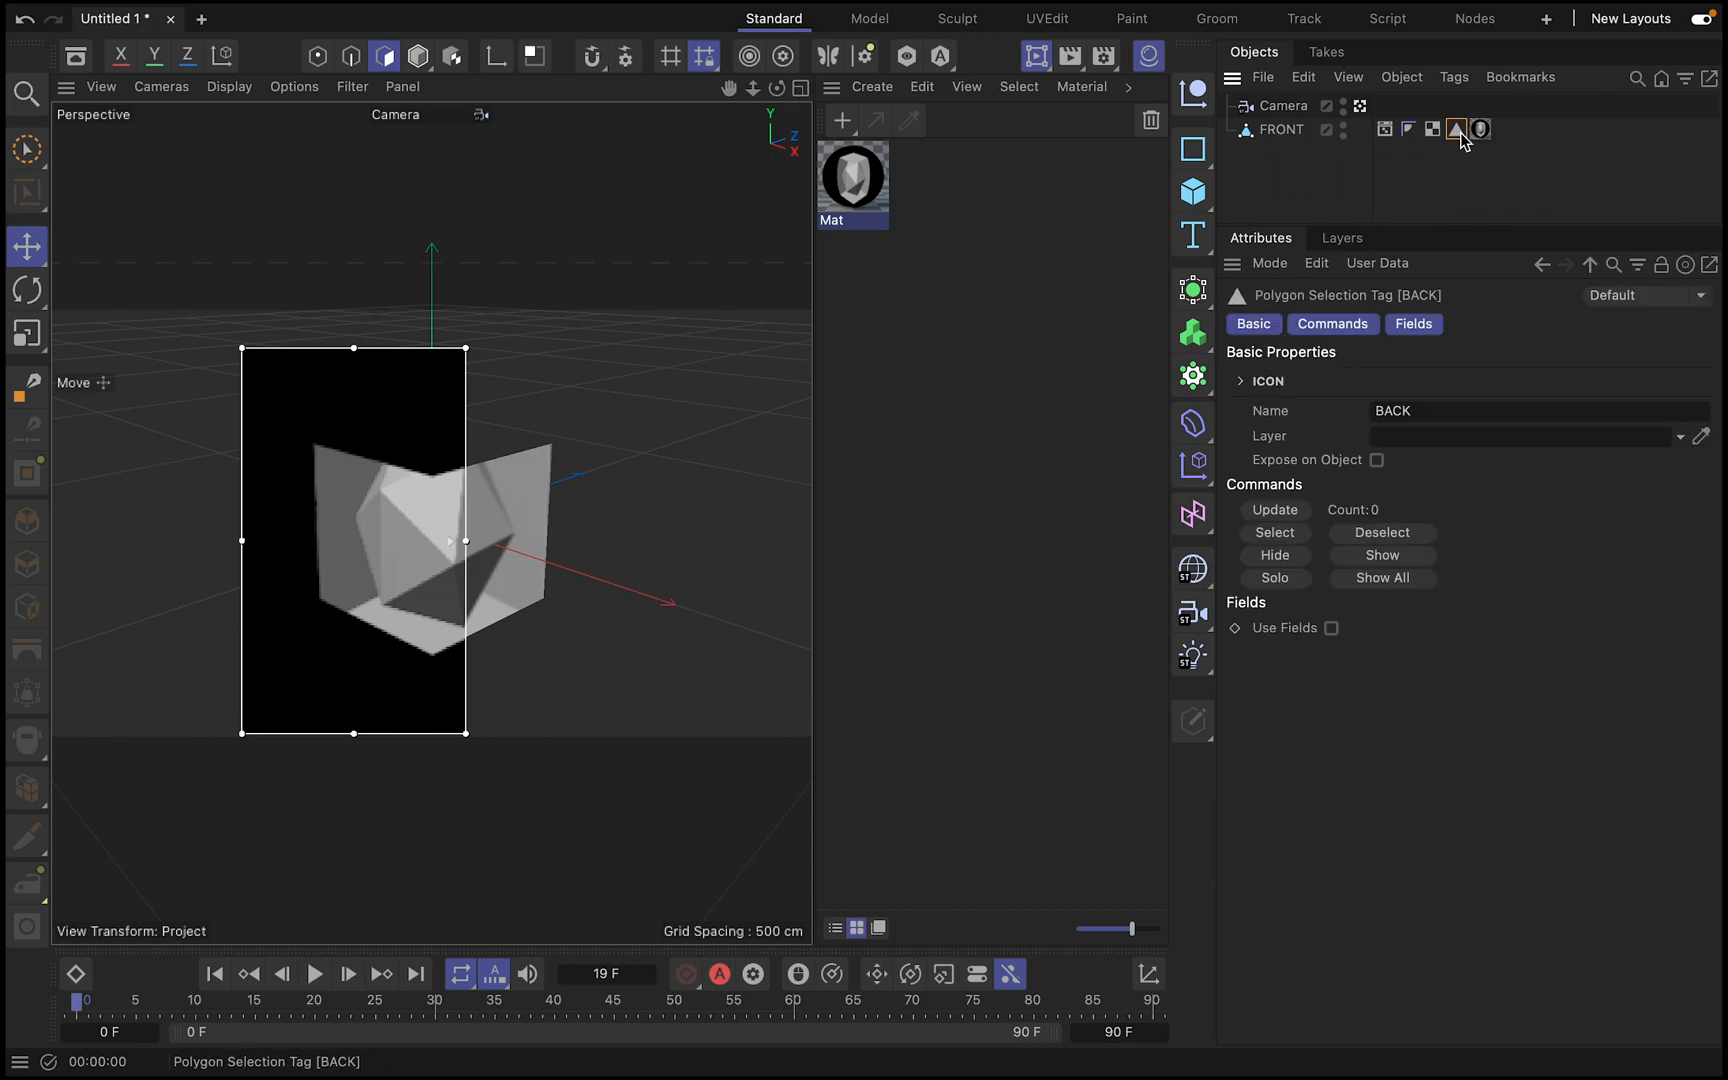
{"action": "left_click", "coordinate": [1280, 128]}
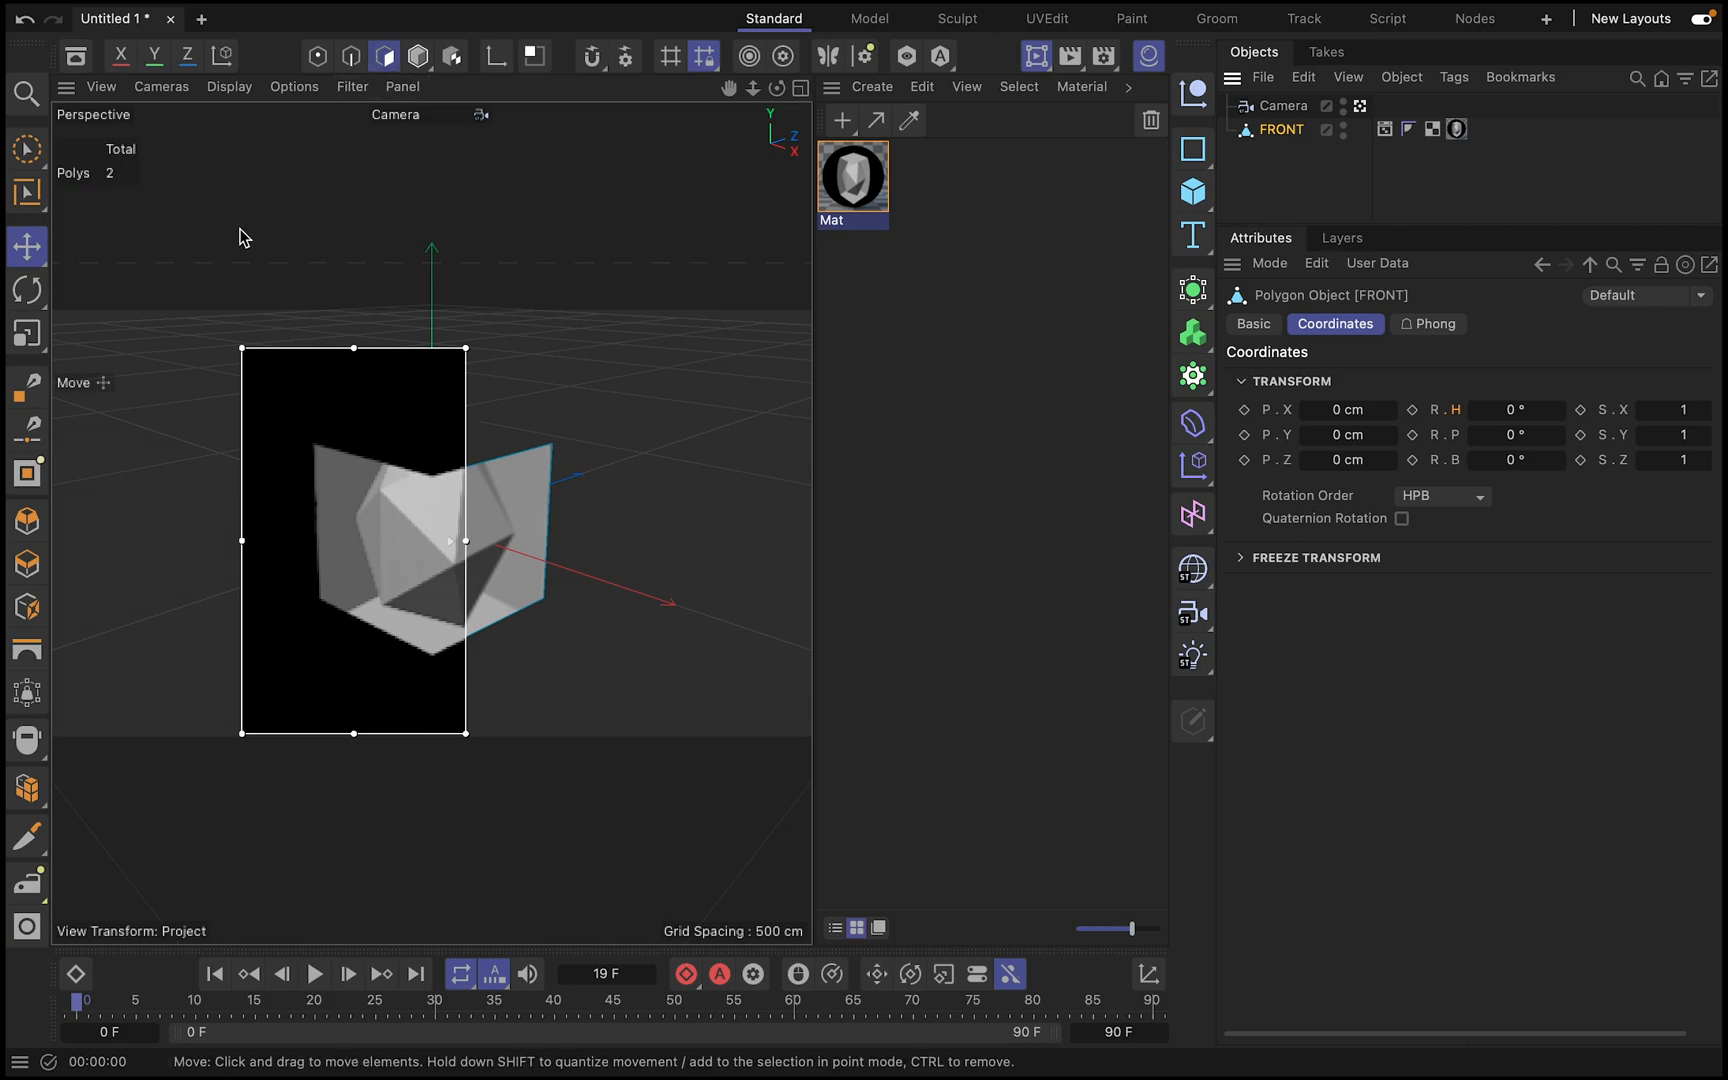
{"action": "left_click", "coordinate": [26, 148]}
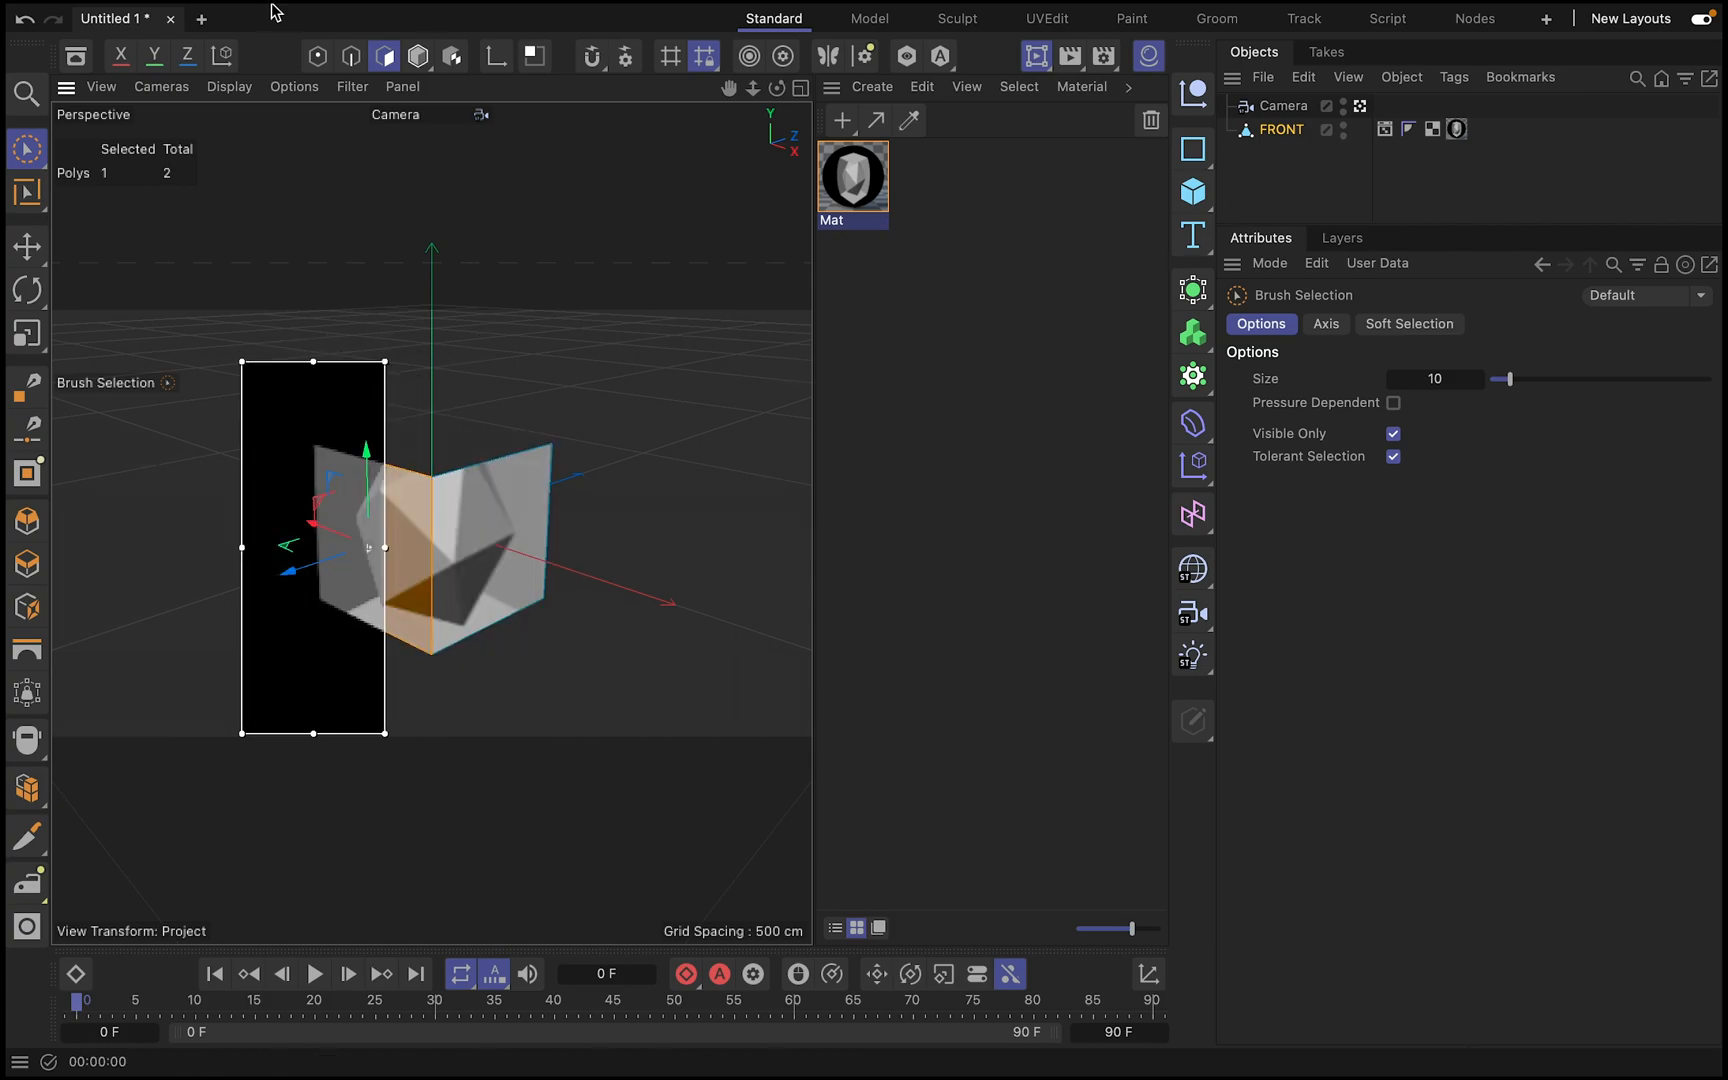
{"action": "left_click", "coordinate": [448, 16]}
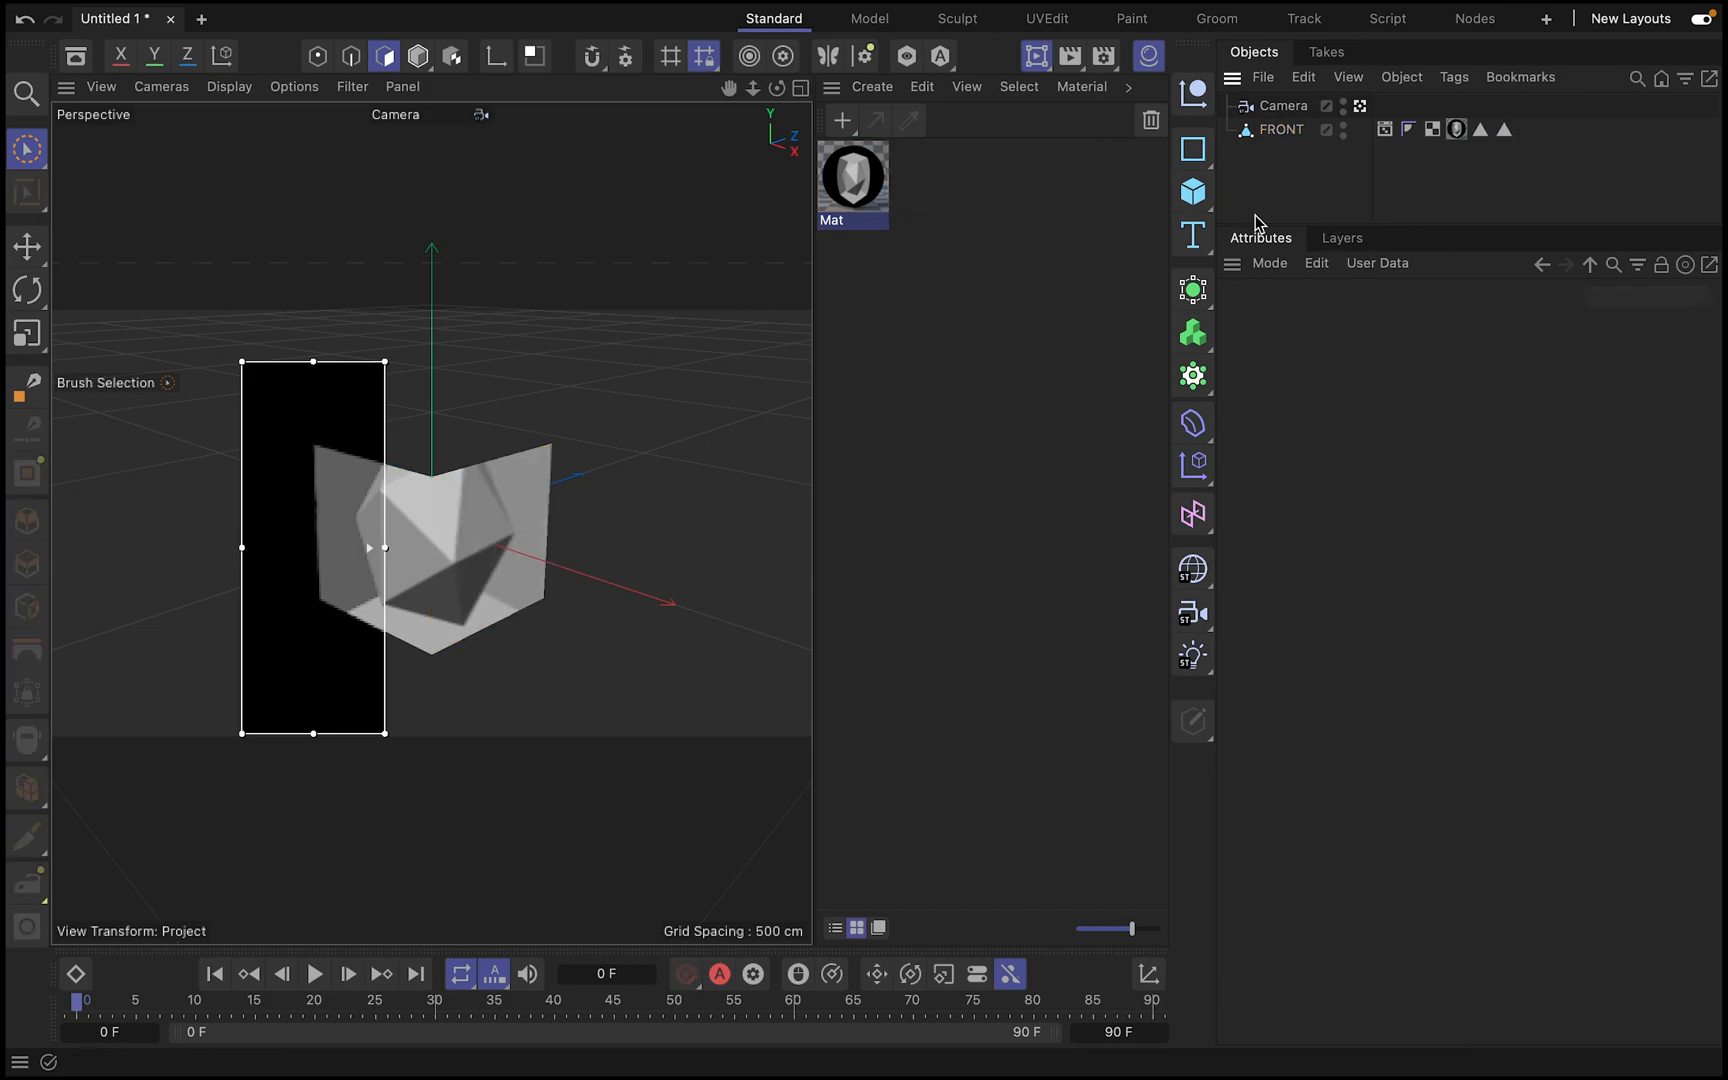
{"action": "mouse_move", "coordinate": [1284, 132]}
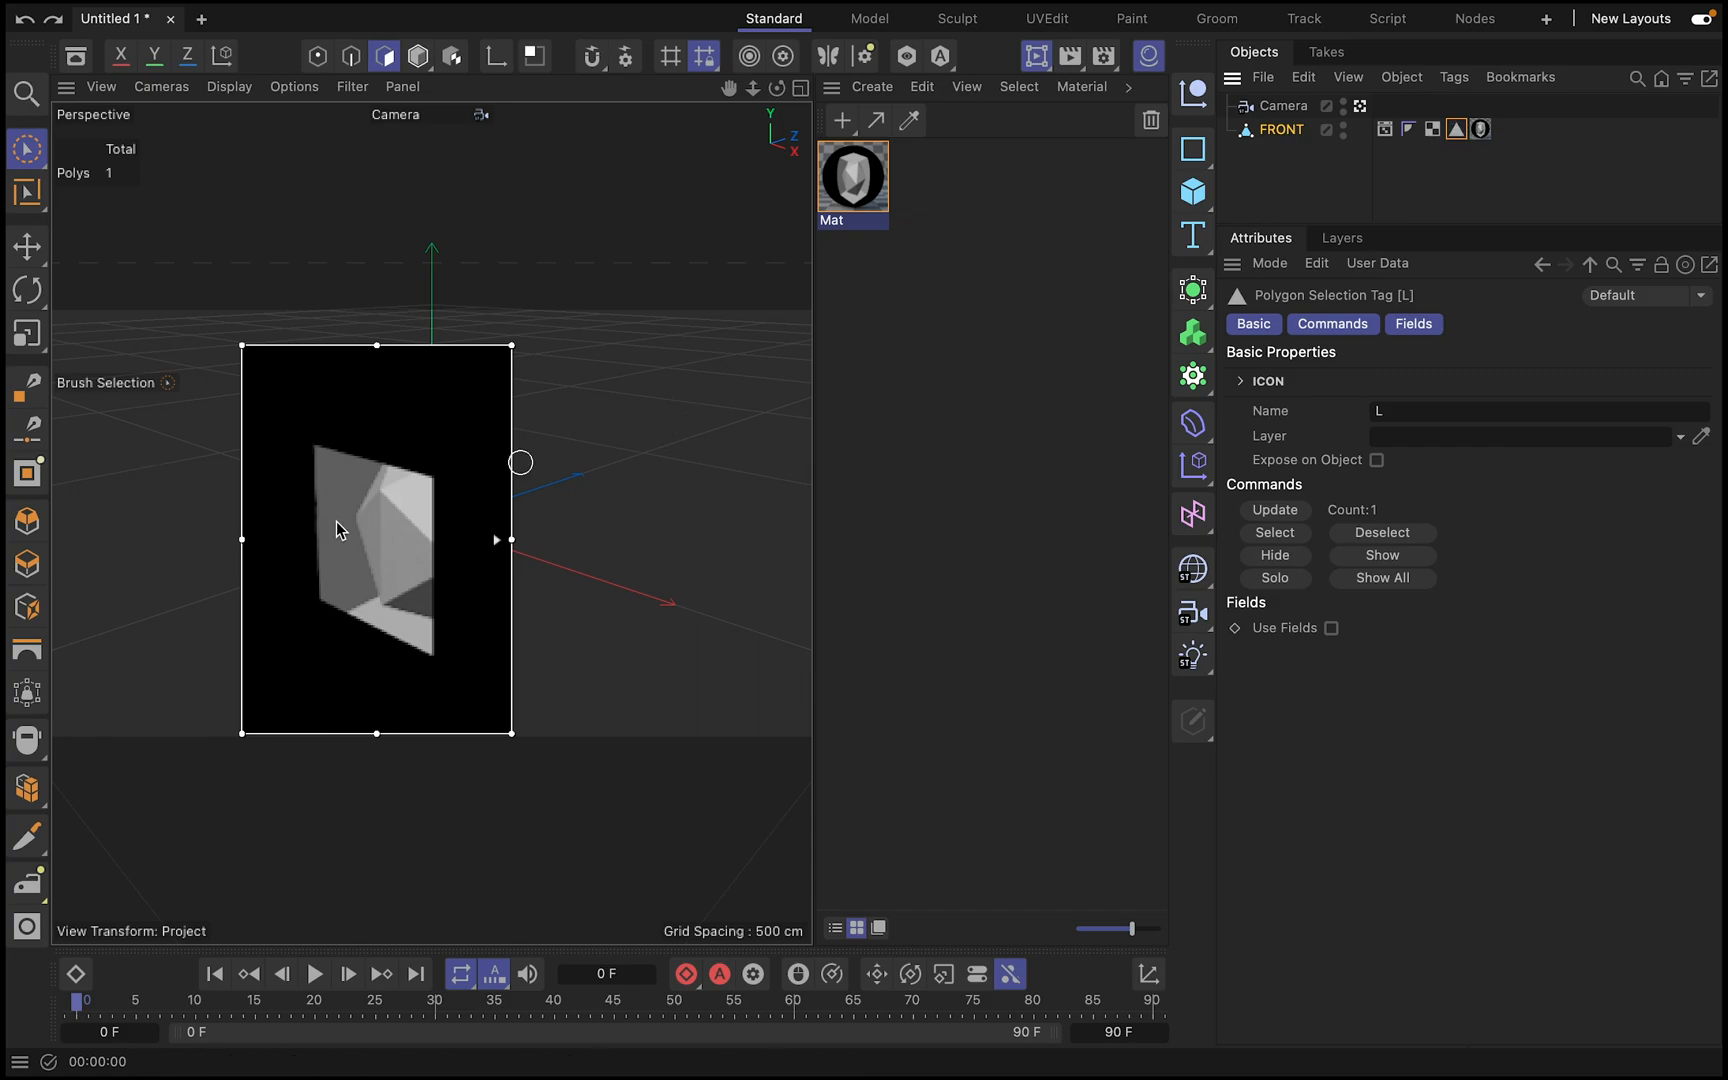
{"action": "mouse_move", "coordinate": [262, 342]}
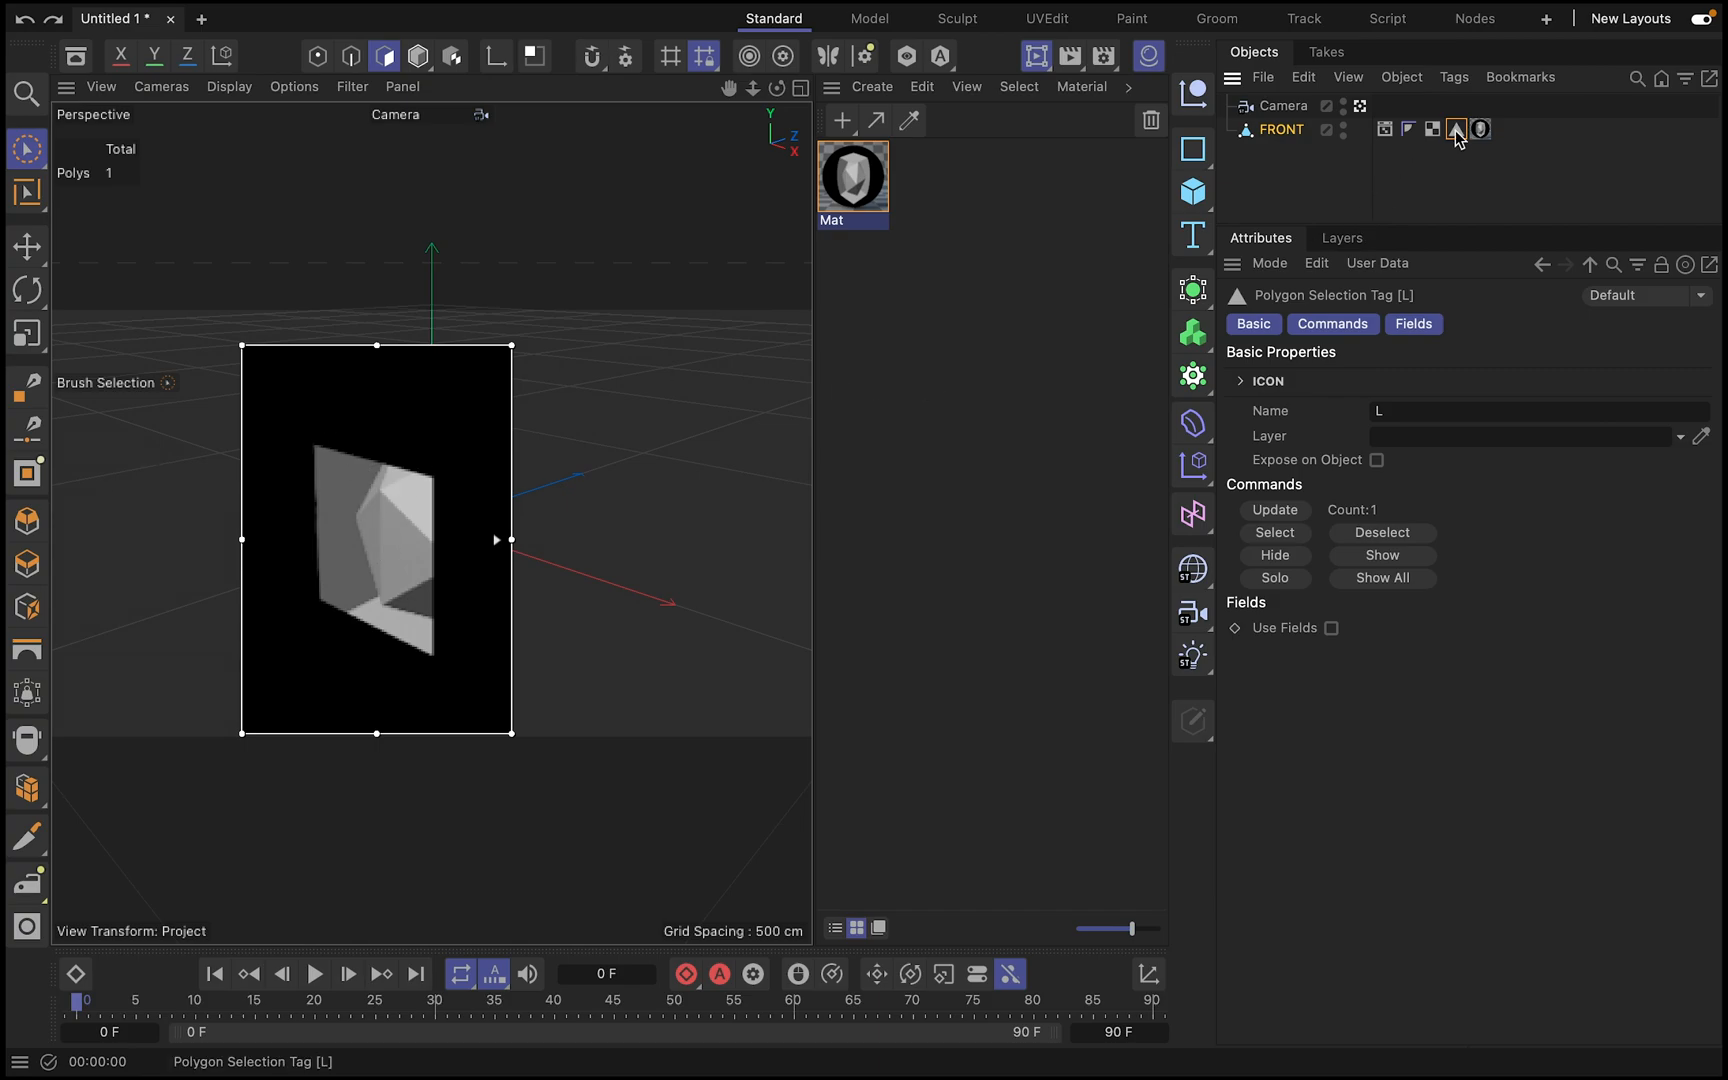
- With the Material tag limited to selection L, bake the luminance for that panel
{"action": "left_click", "coordinate": [1480, 128]}
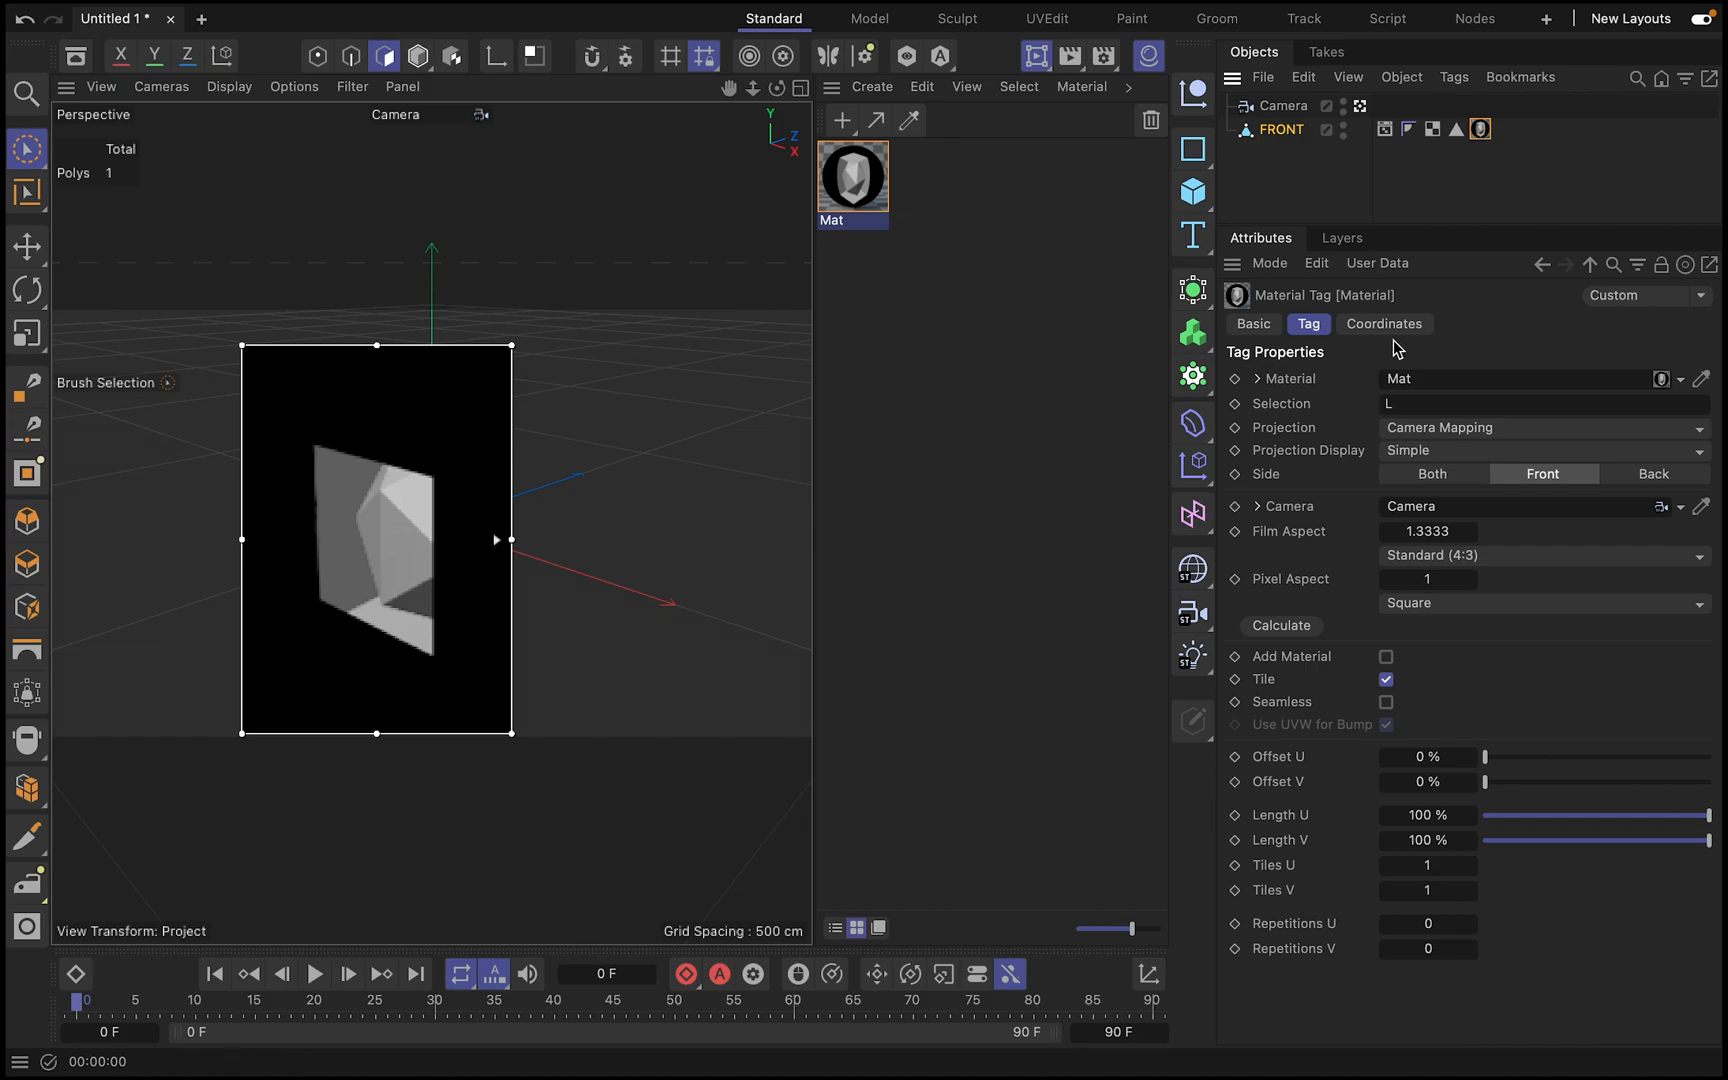
{"action": "mouse_move", "coordinate": [1452, 526]}
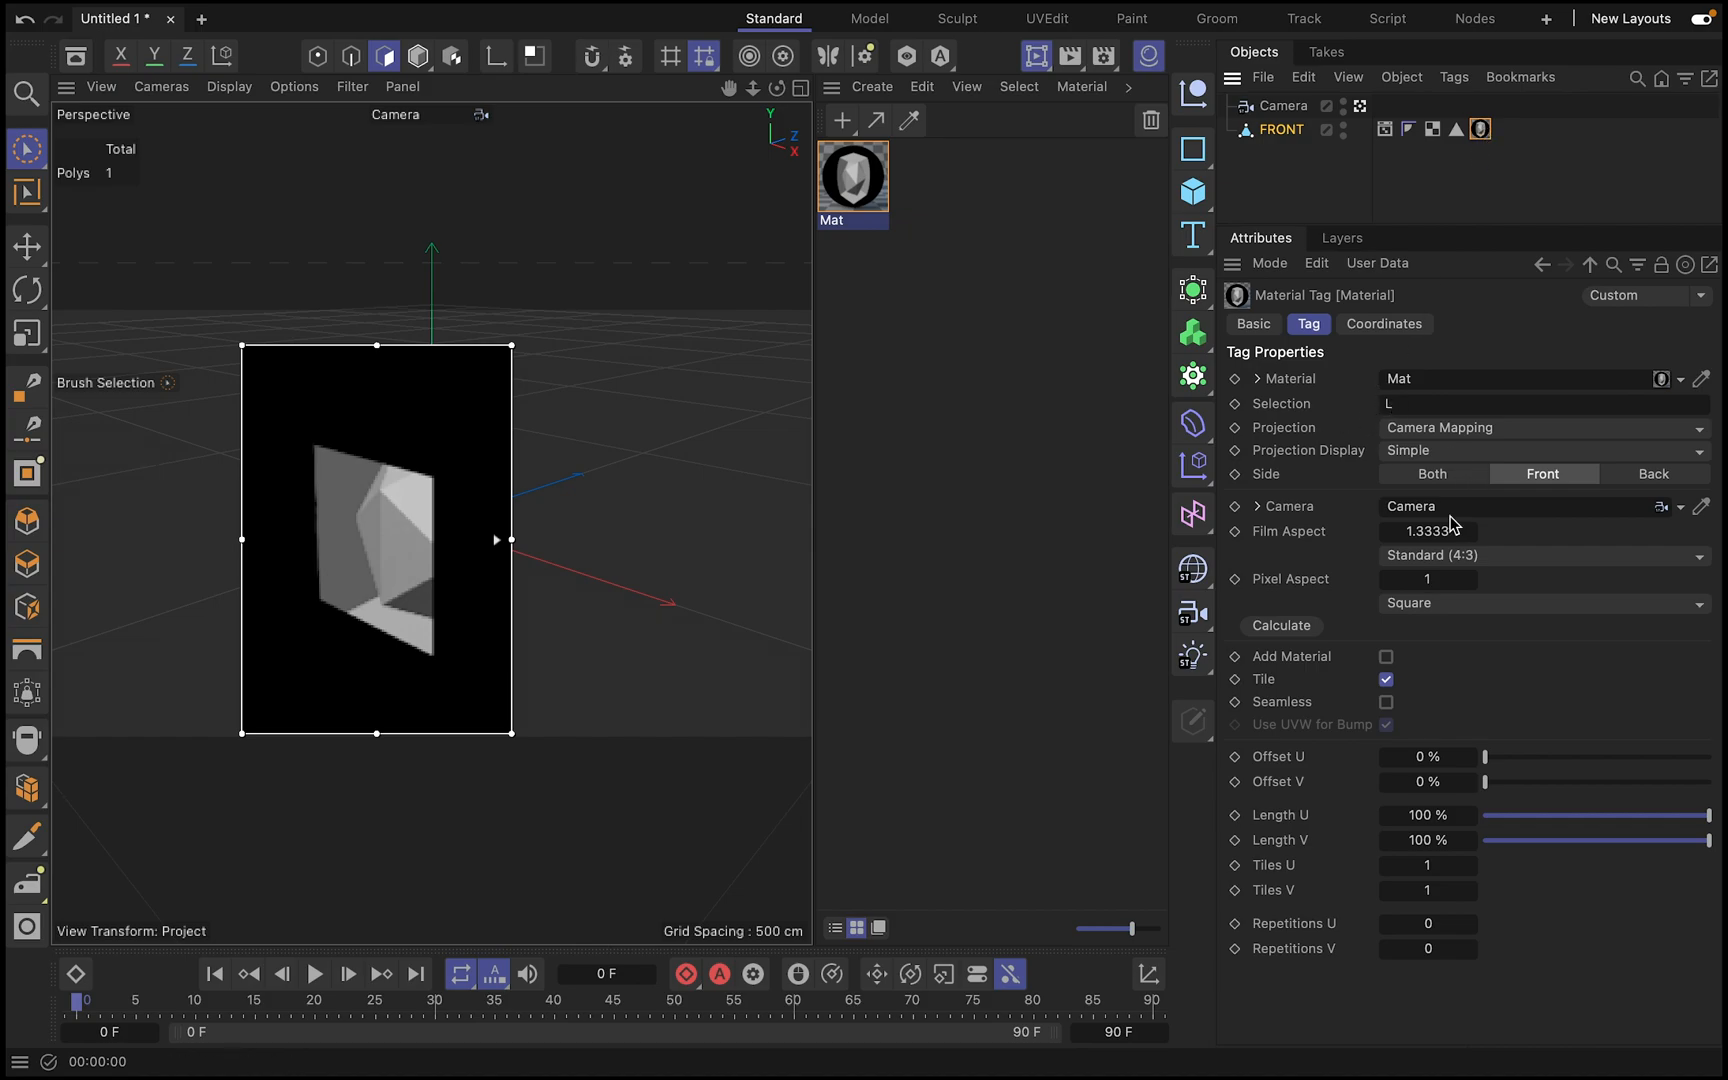
{"action": "mouse_move", "coordinate": [1370, 184]}
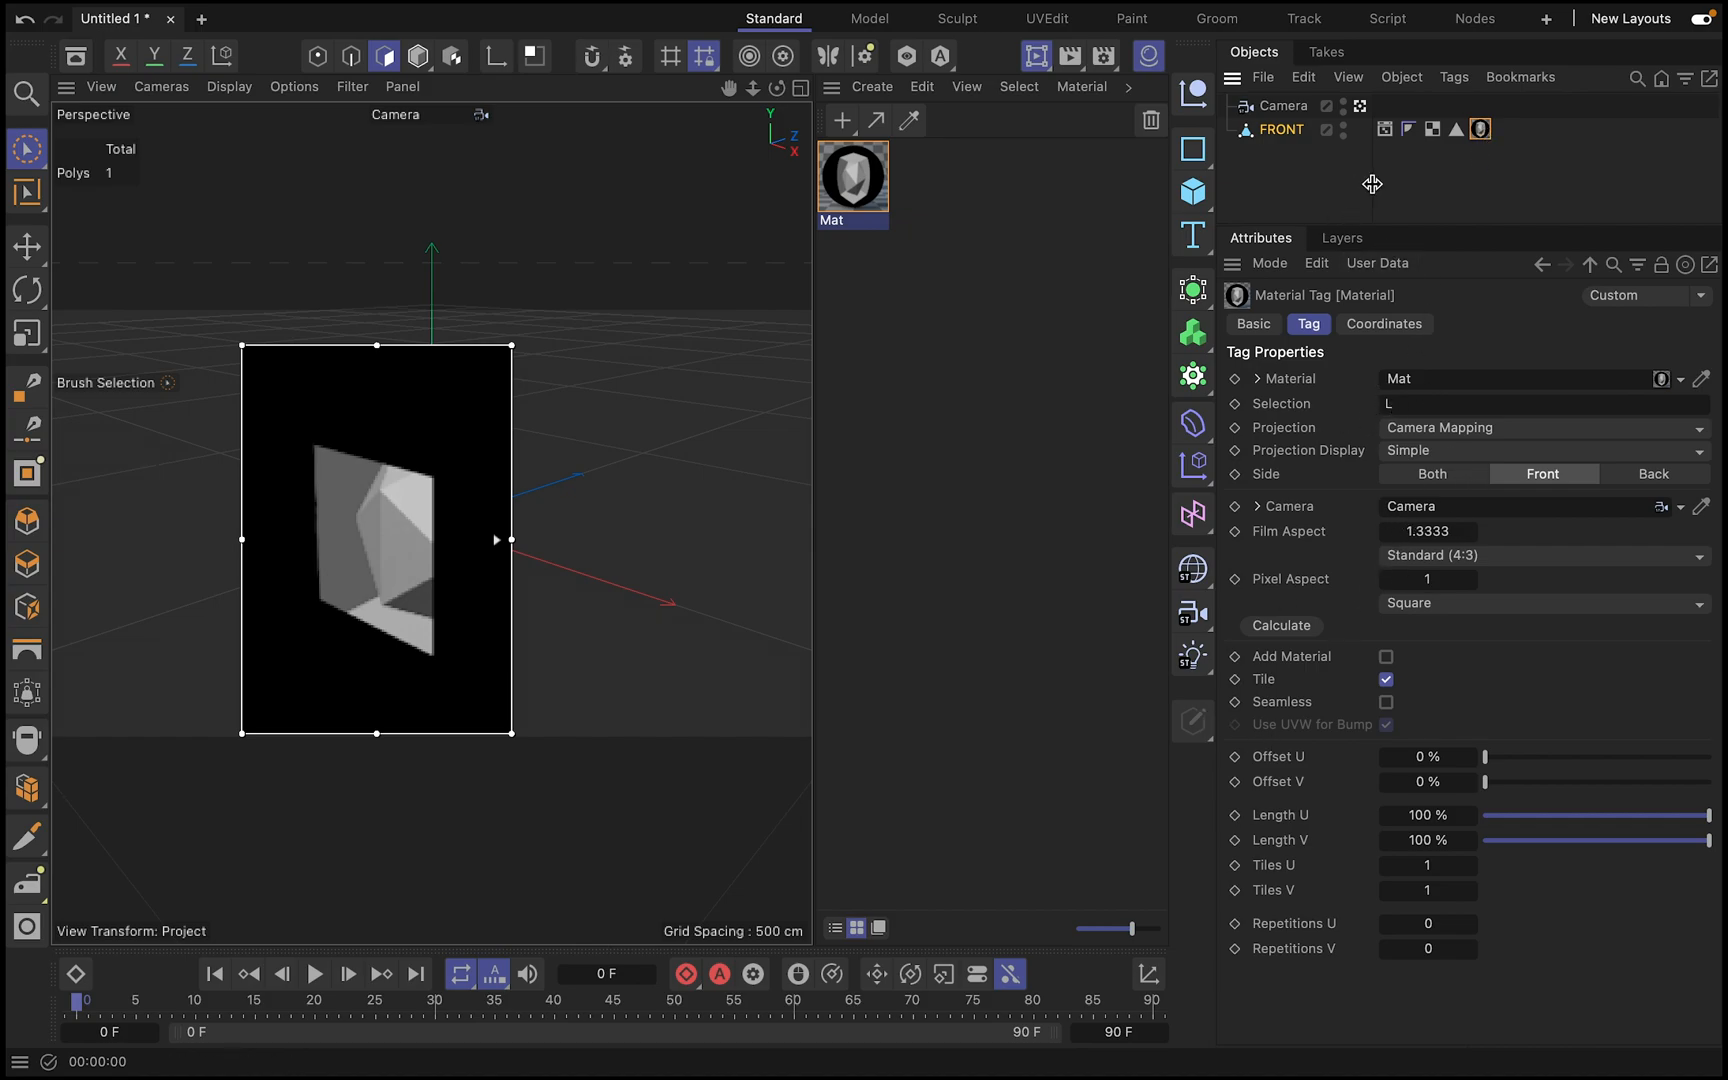
{"action": "left_click", "coordinate": [1384, 128]}
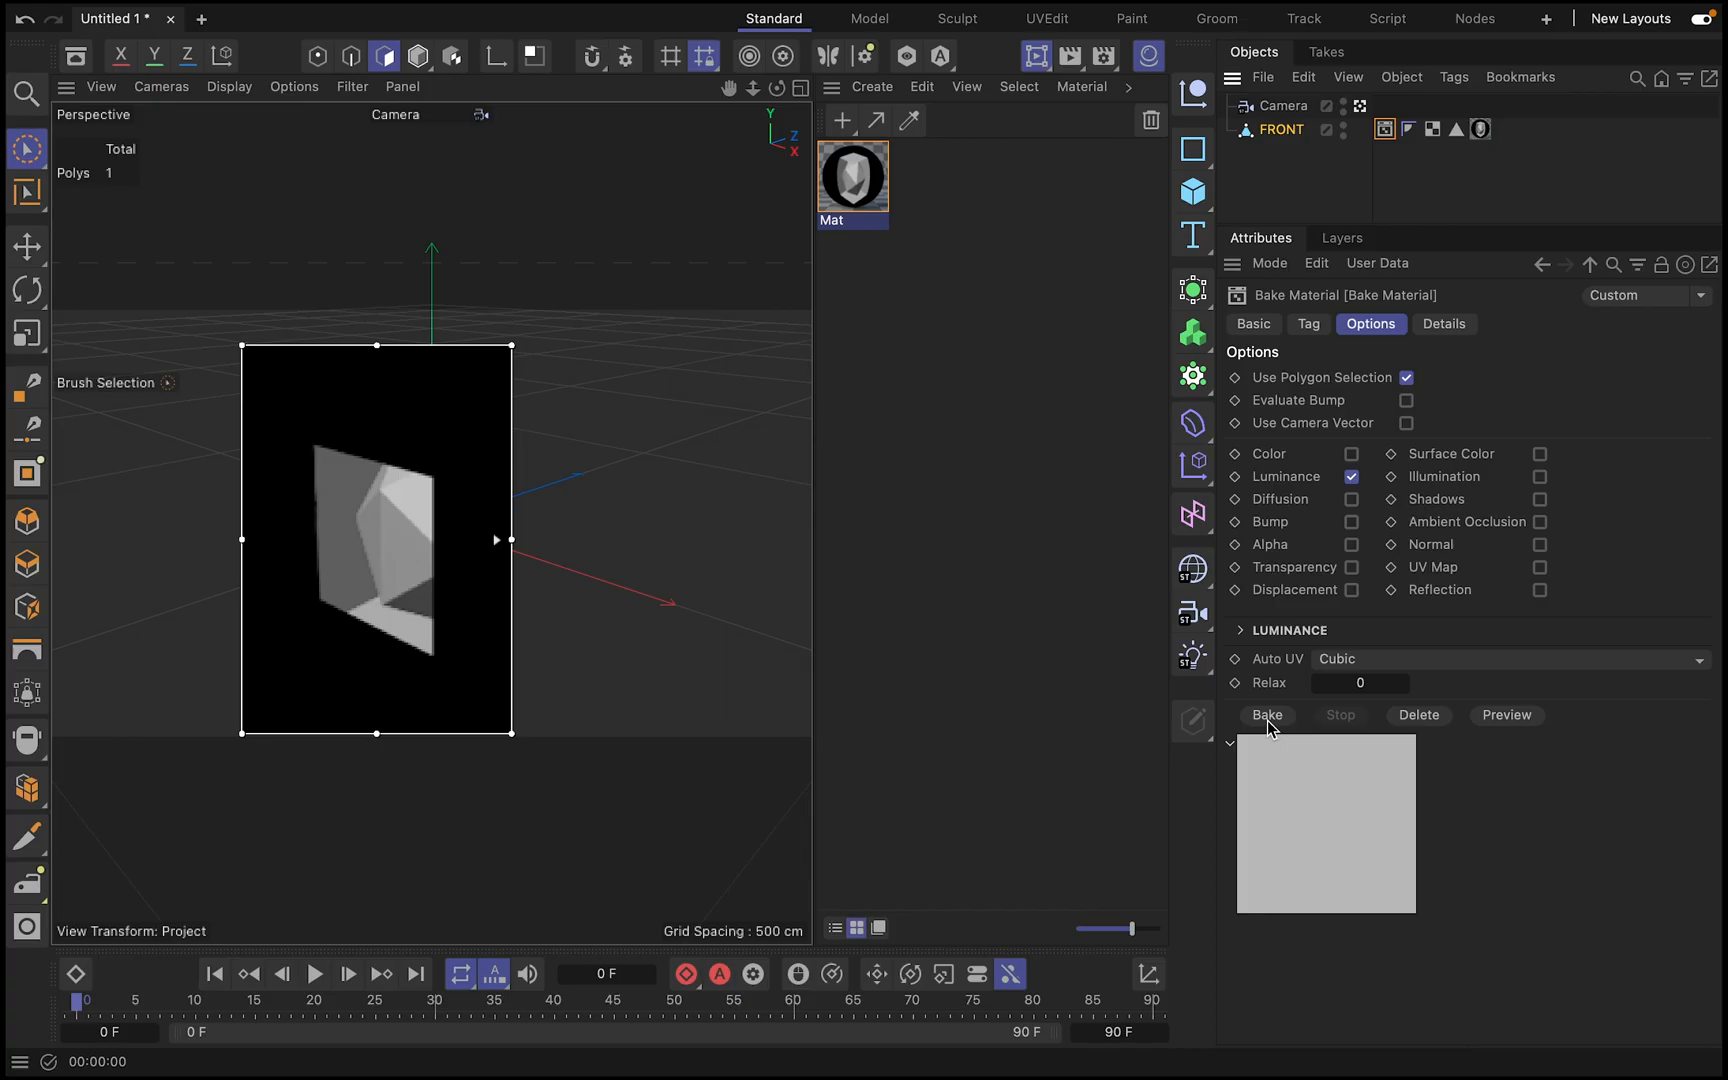
{"action": "left_click", "coordinate": [1266, 714]}
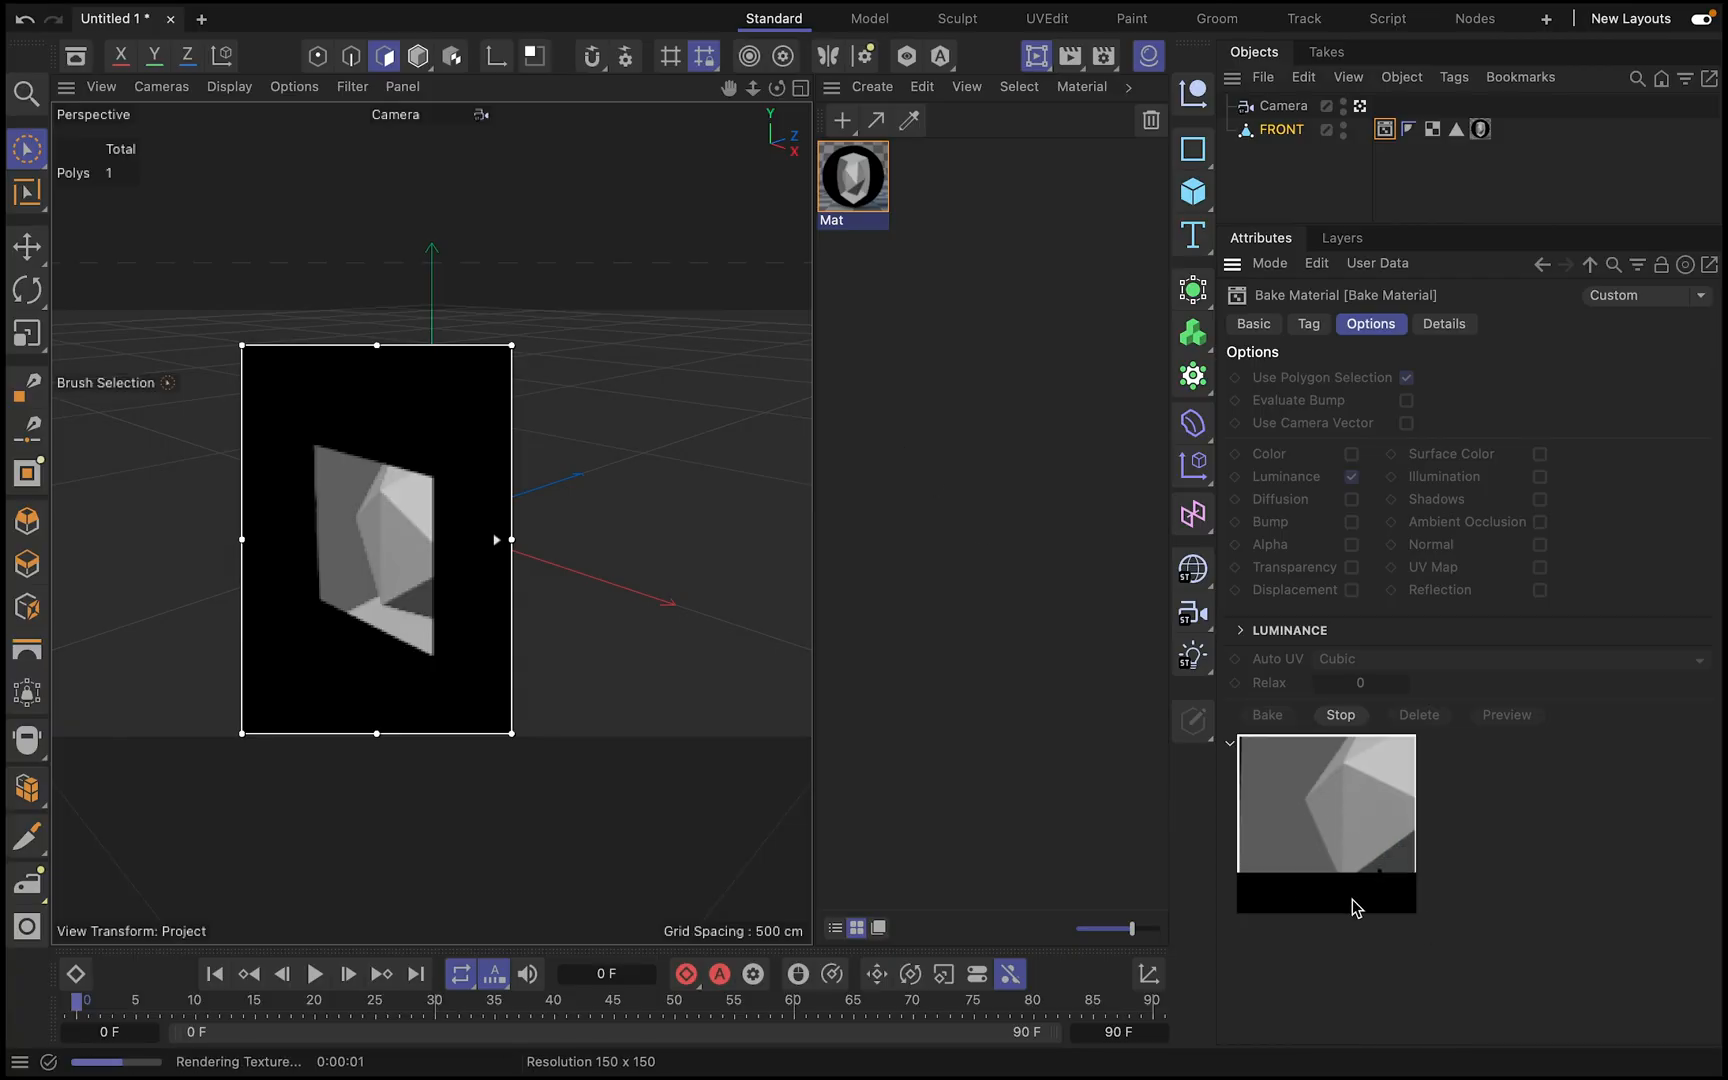
{"action": "mouse_move", "coordinate": [1324, 902]}
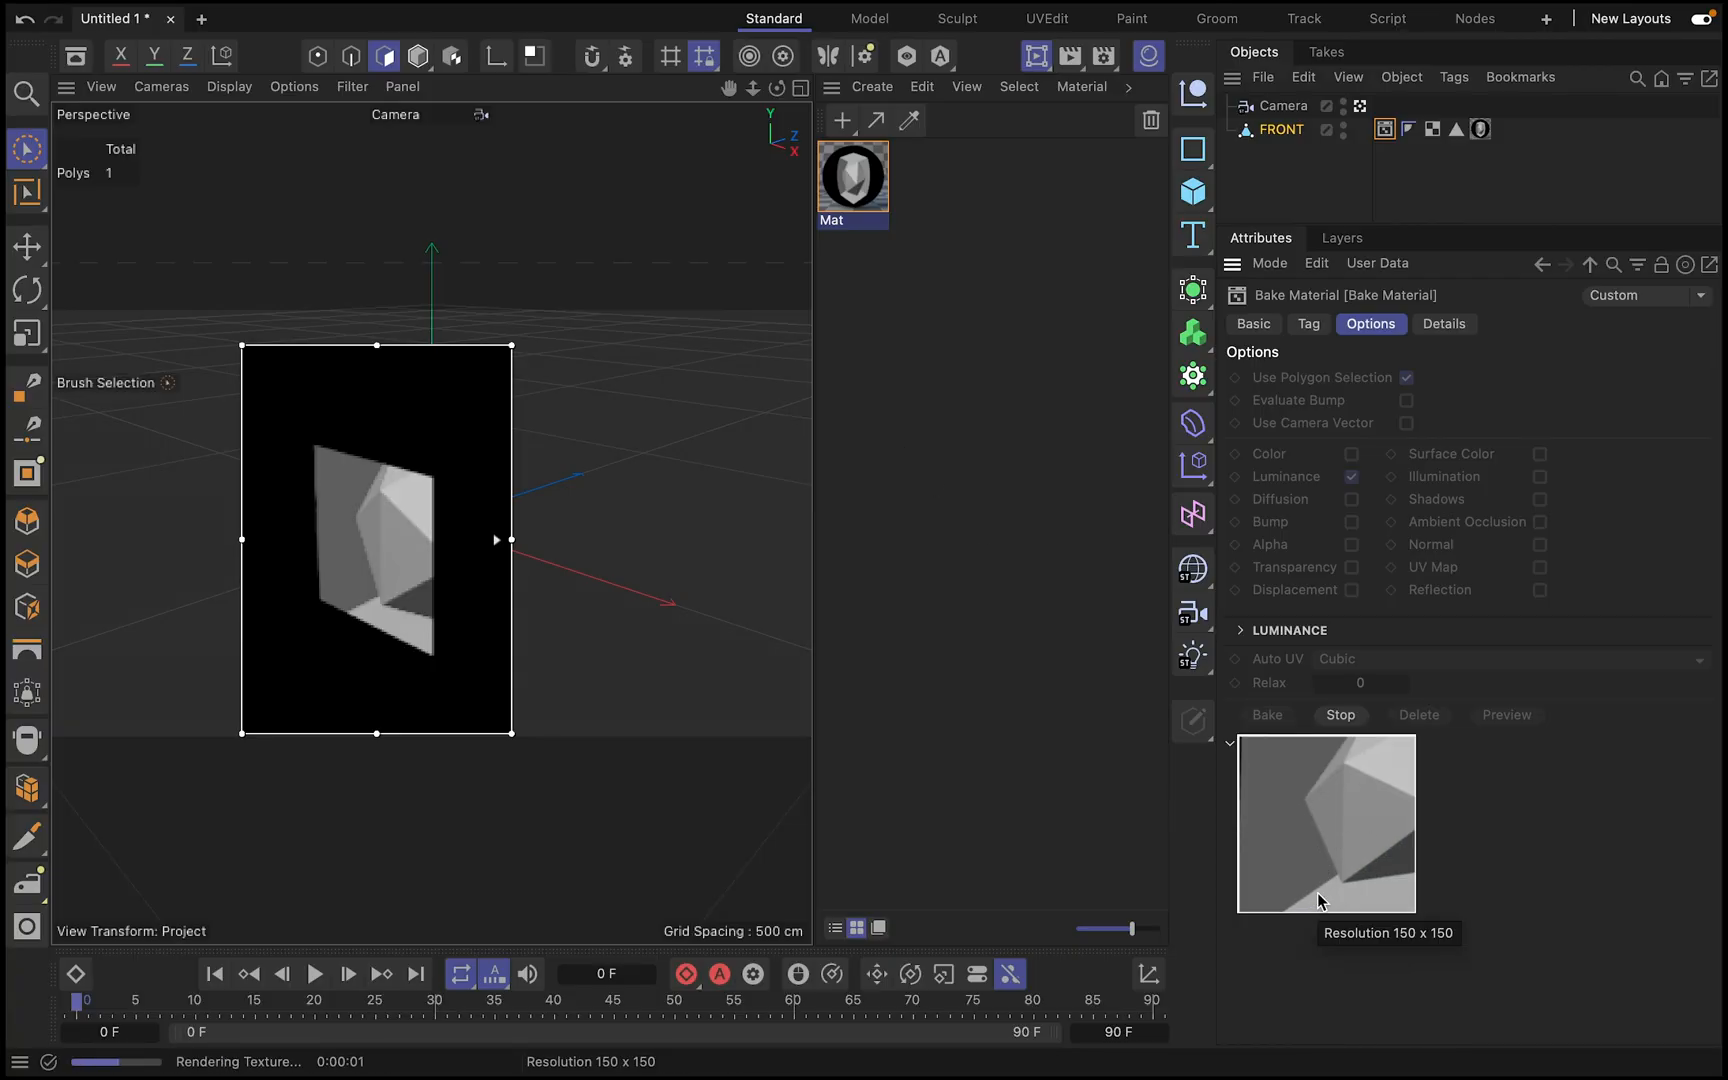
{"action": "mouse_move", "coordinate": [1284, 776]}
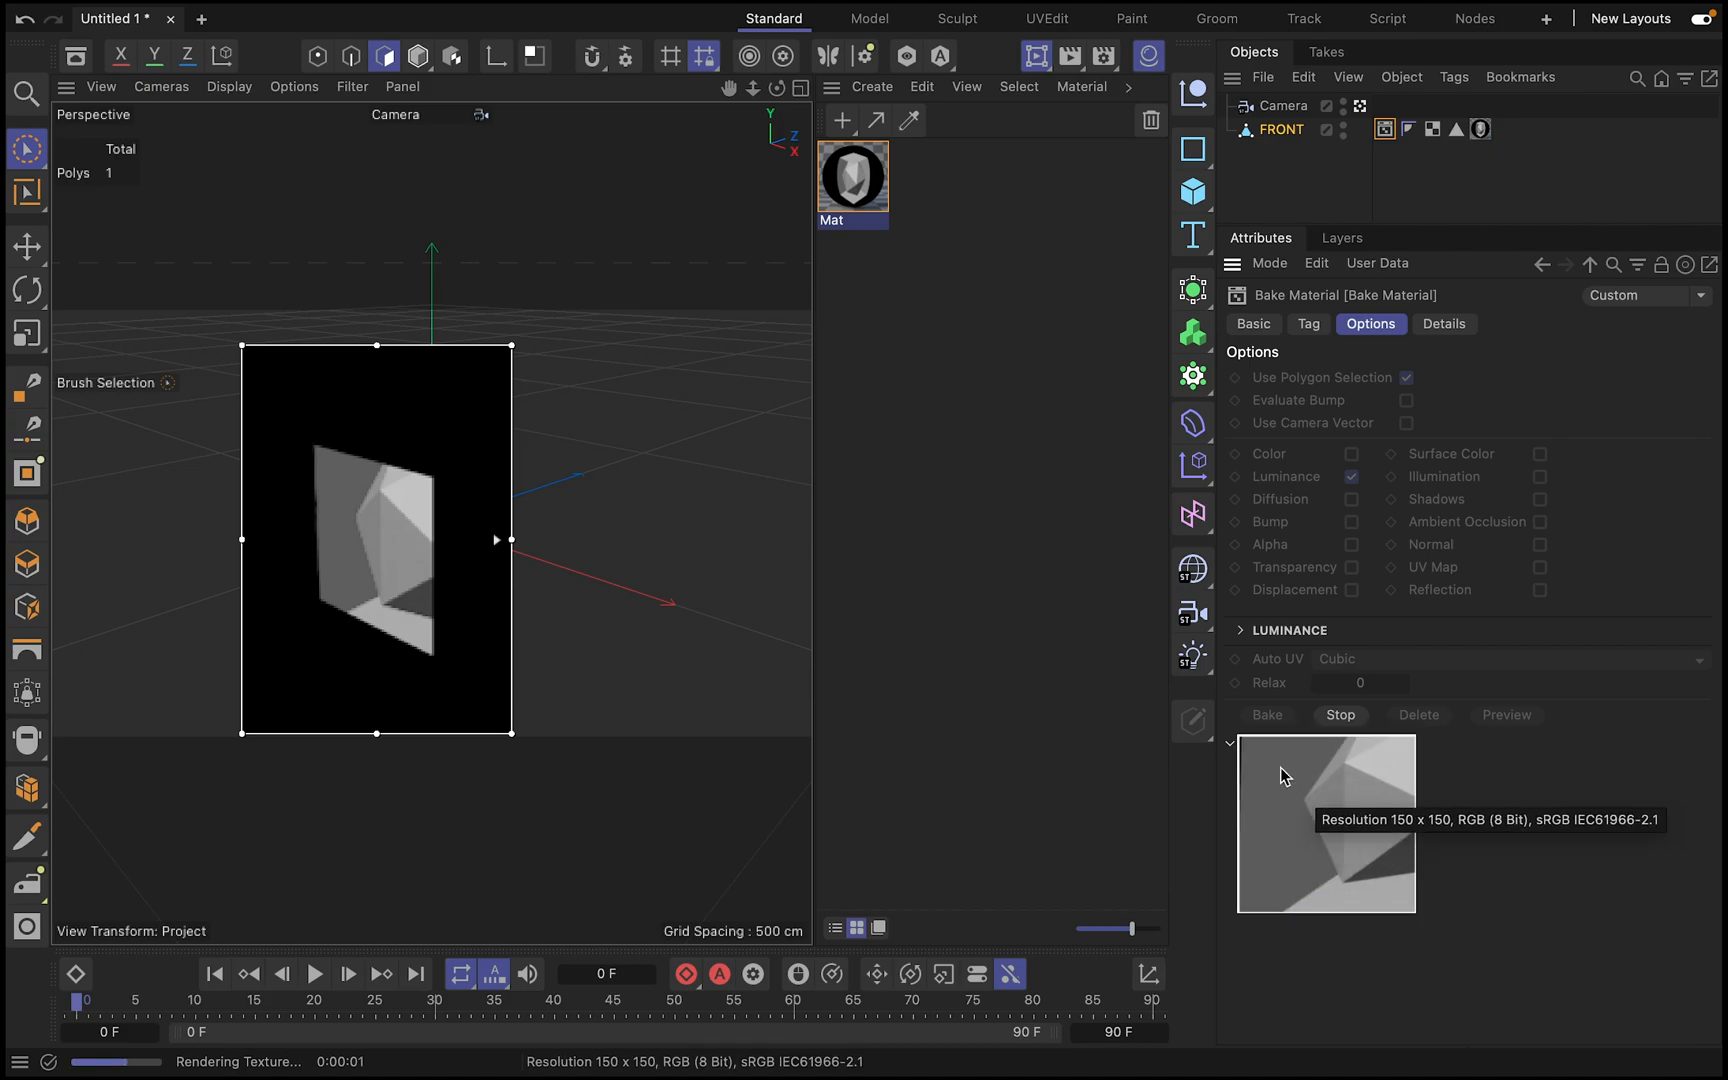